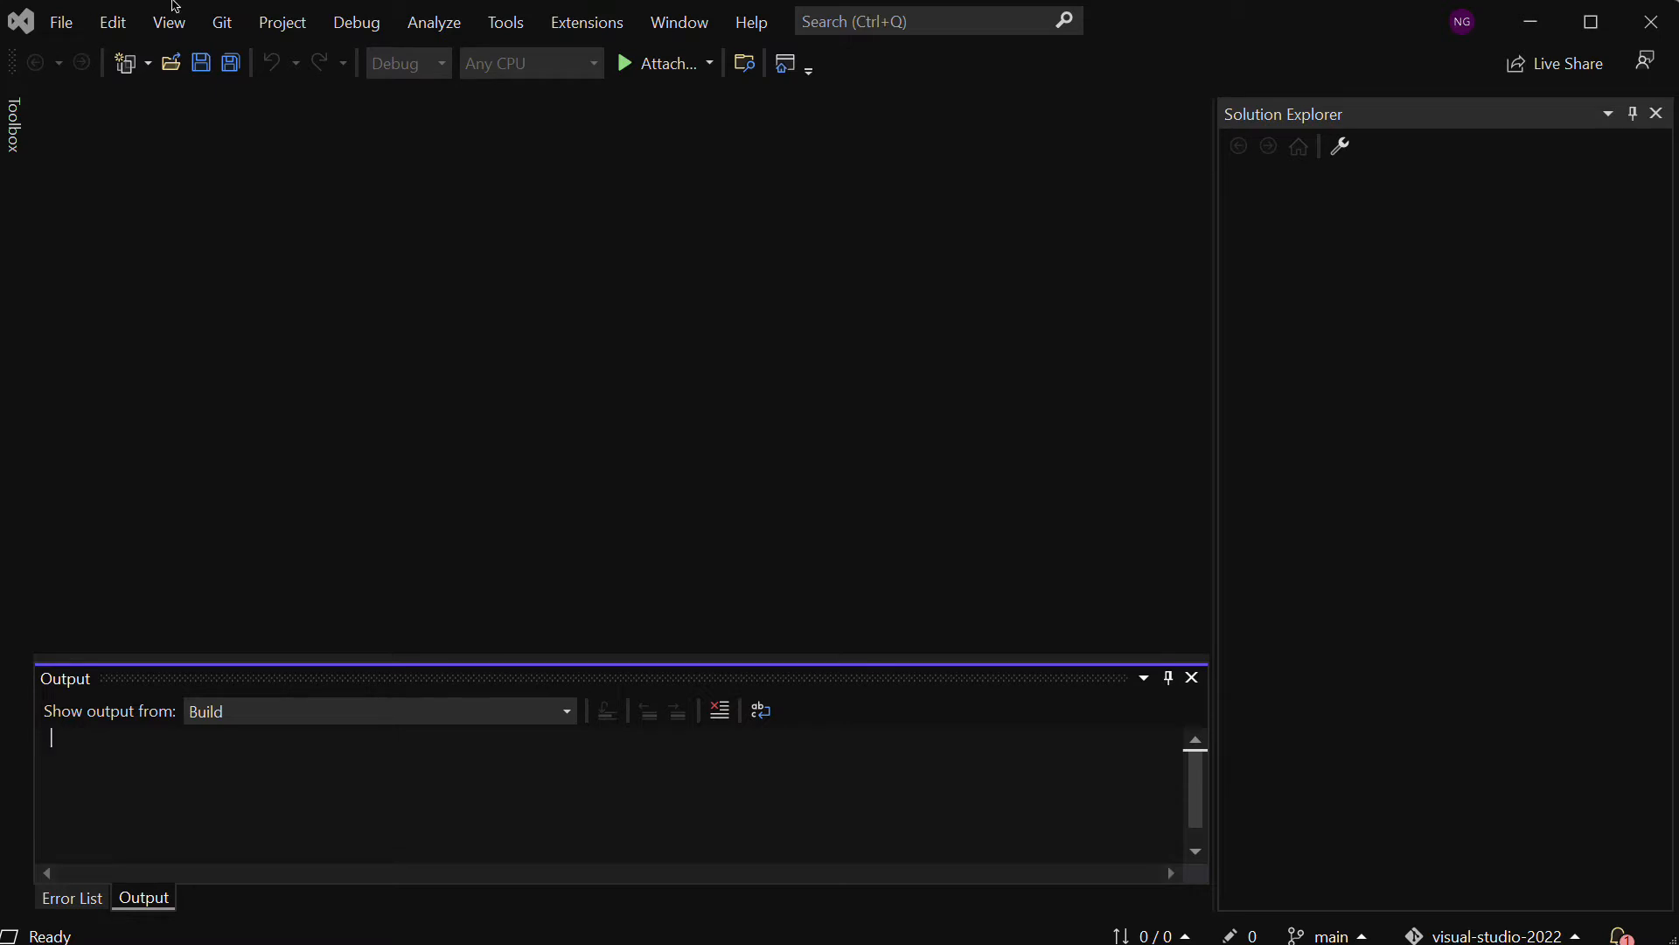
mouse_move(182, 11)
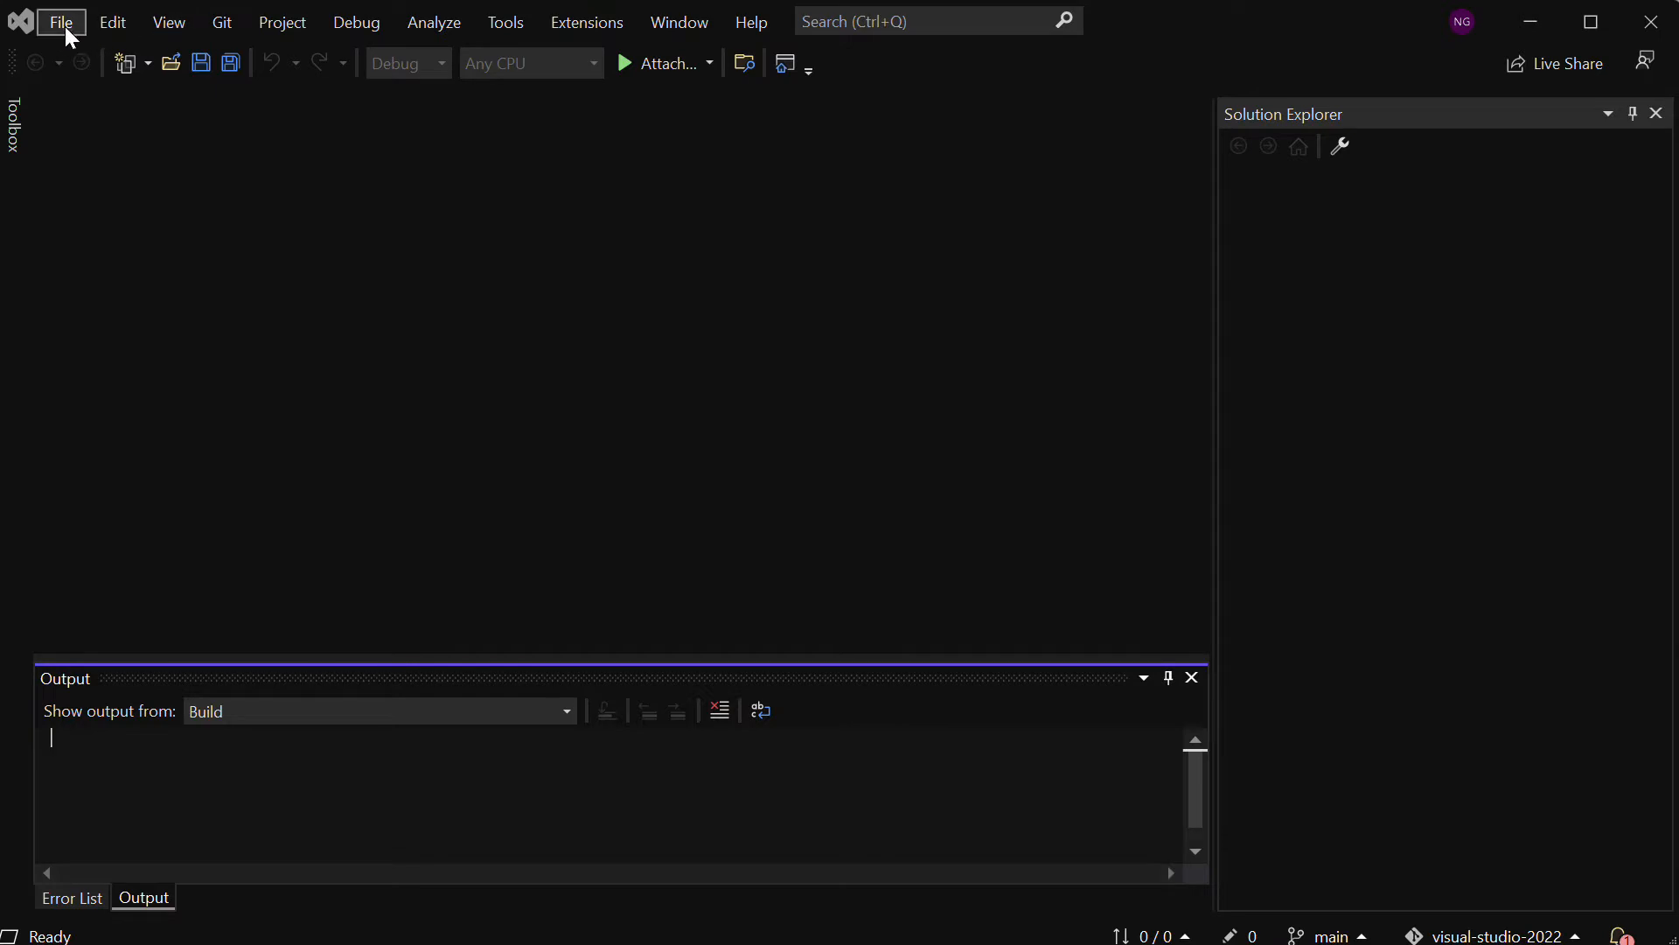
Open the Create a new project wizard from File > New > Project
click(62, 21)
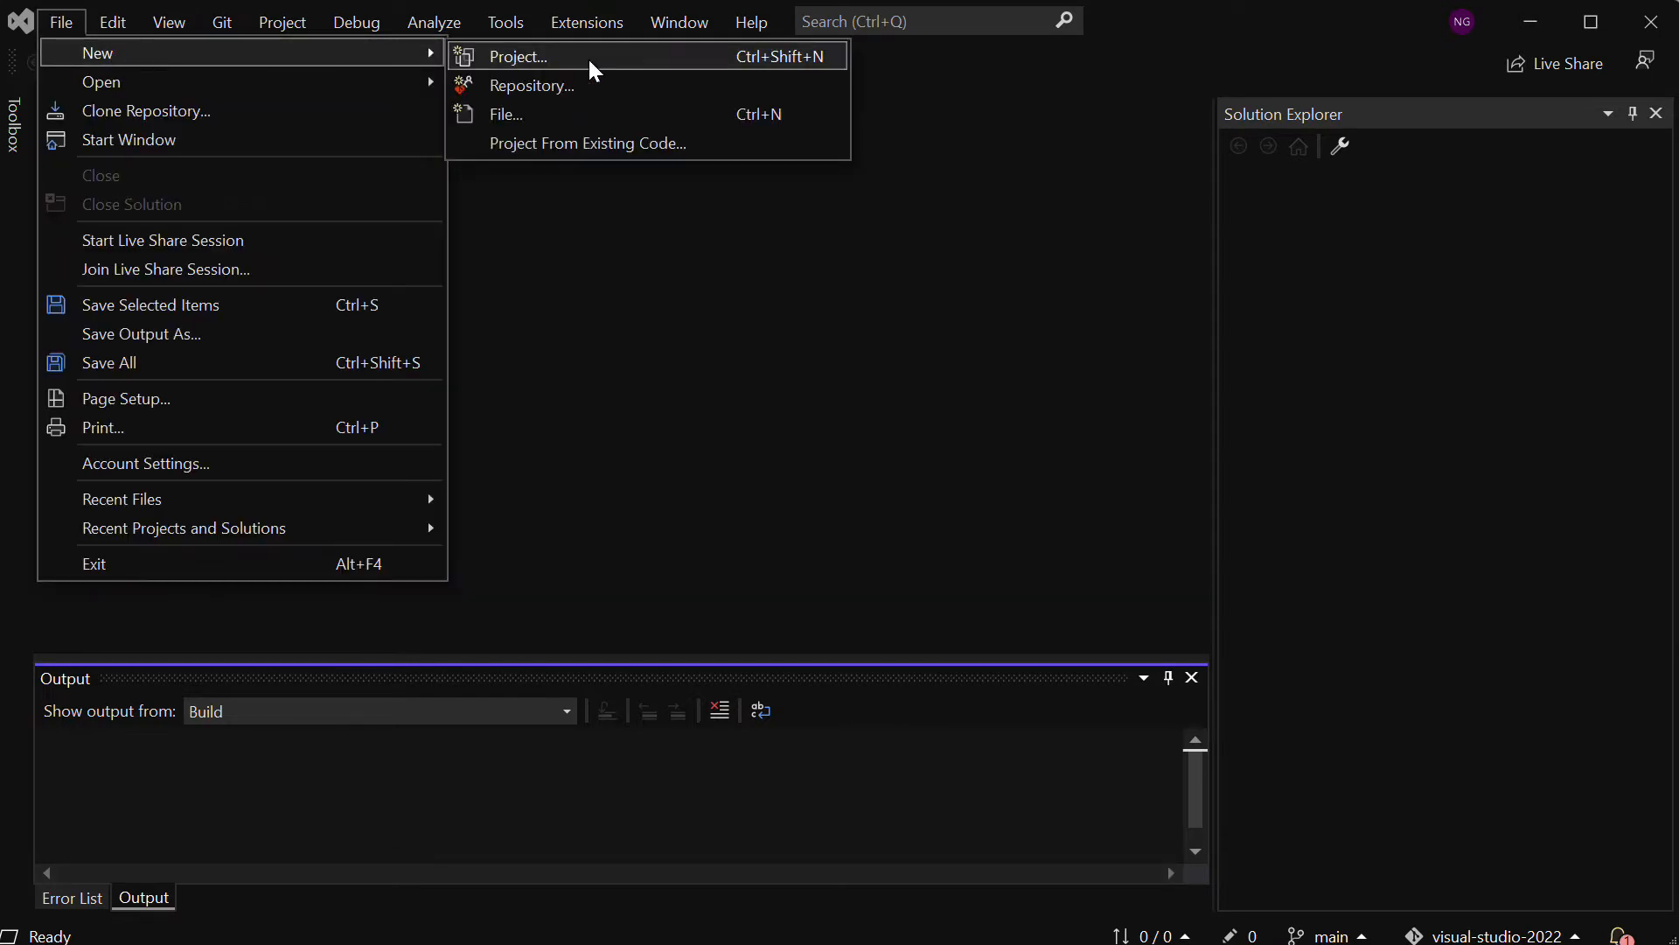
click(519, 56)
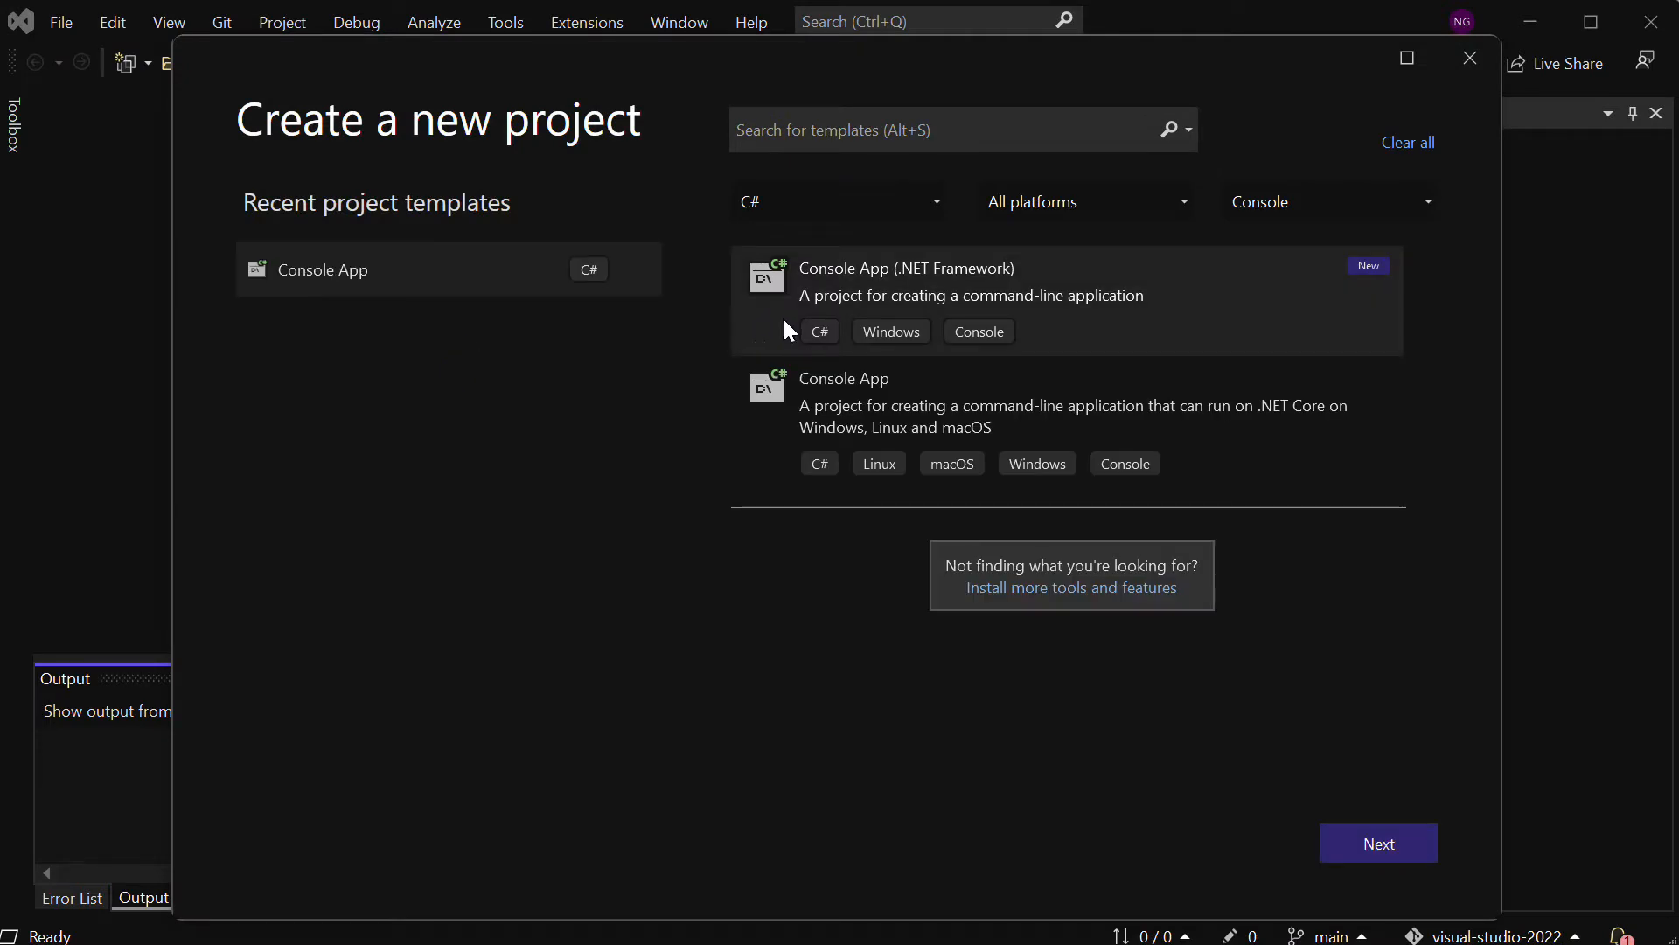
mouse_move(808, 411)
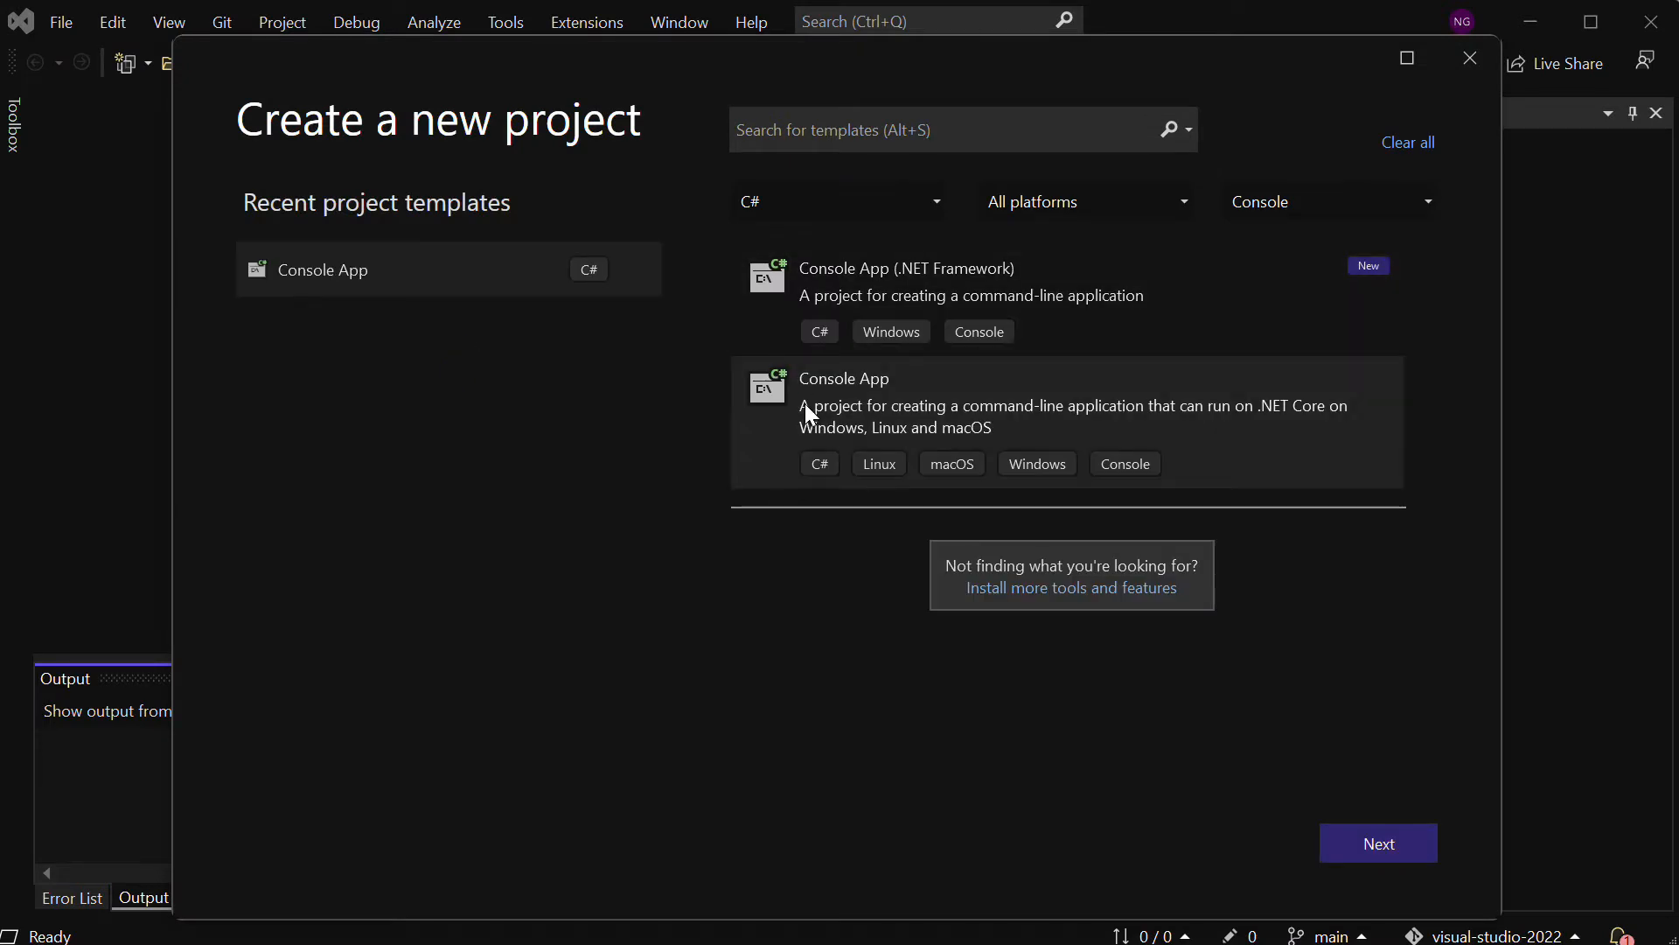
mouse_move(841, 412)
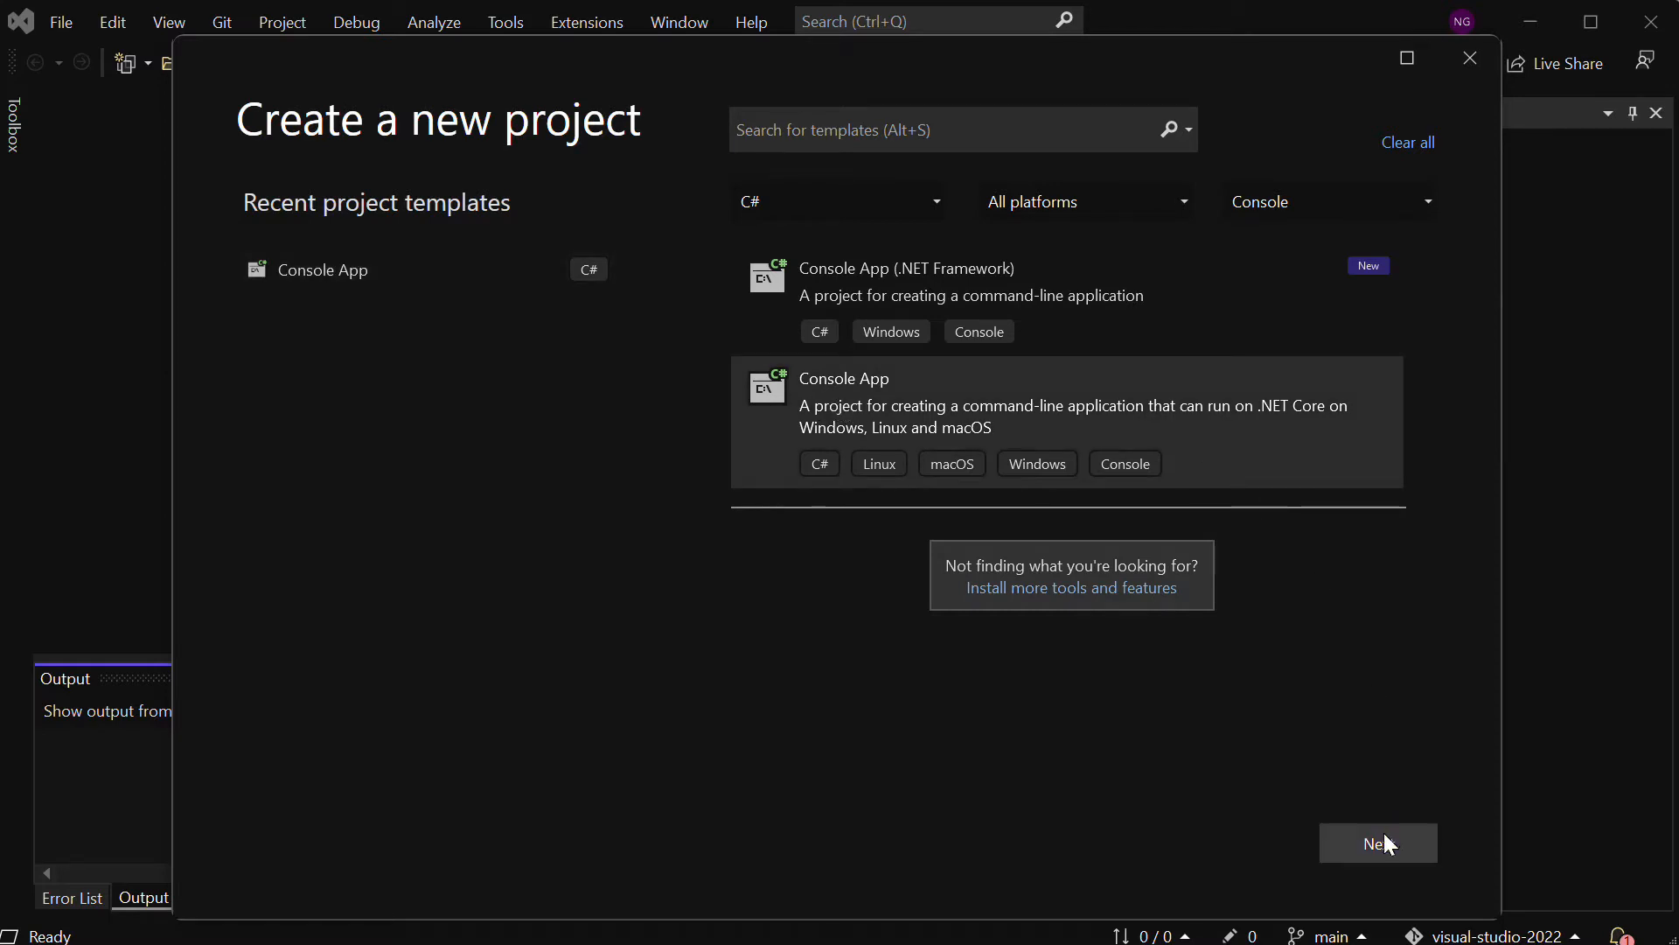
Set the project location to DotNet-AWS\chapters\chap1 and name it AWSS3List
click(1379, 844)
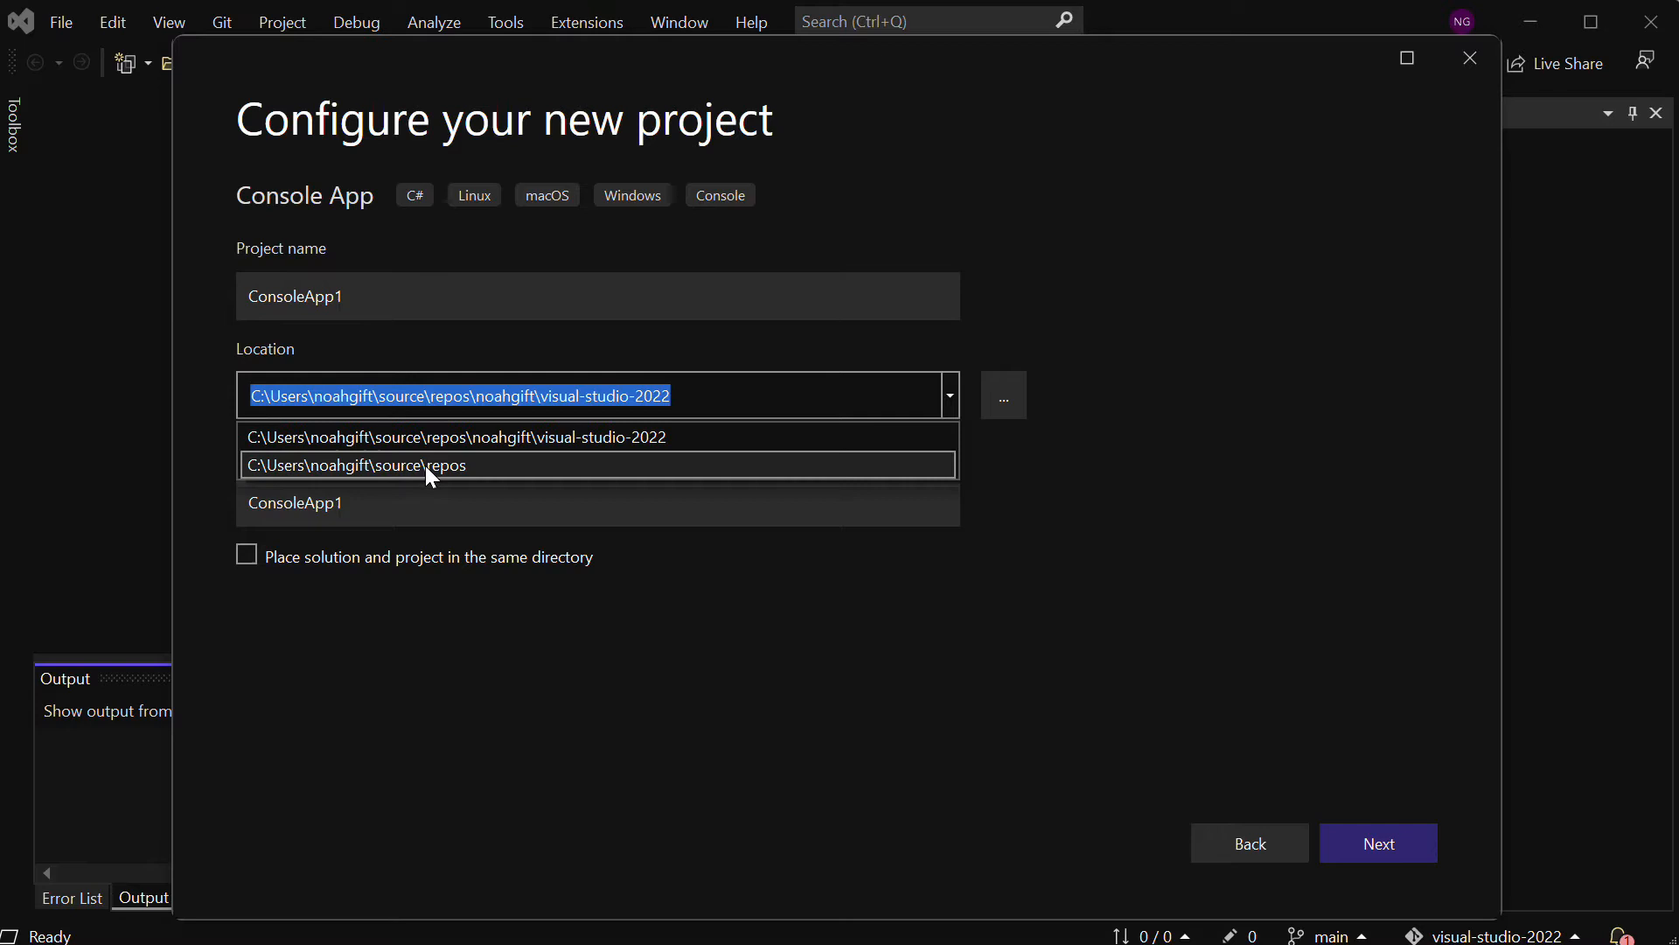
click(359, 464)
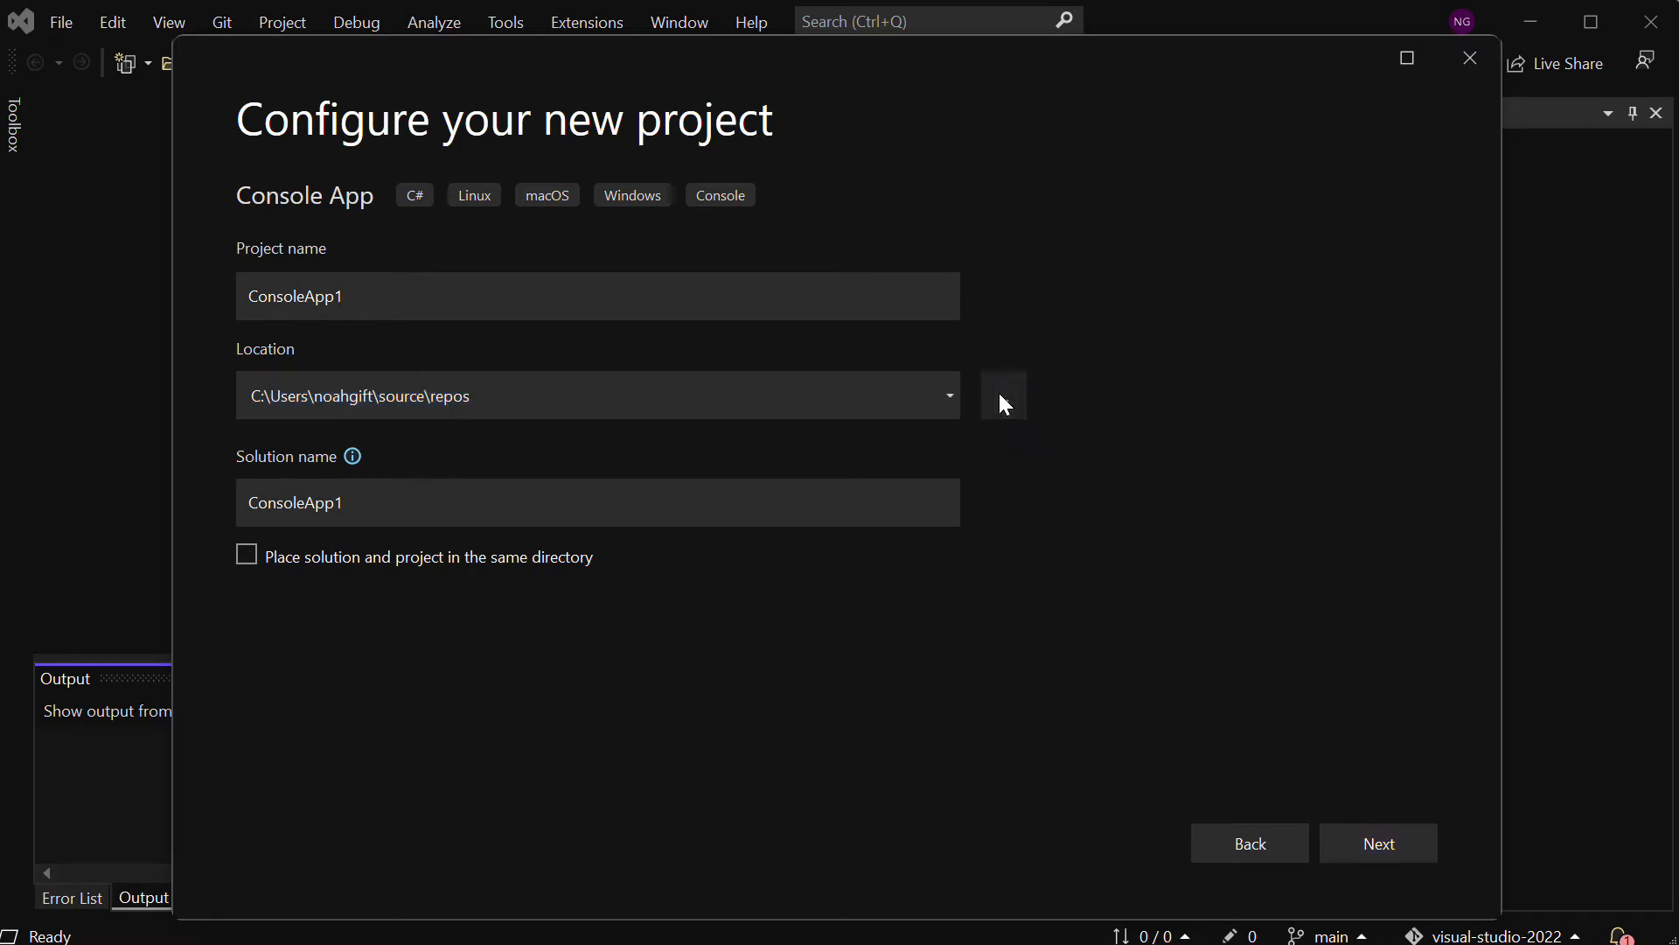
click(1001, 395)
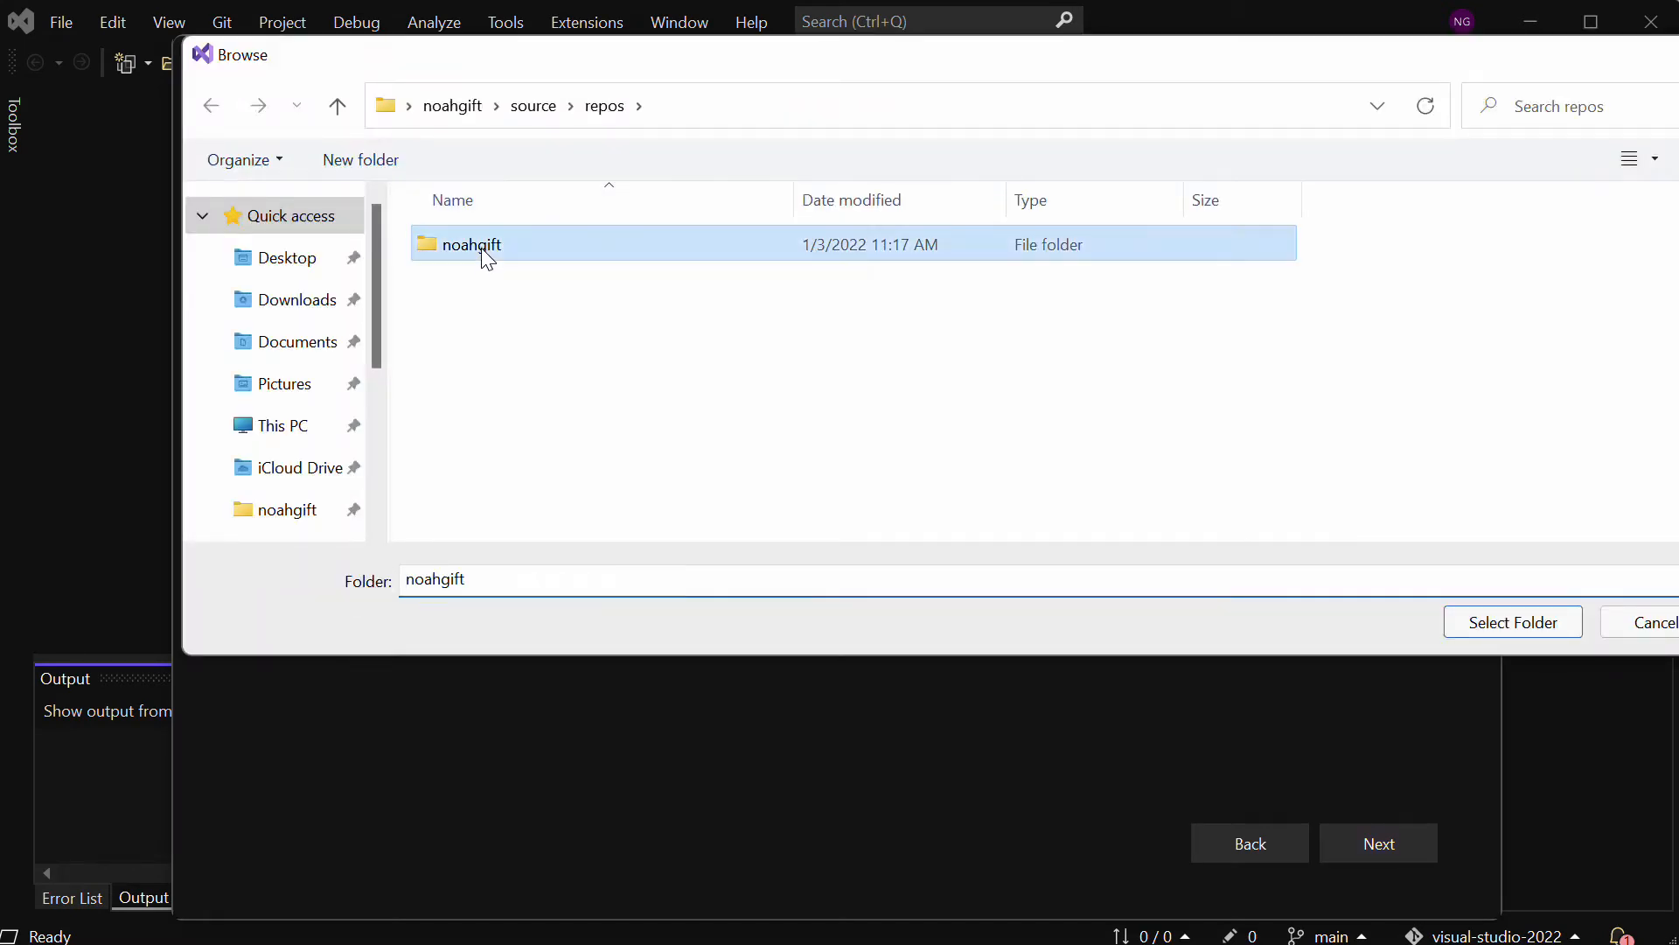
double_click(469, 244)
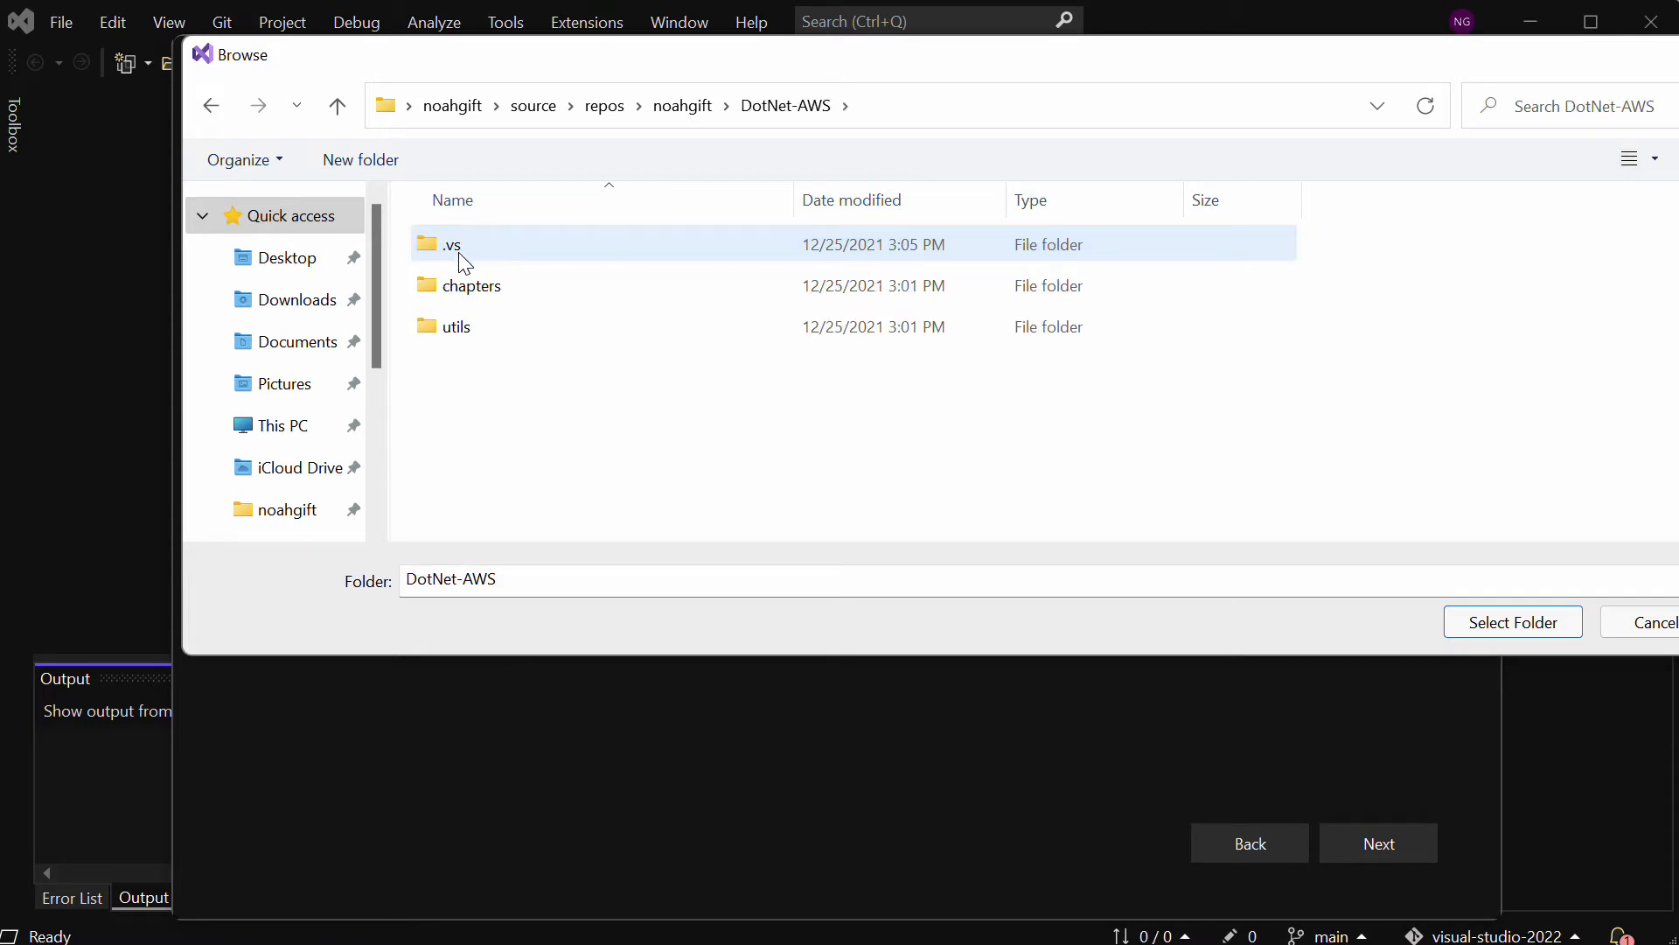
double_click(471, 285)
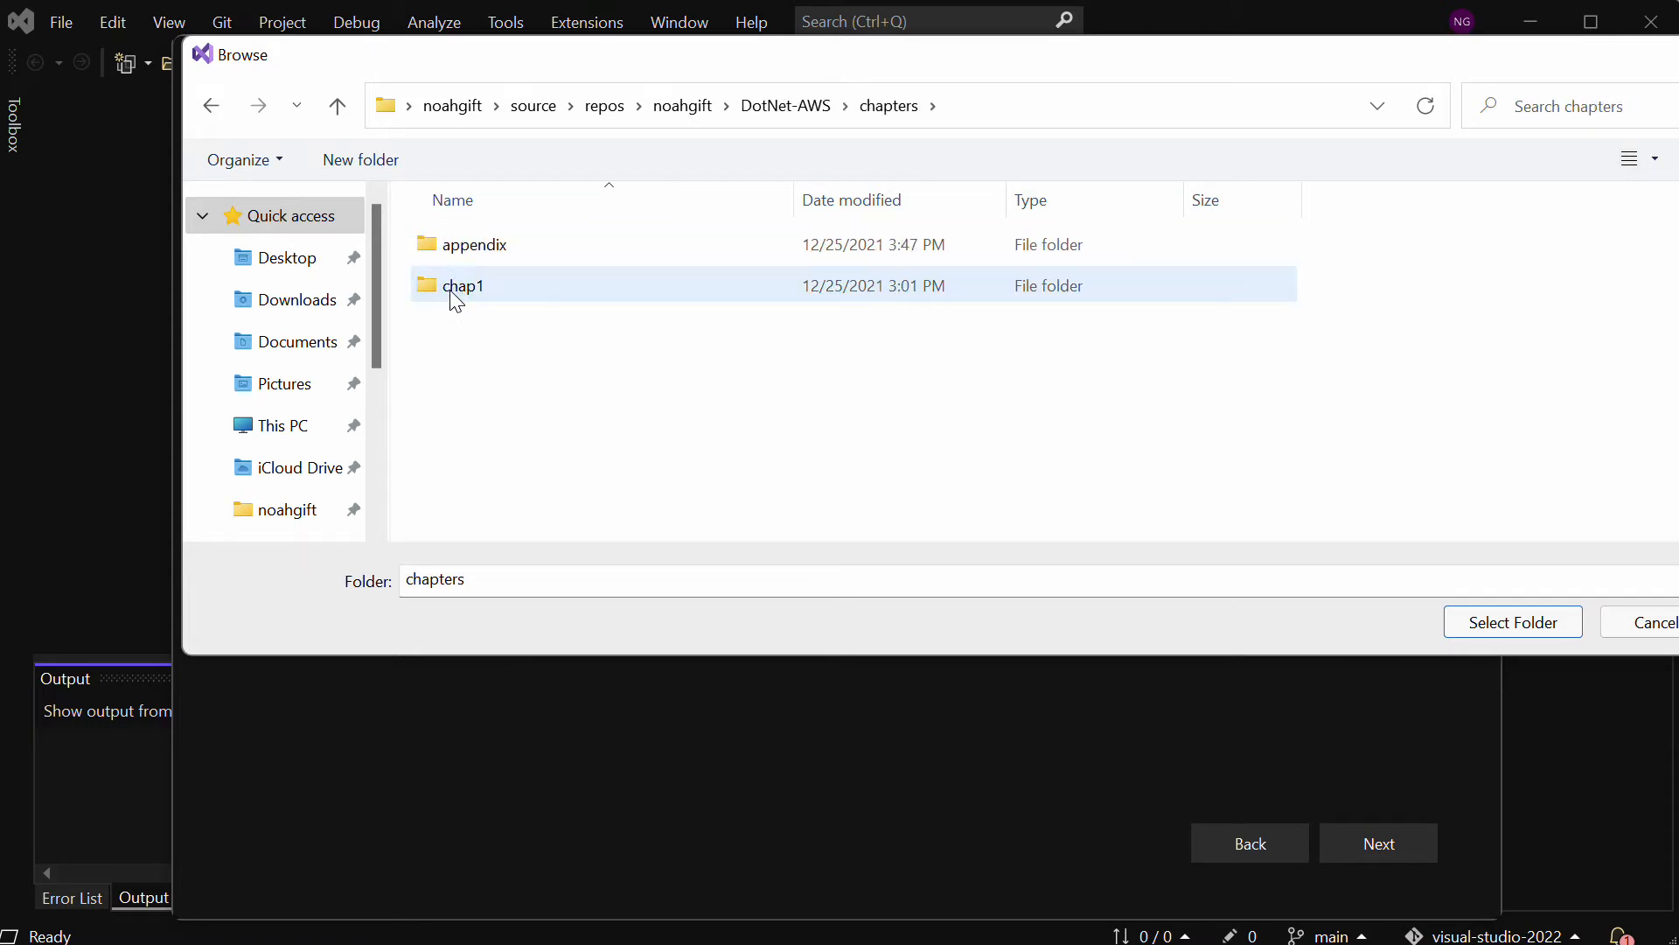
double_click(463, 285)
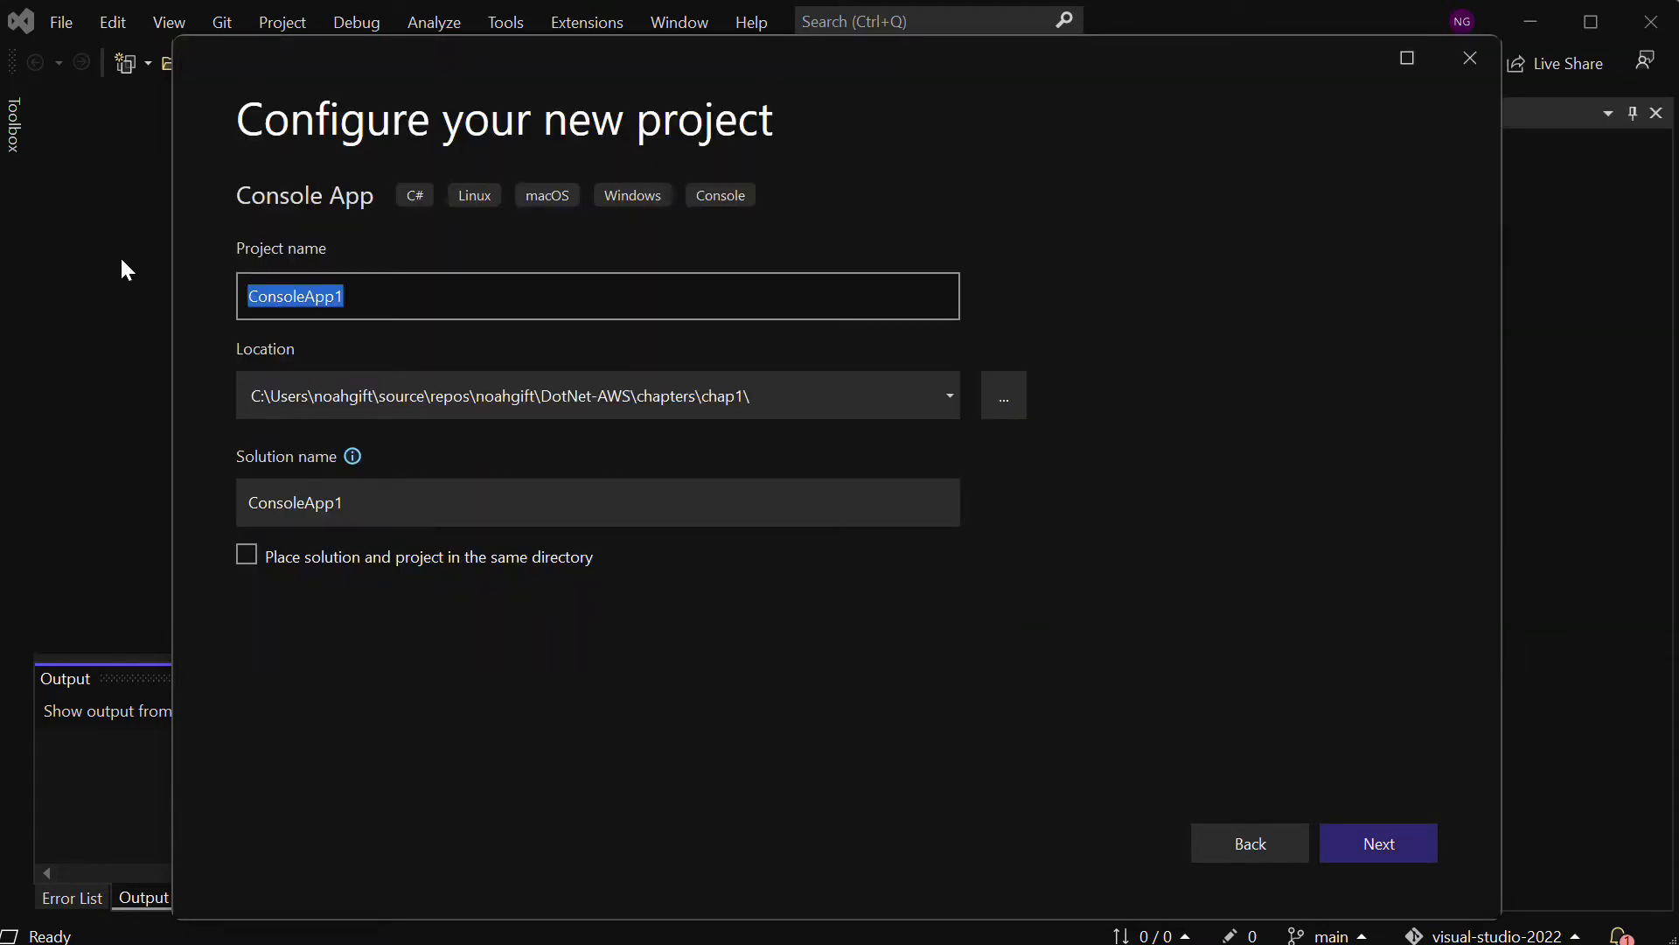
text(AWS)
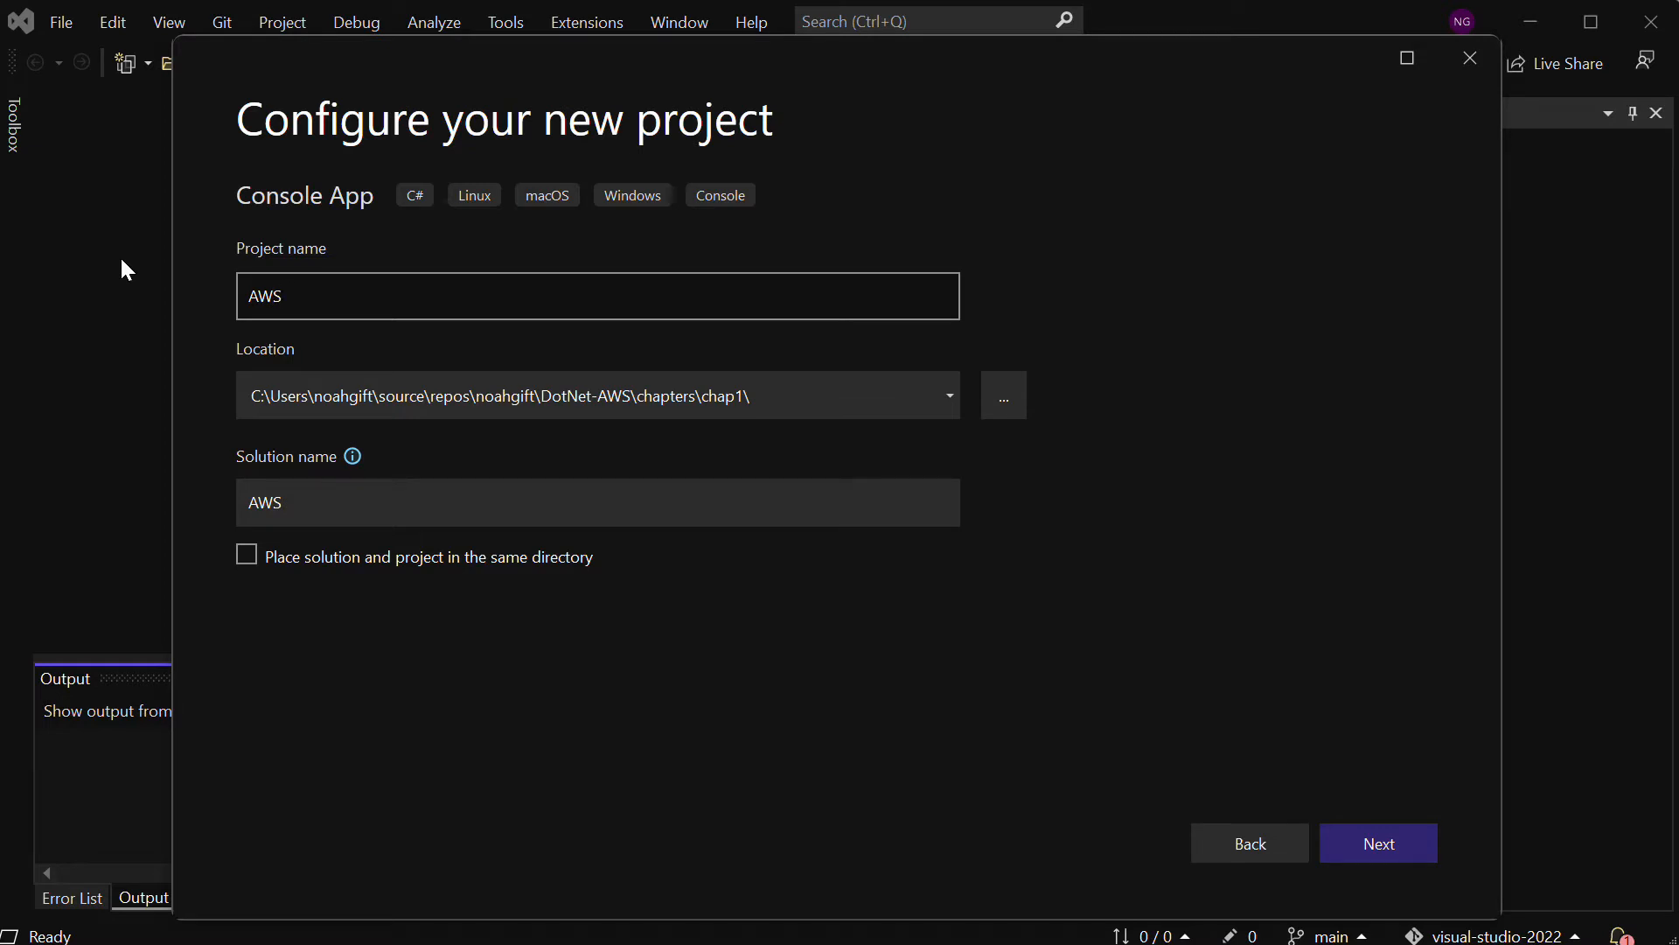
text(S3List)
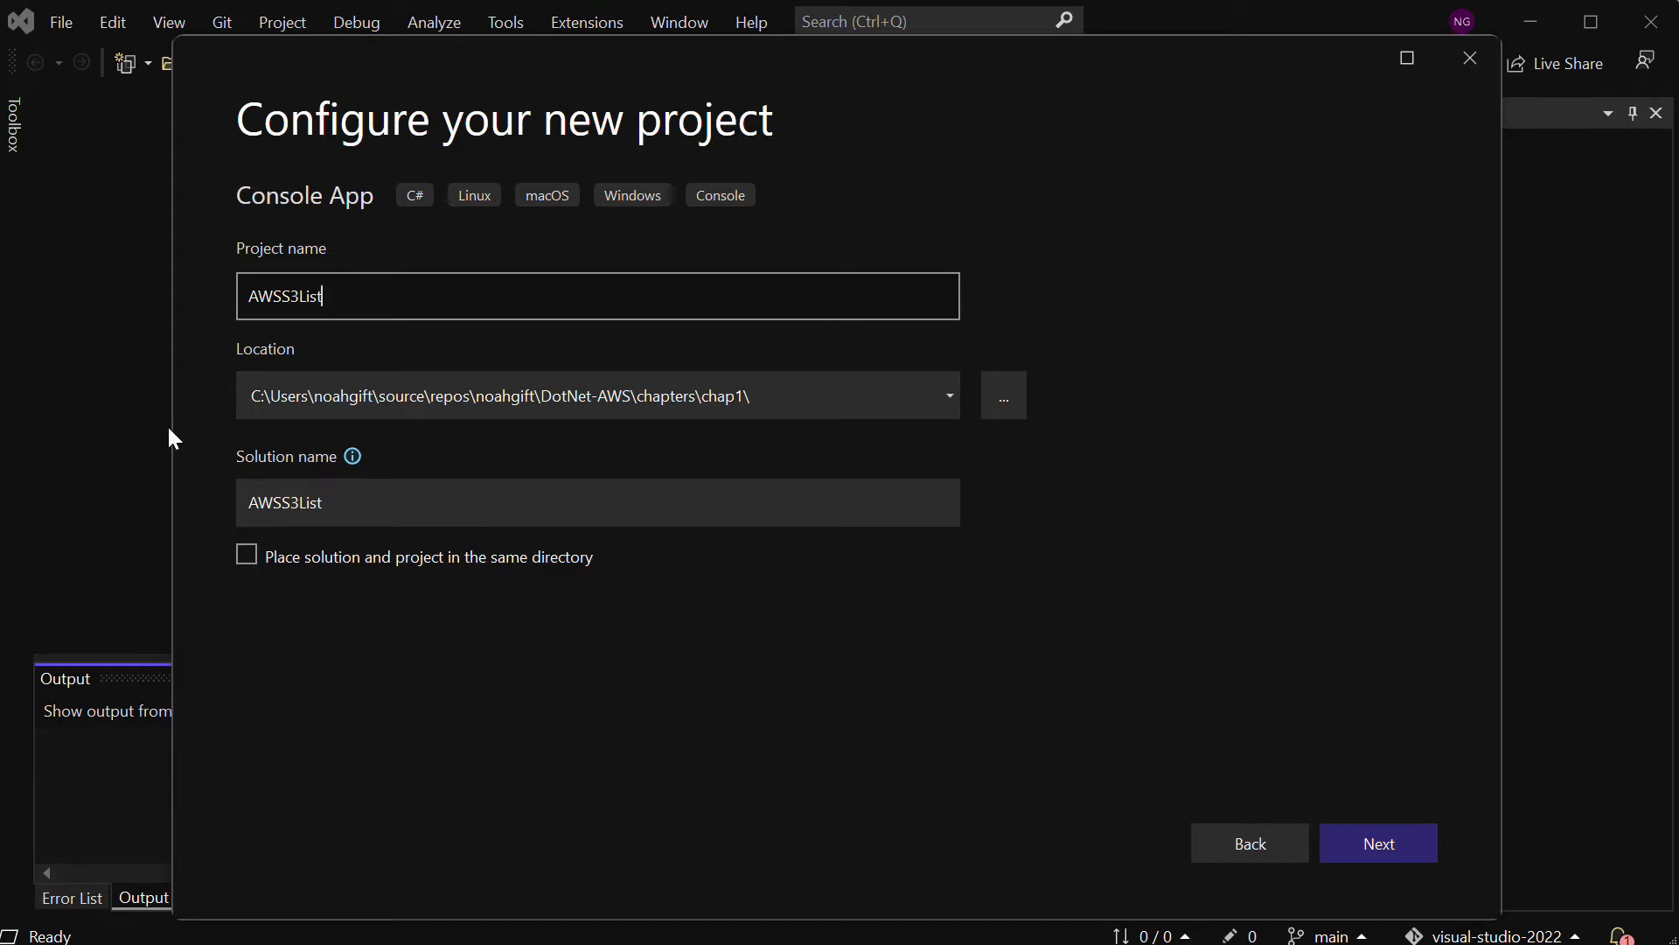
Create the project on .NET 6.0, run the Hello World starter, and close its console
click(1377, 843)
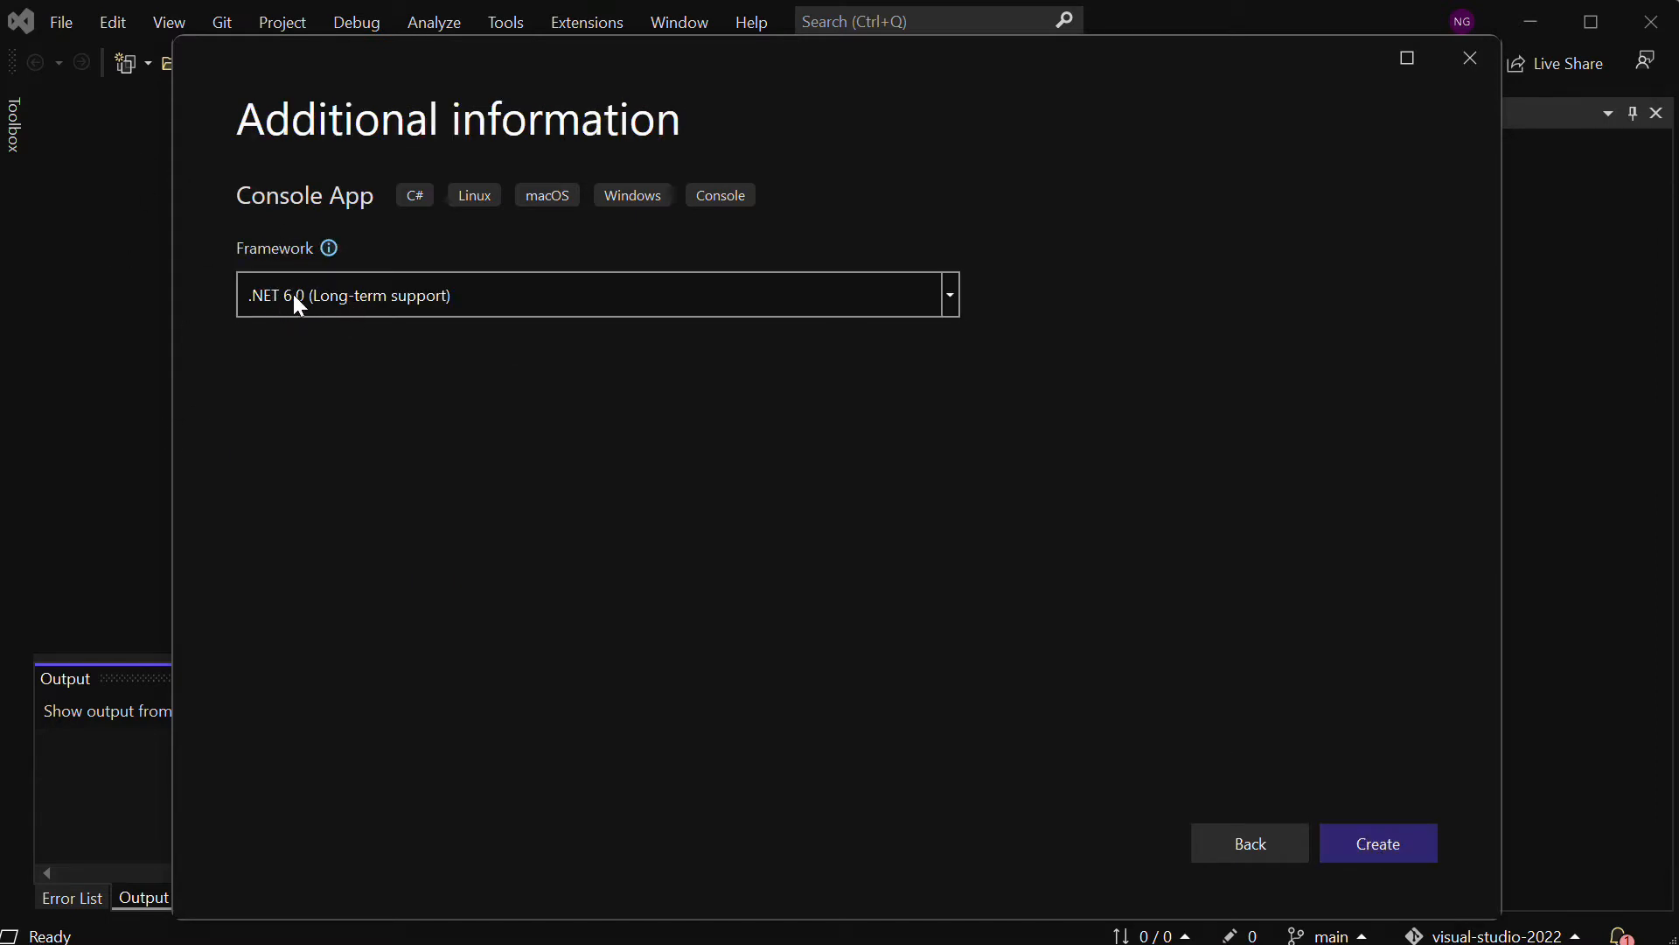
mouse_move(1323, 653)
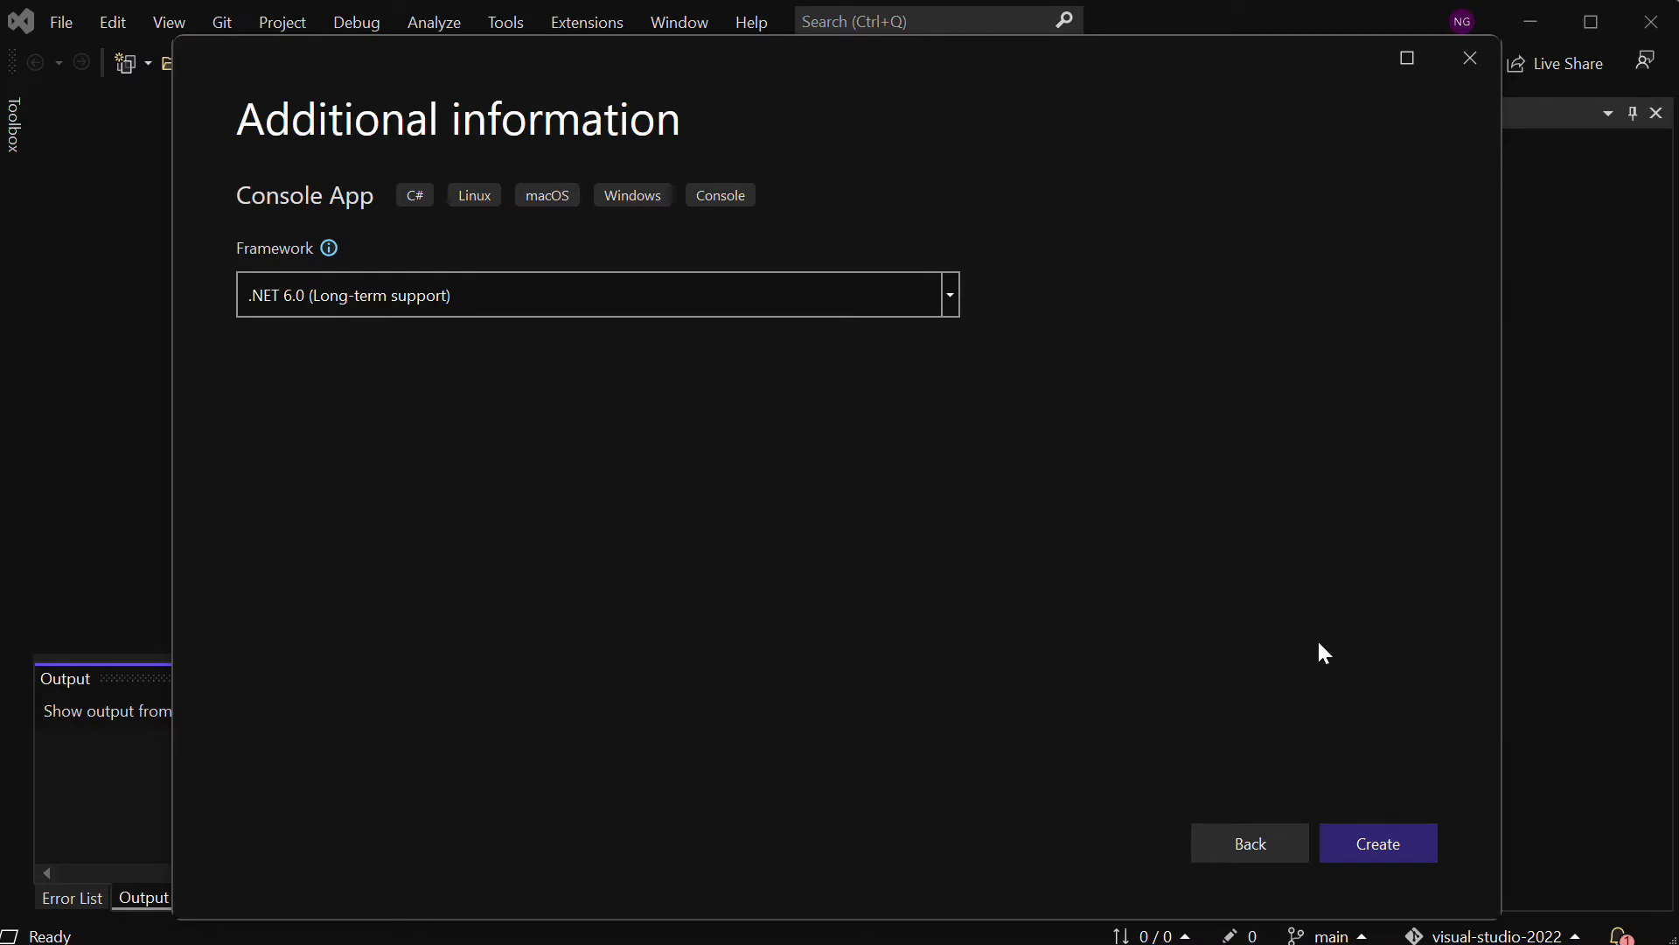
mouse_move(1310, 793)
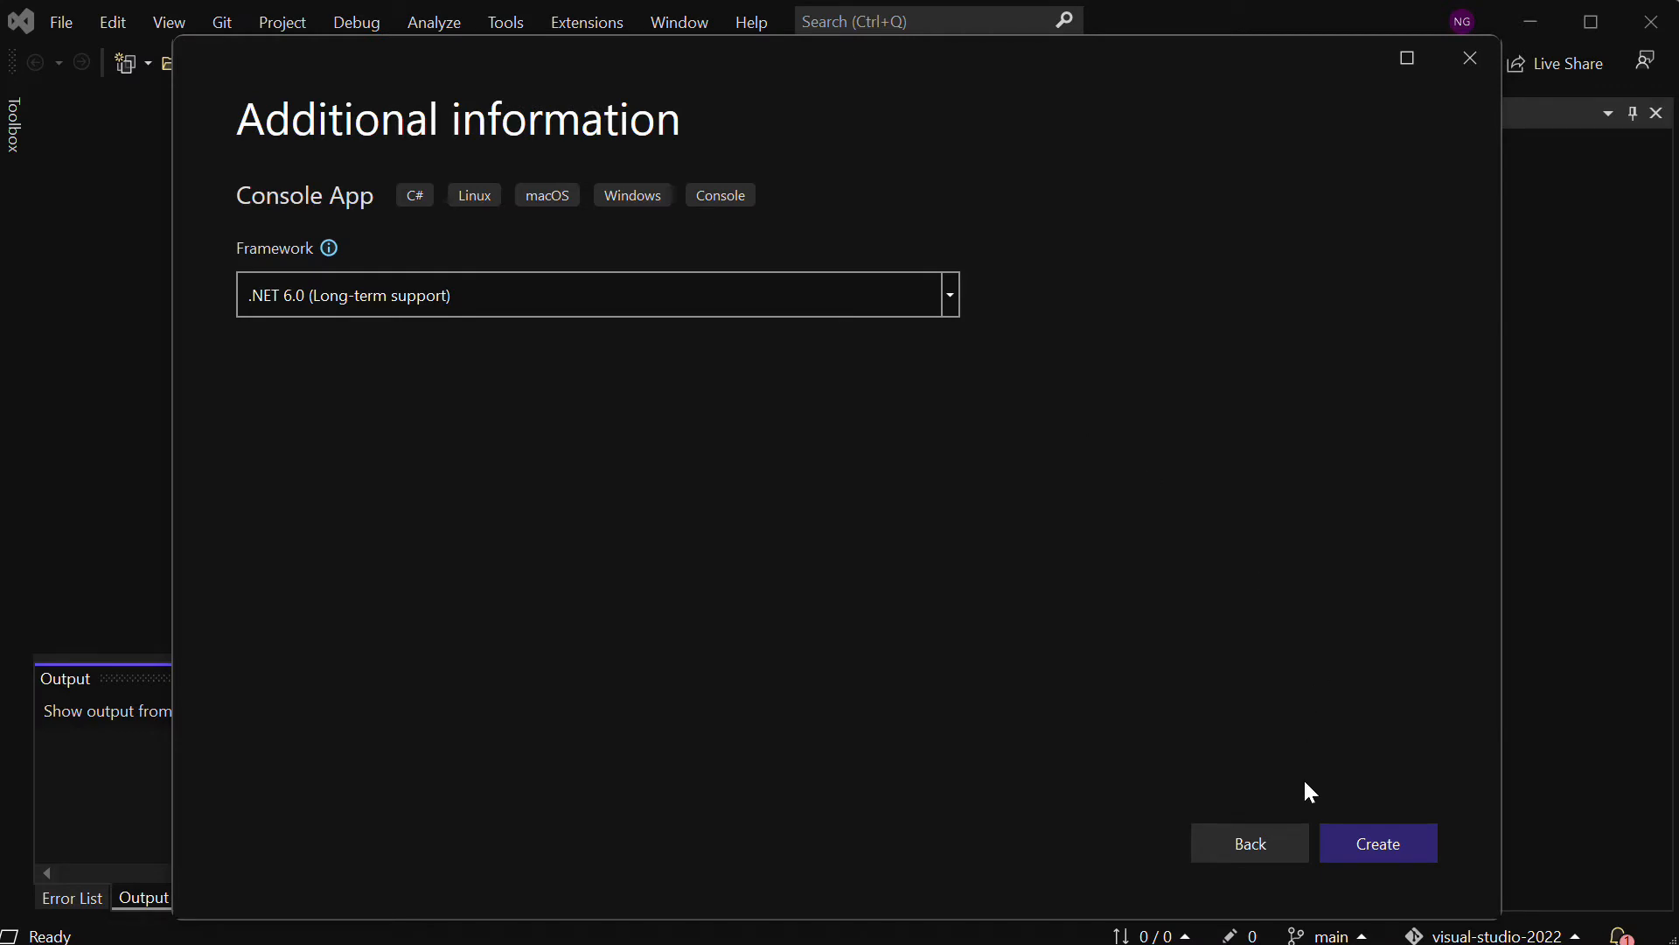
click(1378, 843)
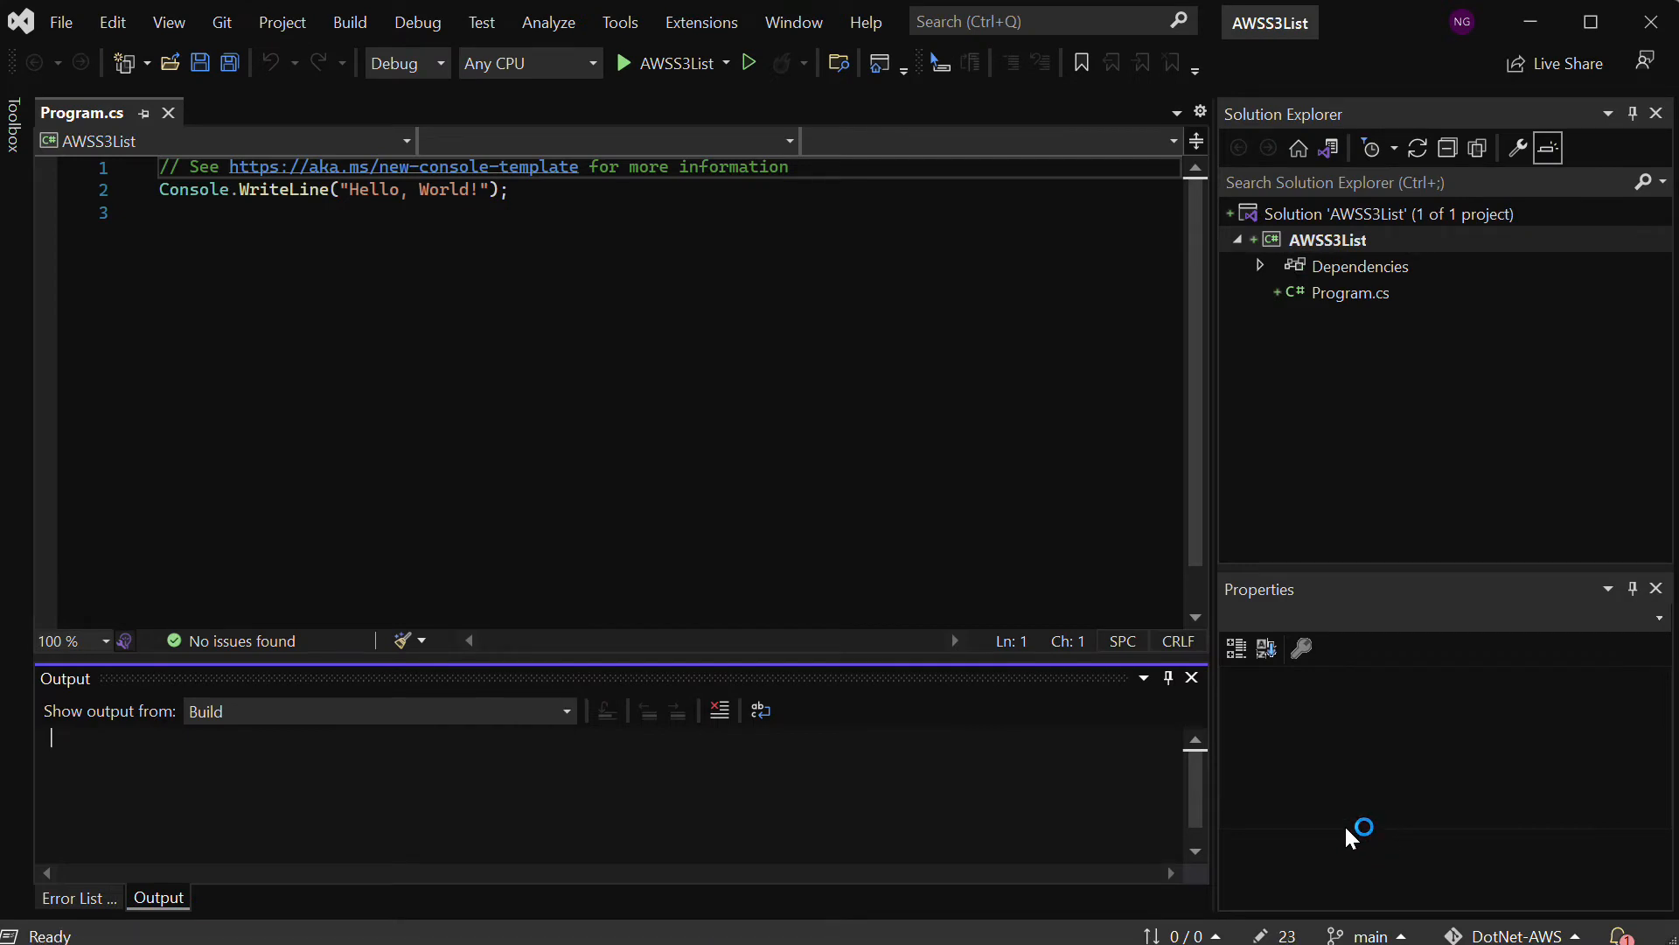
click(622, 63)
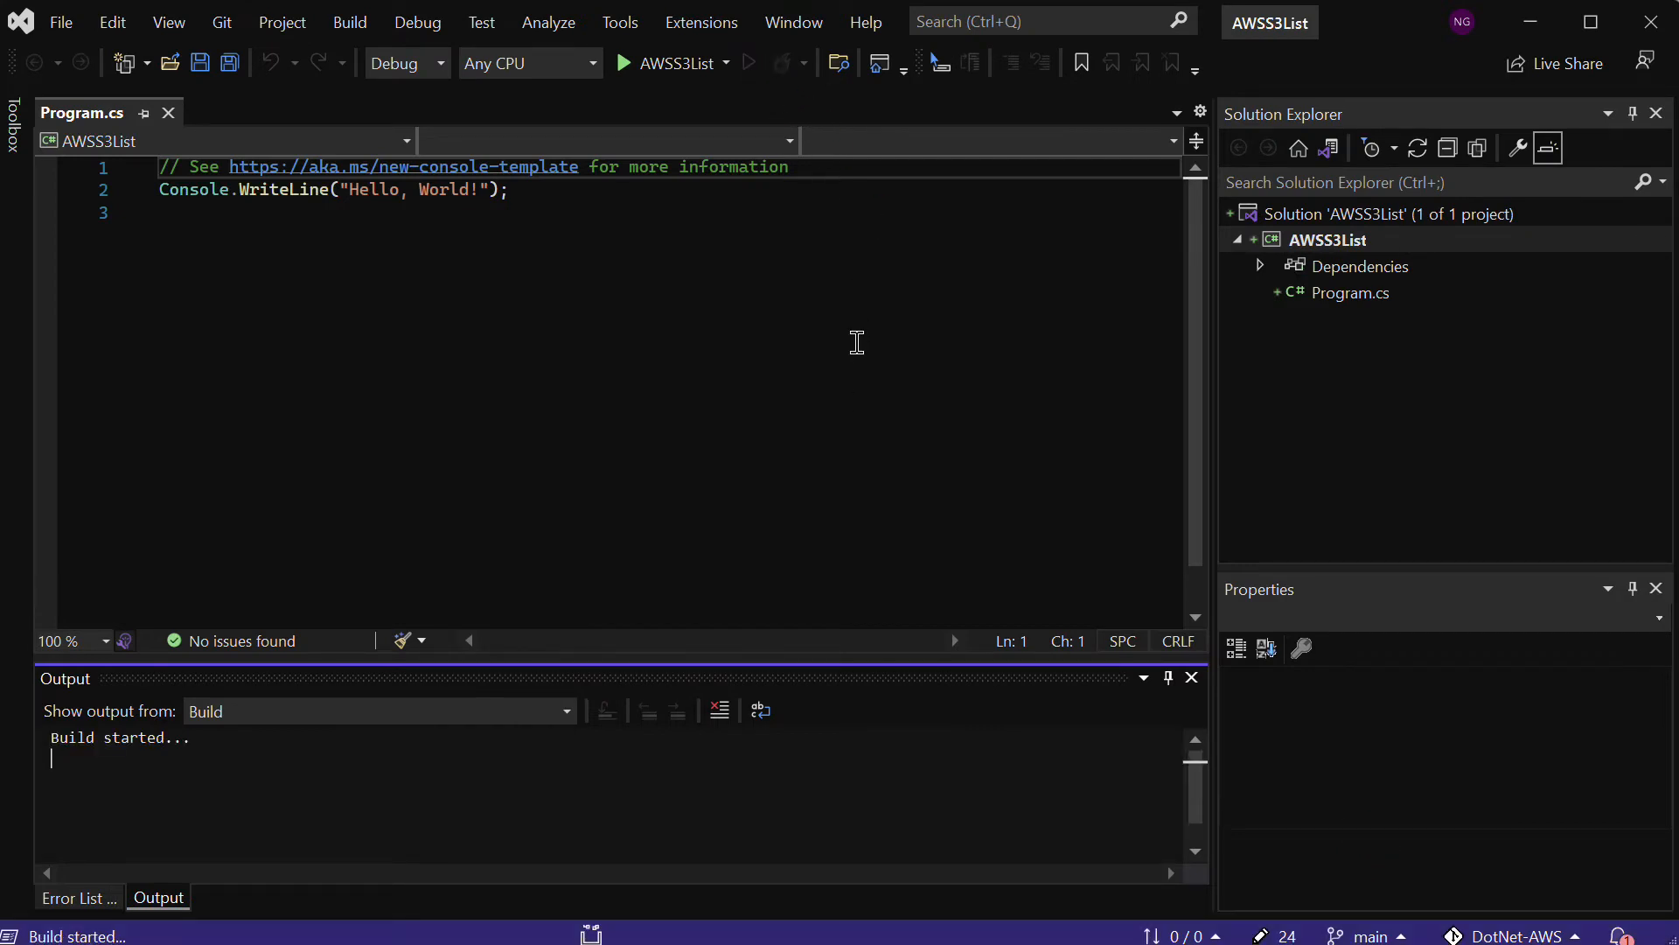
click(623, 63)
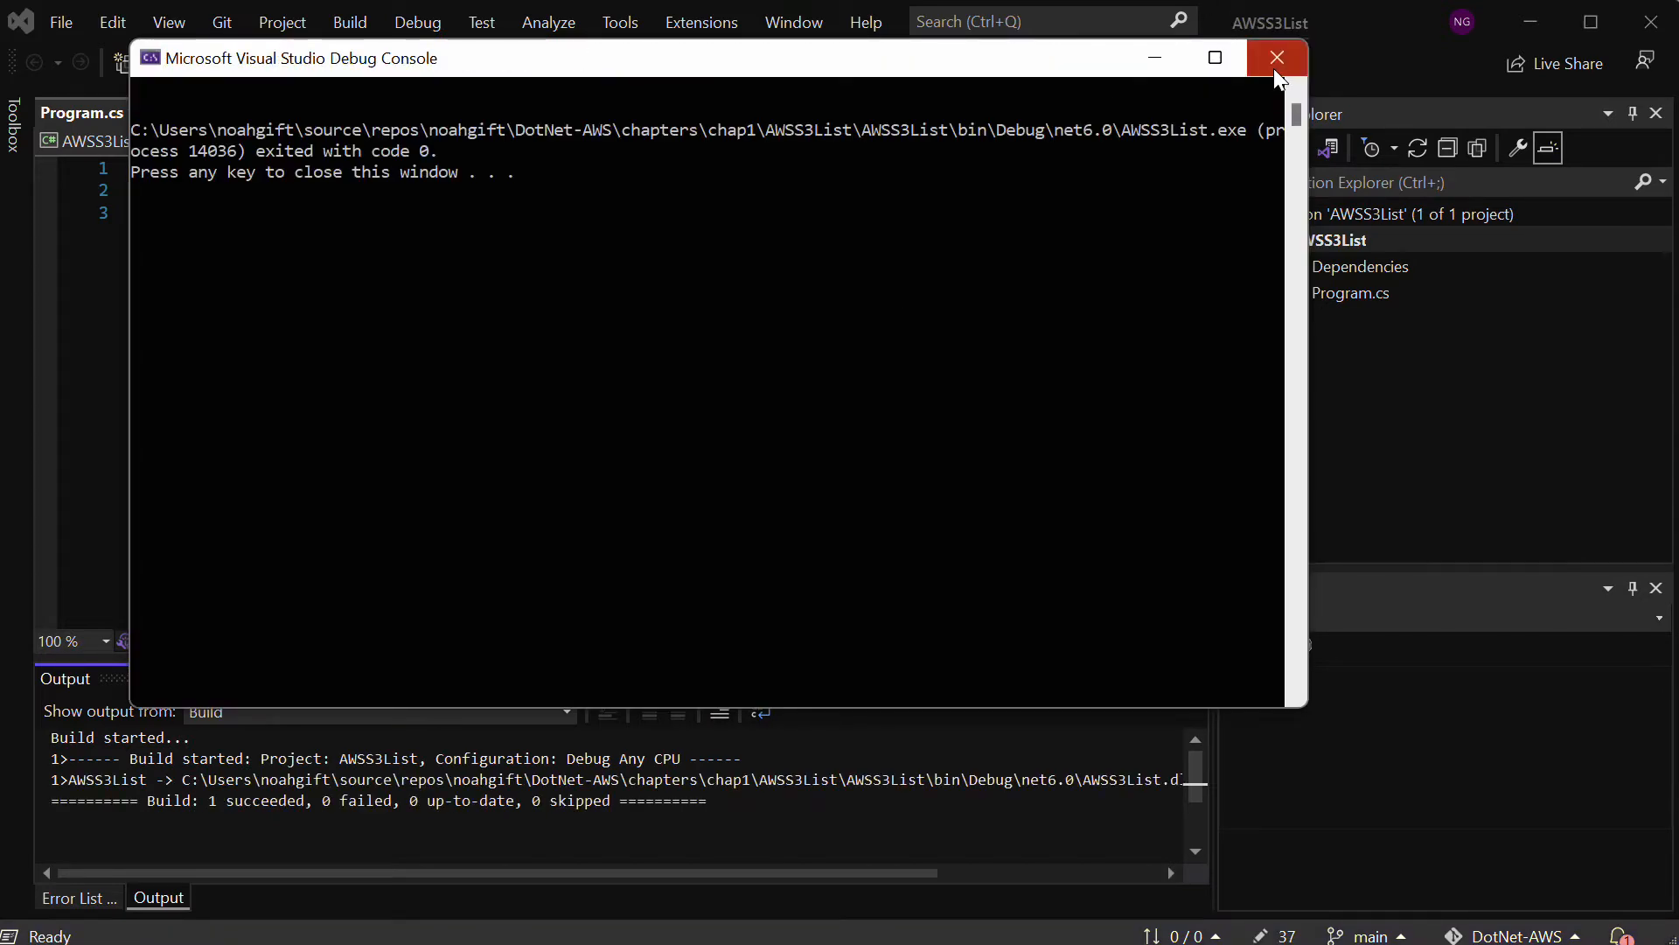
click(1274, 57)
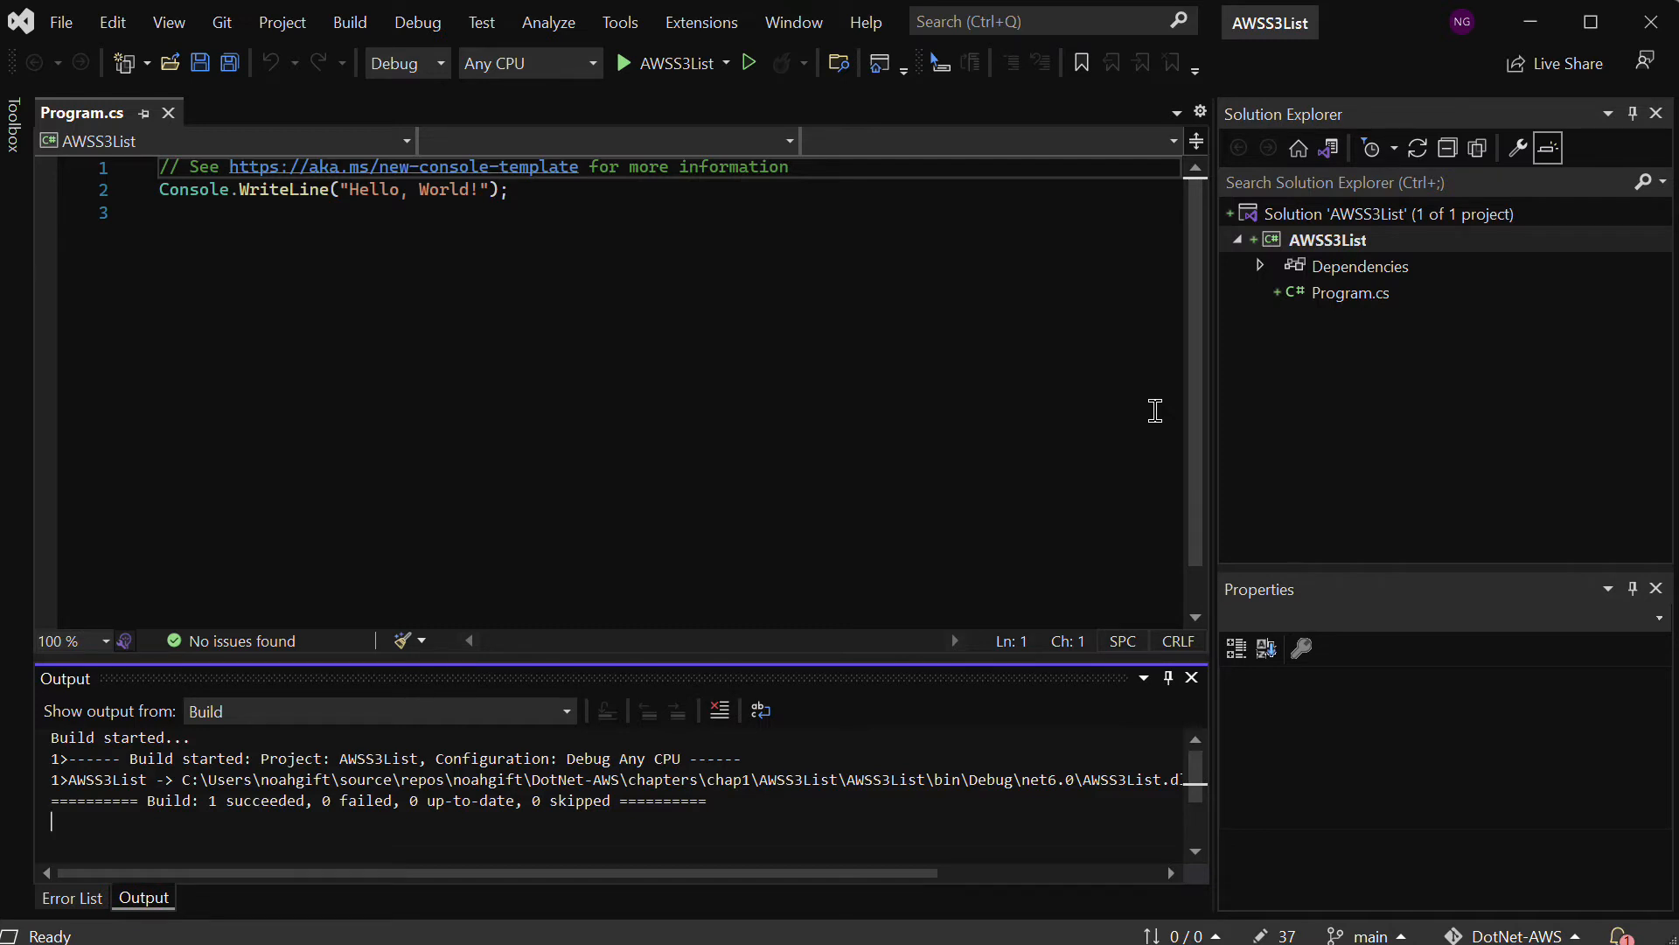
mouse_move(956, 195)
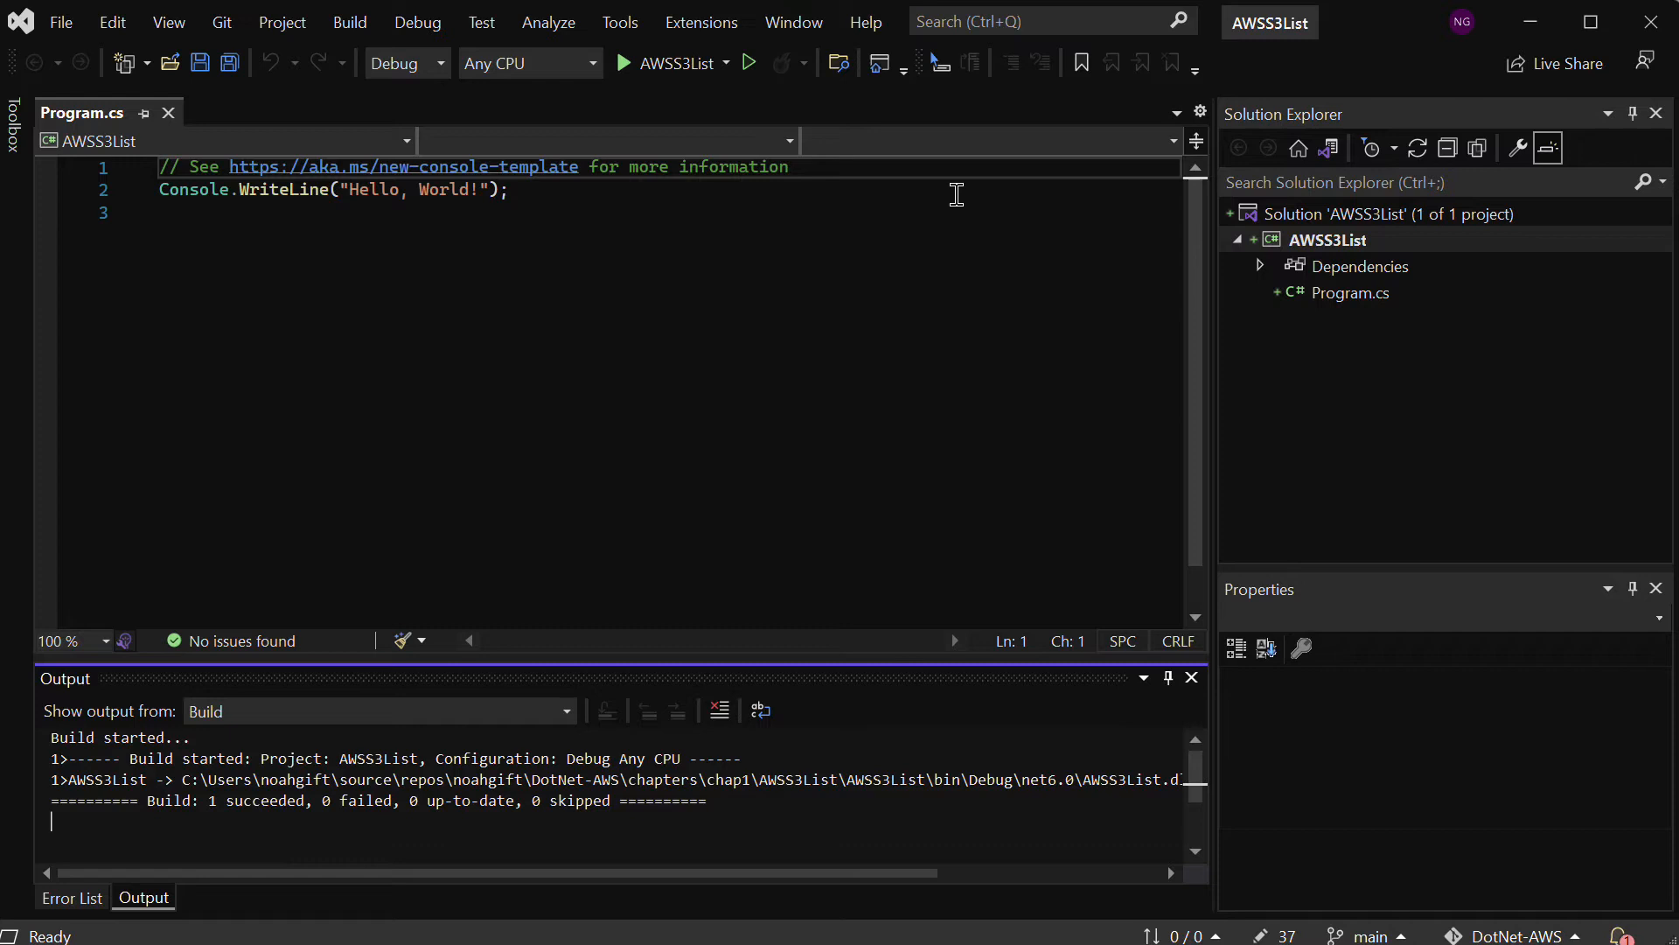
mouse_move(620, 21)
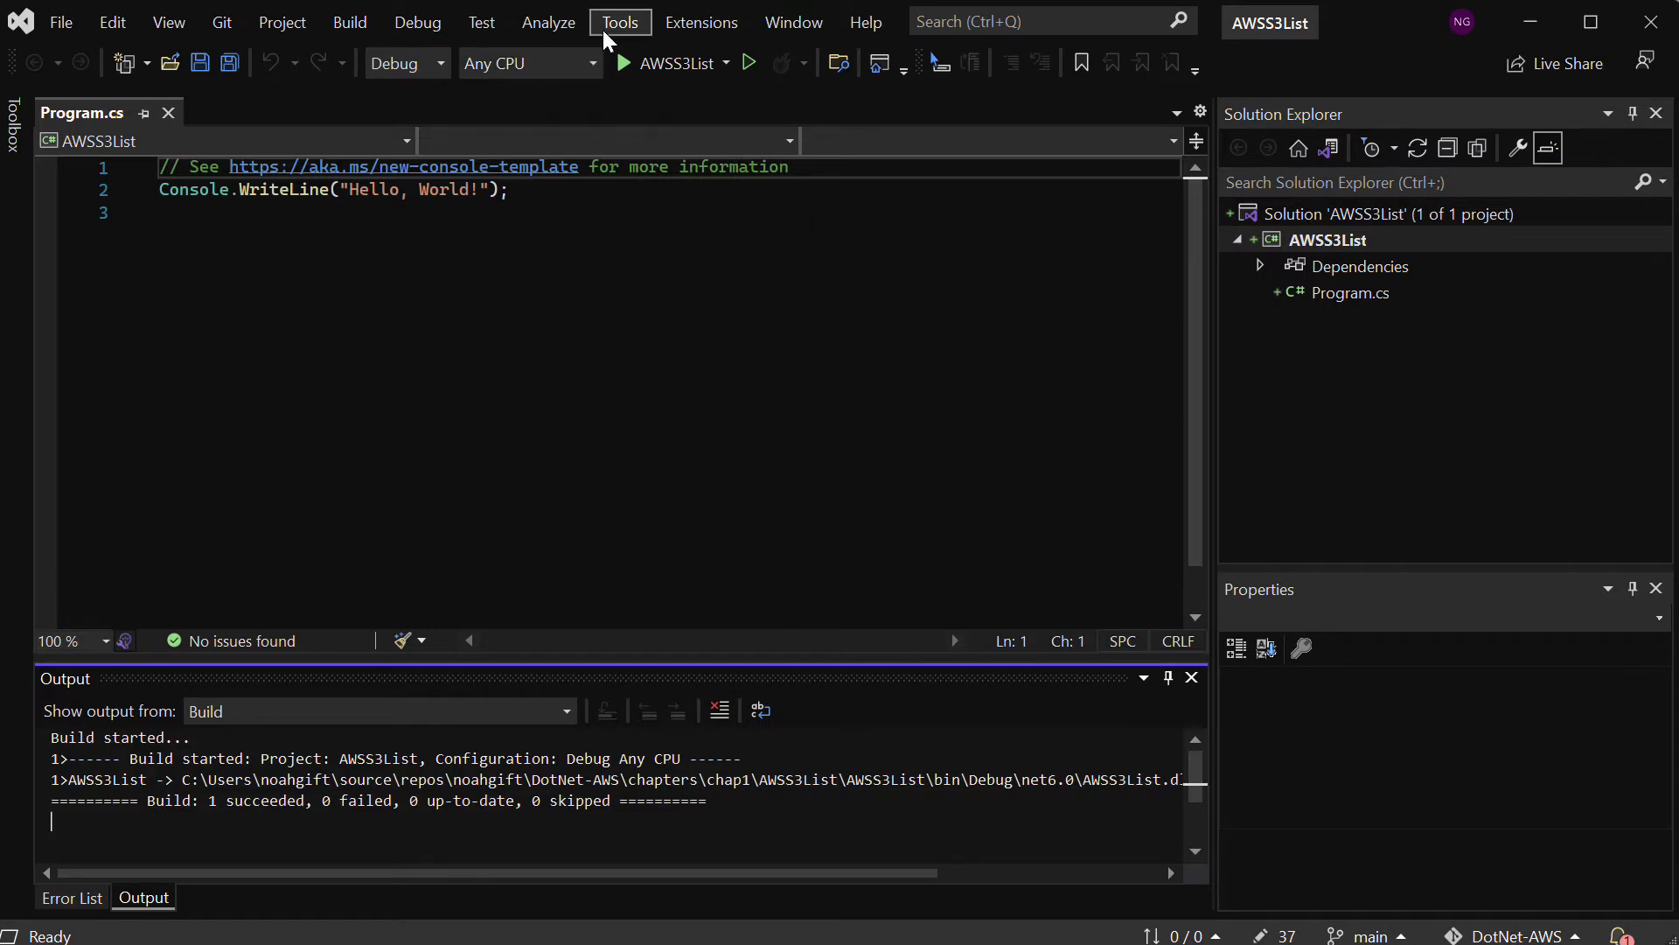
Install AWSSDK.S3 from the solution's NuGet package manager, suppressing the change preview dialog
click(619, 21)
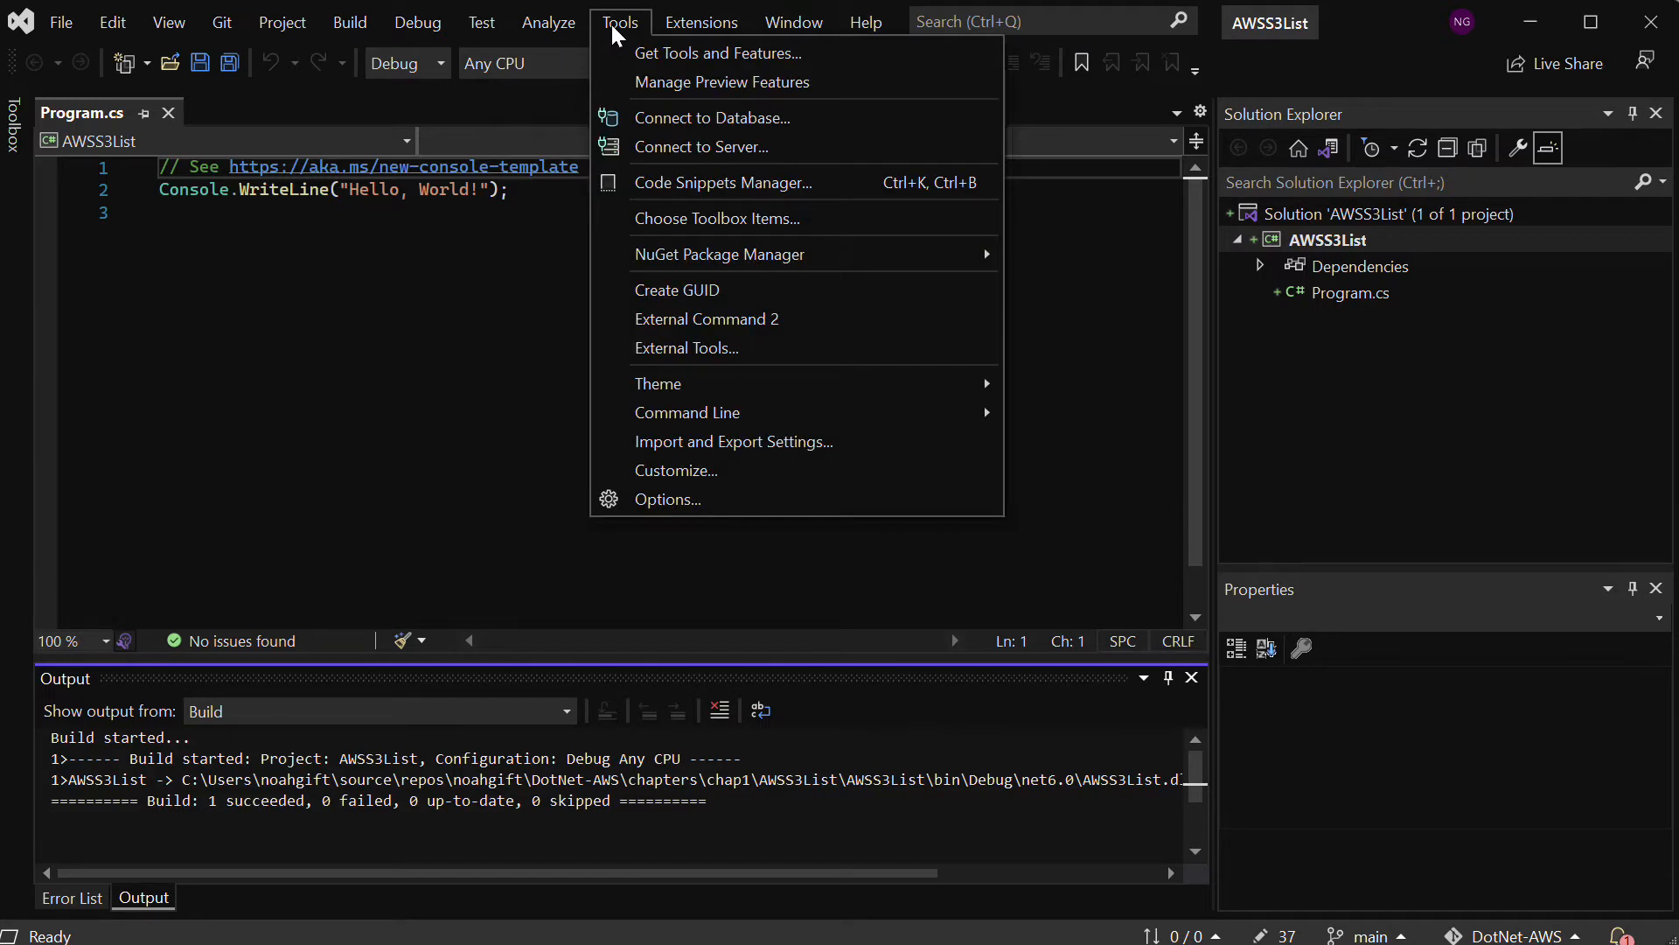
mouse_move(719, 253)
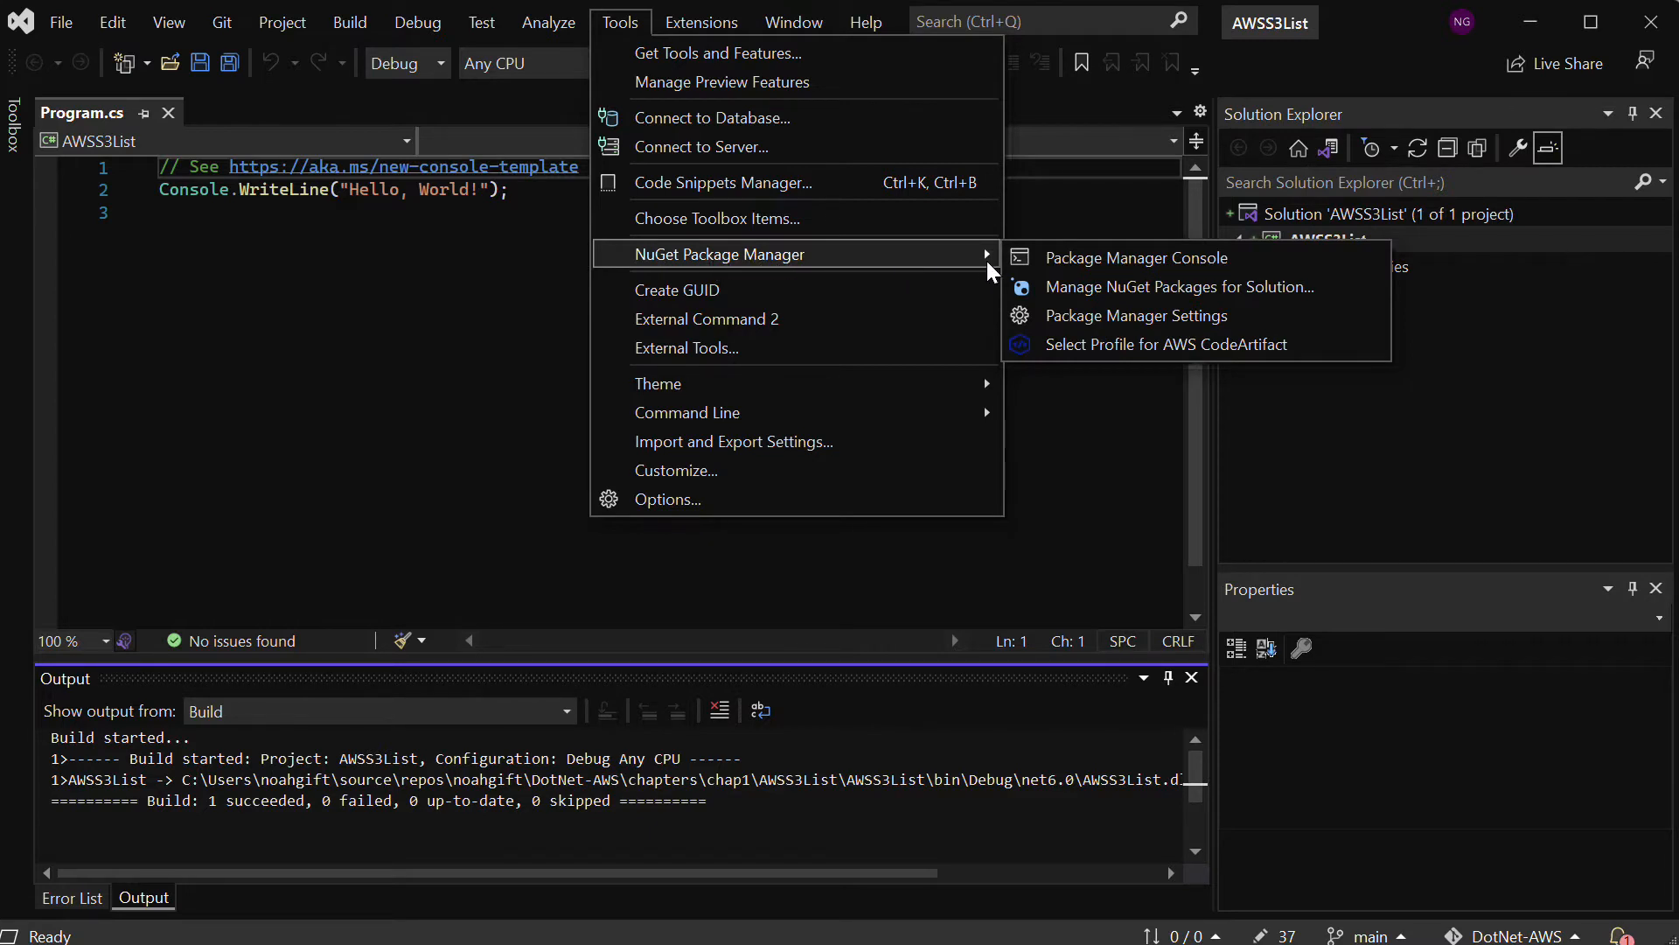
mouse_move(1137, 258)
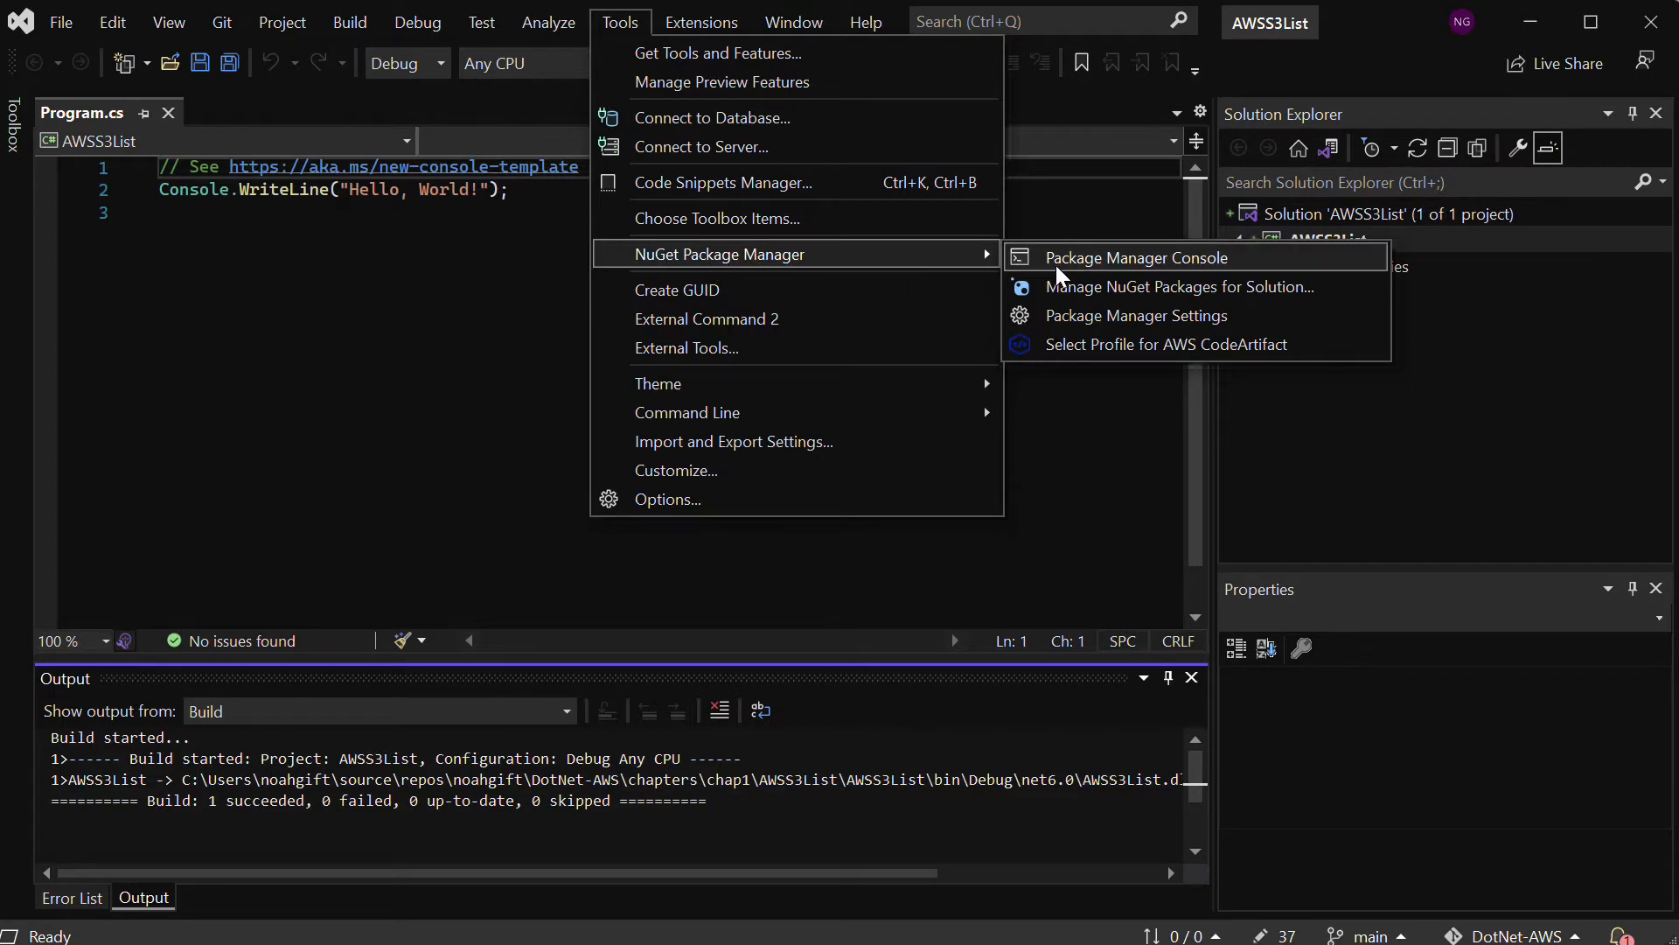
mouse_move(1178, 286)
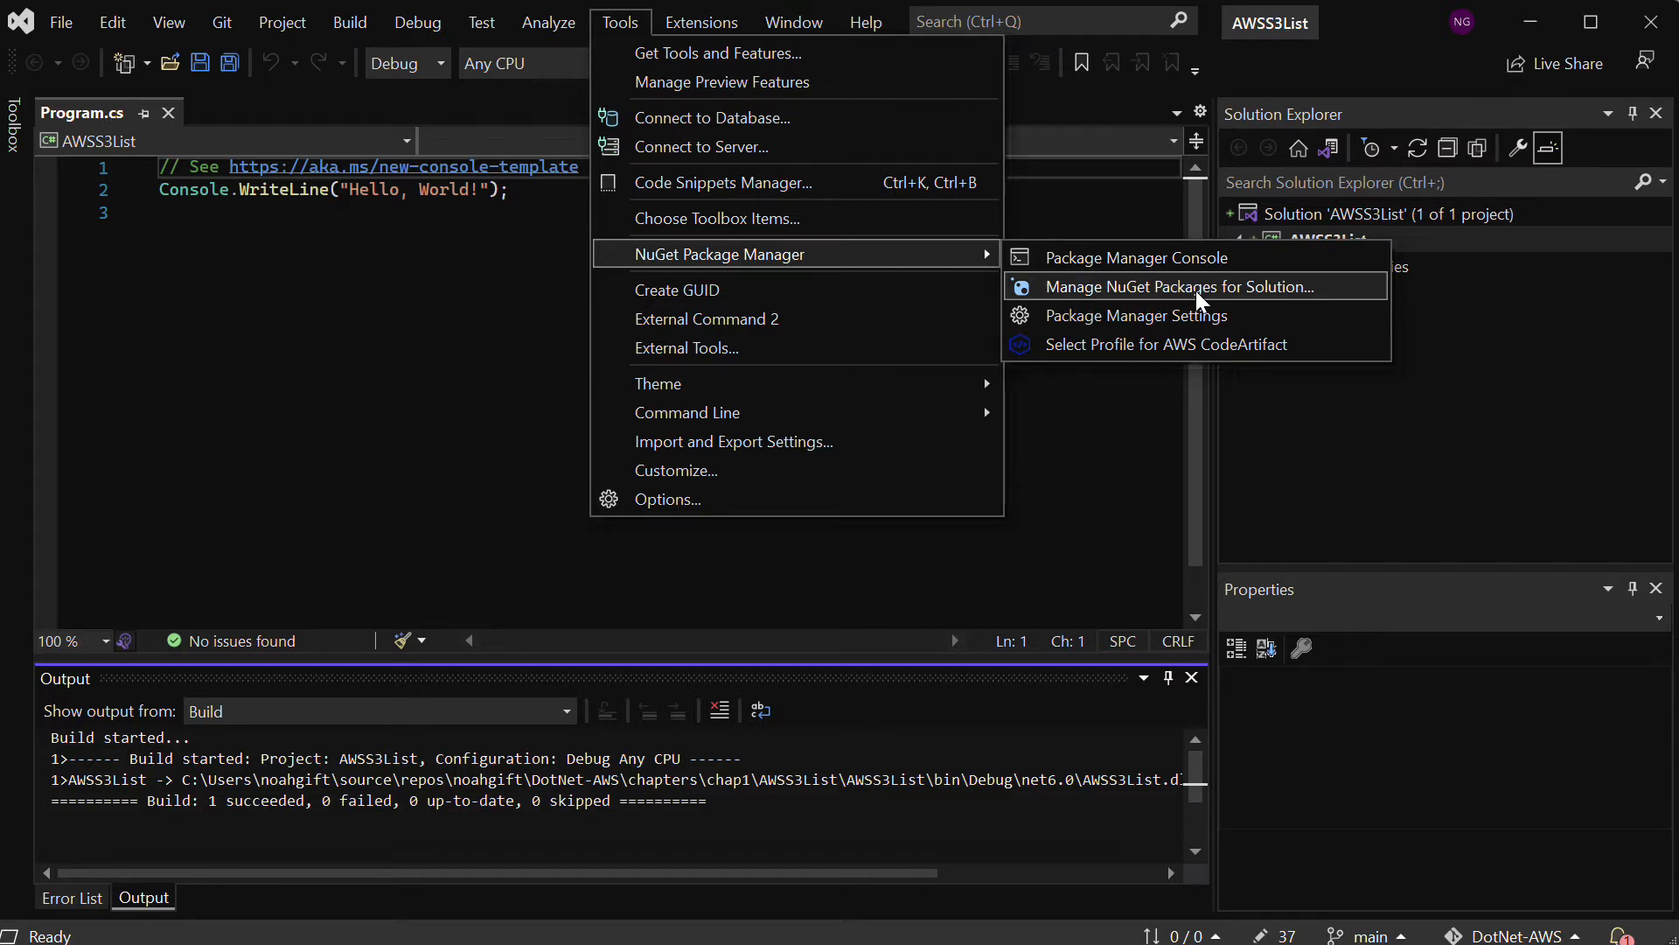
click(1179, 286)
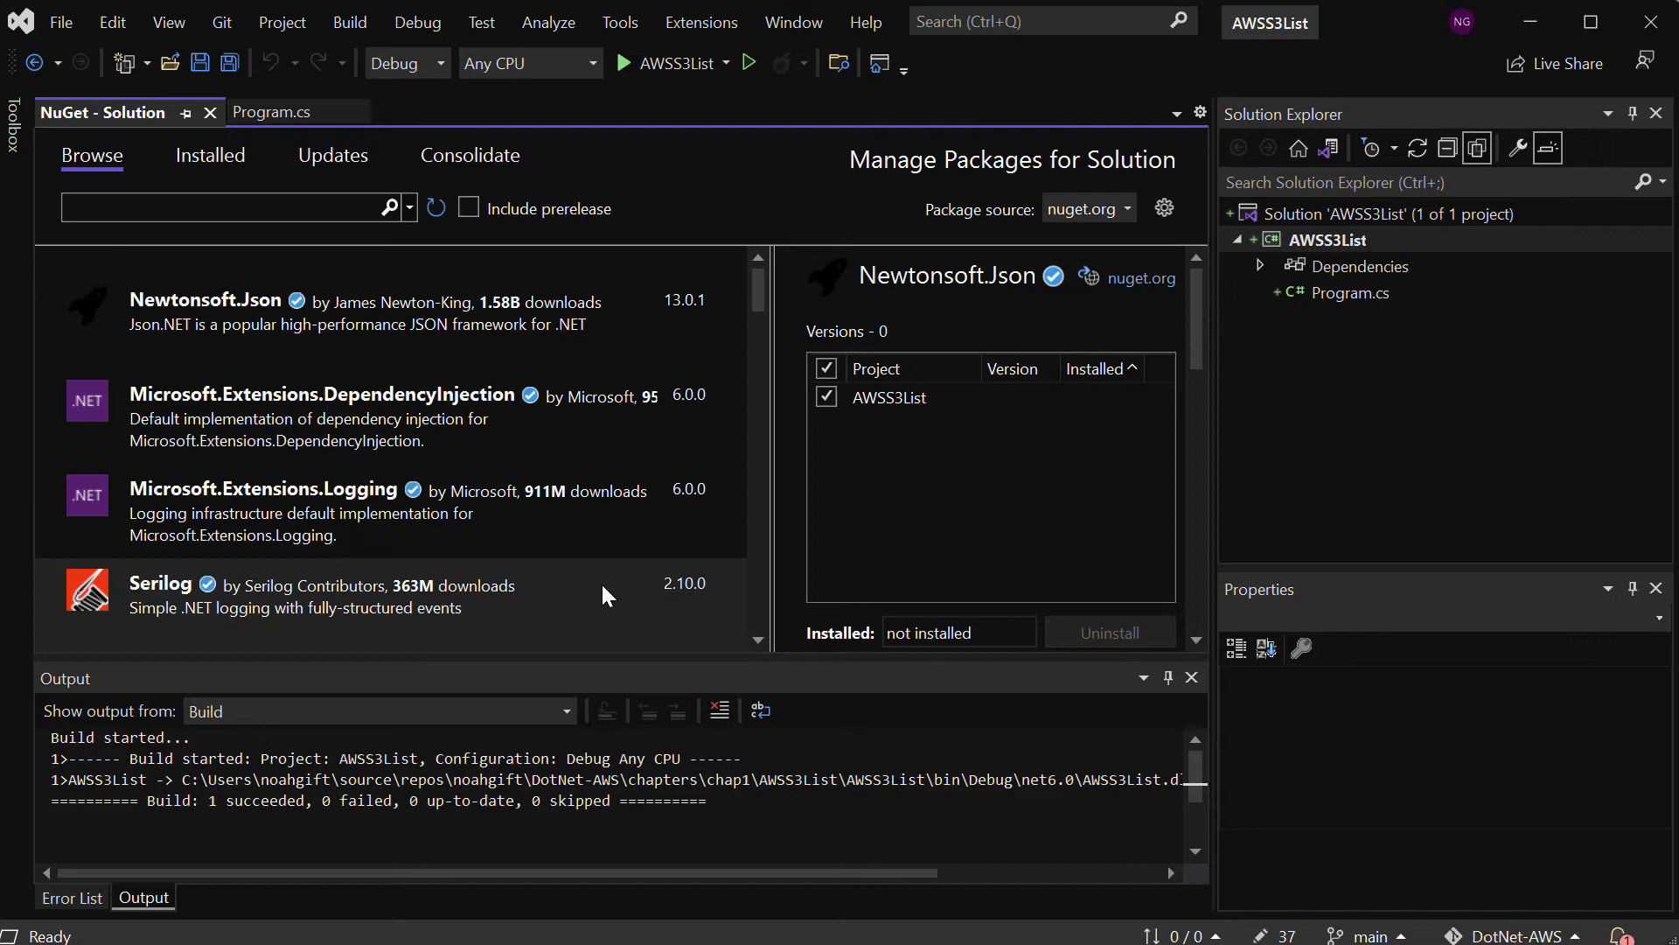
text(aws)
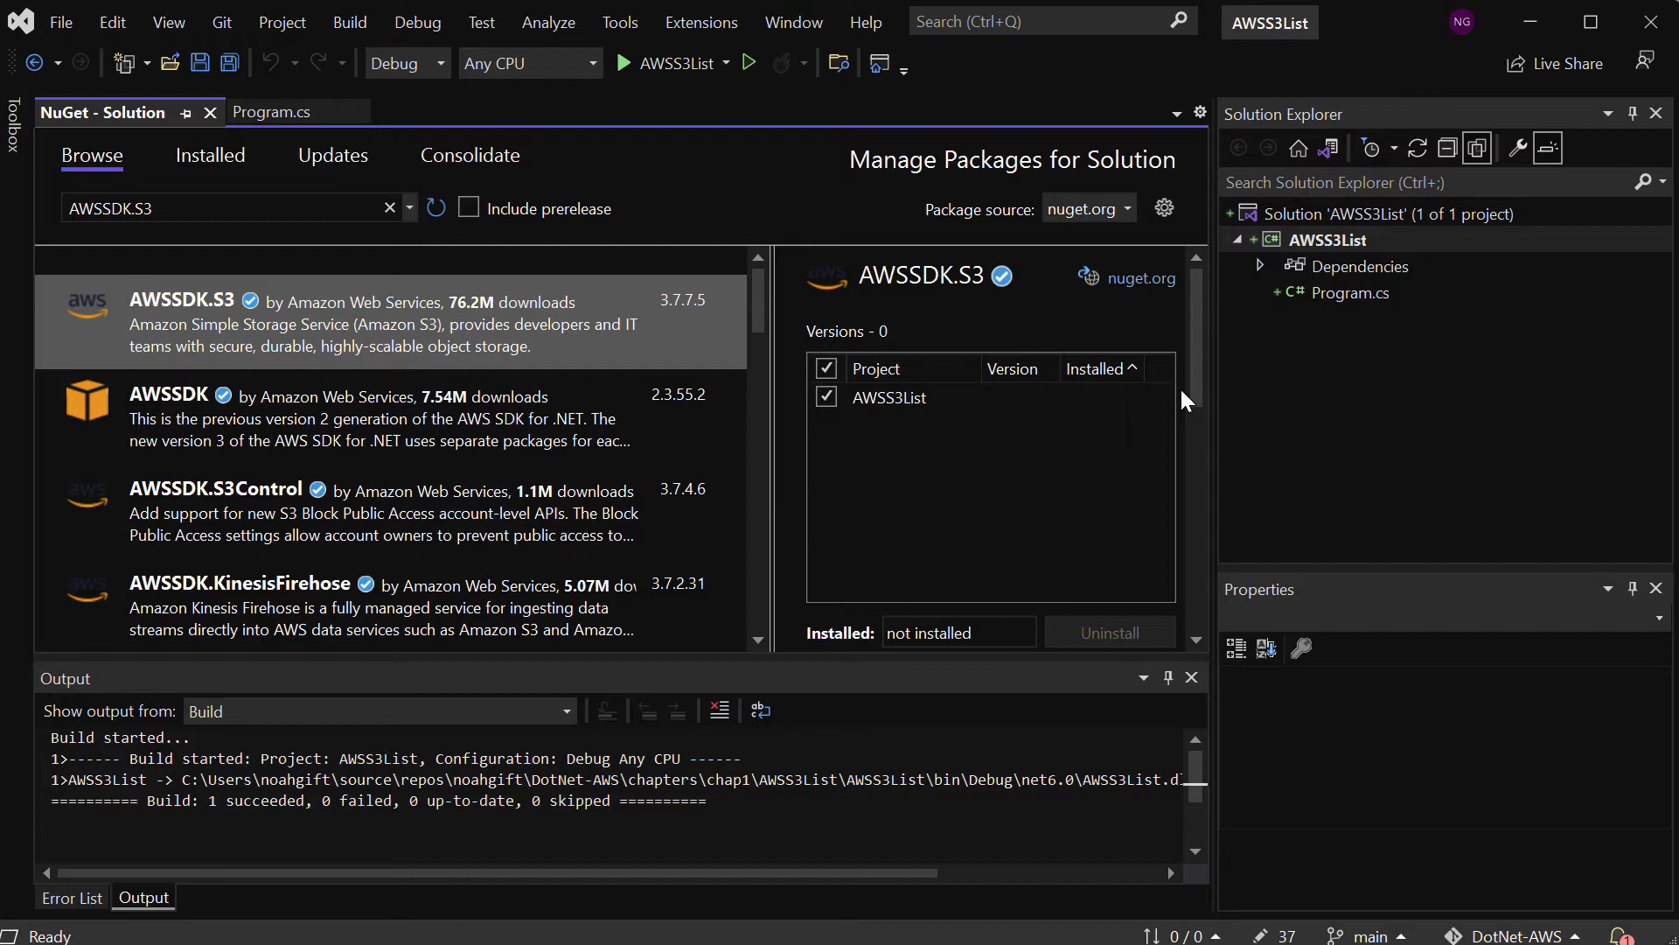
scroll(down, 3)
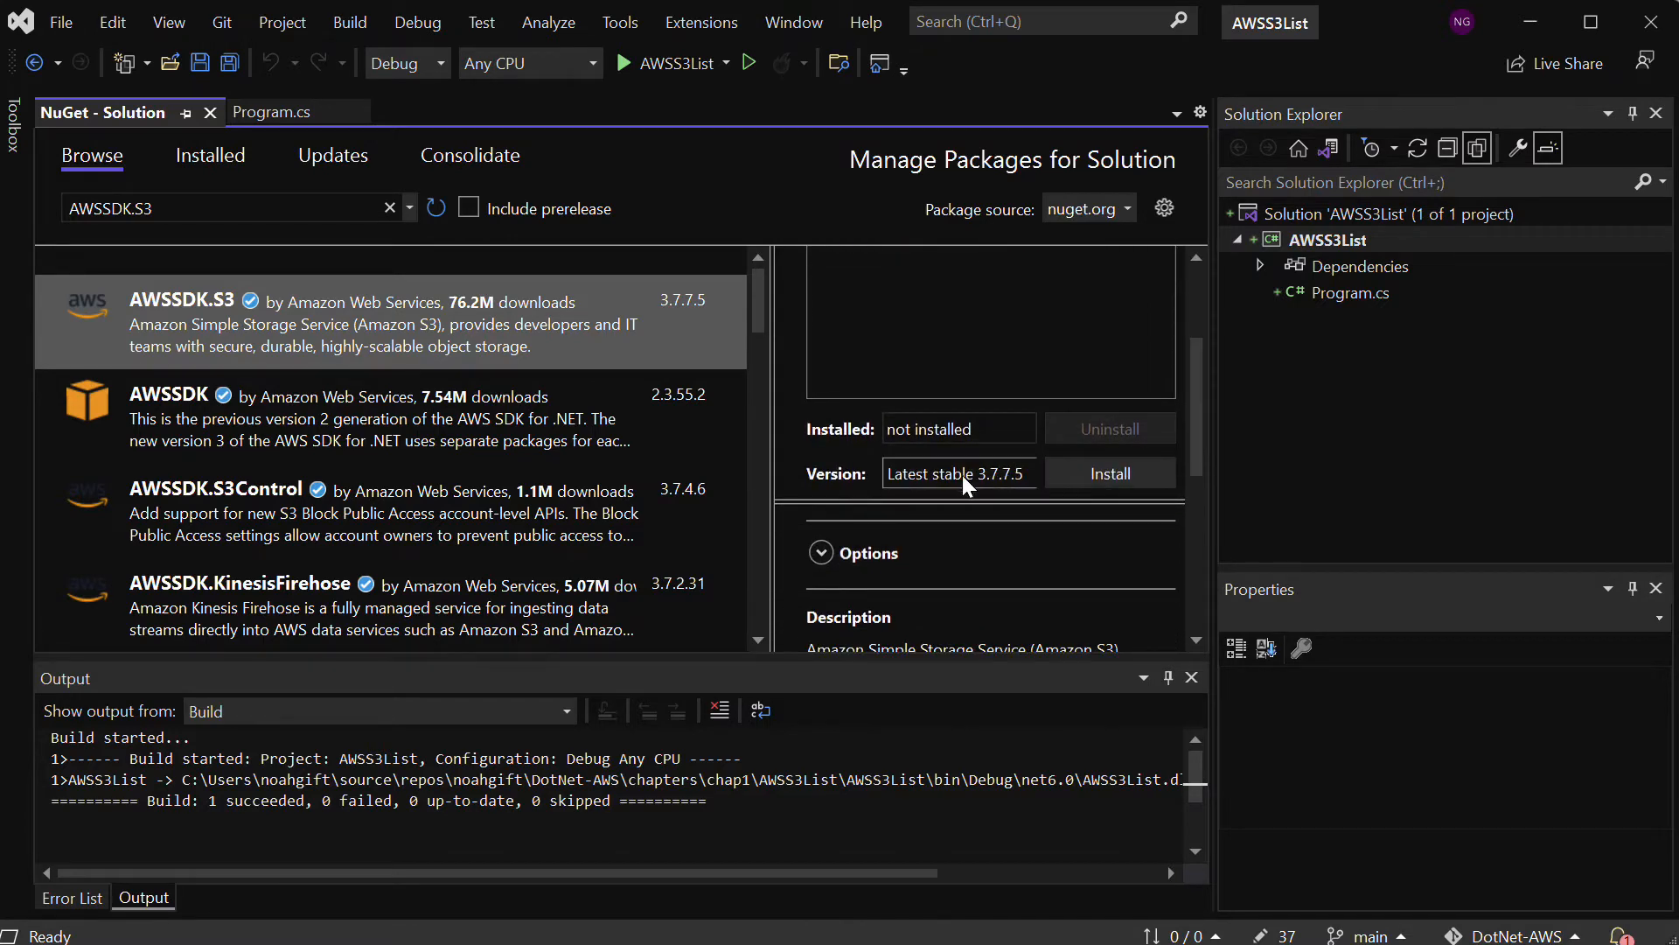
click(1111, 473)
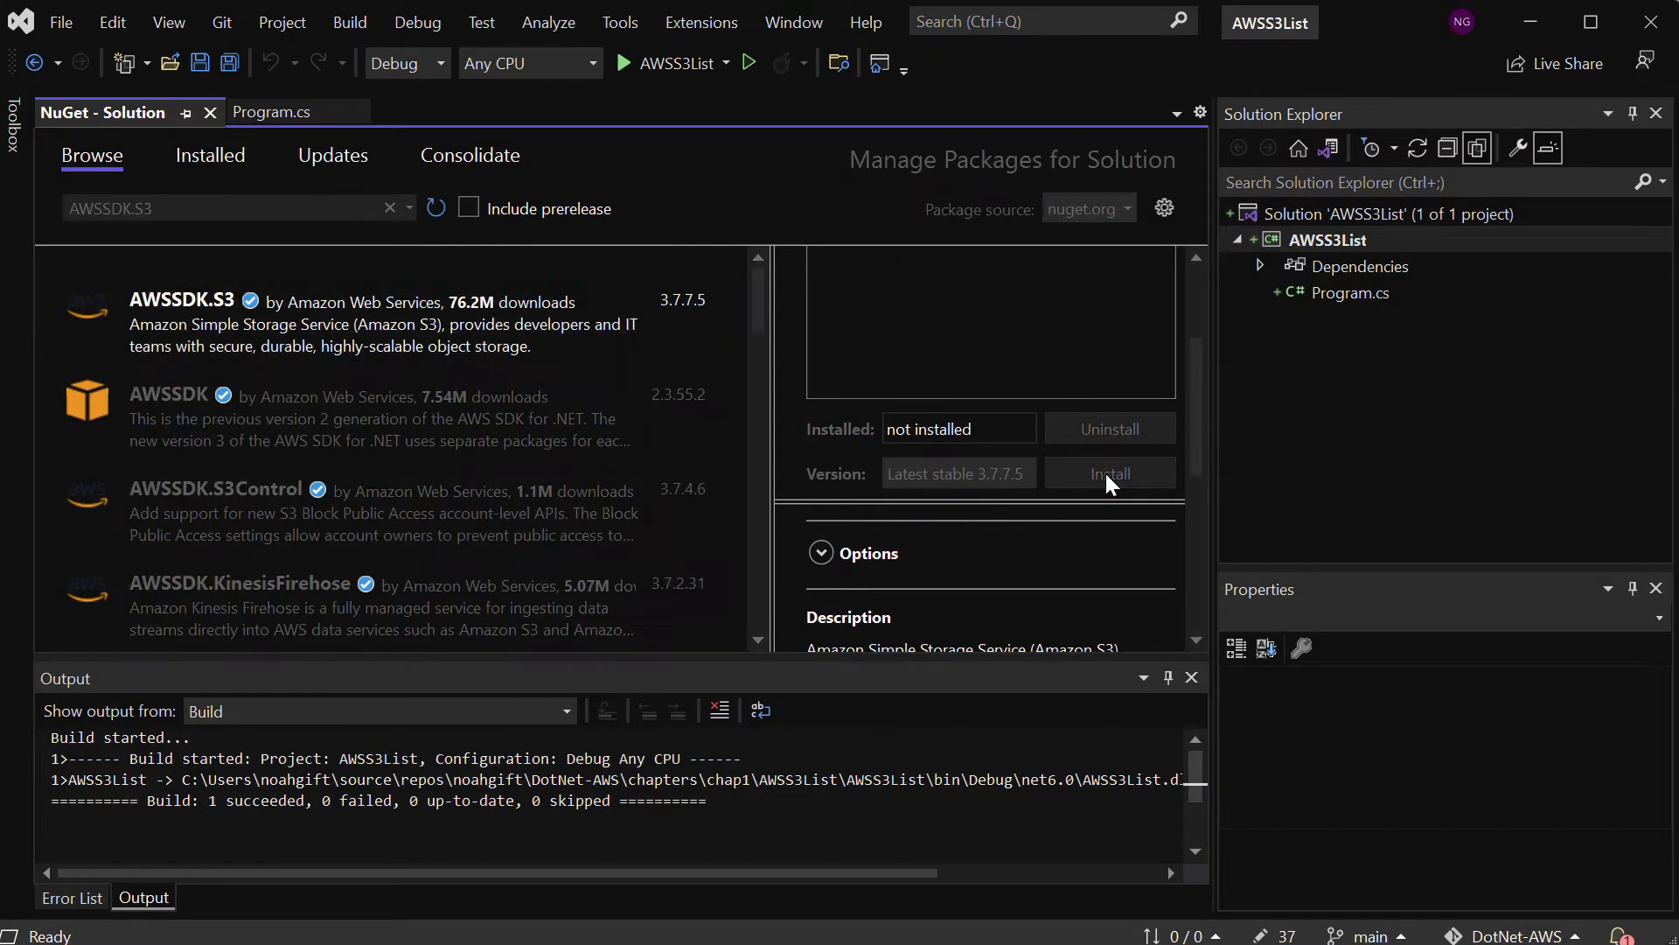
click(1110, 473)
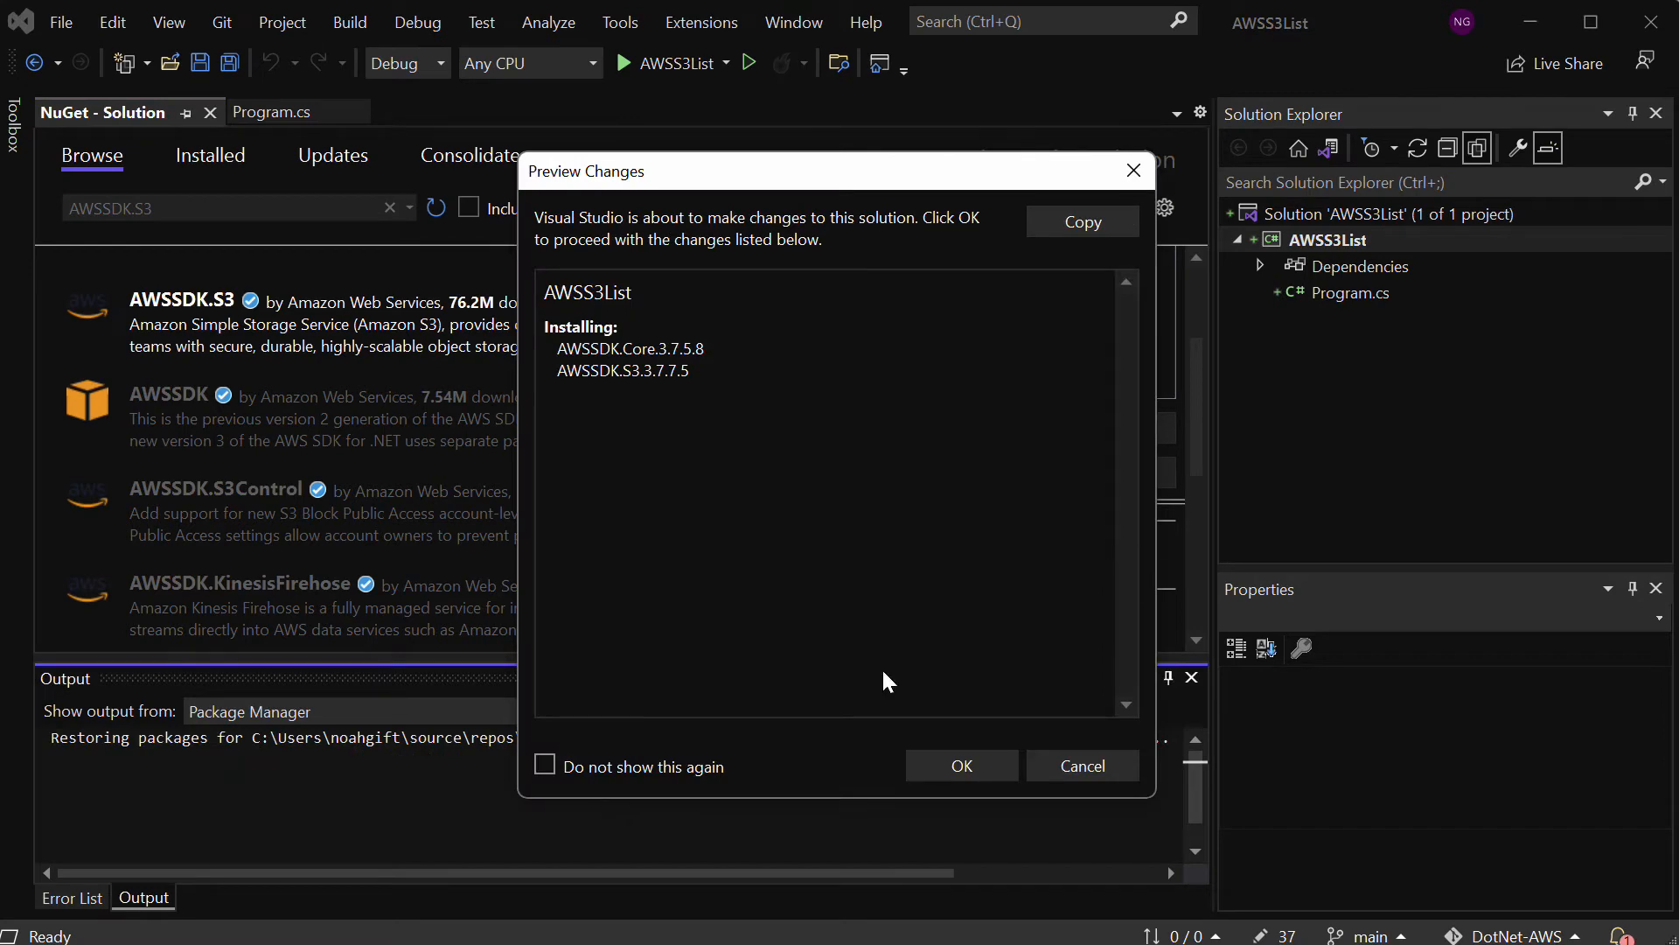
click(544, 767)
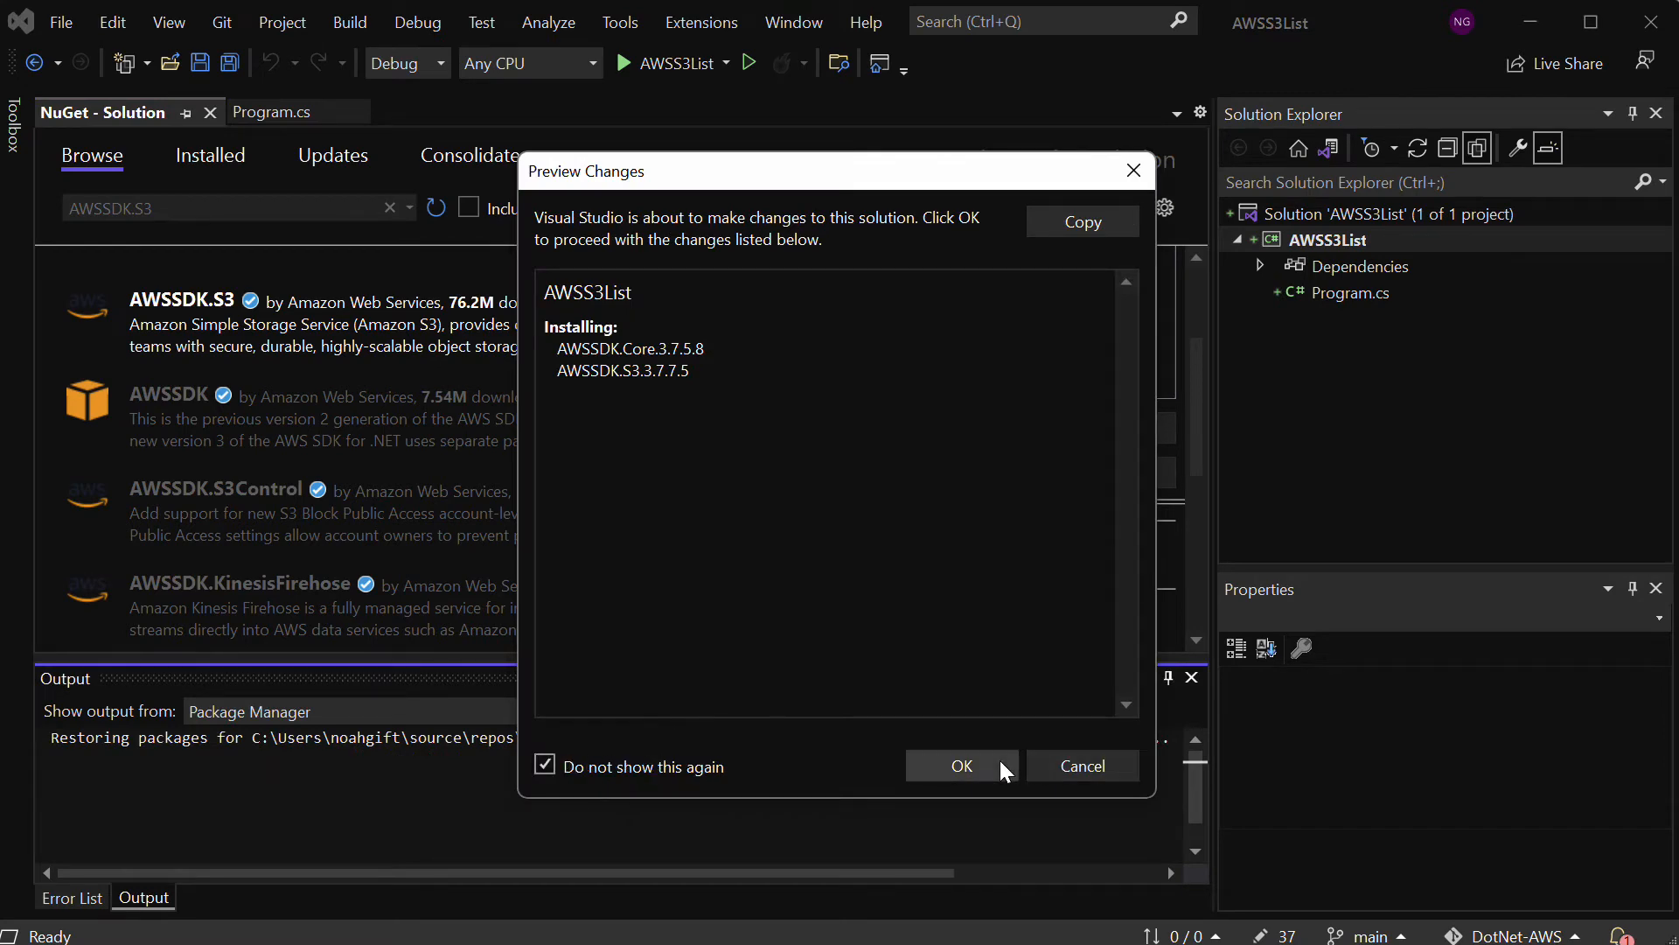
click(959, 765)
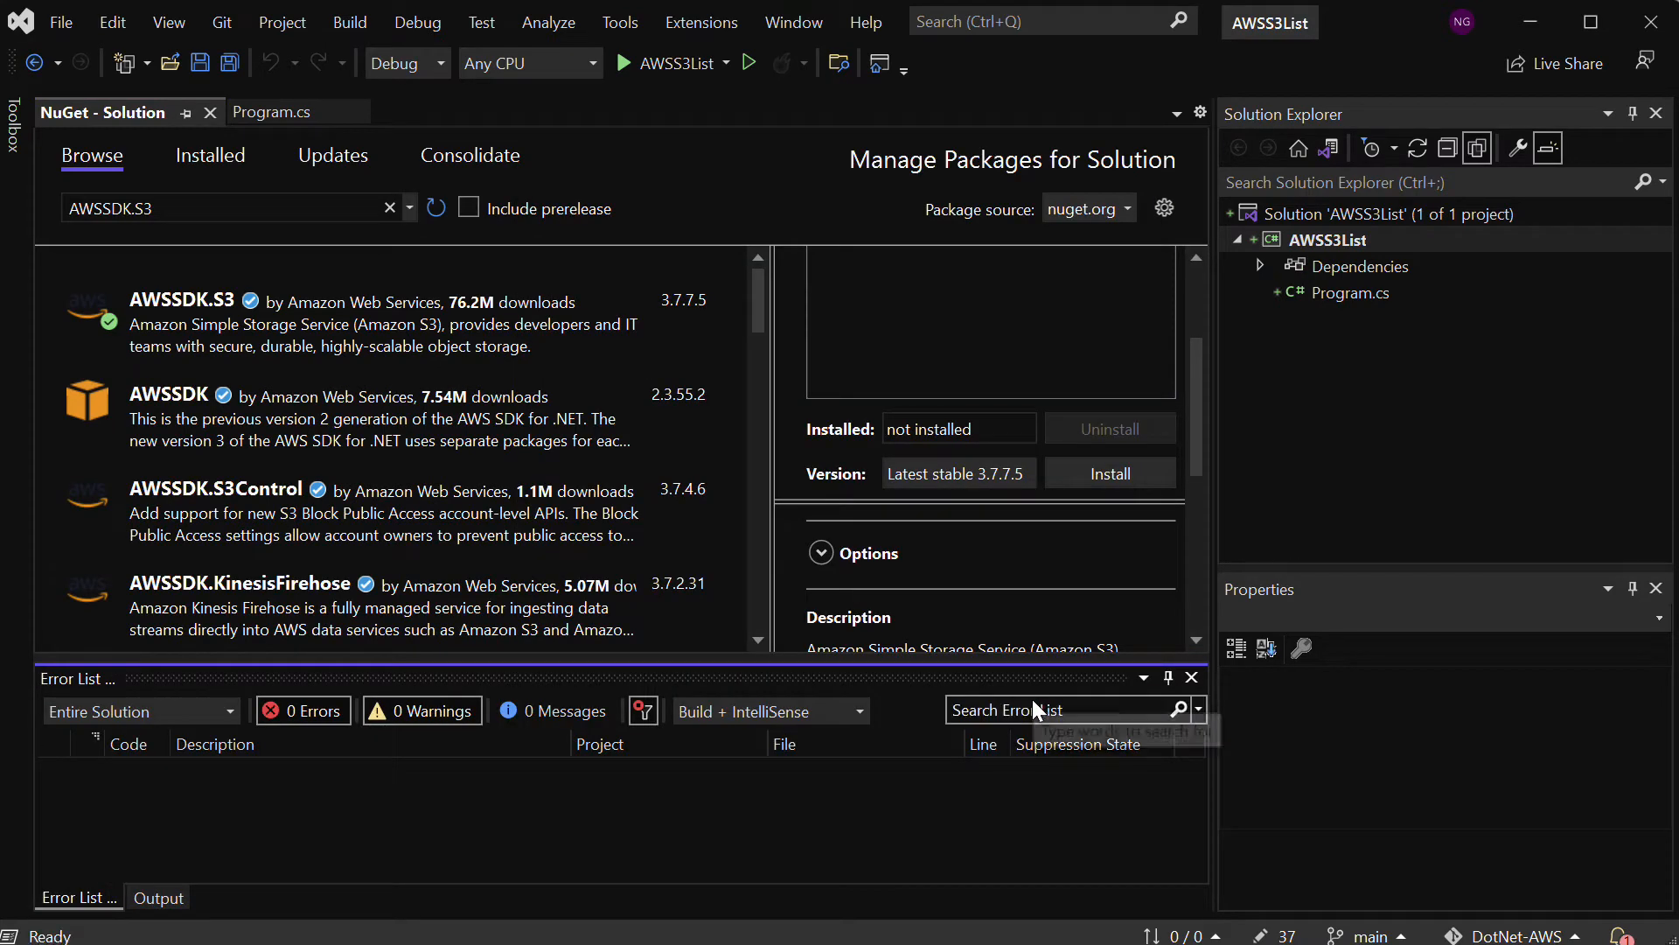
click(1110, 472)
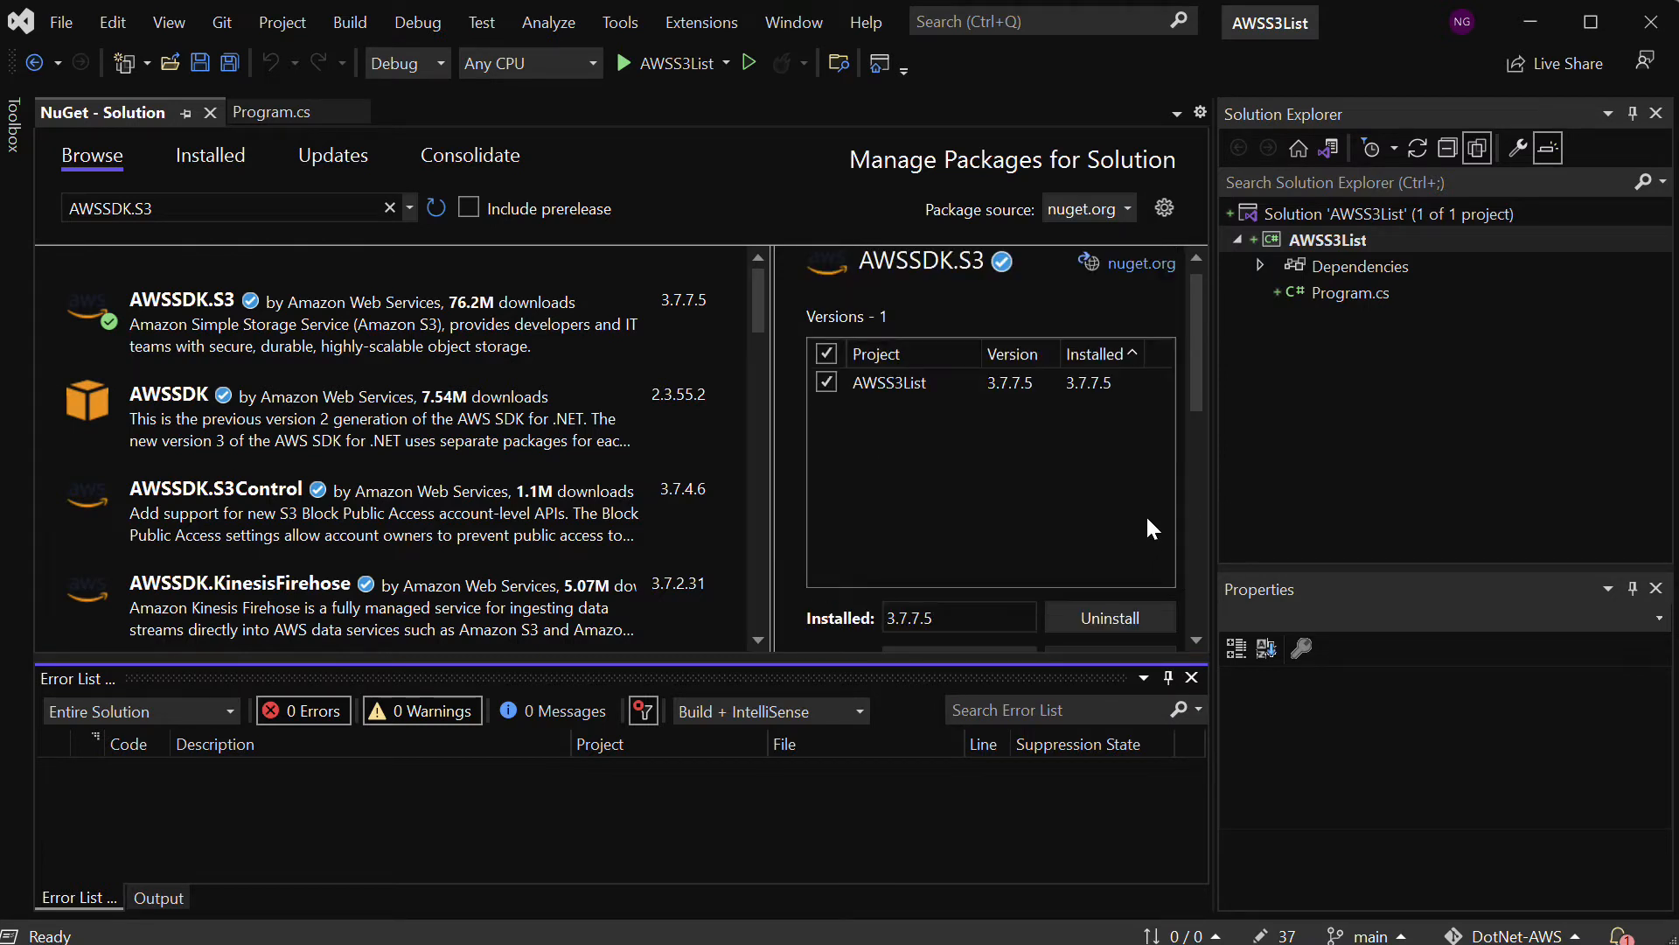
mouse_move(876, 354)
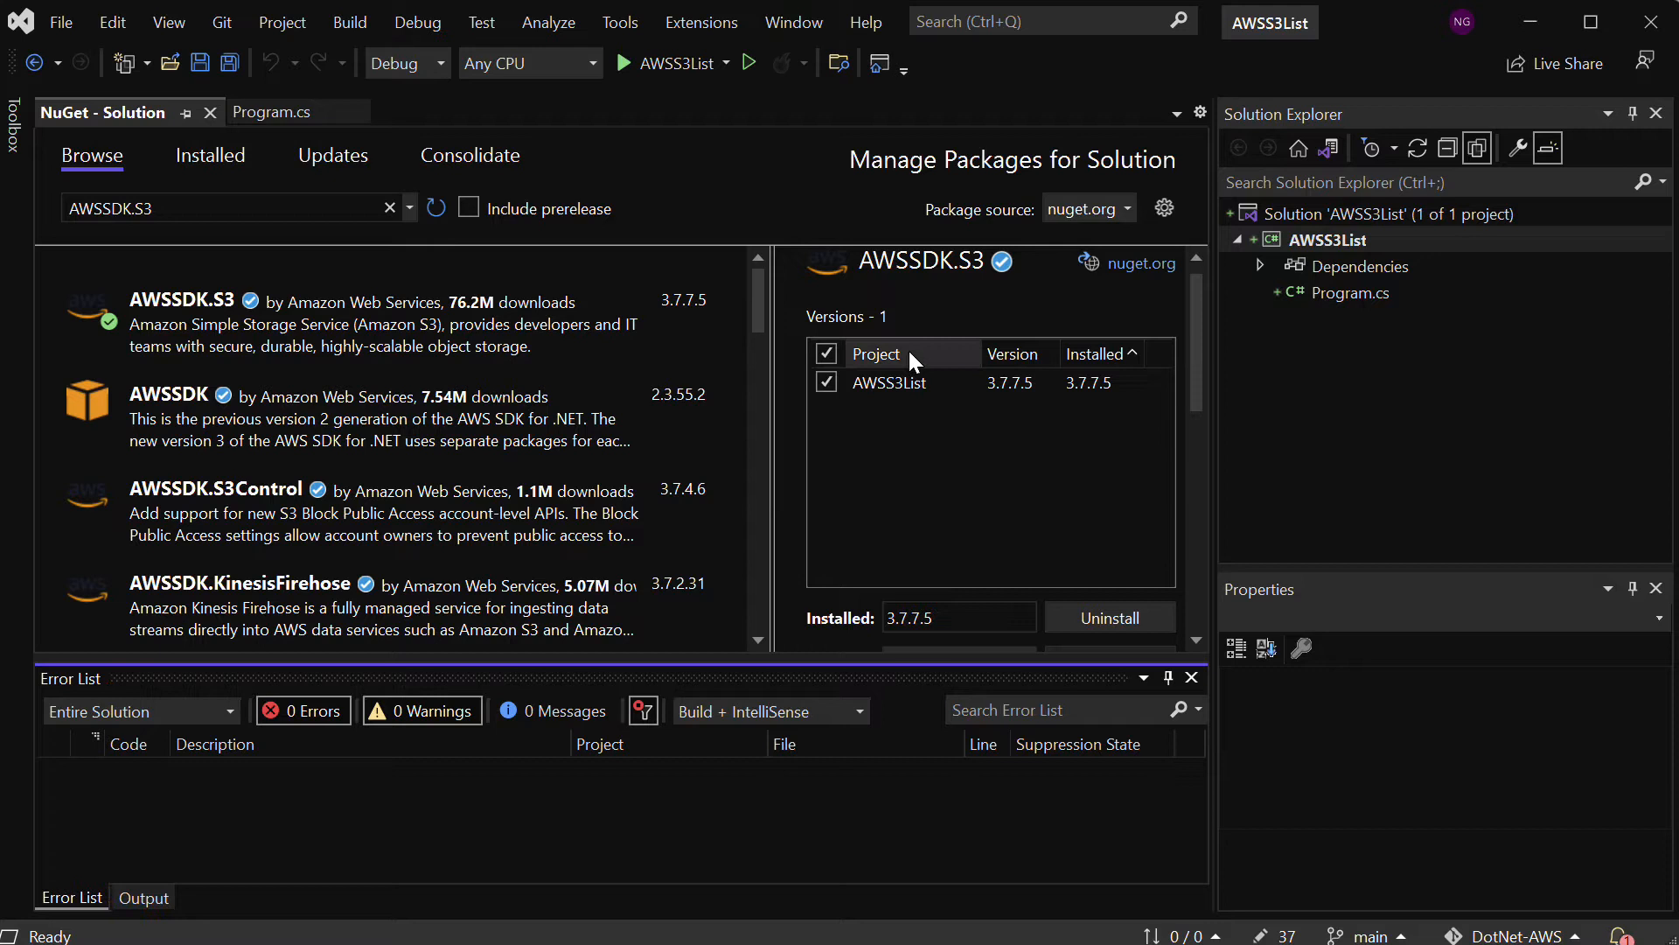
click(271, 111)
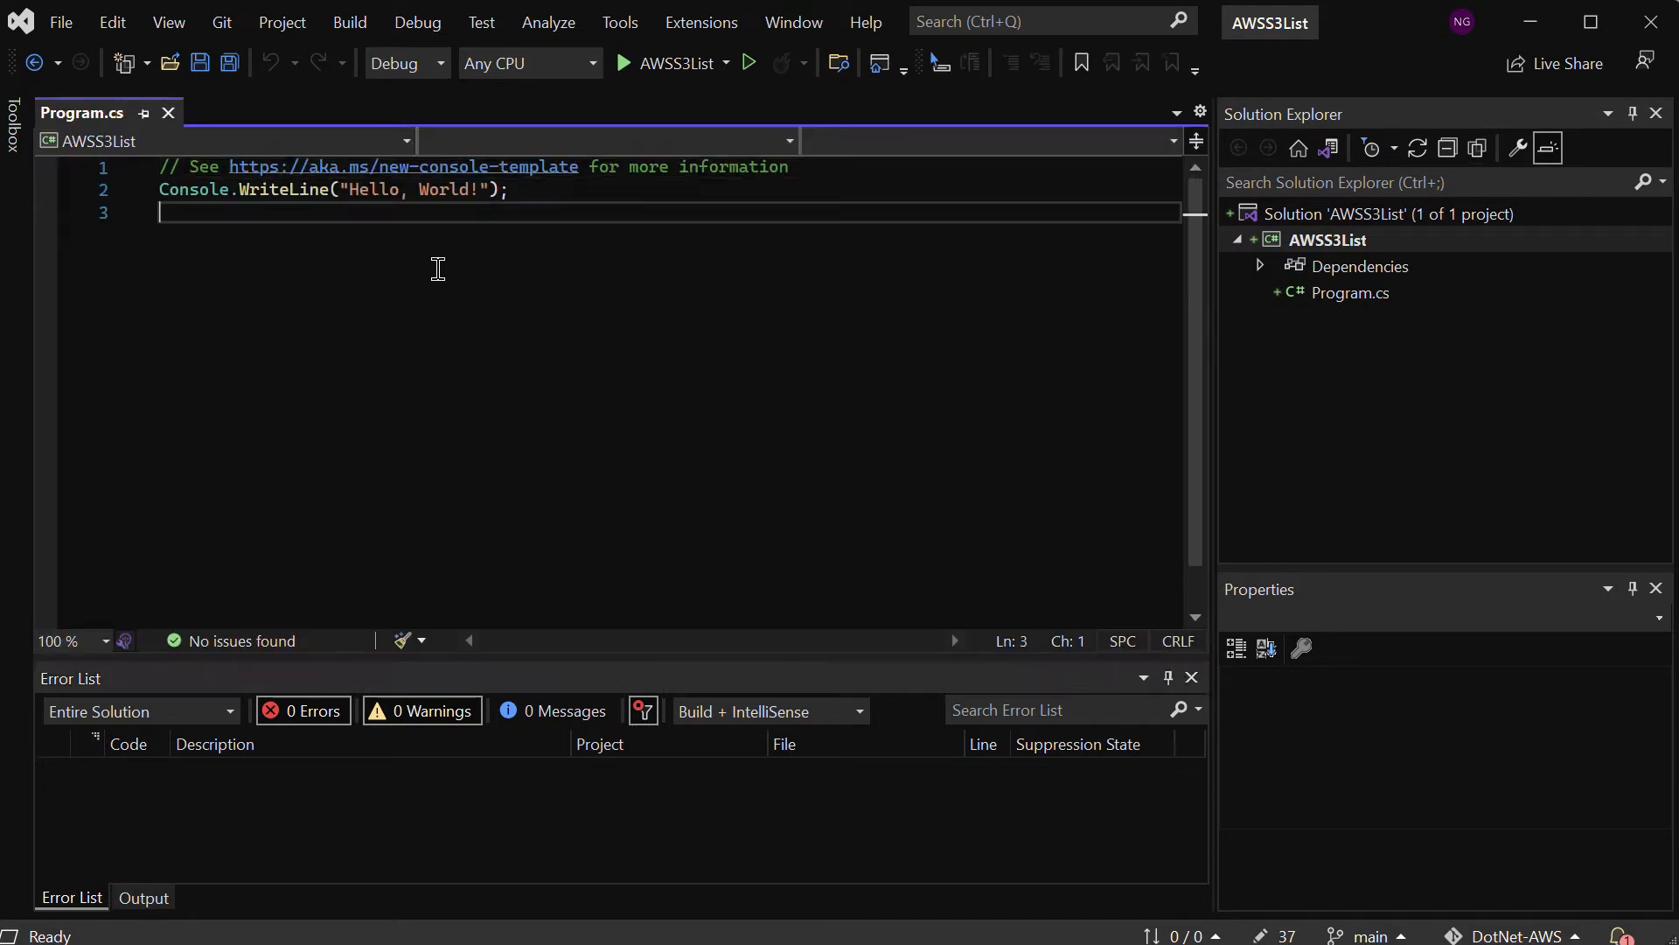
Replace all template code with 'using System;', 'using System.Threading.Tasks;' and '// To interact with AWS S3'
key(ctrl+a)
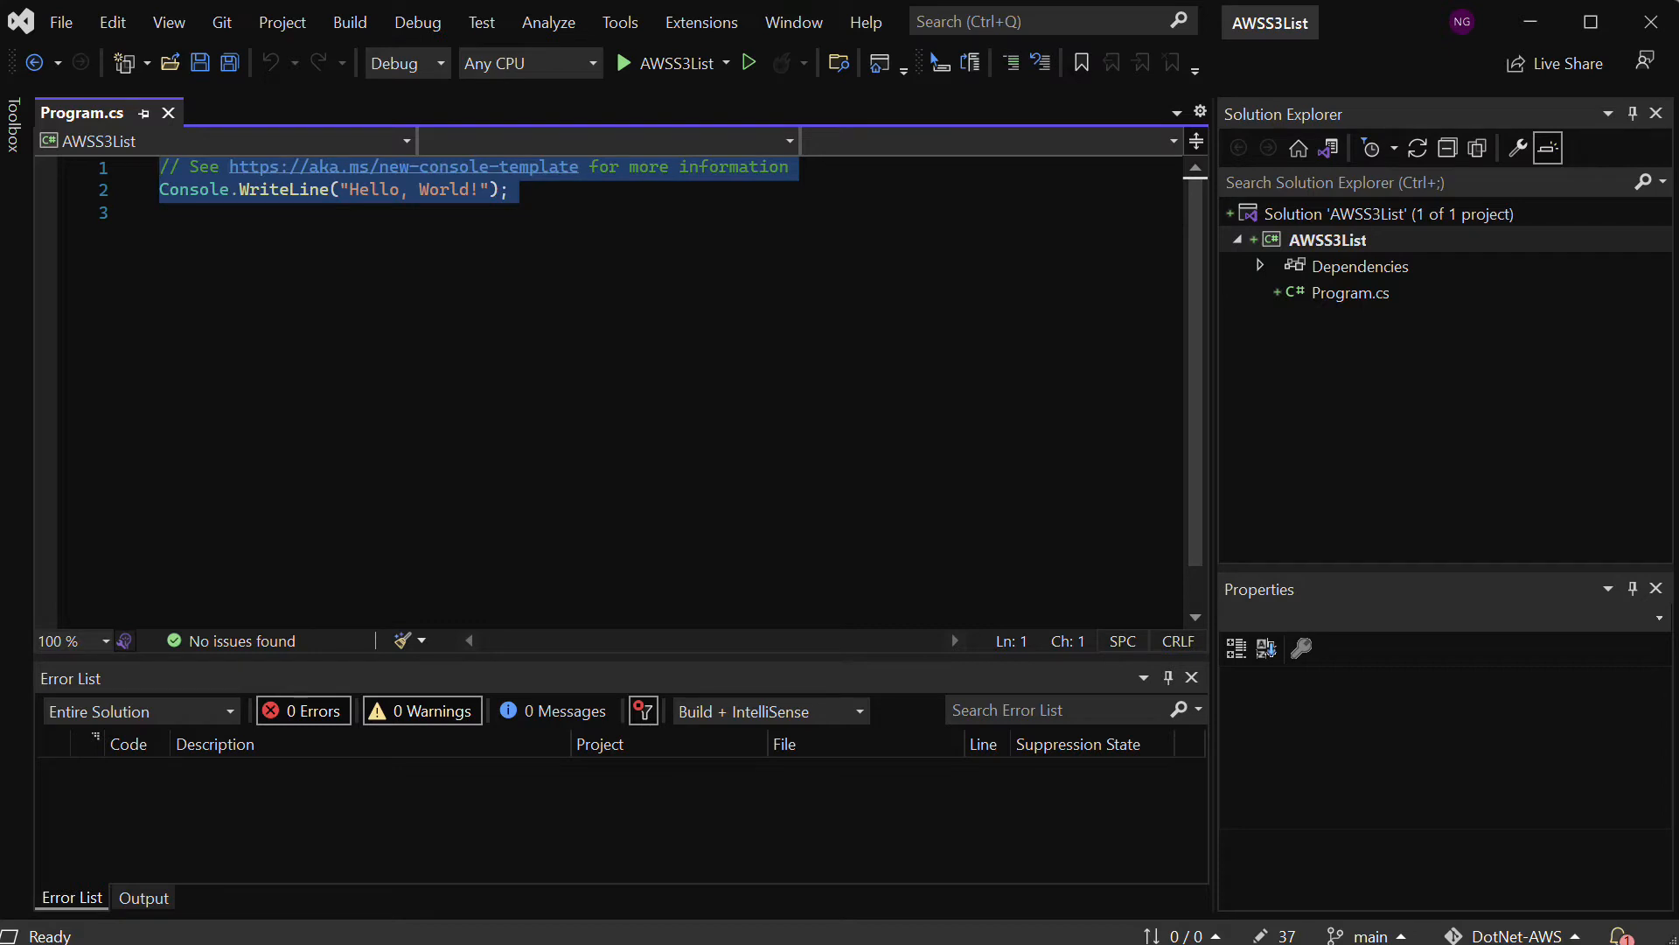
text(using System.)
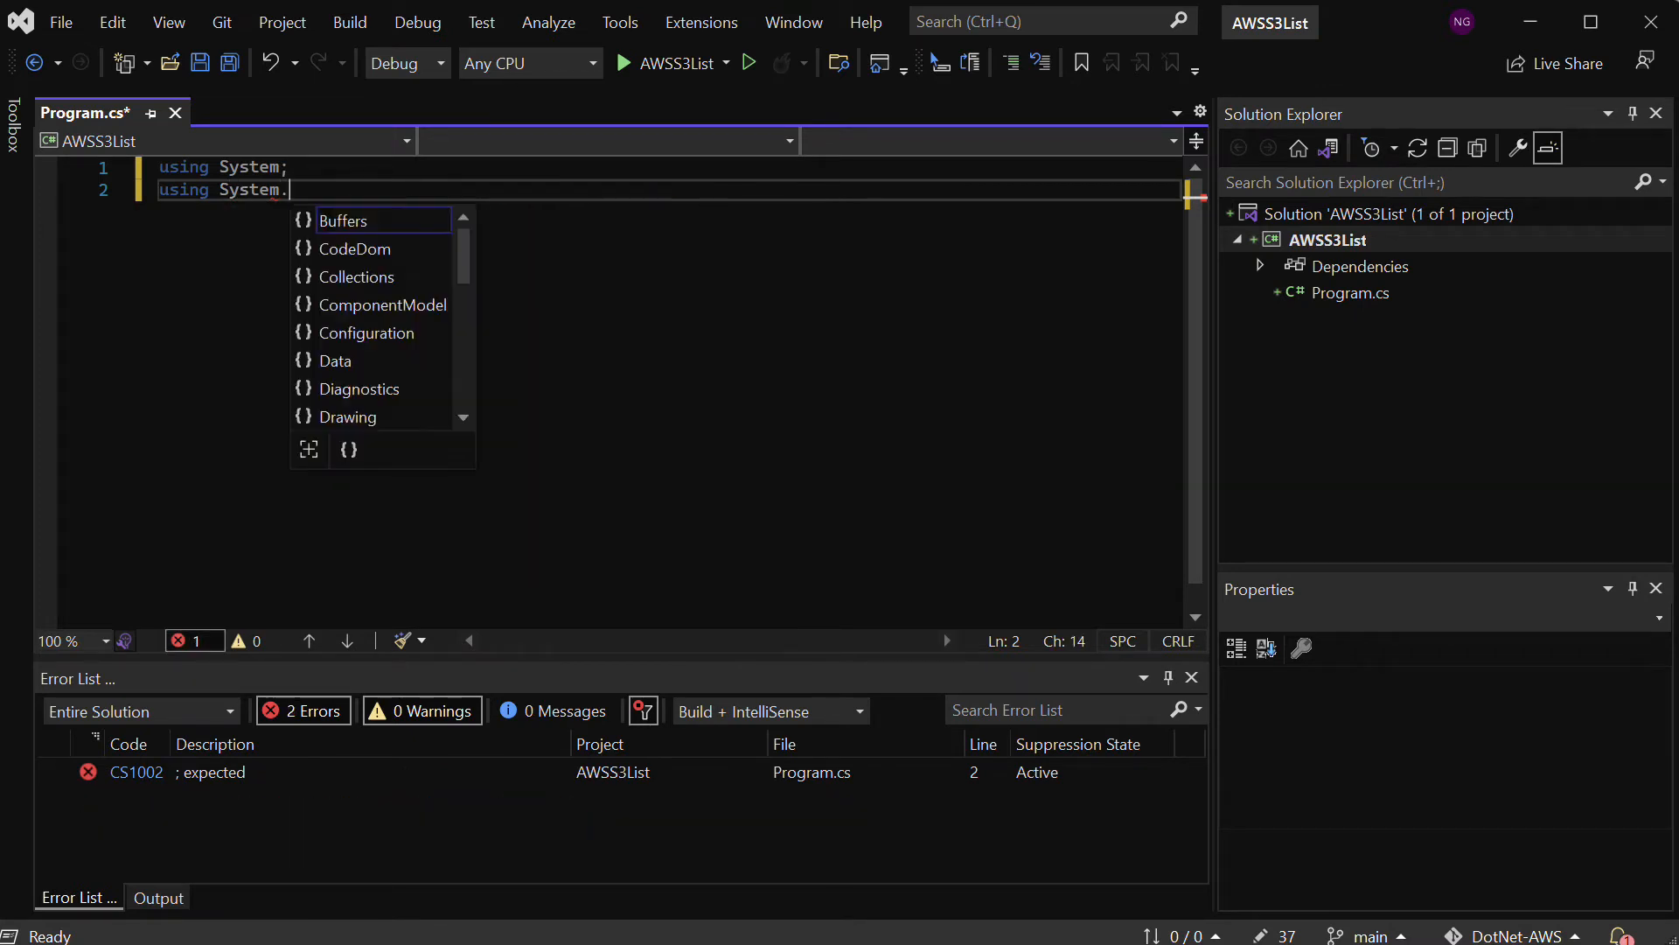
text(Threading.Tasks;)
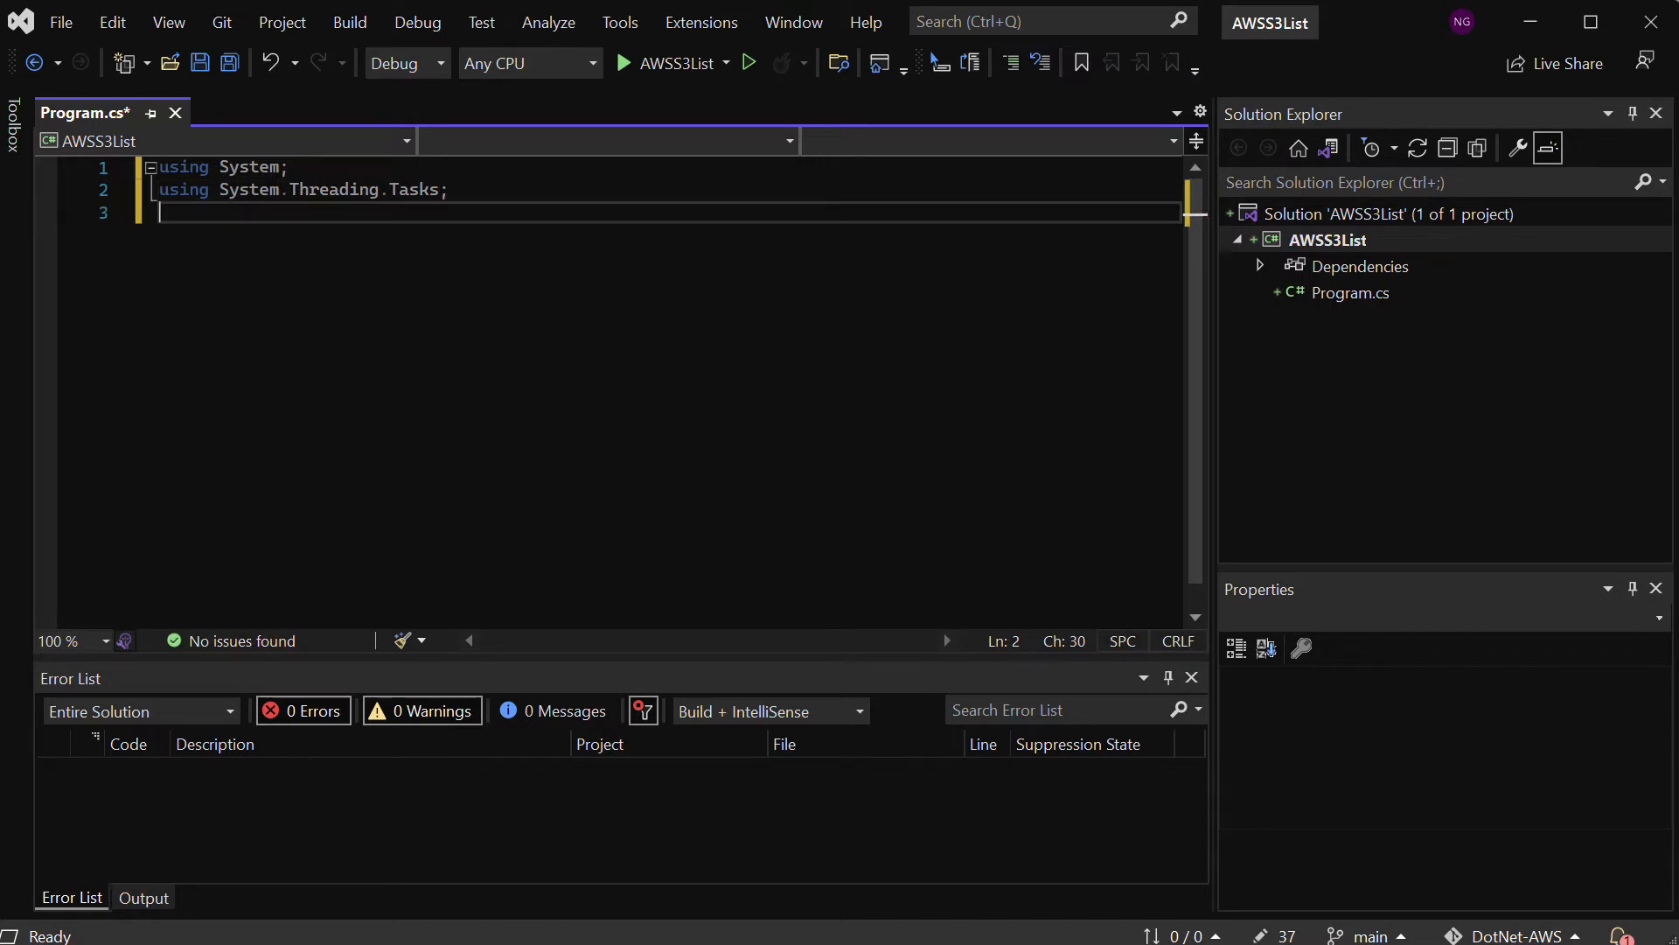
text(/)
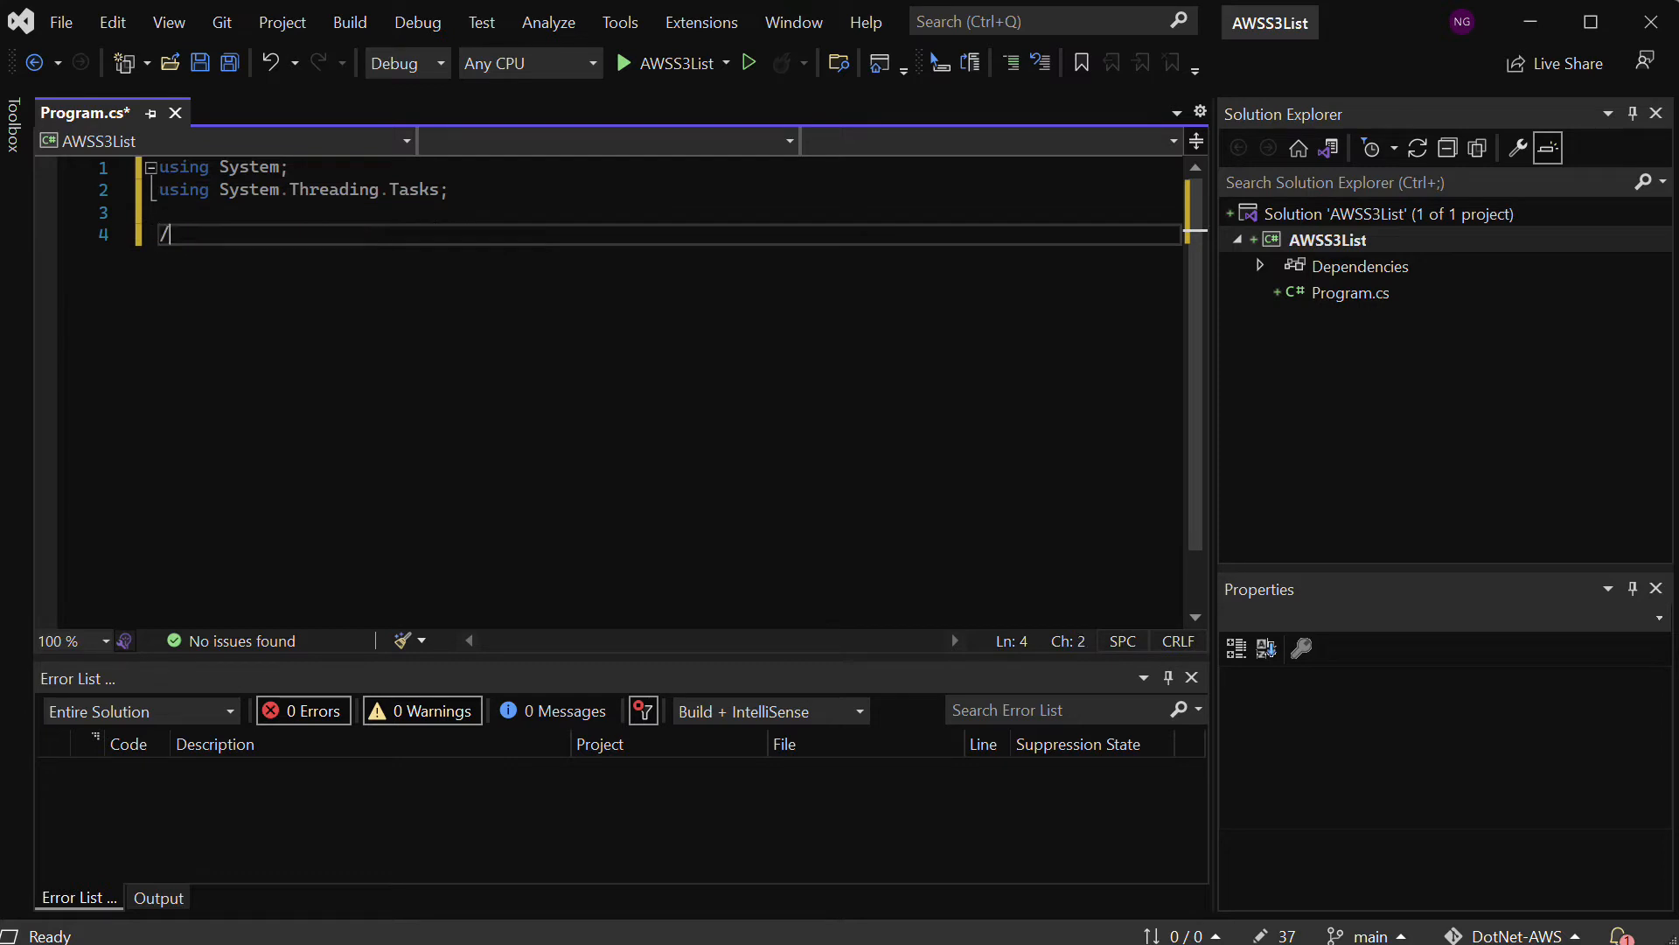
text(/ T)
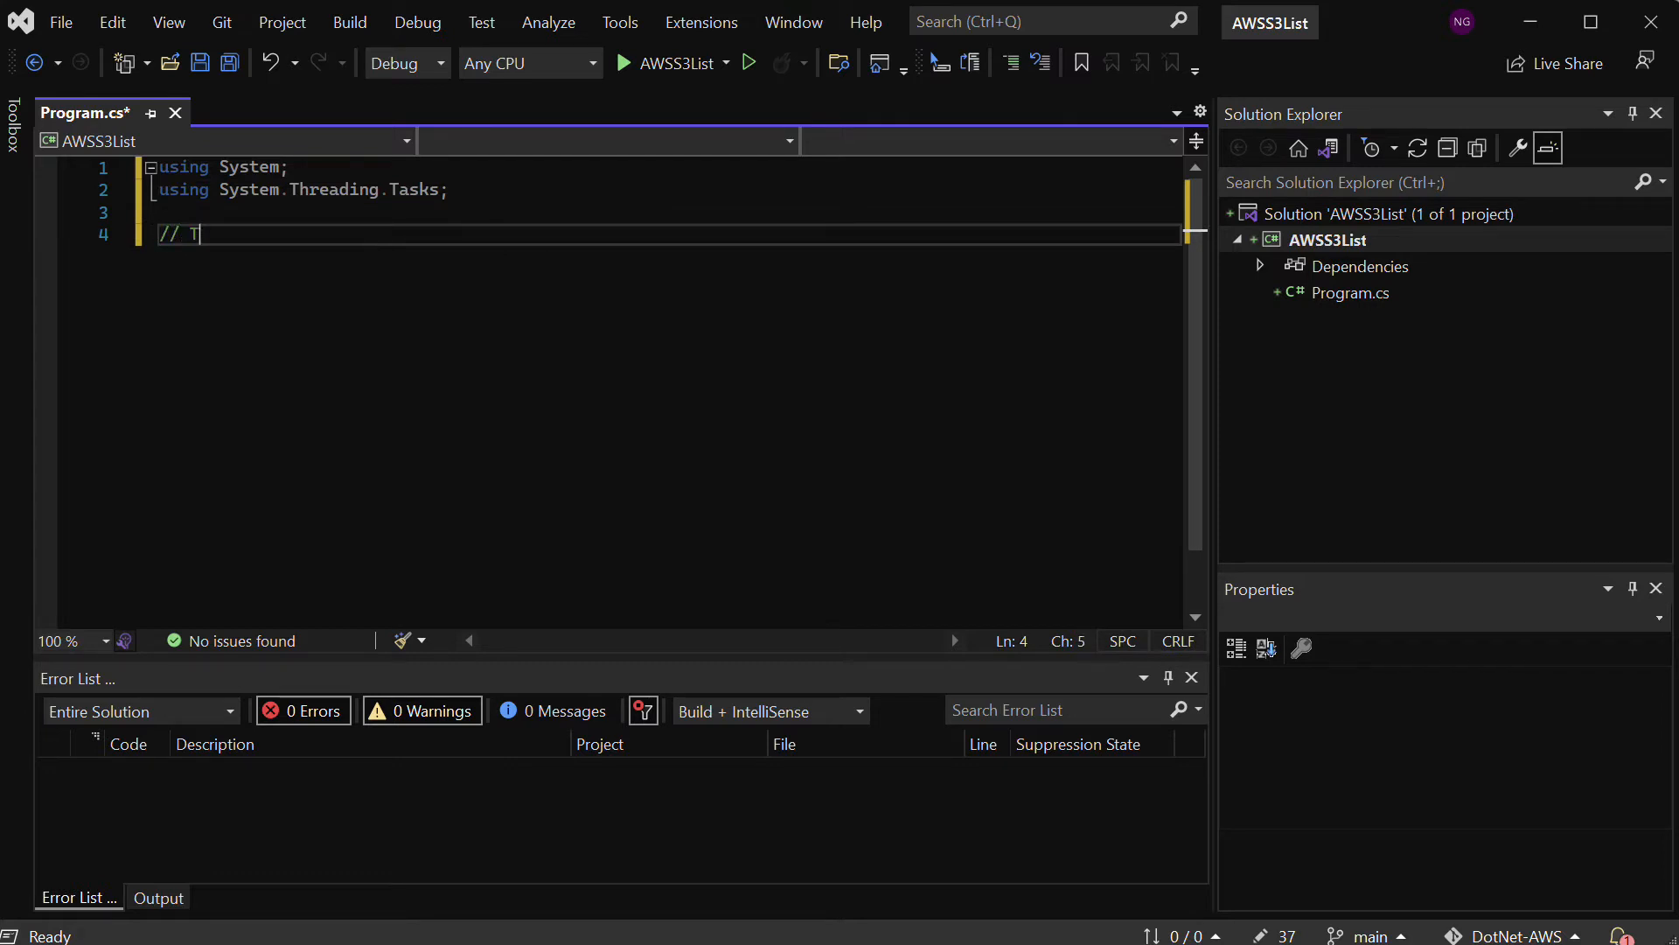
text(o)
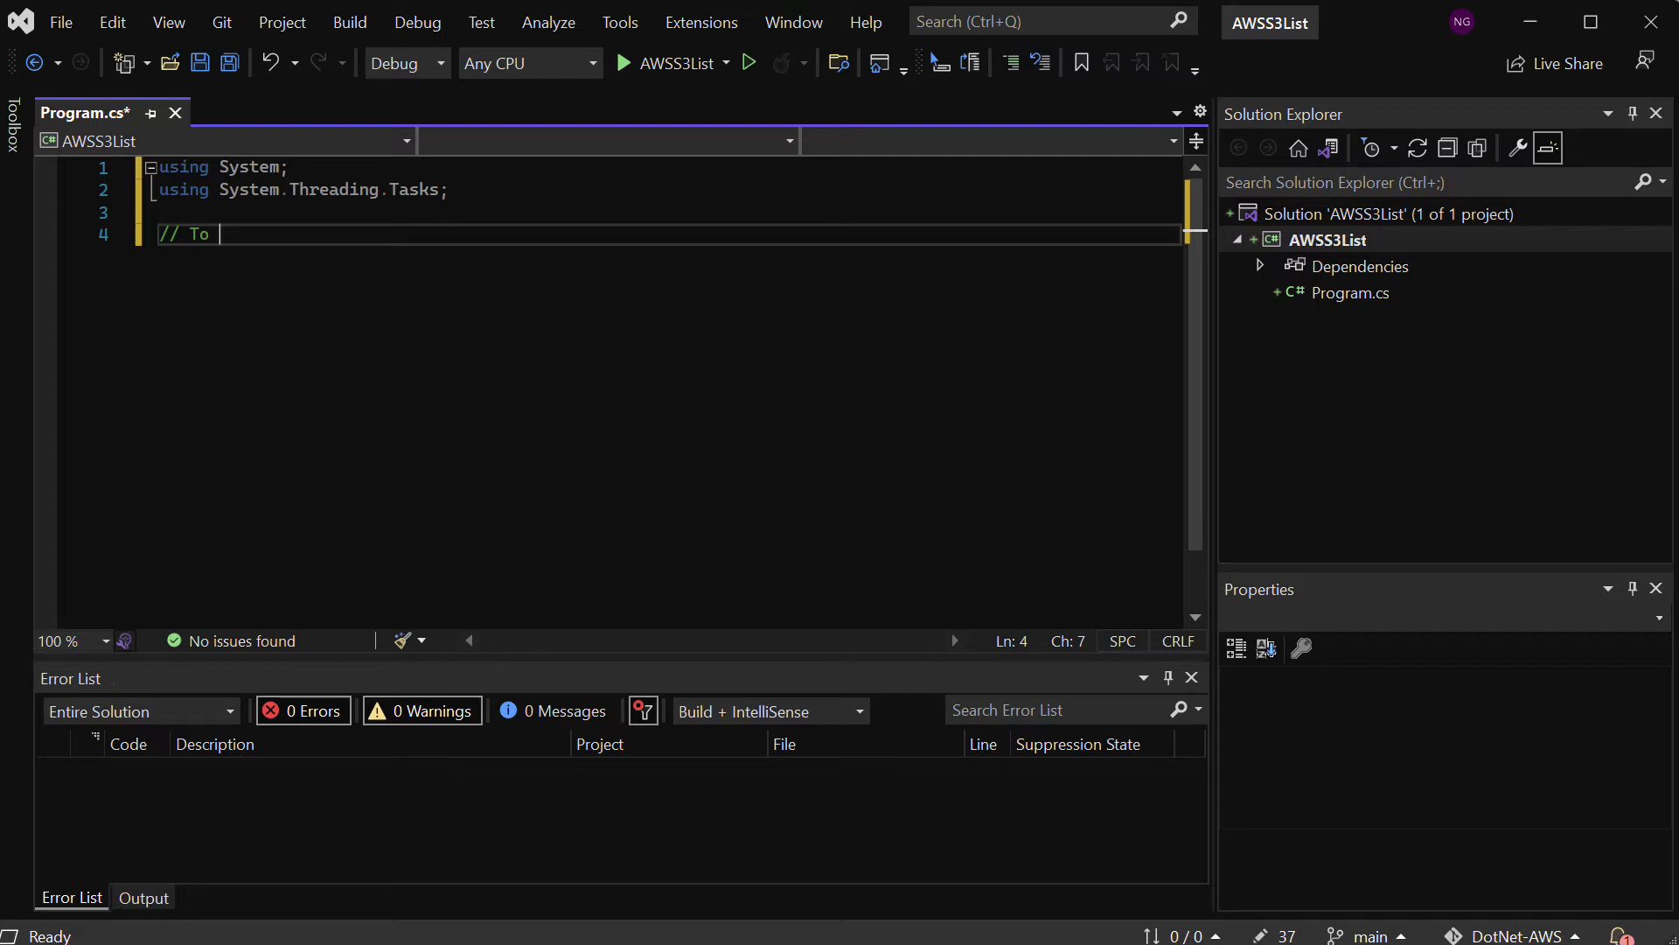
text(interatct with AWS S3)
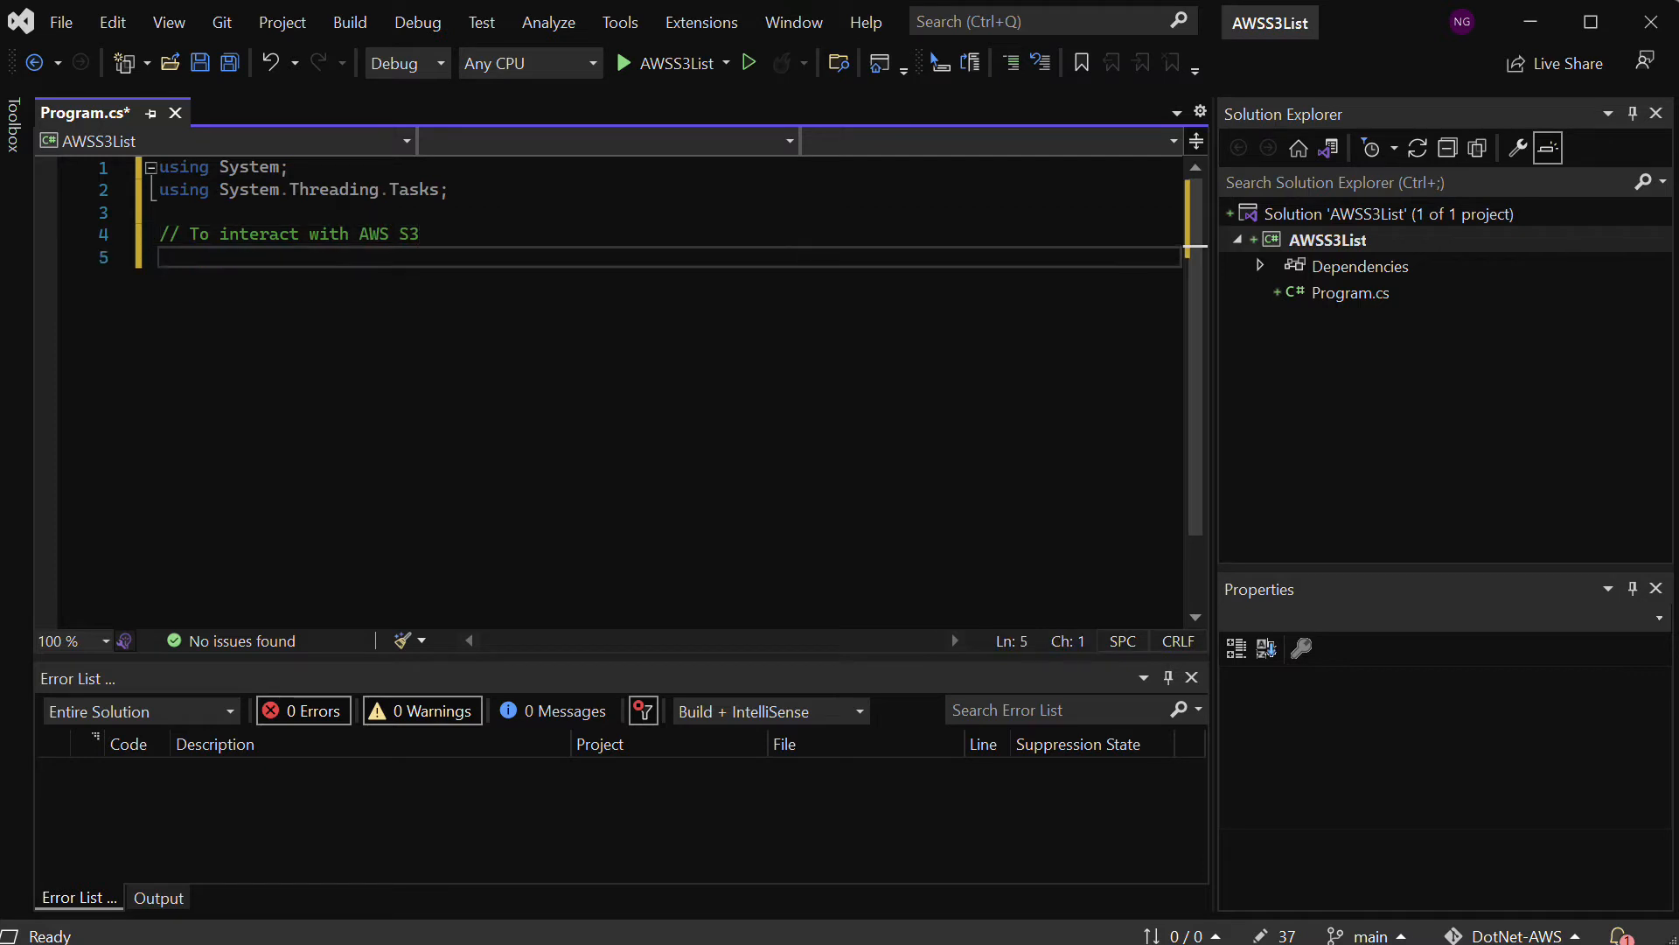
Add 'using Amazon.S3;' and 'using Amazon.S3.Model;' lines with IntelliSense help
text(using Amazon.s)
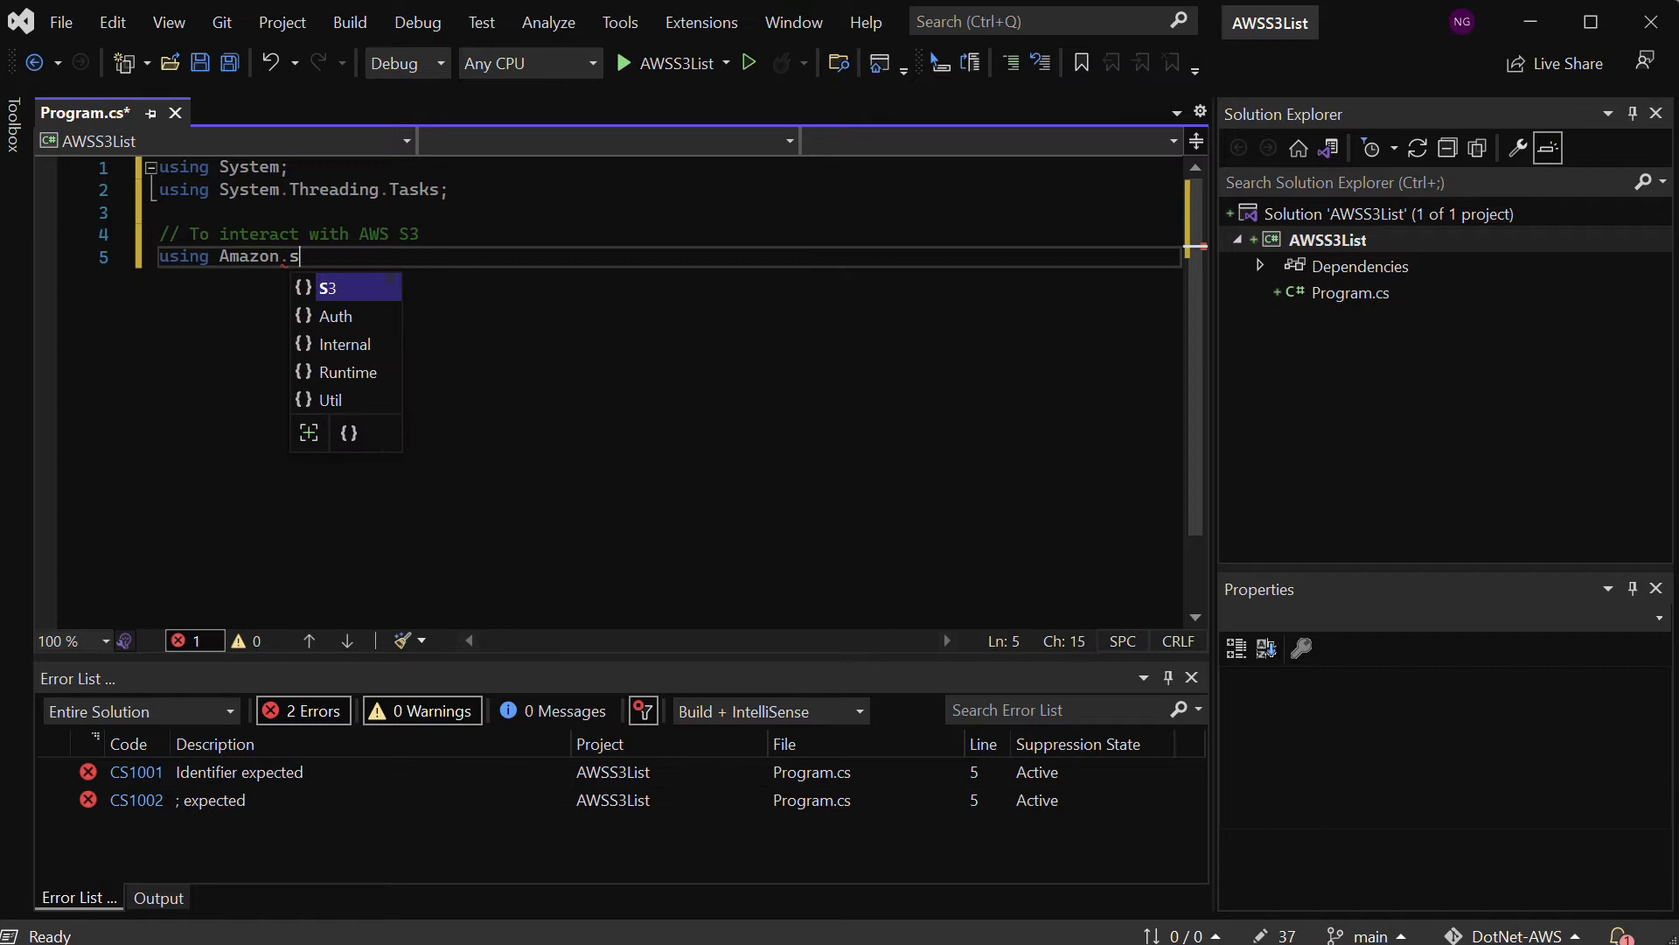
text(S)
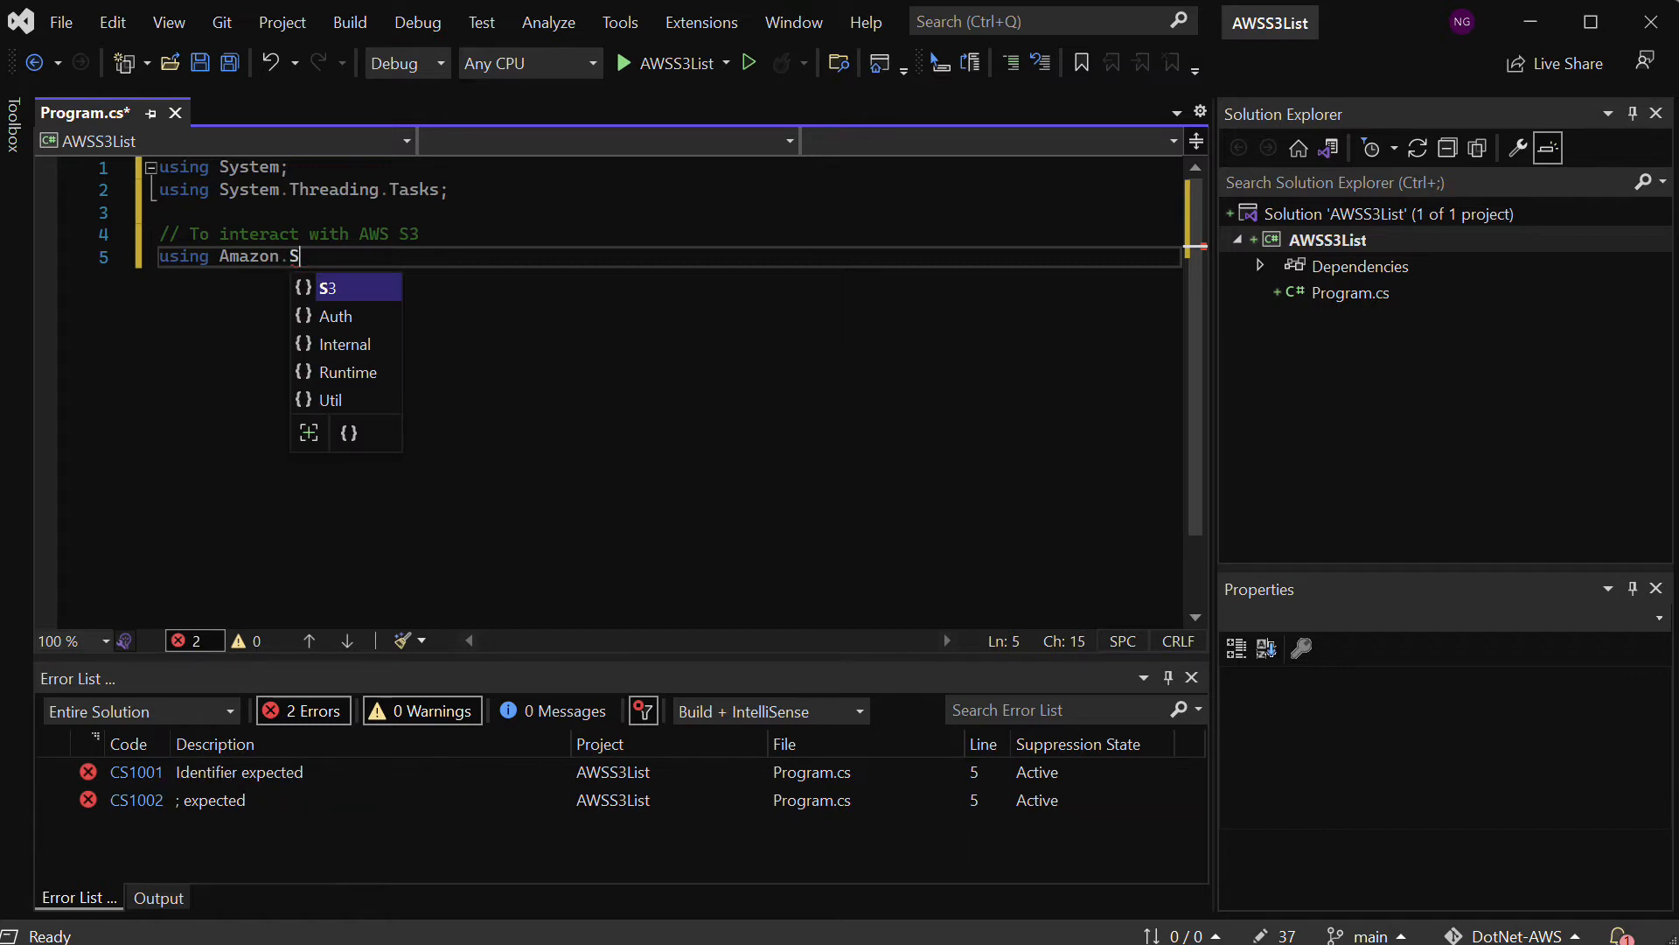
text(3;)
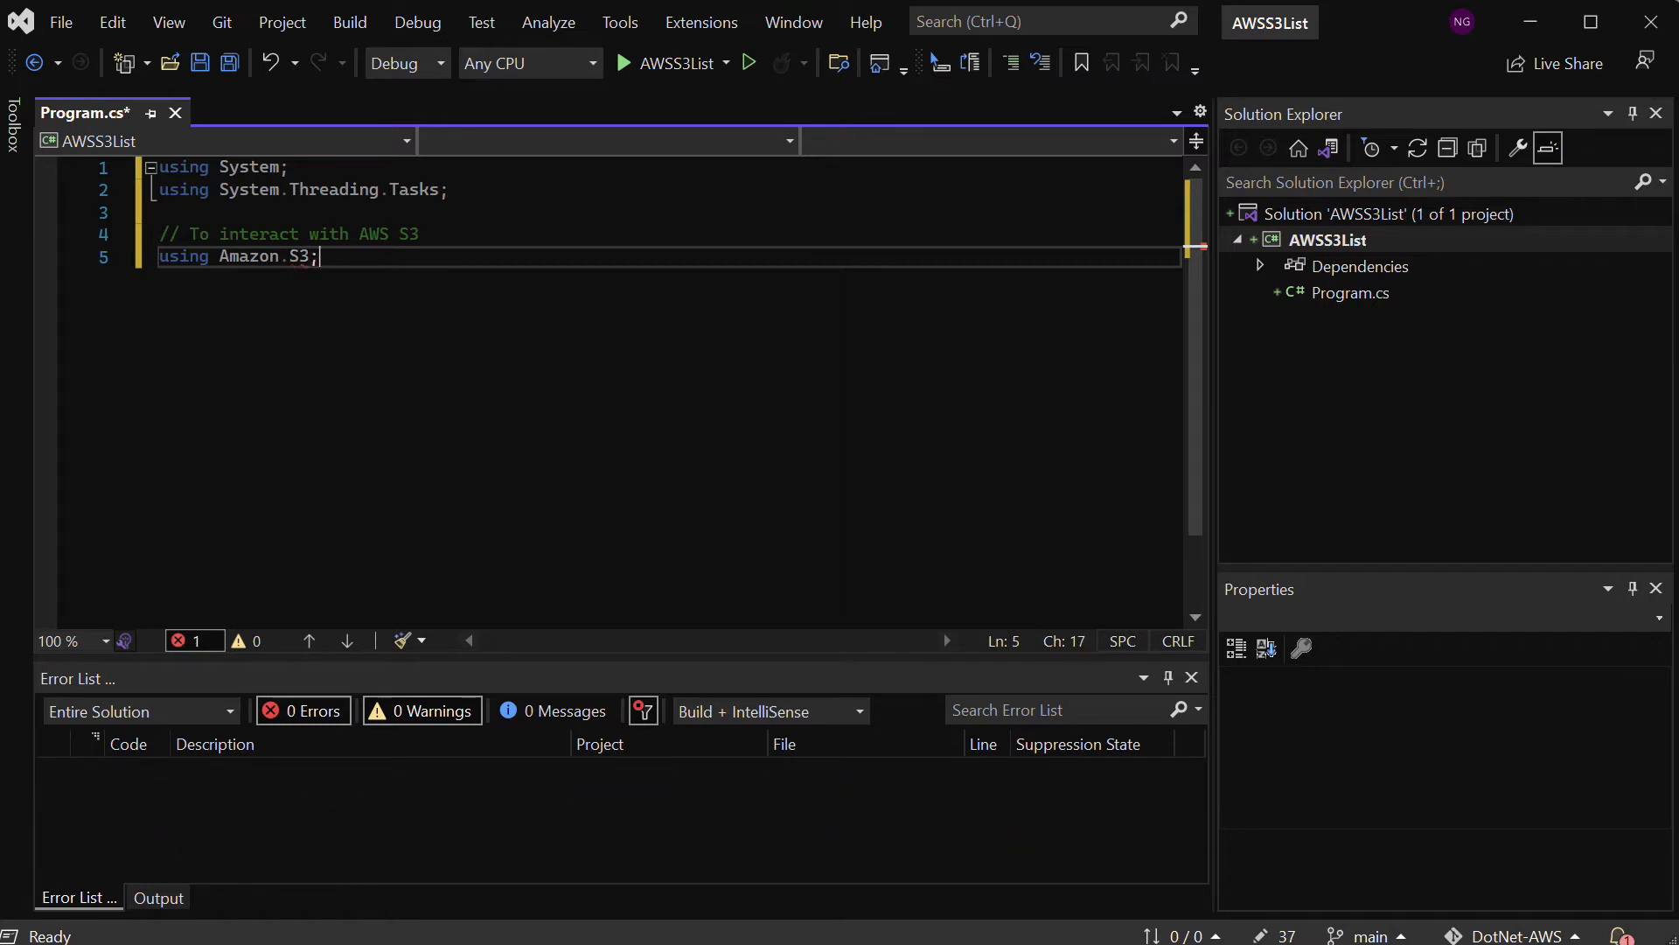
key(enter)
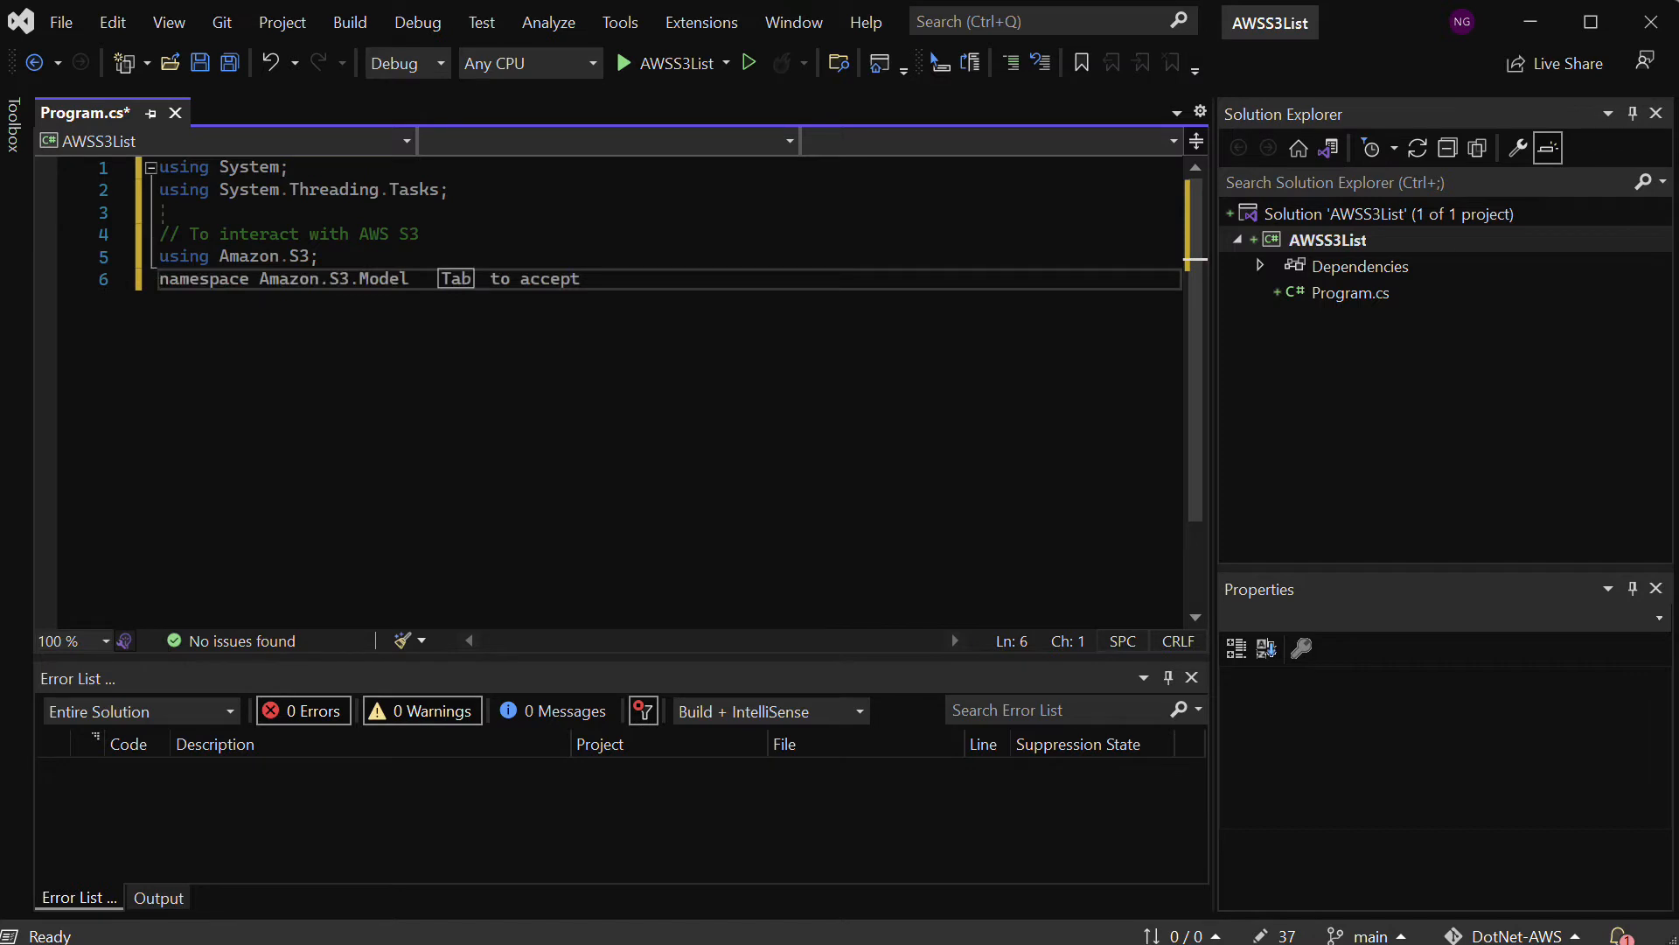
text(using Amazon.)
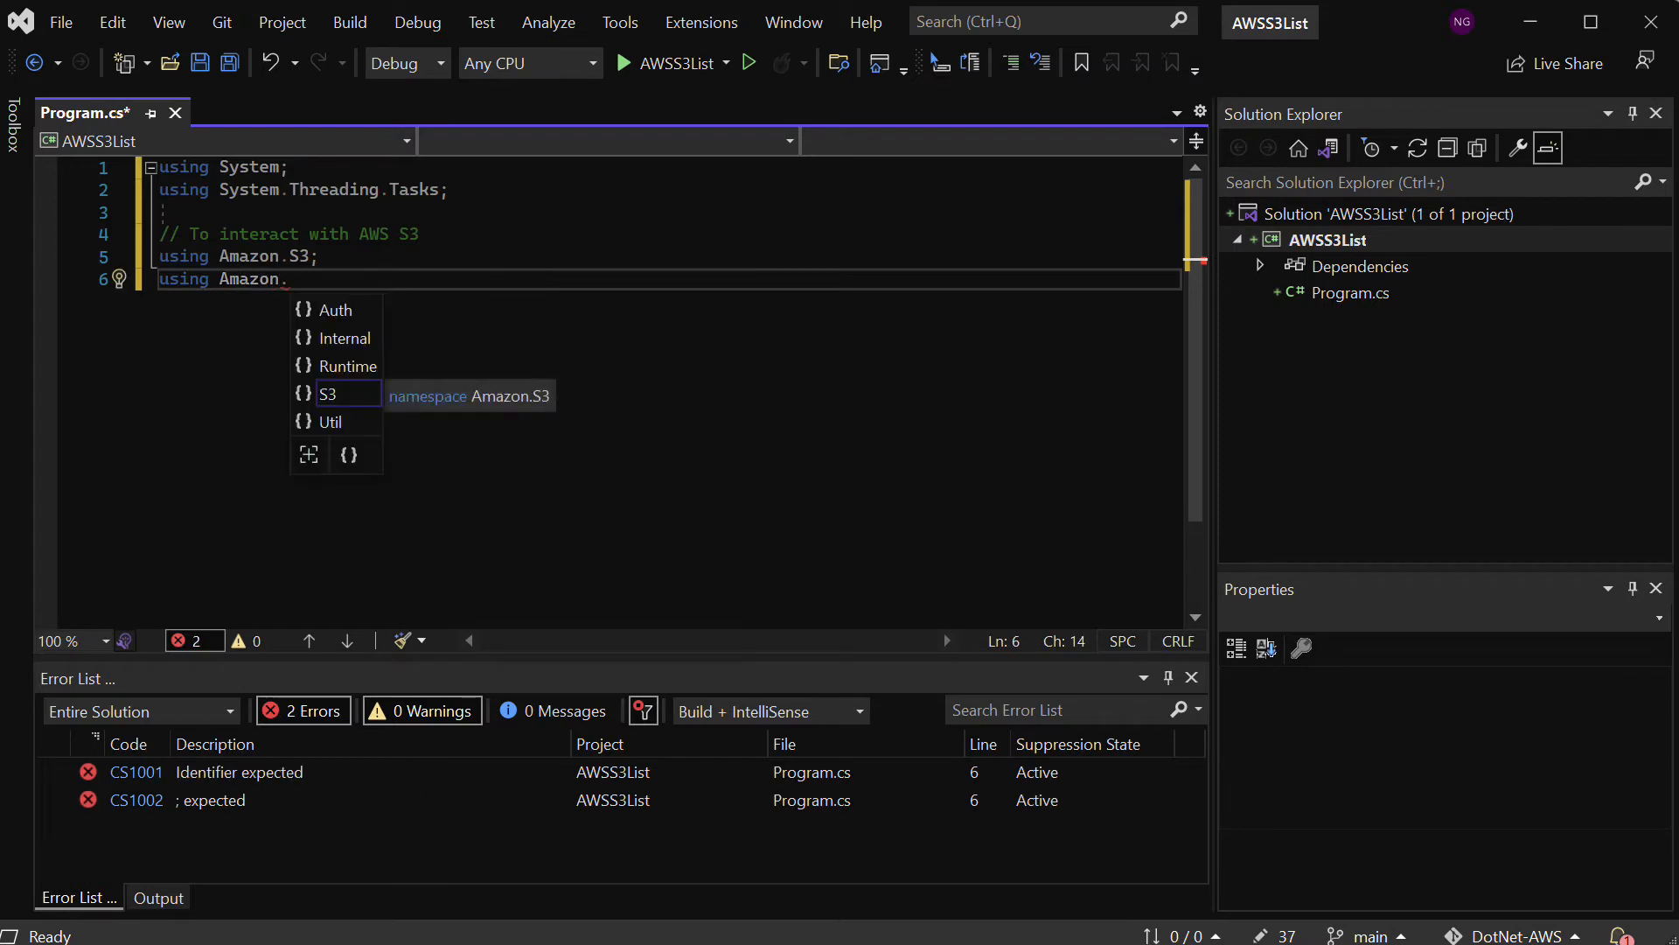
text(3.)
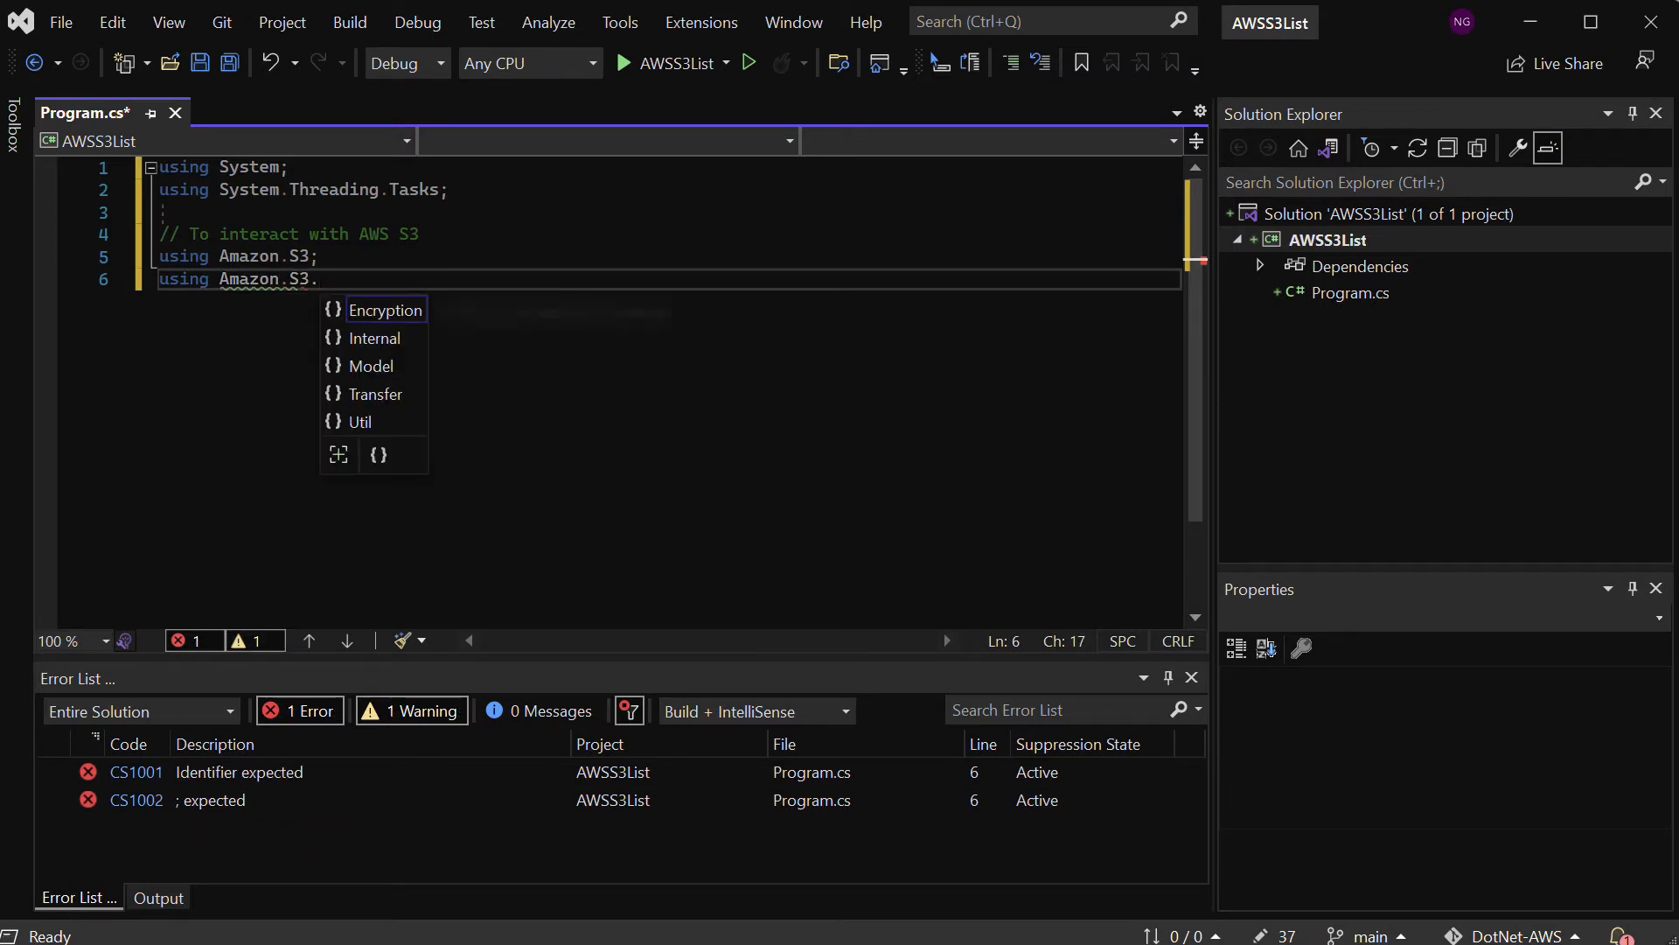
key(down)
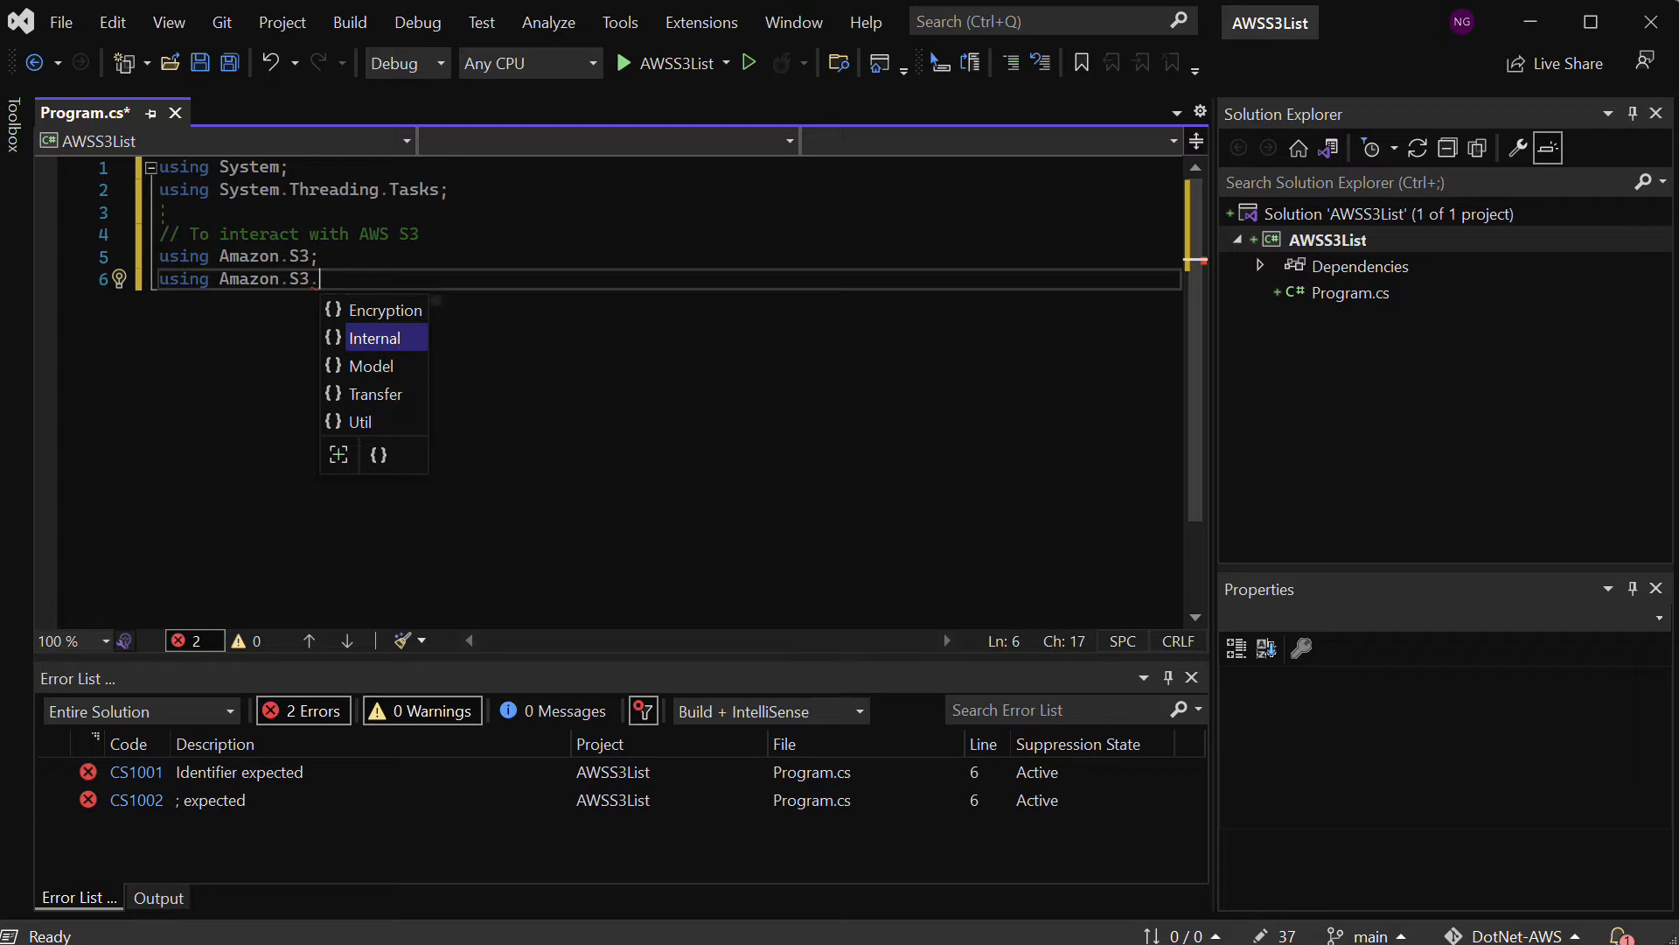
text(Model)
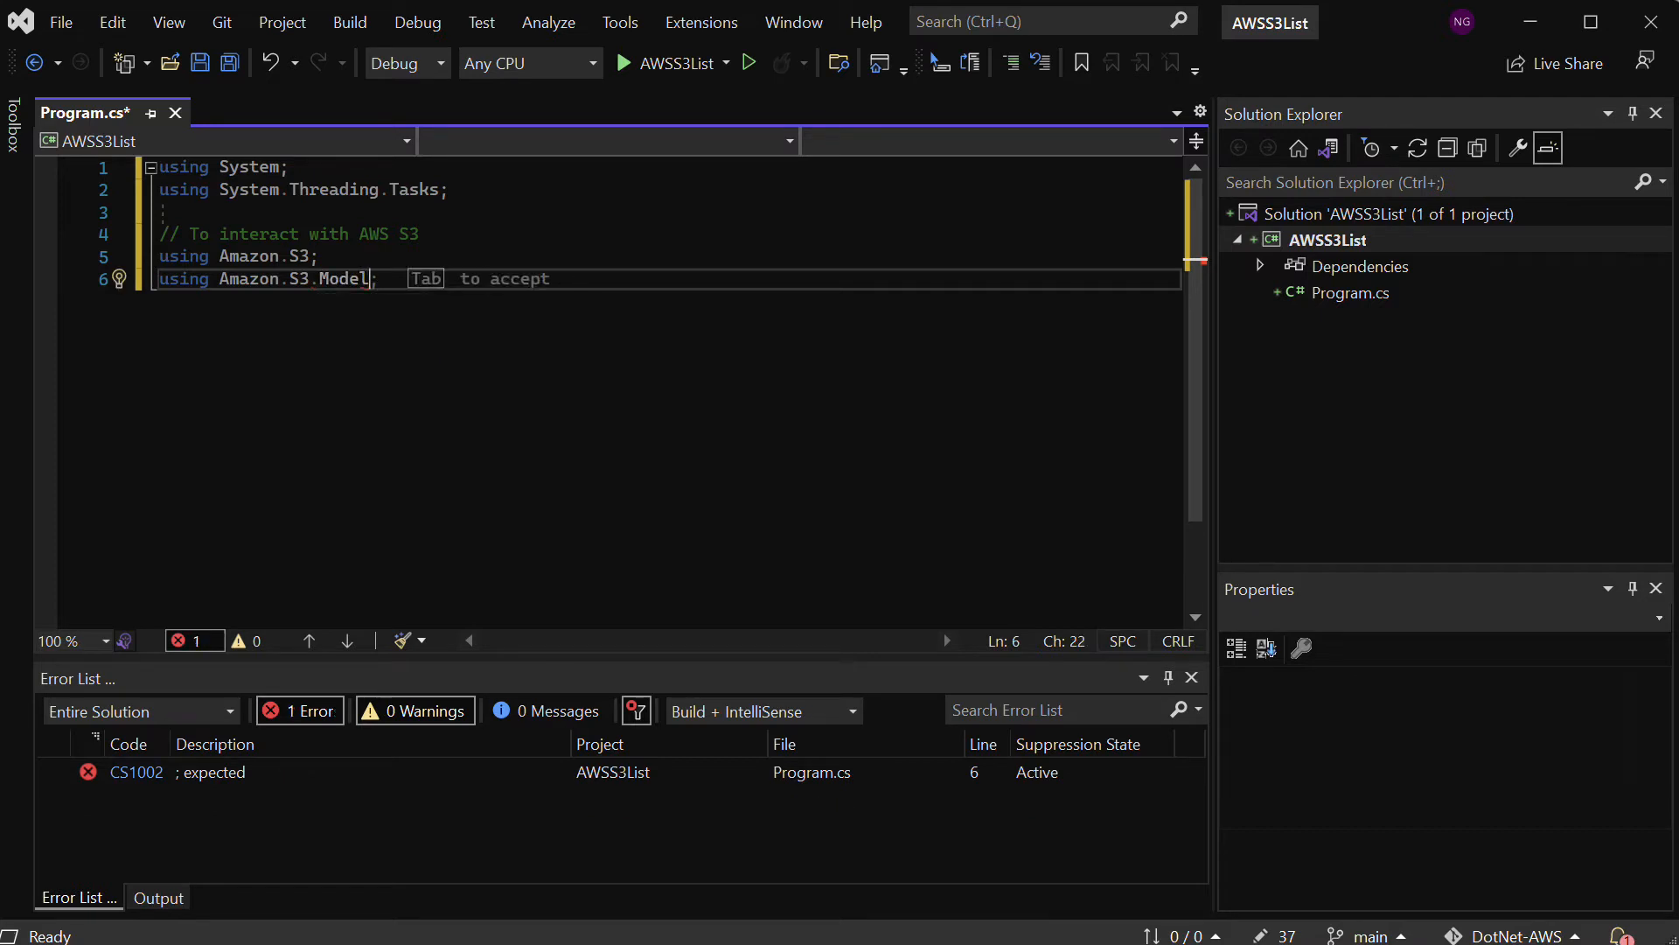
text(using Amazon.S3.Model.Internal;)
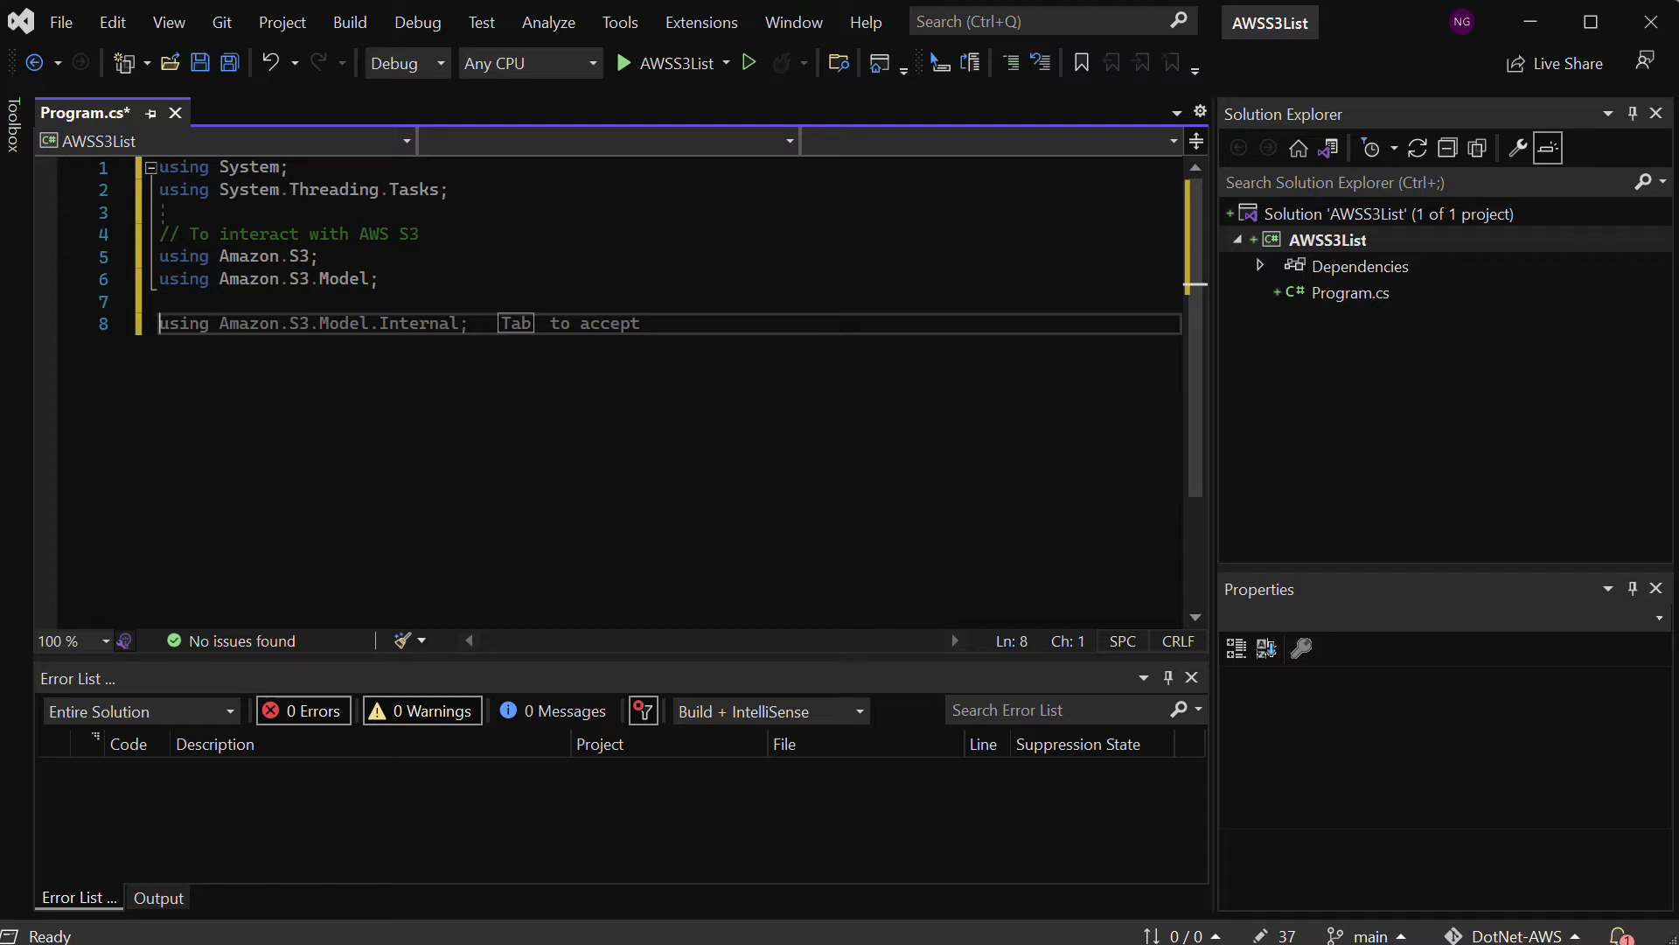
Add a '// Create s3 client' comment and 'var s3Client = new AmazonS3Client();'
text(// Create s3 client)
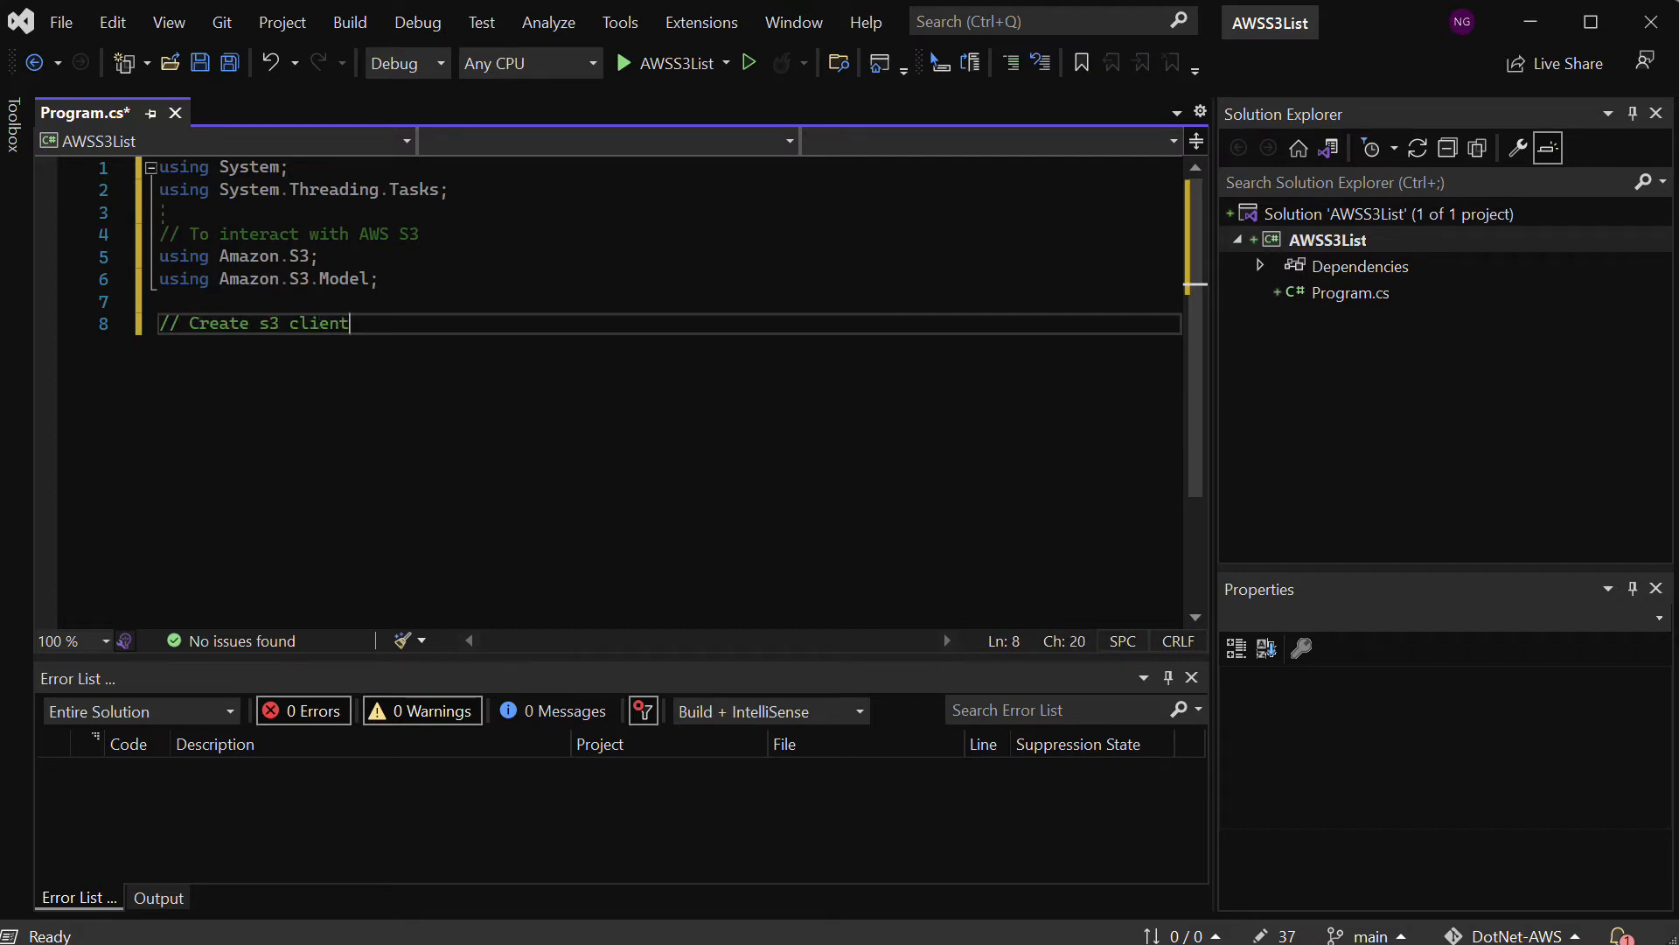
text(var s)
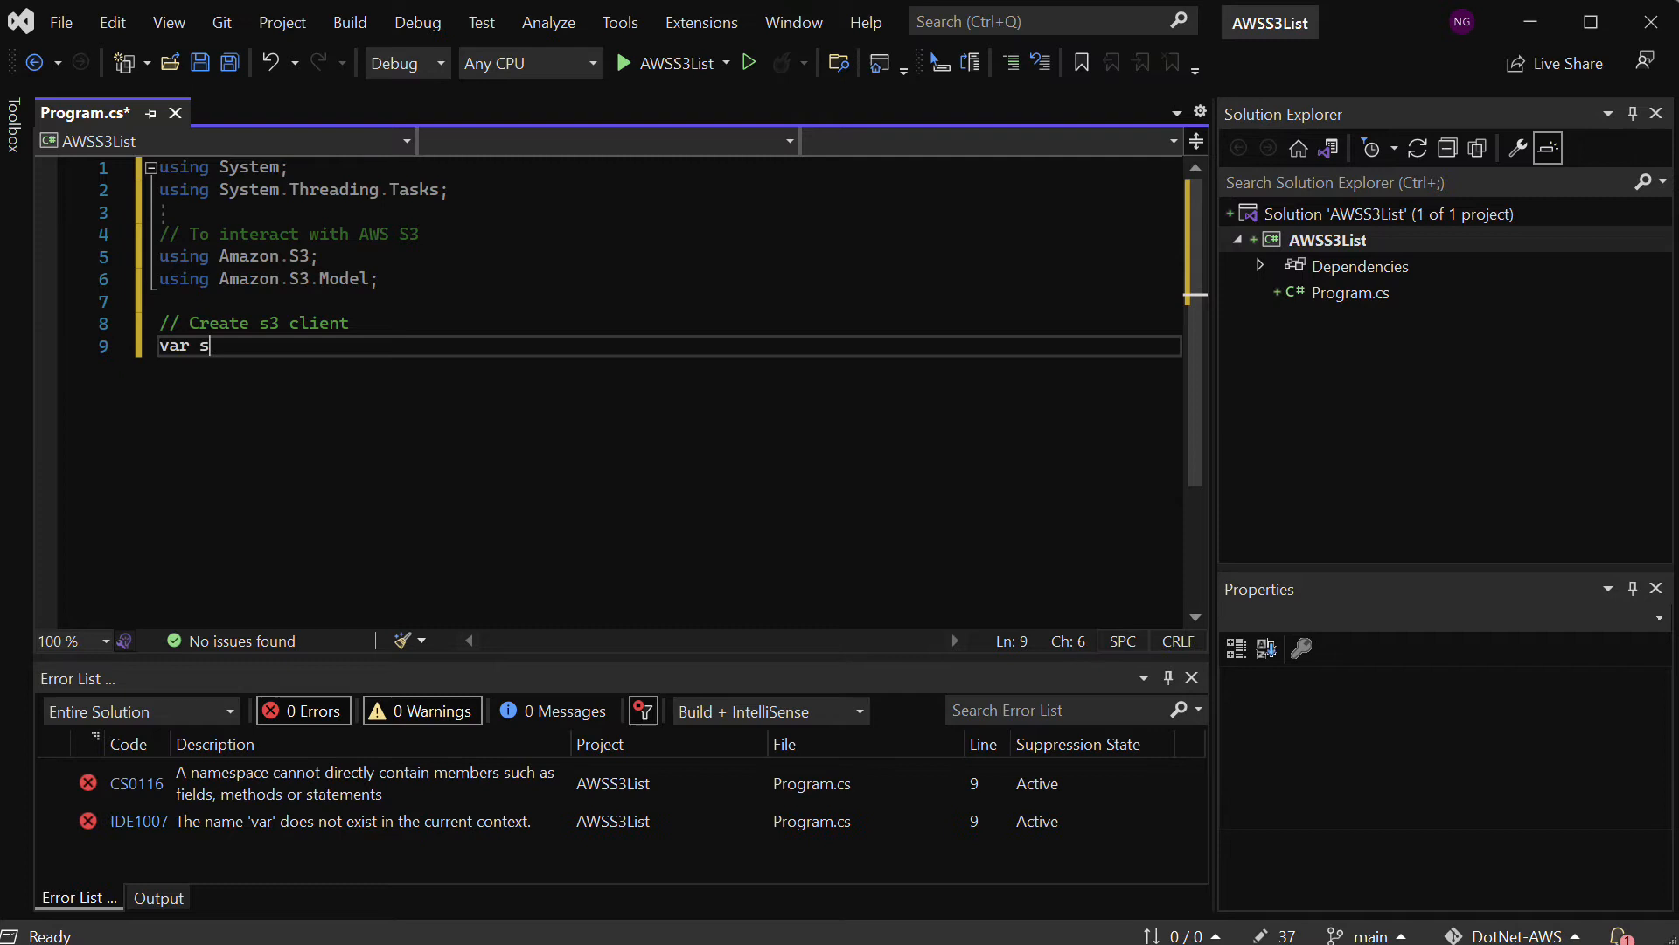
text(3)
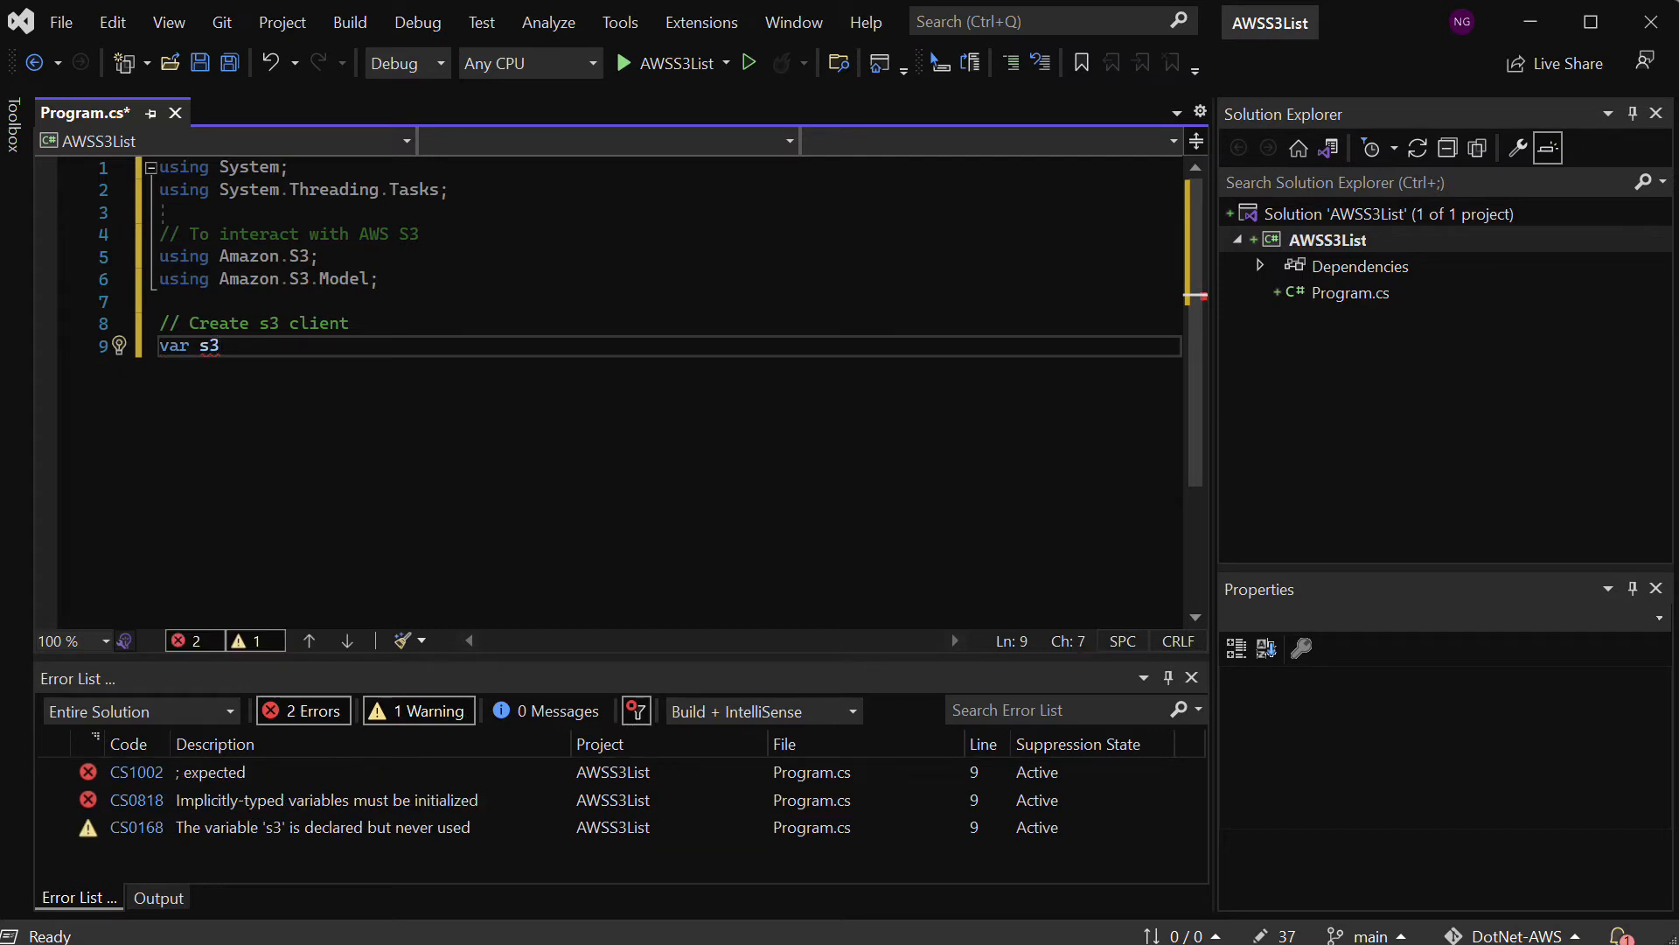
text(Client = n)
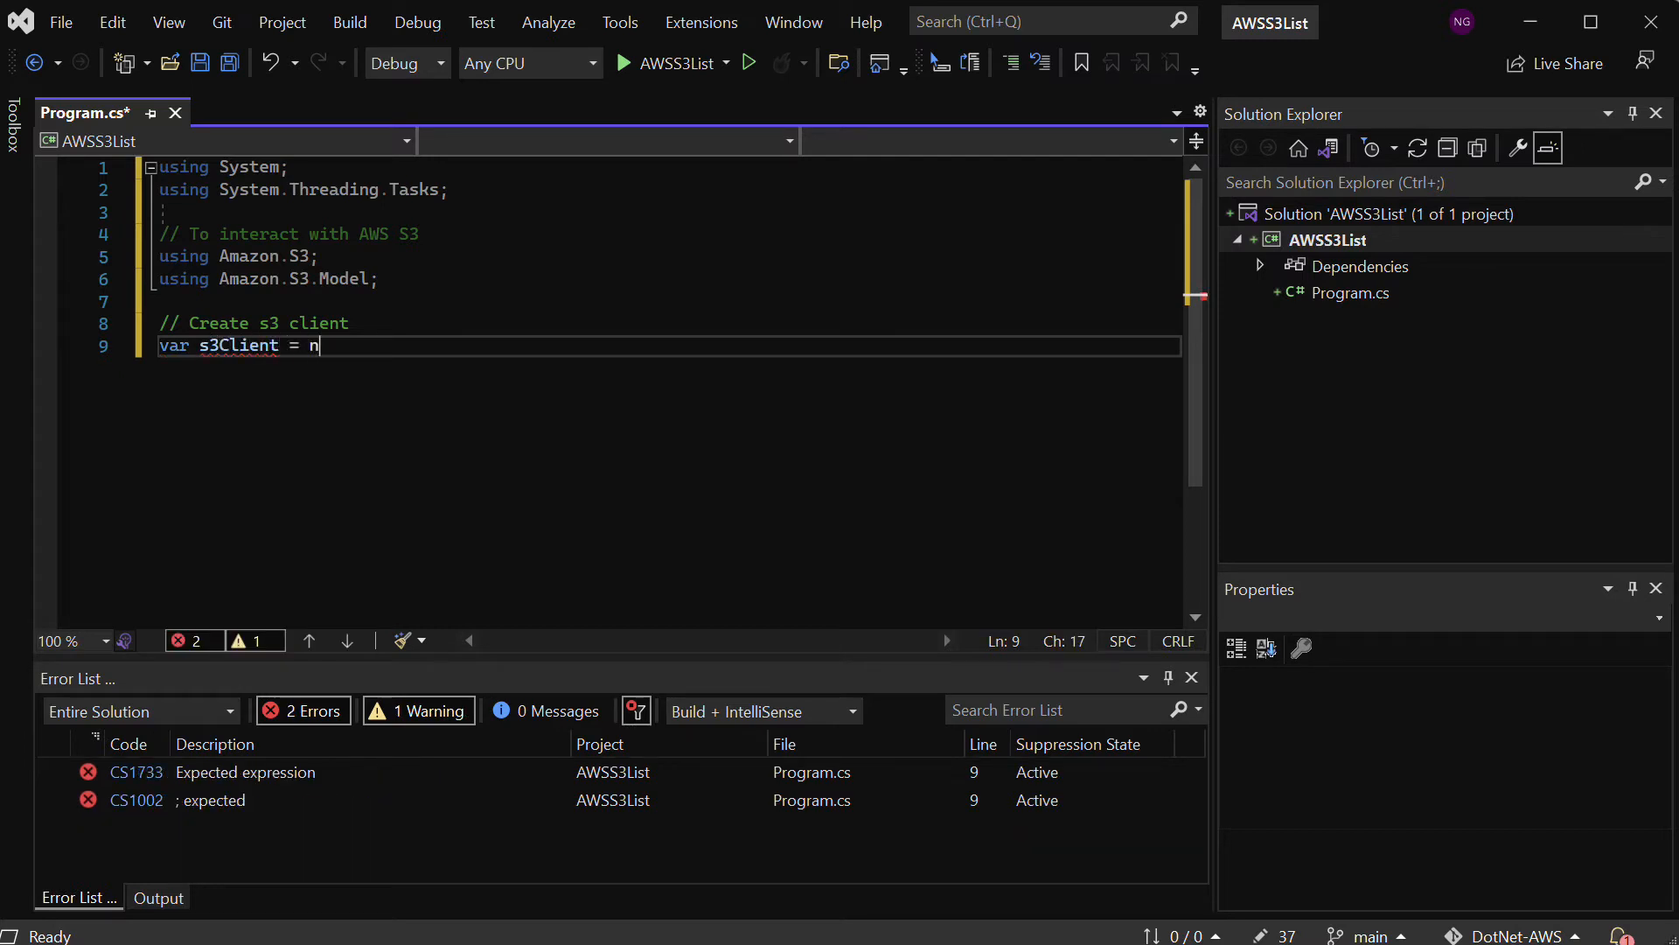
text(ew AmazonS3Client();)
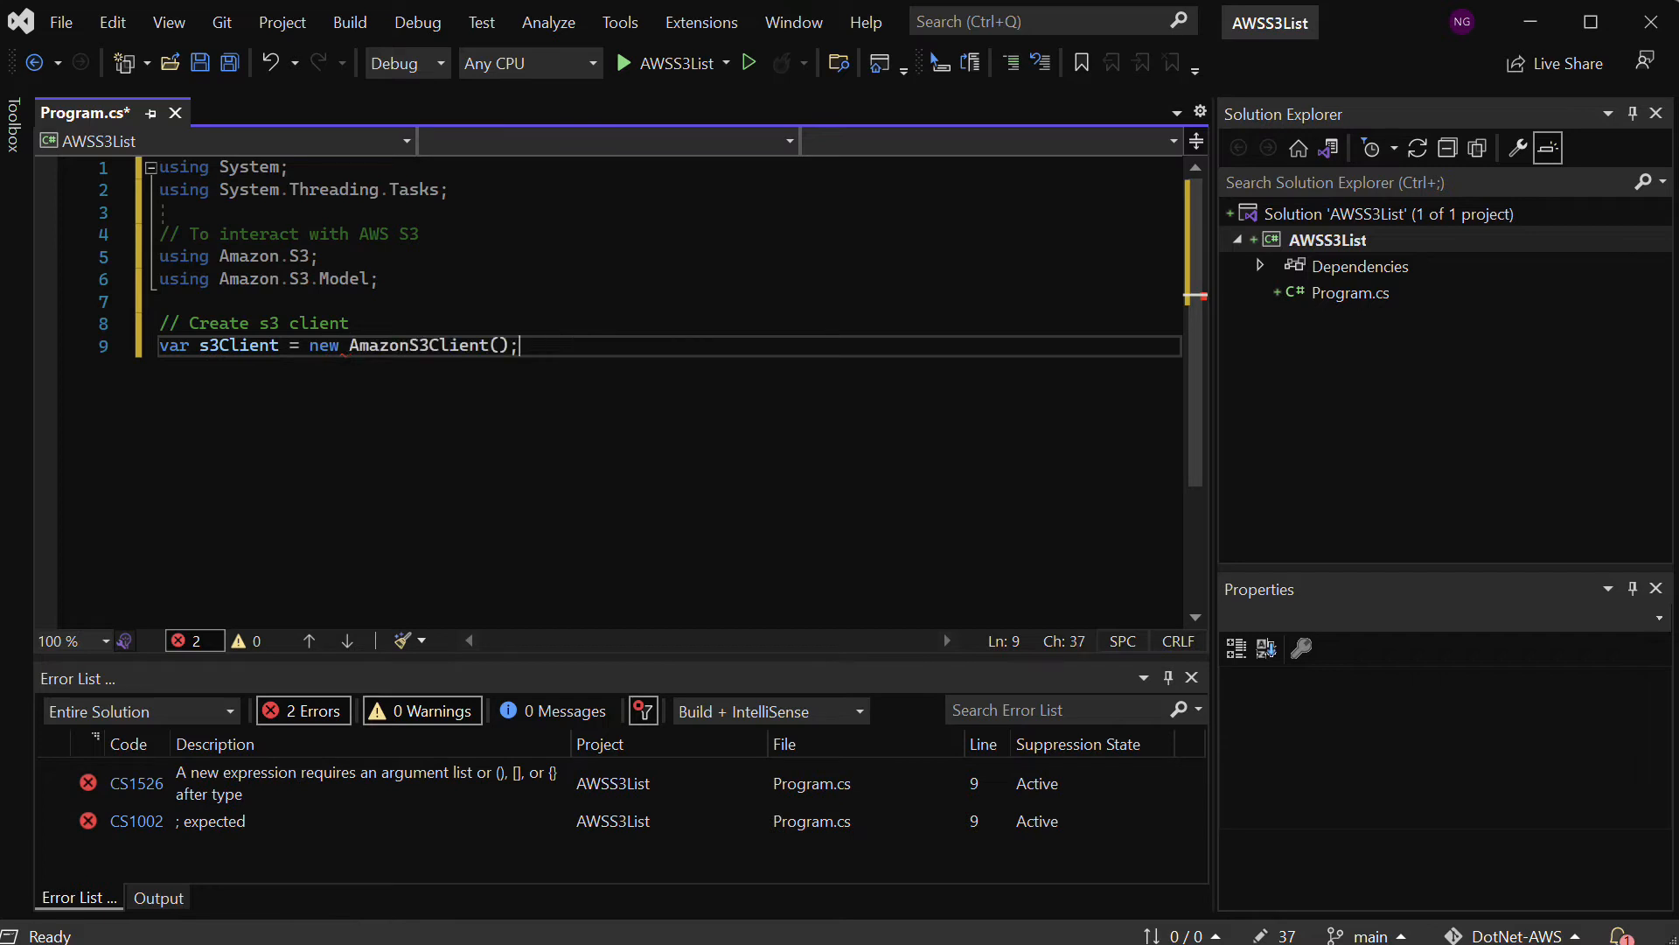
text(())
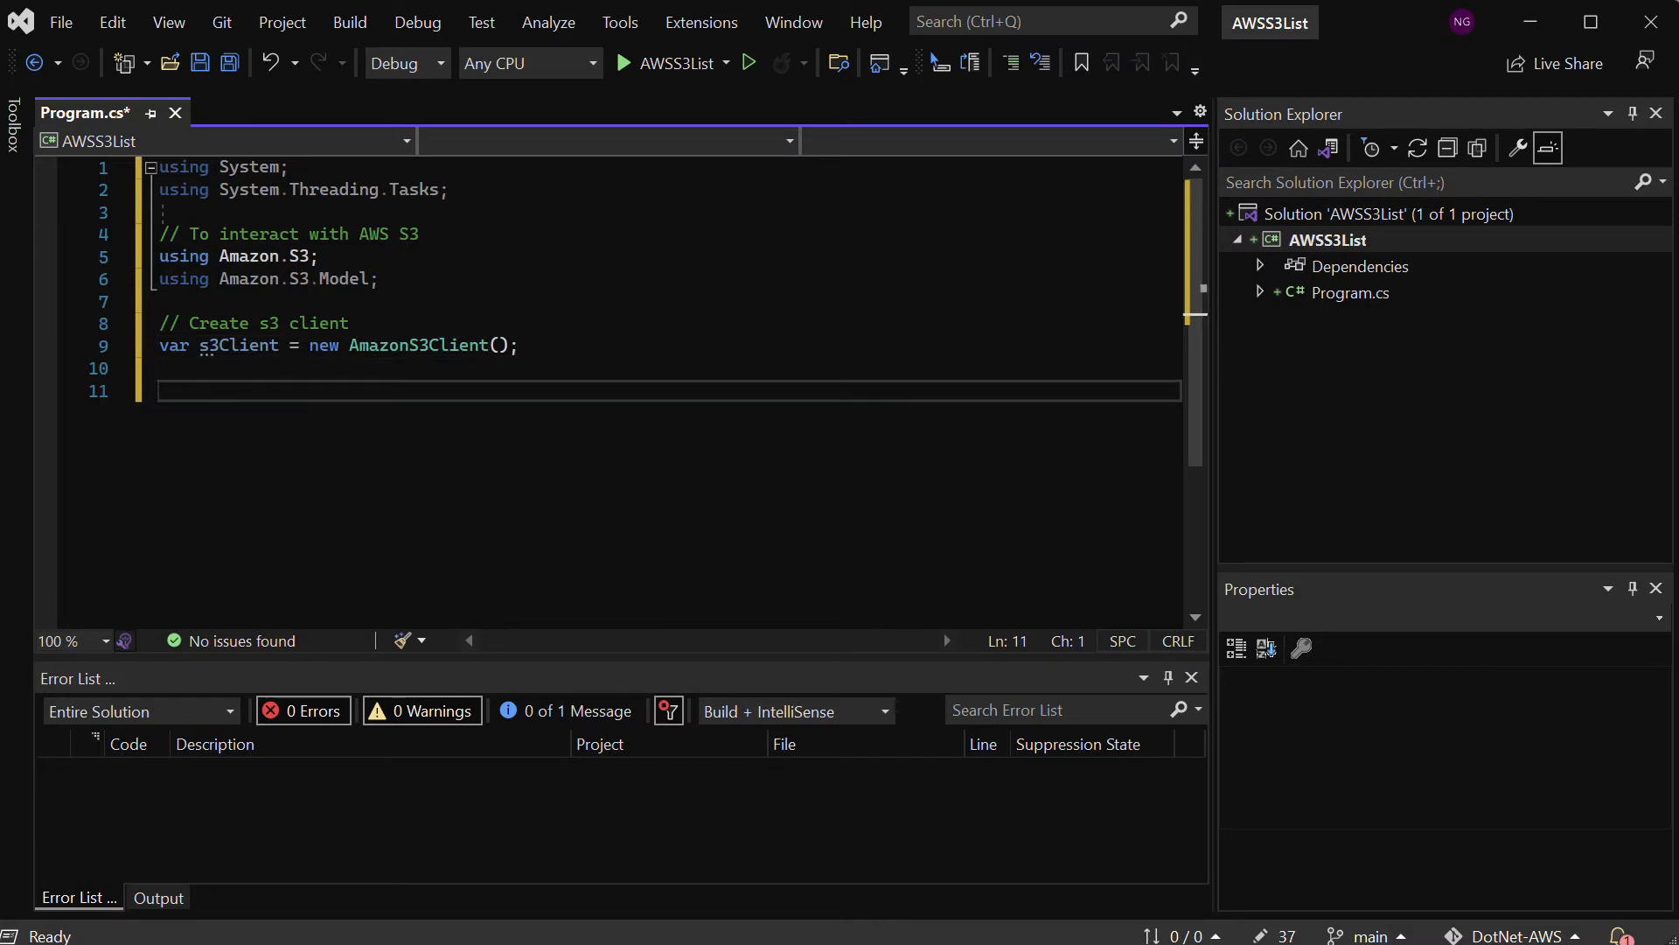
Add a '// Display Prompt' comment line
text(// D)
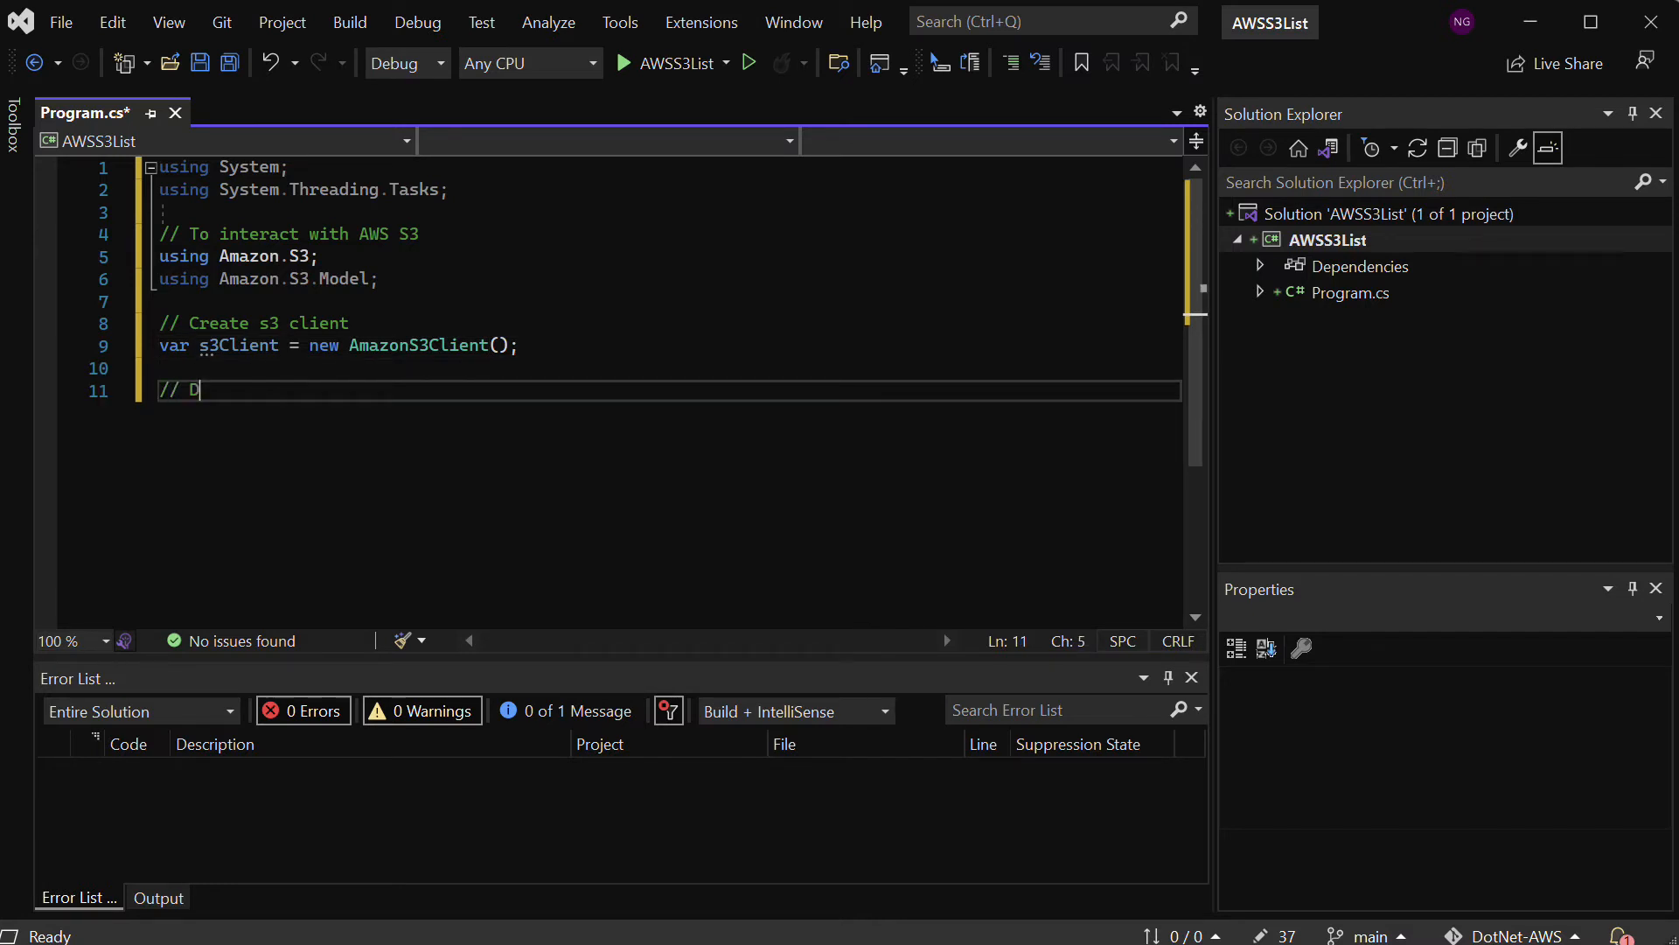
text(isplay)
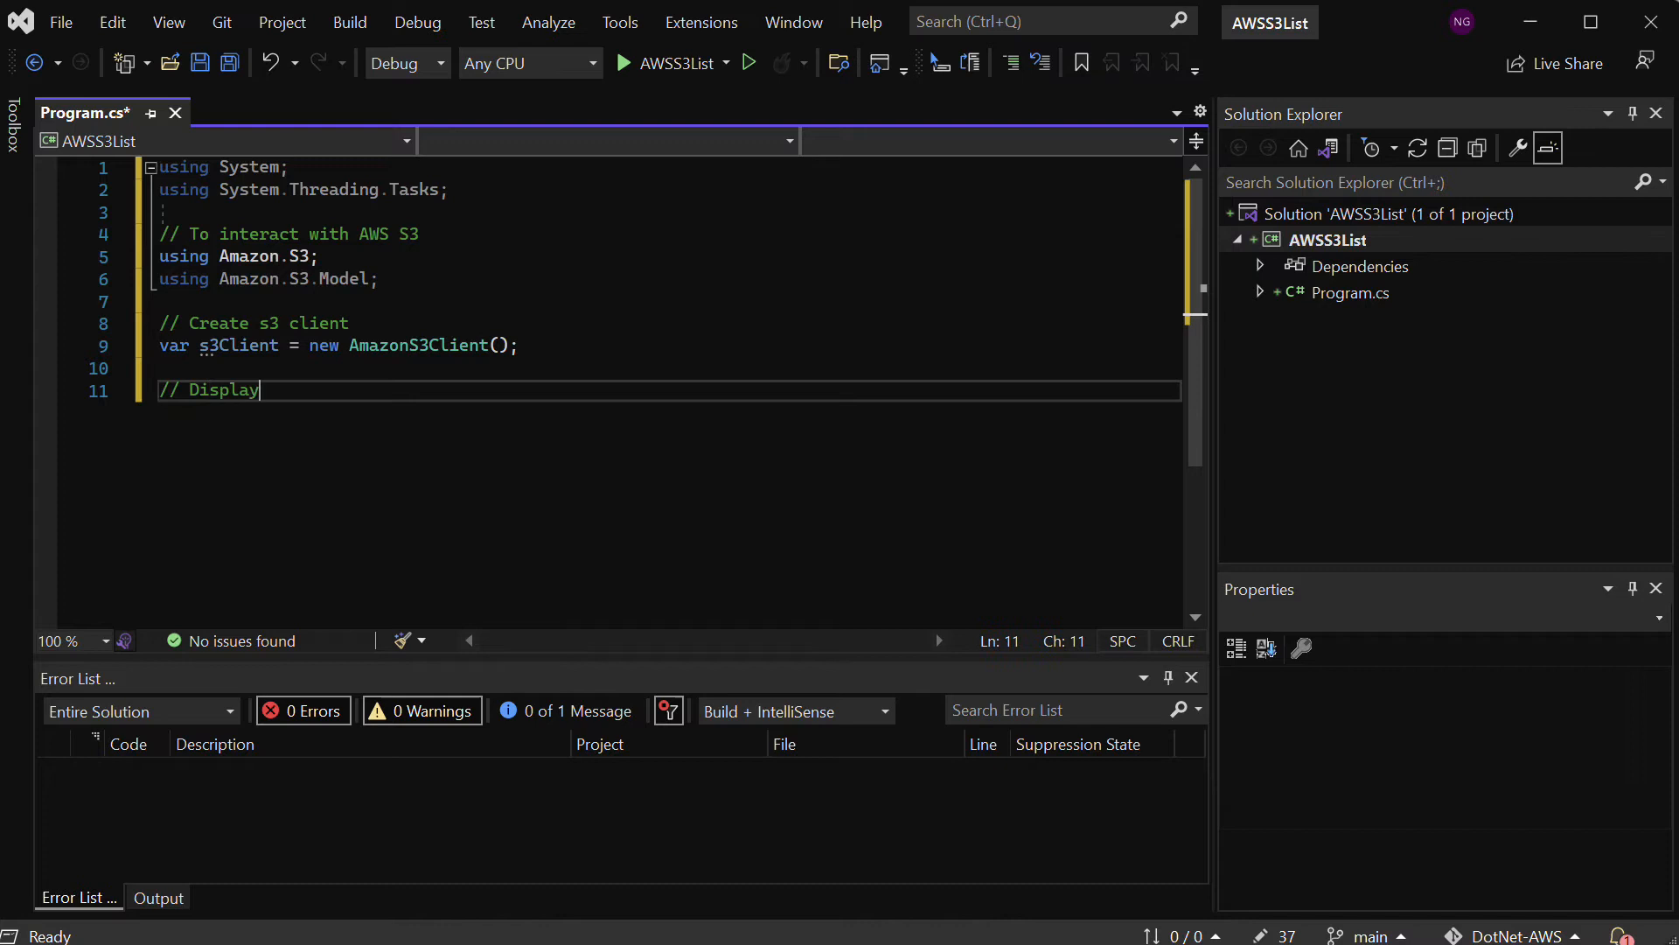
text(Promp)
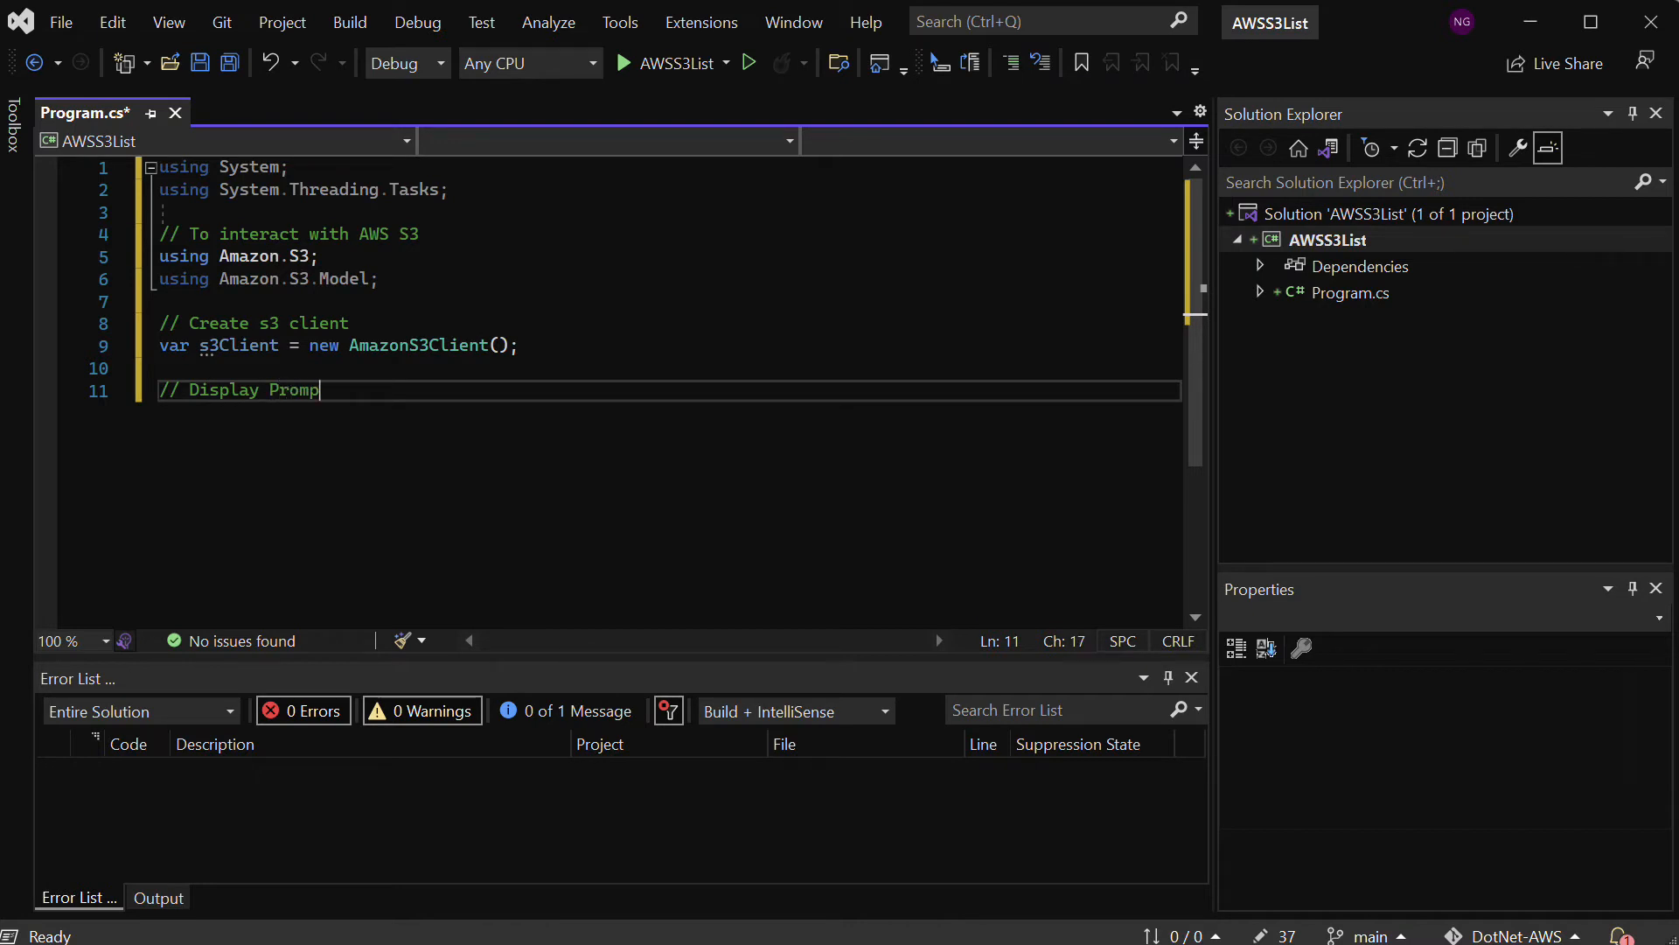
key(enter)
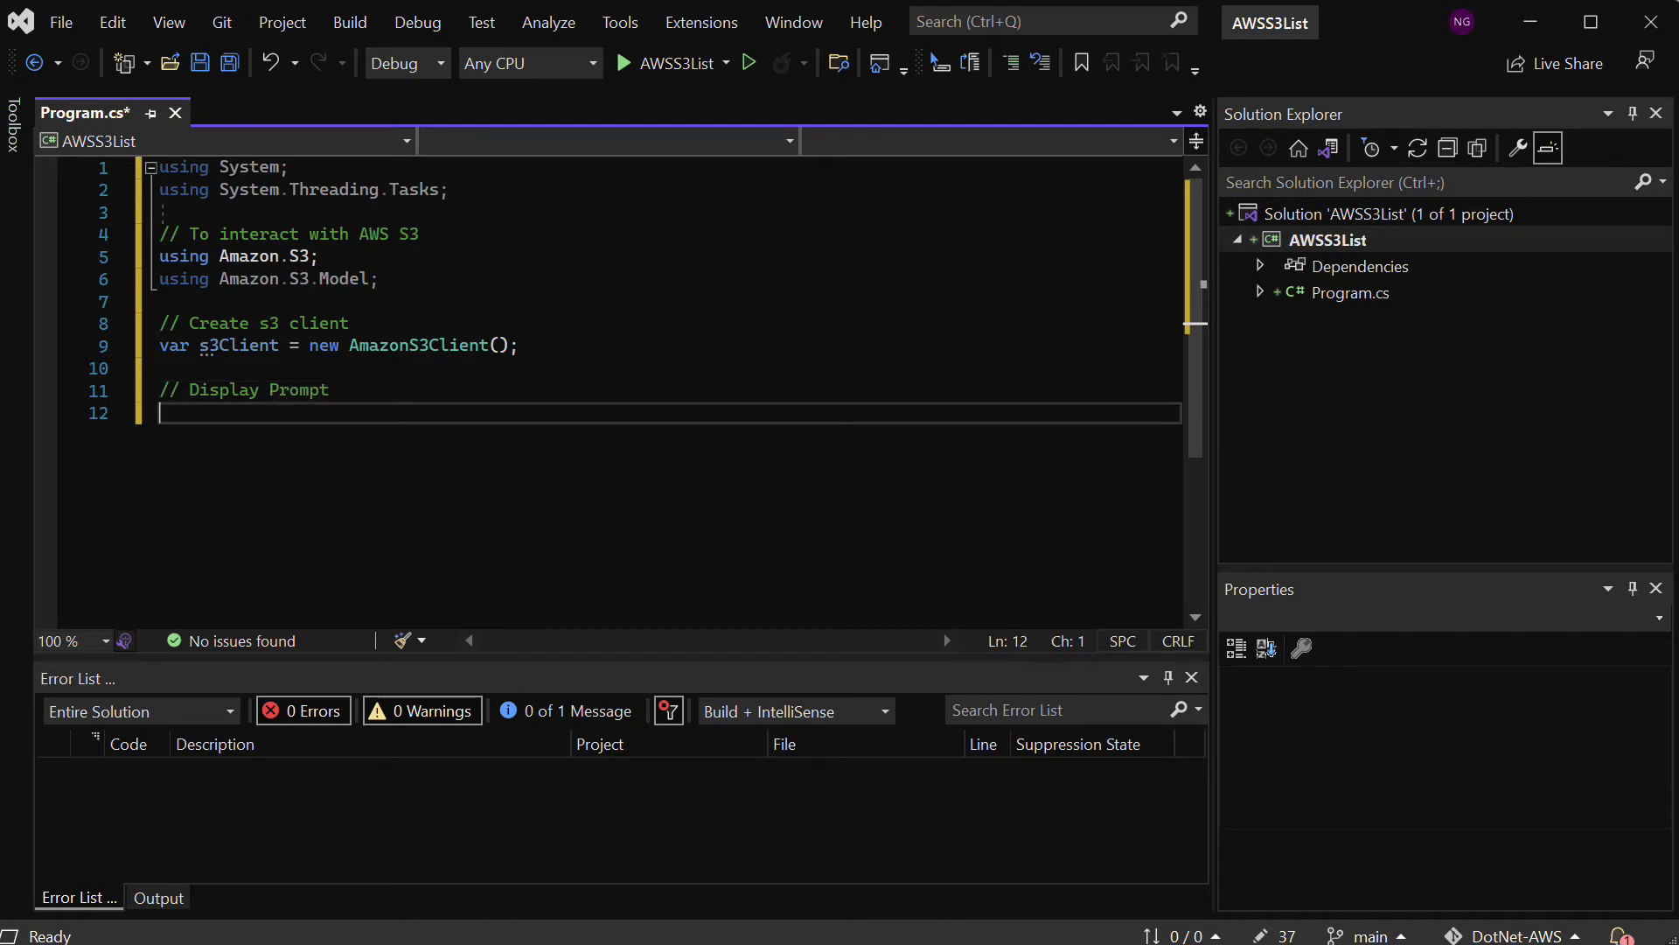
Write Console.WriteLine("AWS S3 Bucket Lister " + Environment.NewLine); using Tab completions
text(Console.W)
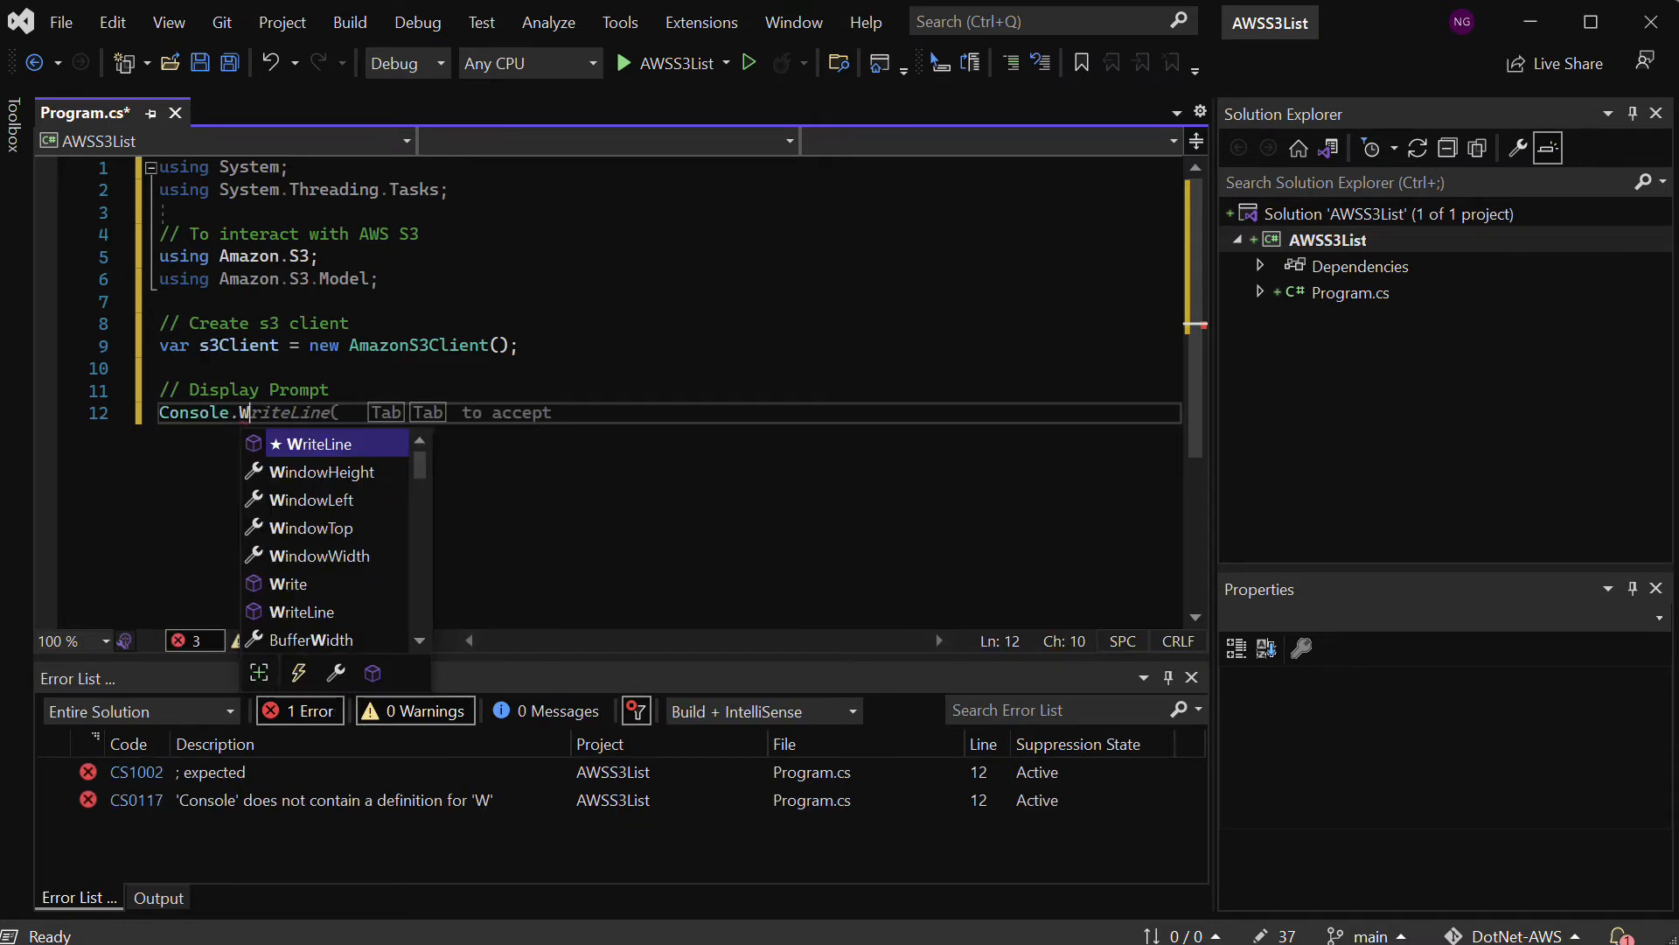
key(Tab)
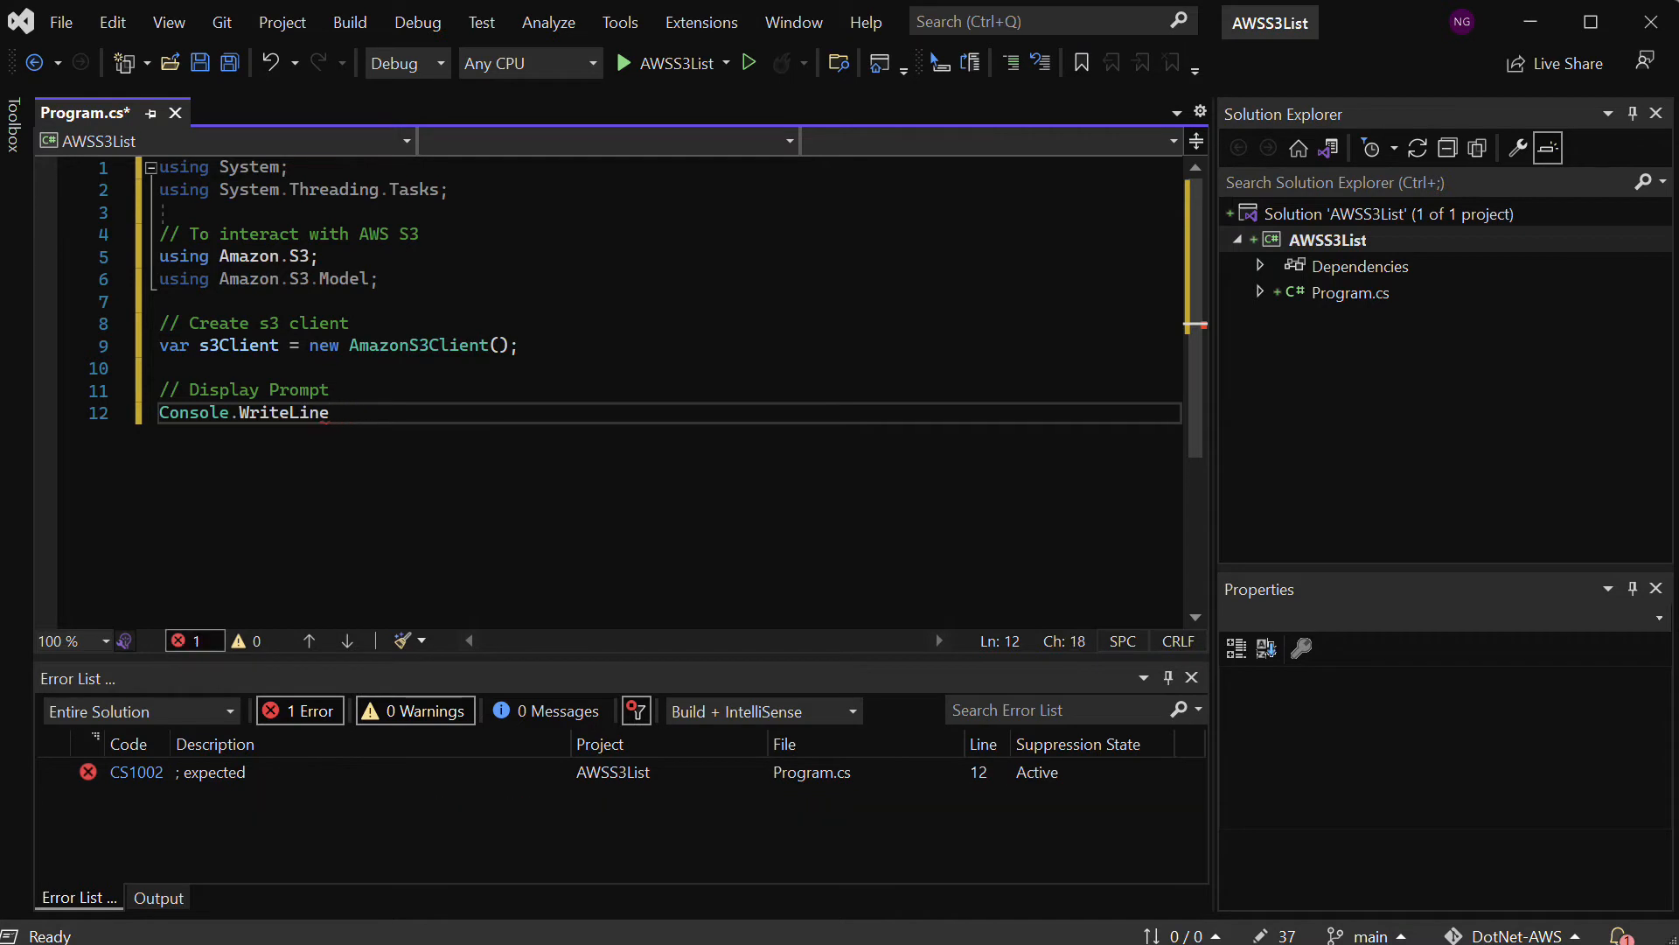
text((""))
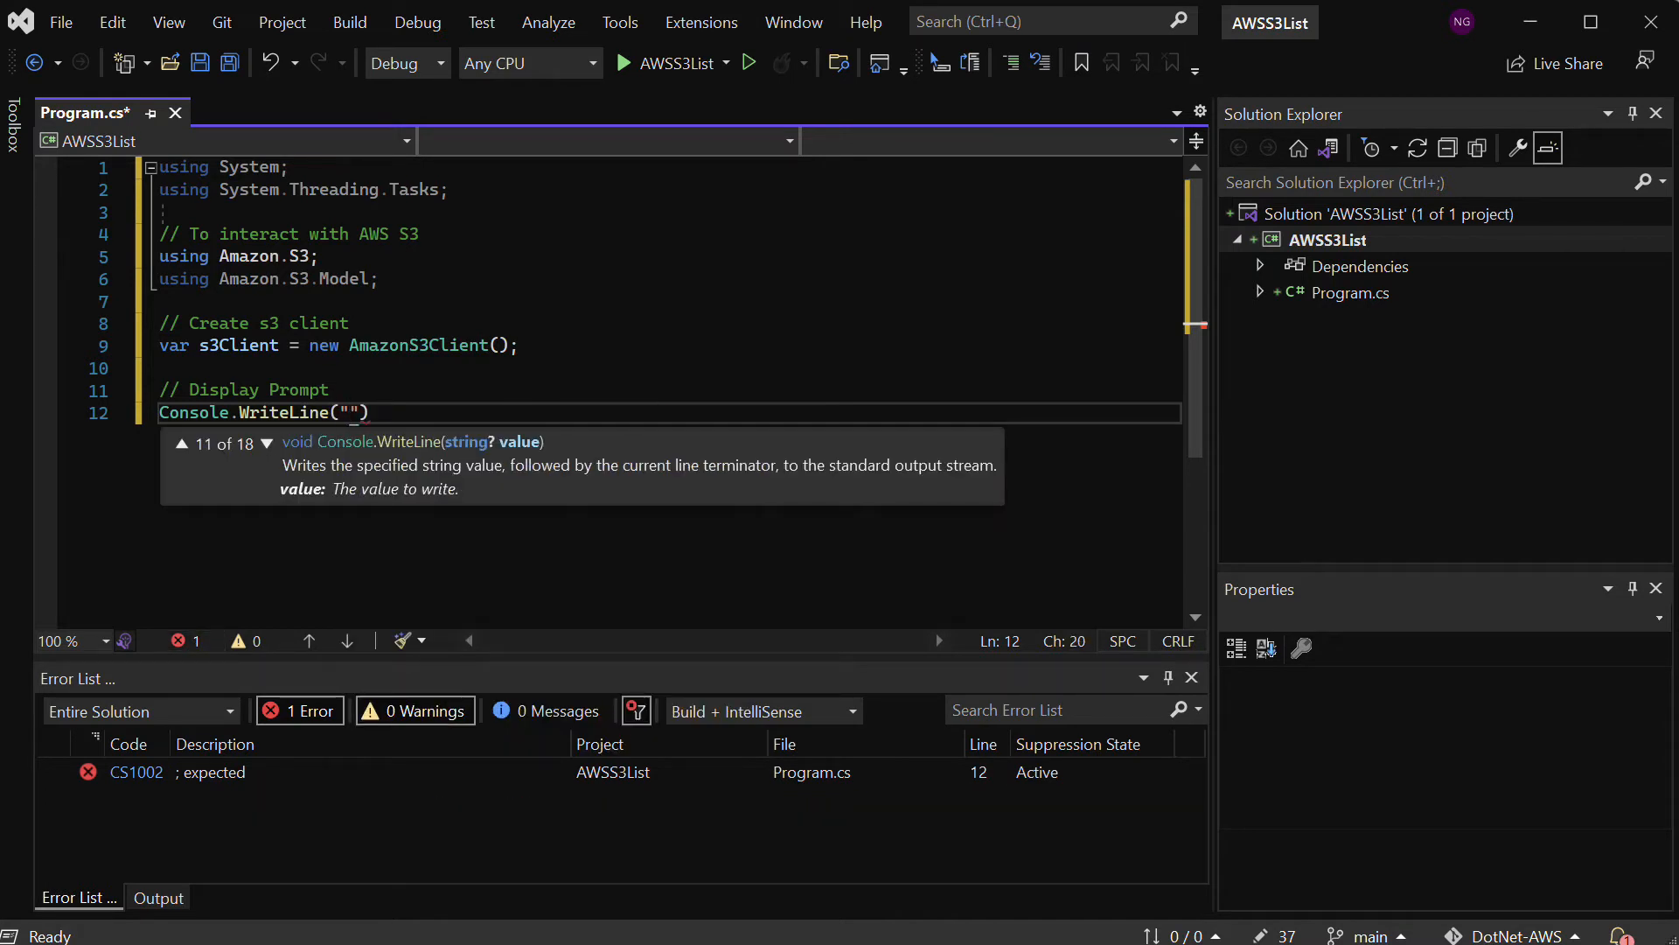
text(AWS B)
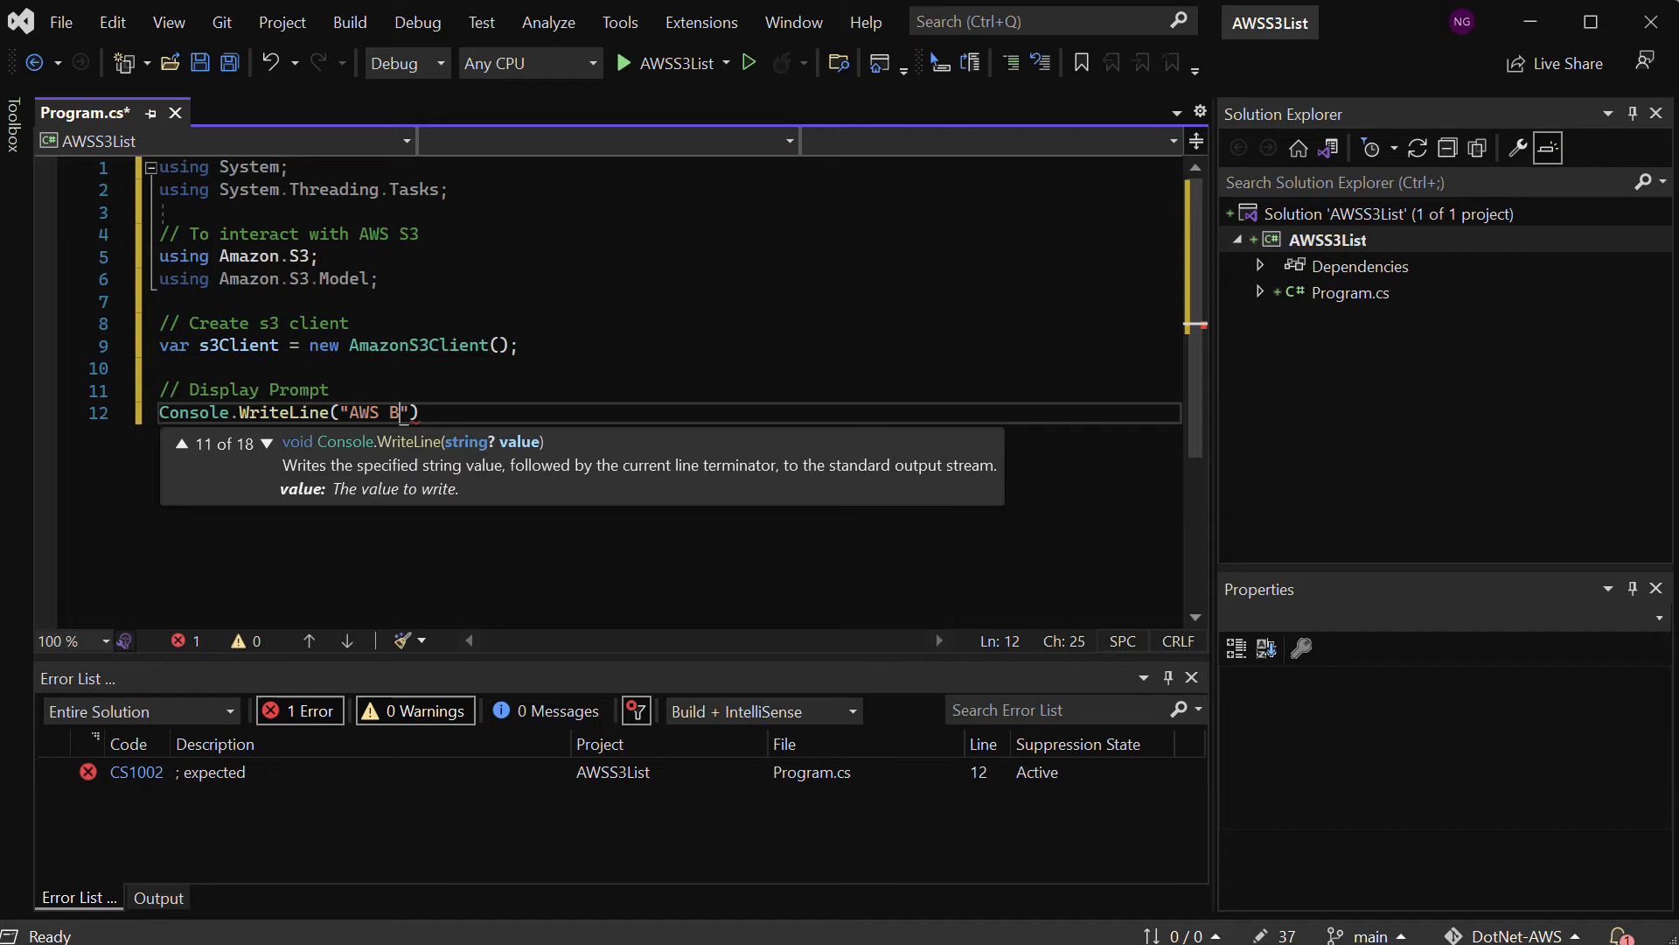
key(Backspace)
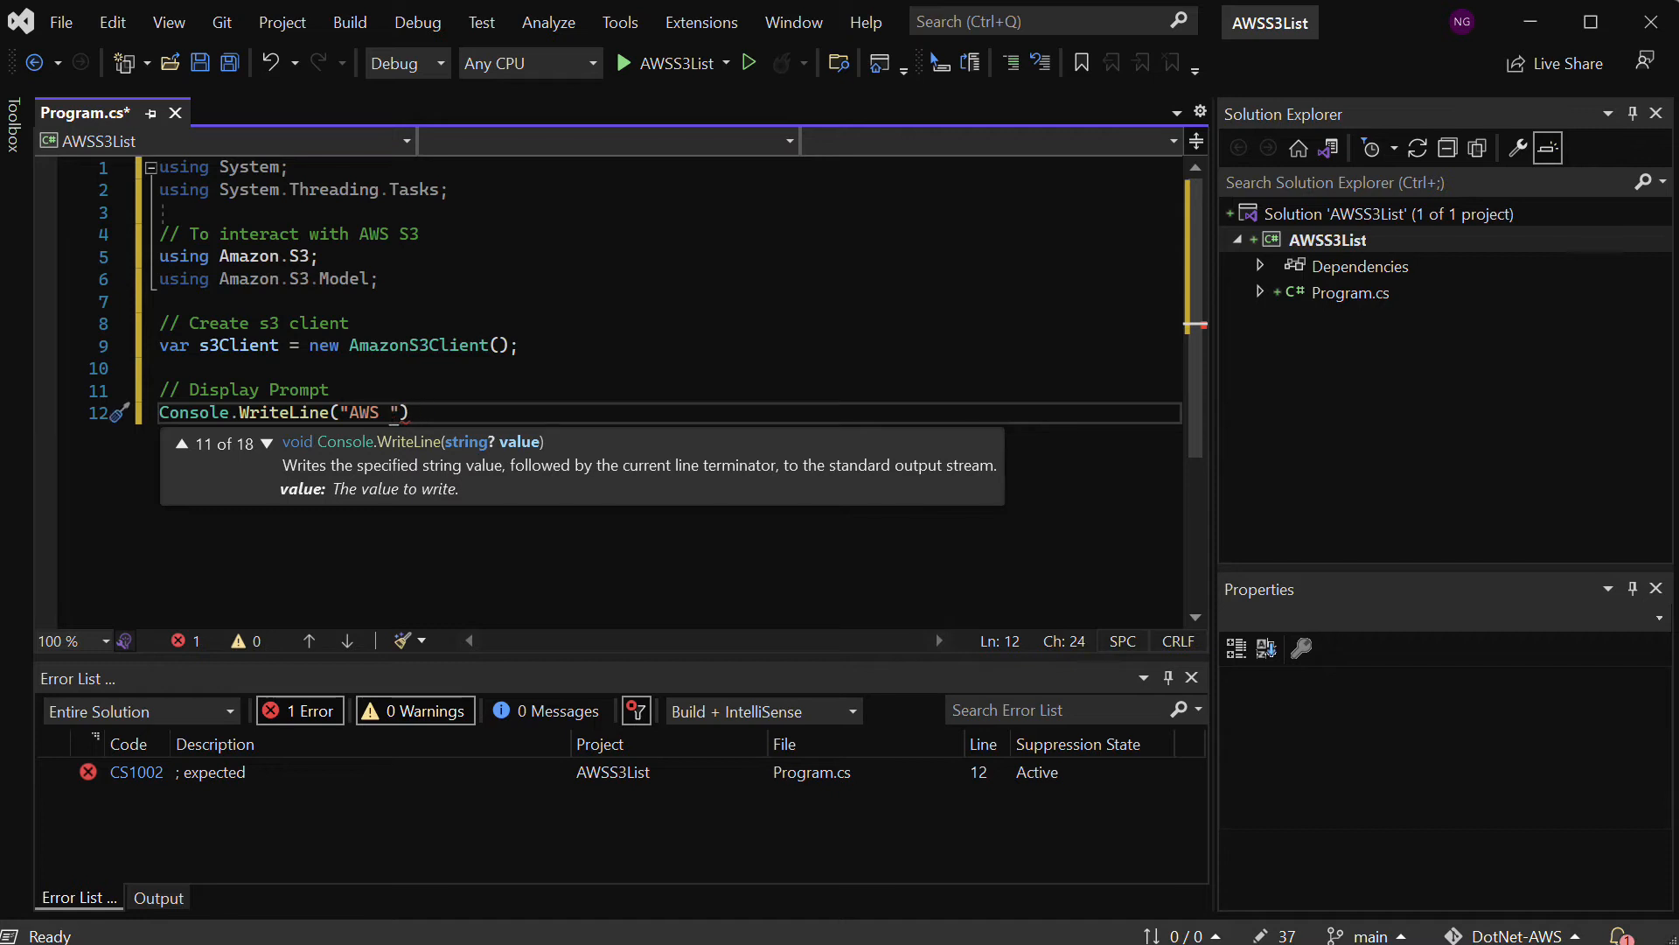
text(S3)
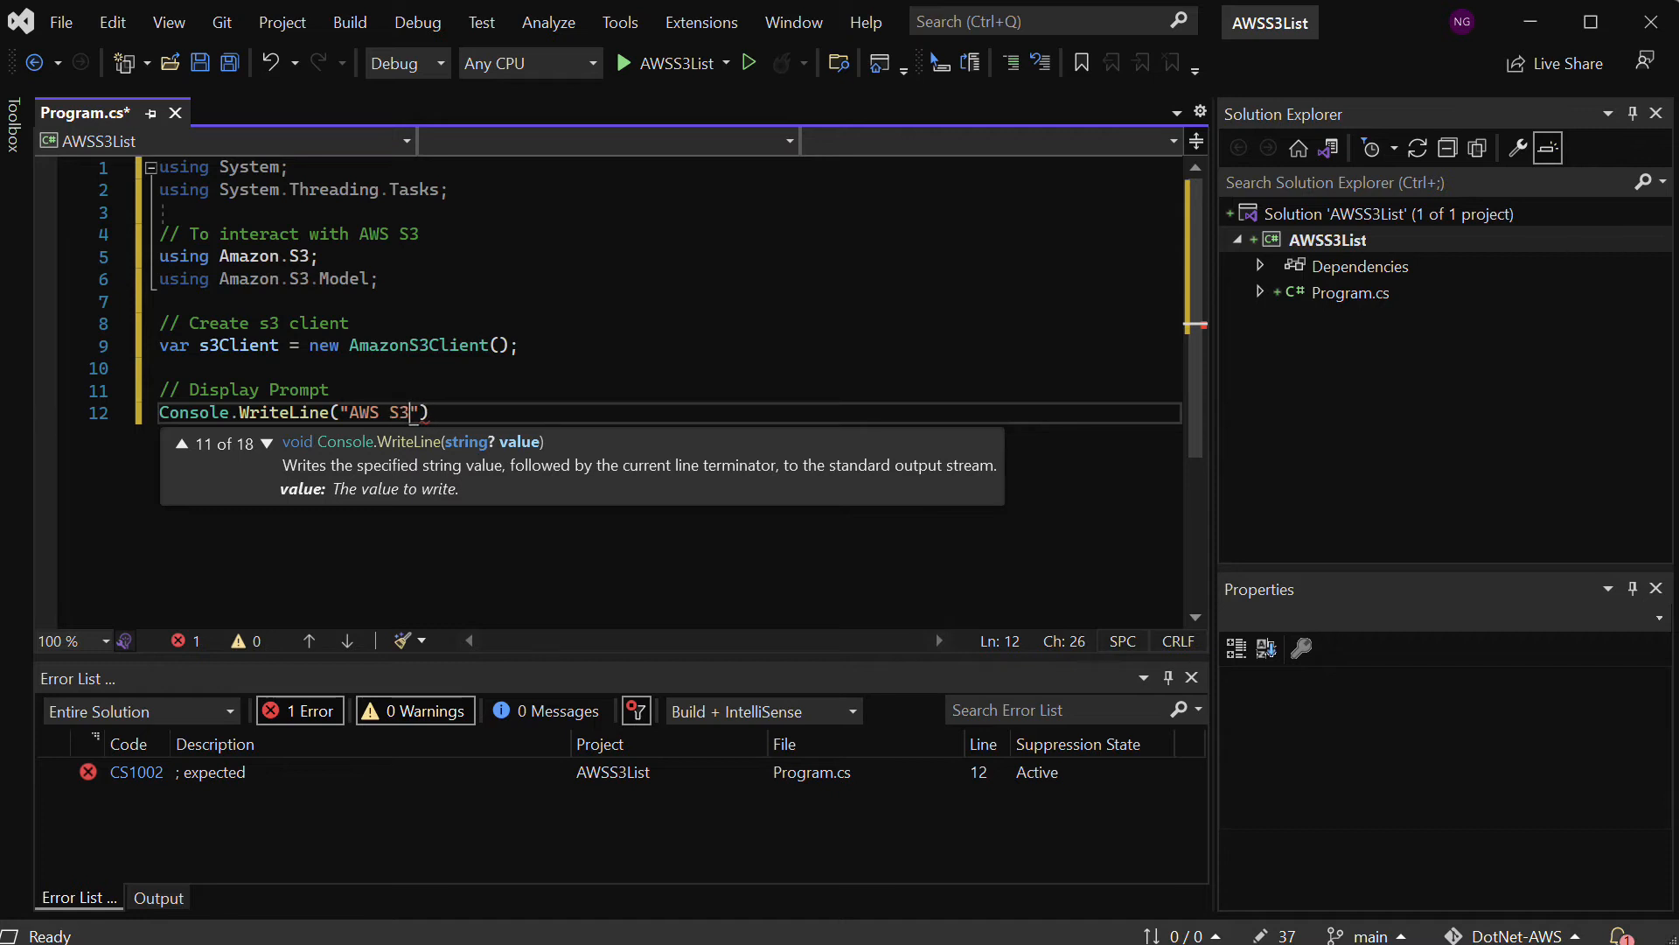
text(Bucket L)
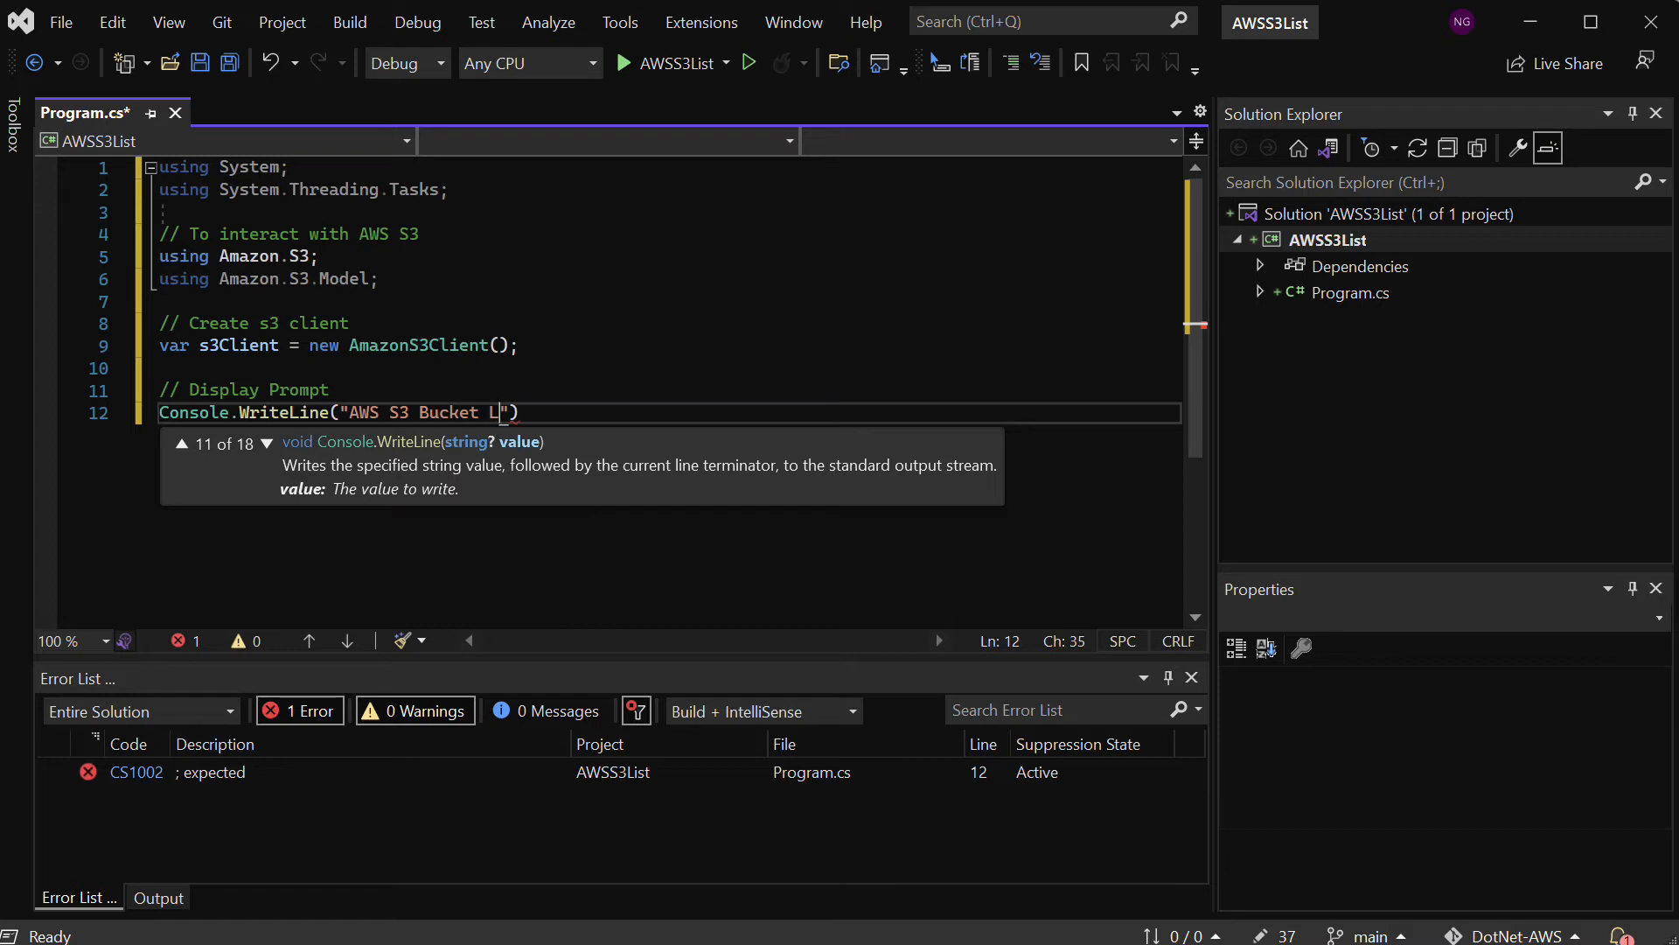
text(ister)
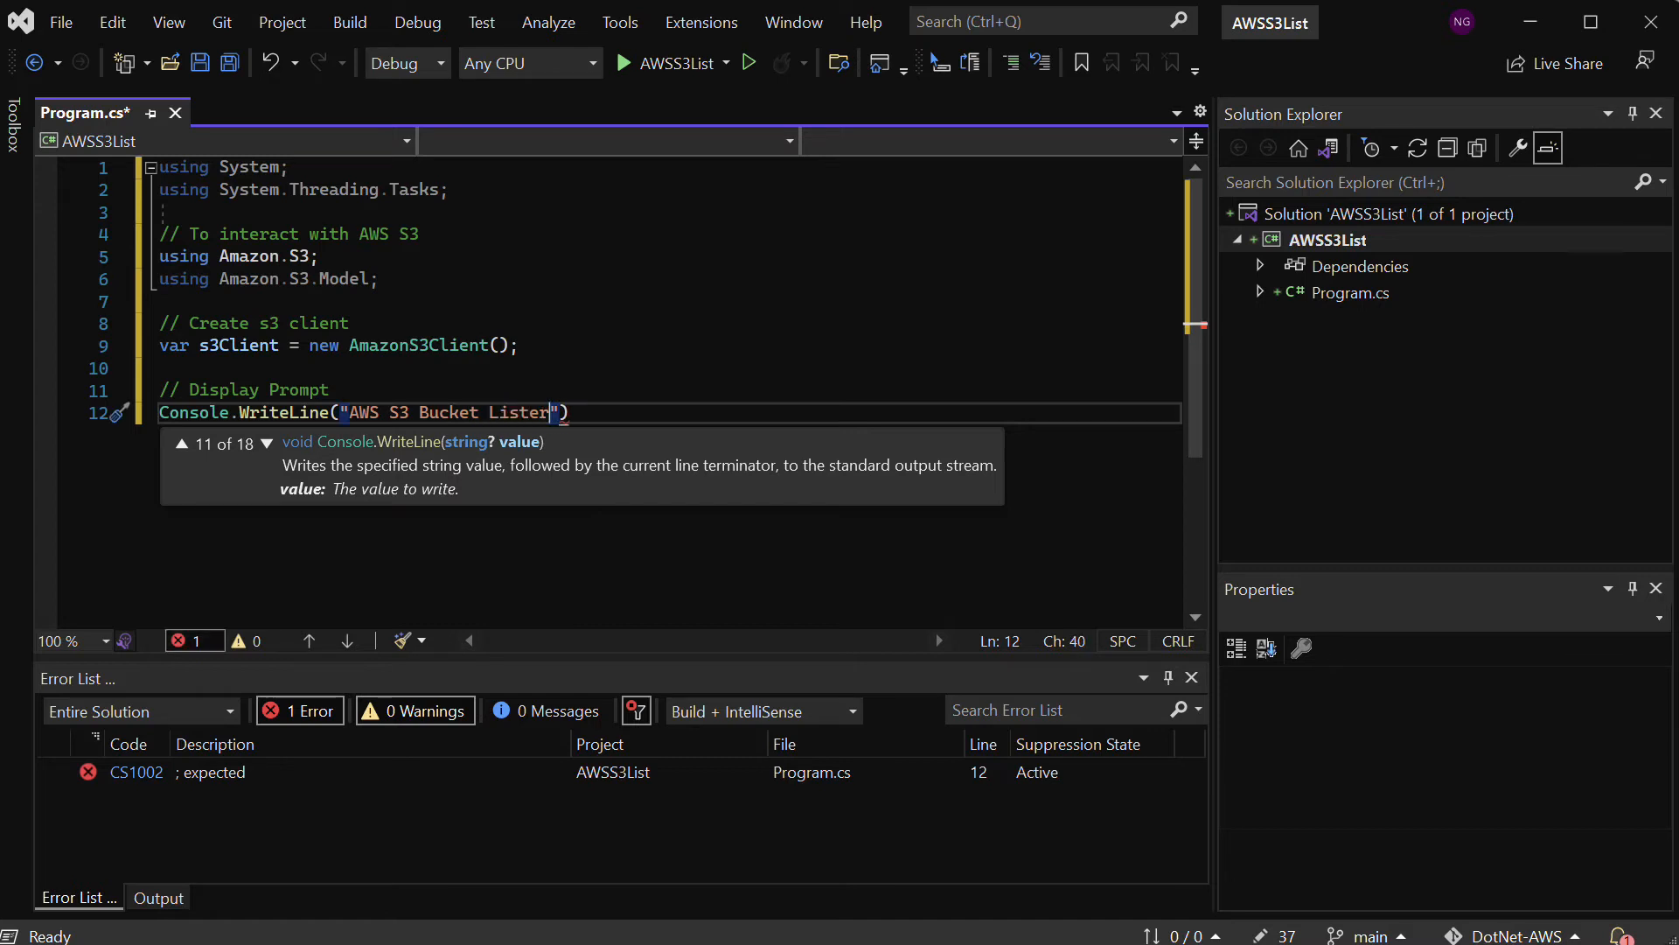
text(" ")
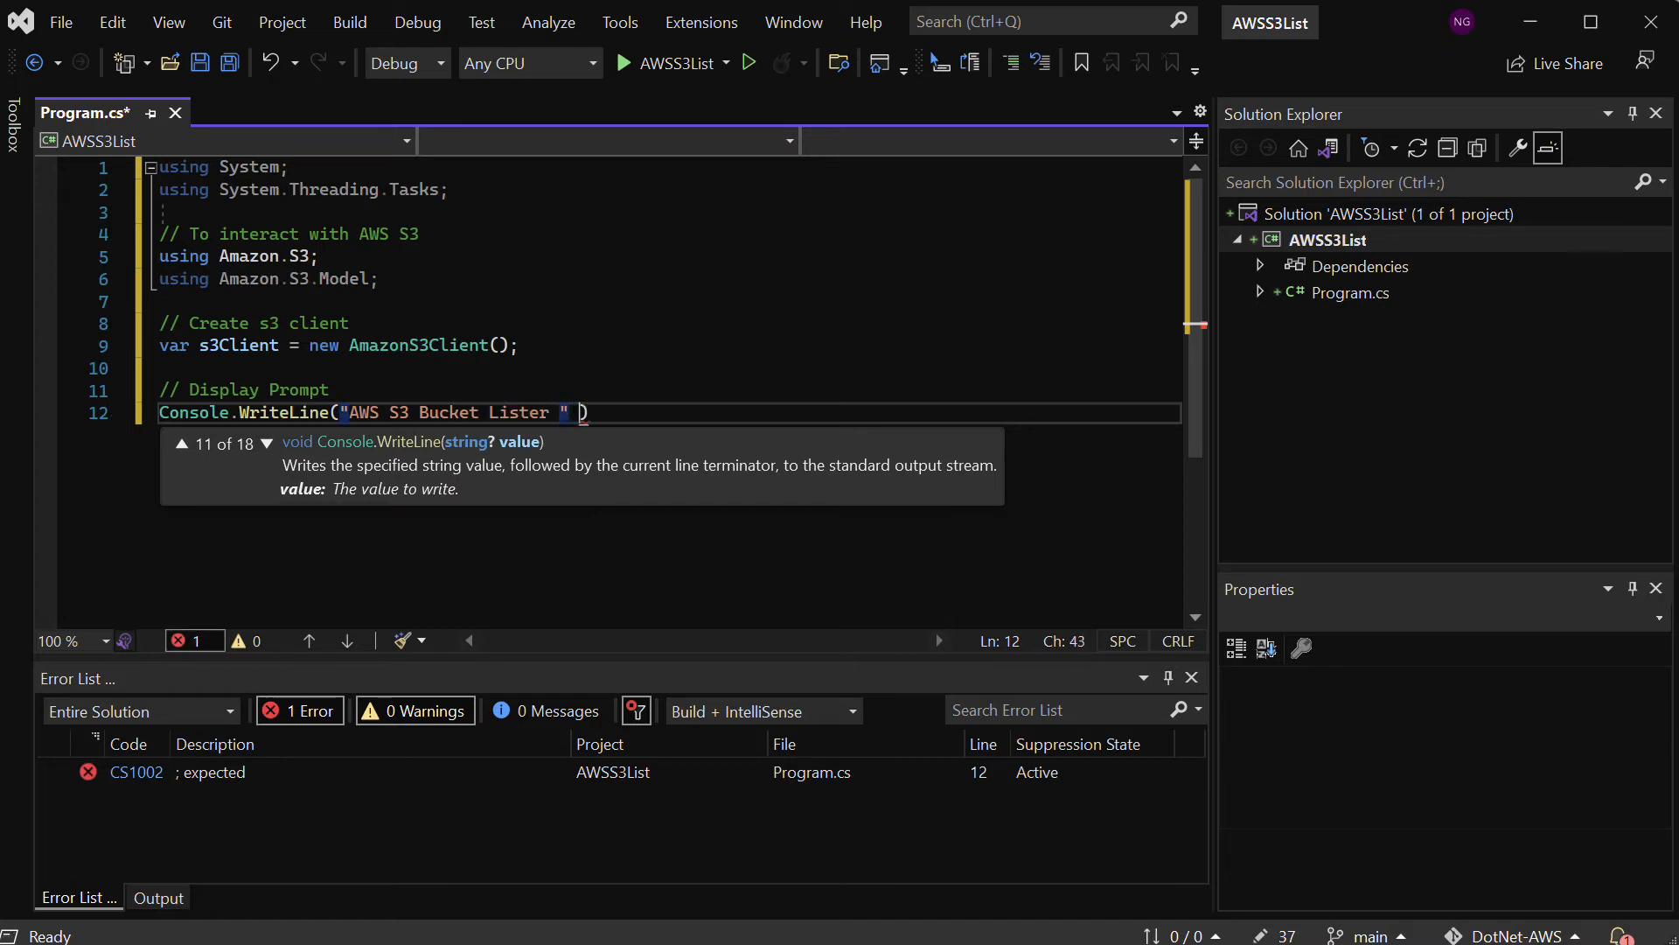
text(+ Env)
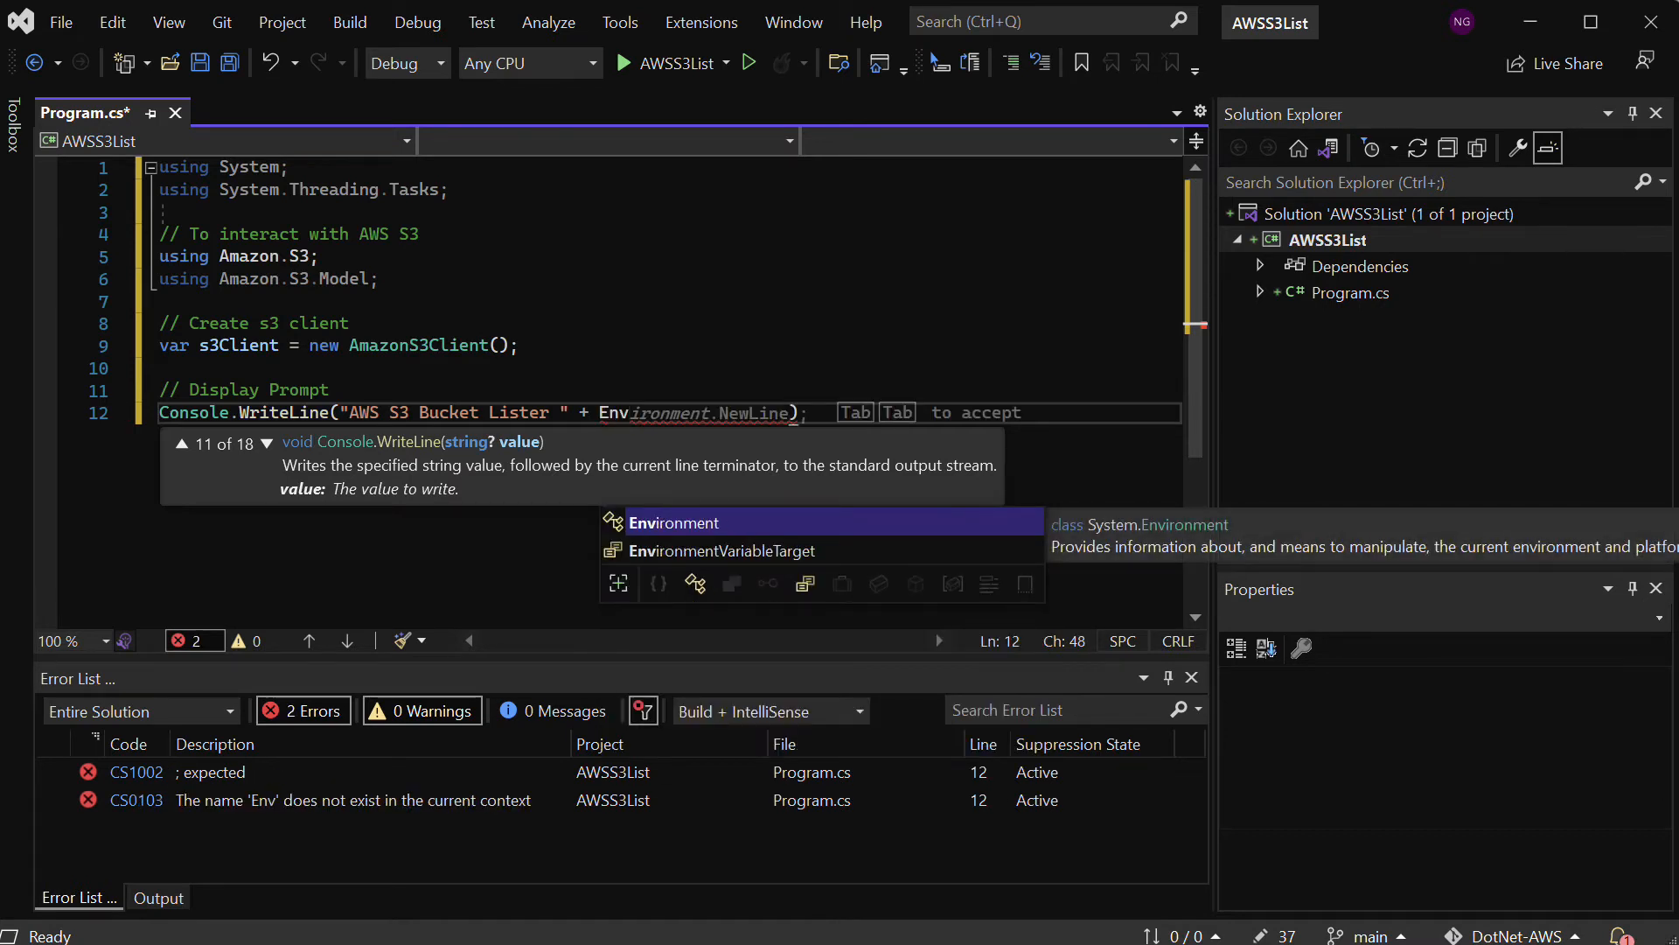
key(Tab)
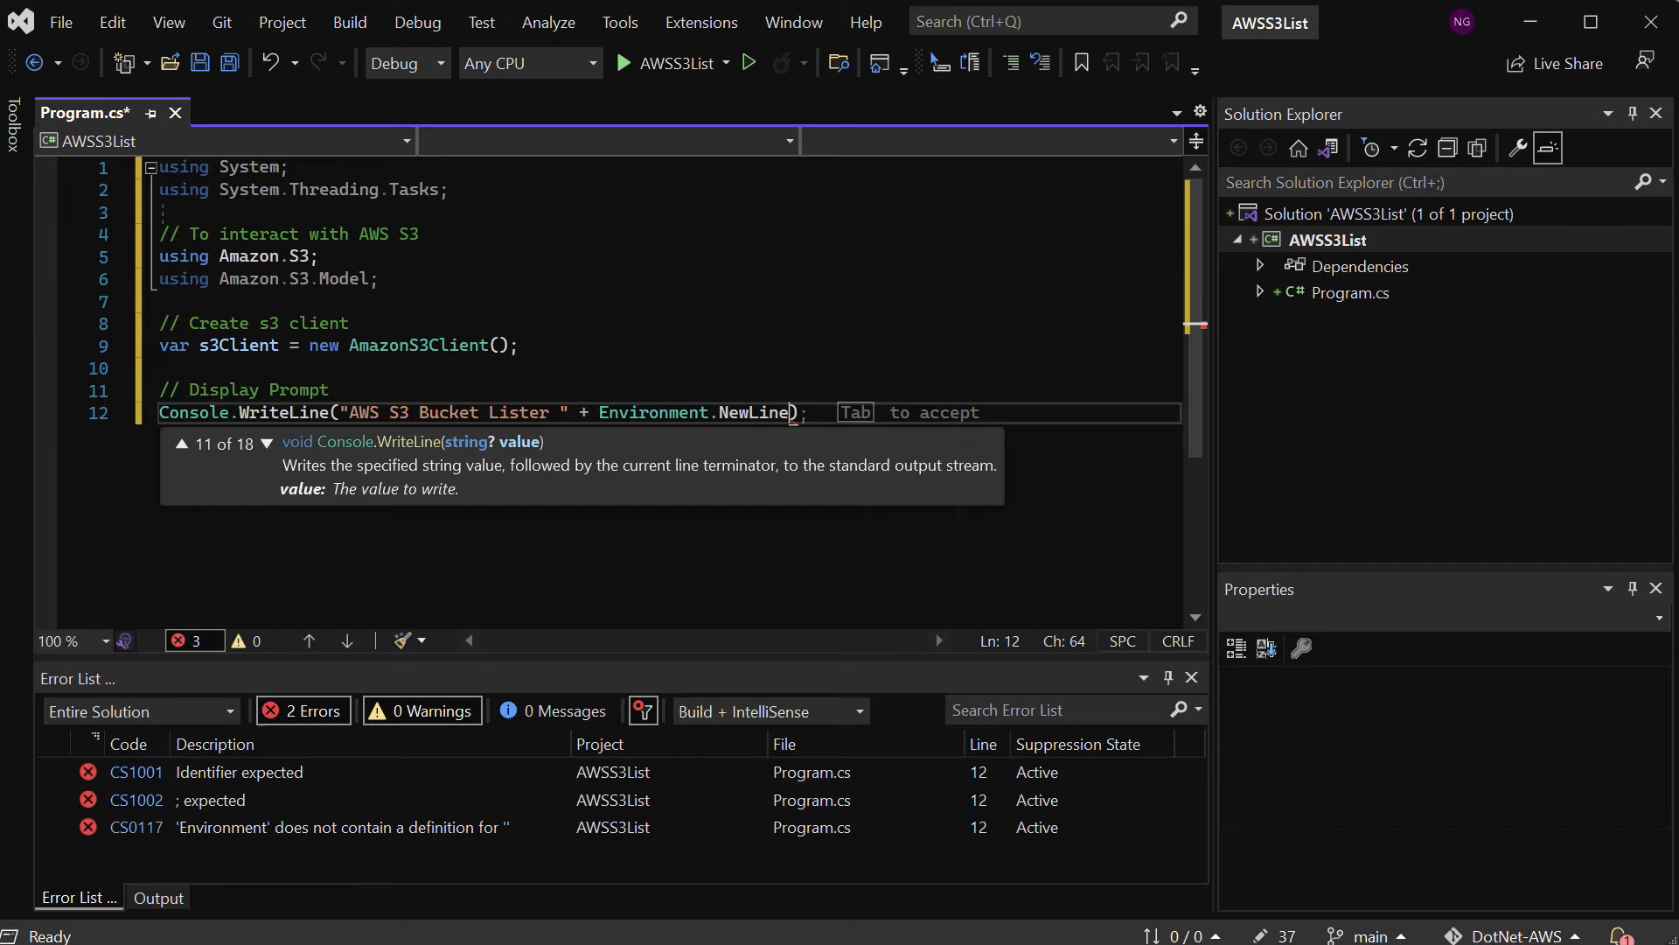
key(enter)
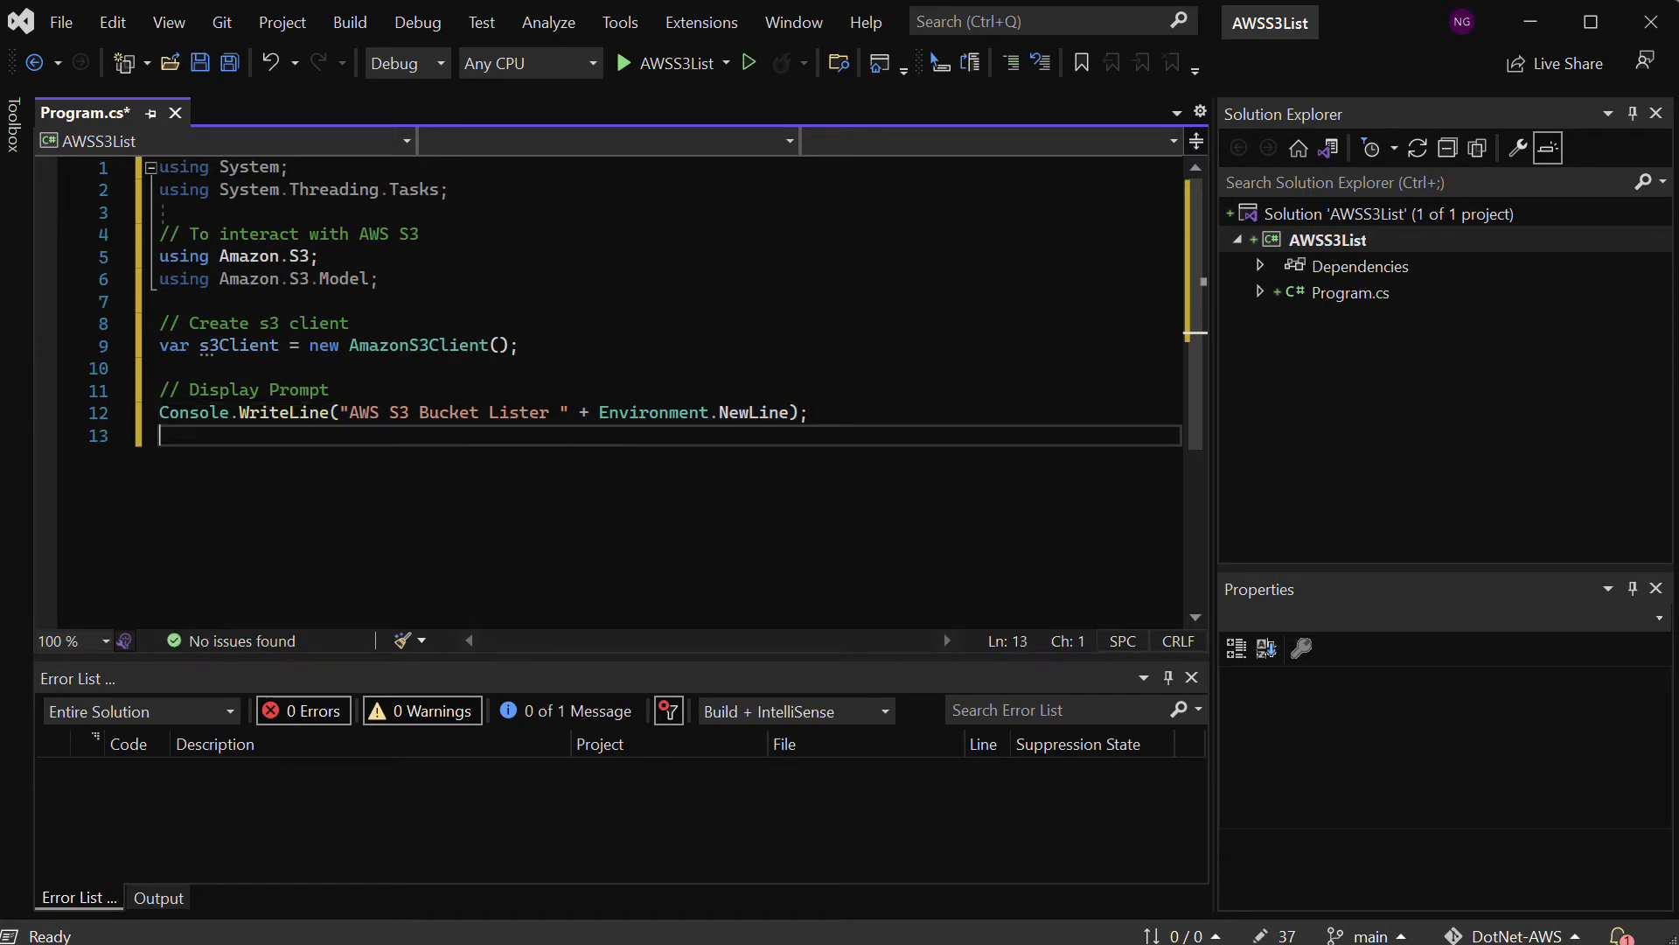
Begin a static async method signature returning Task<ListBucketsResponse>
text(Console.WriteLine()
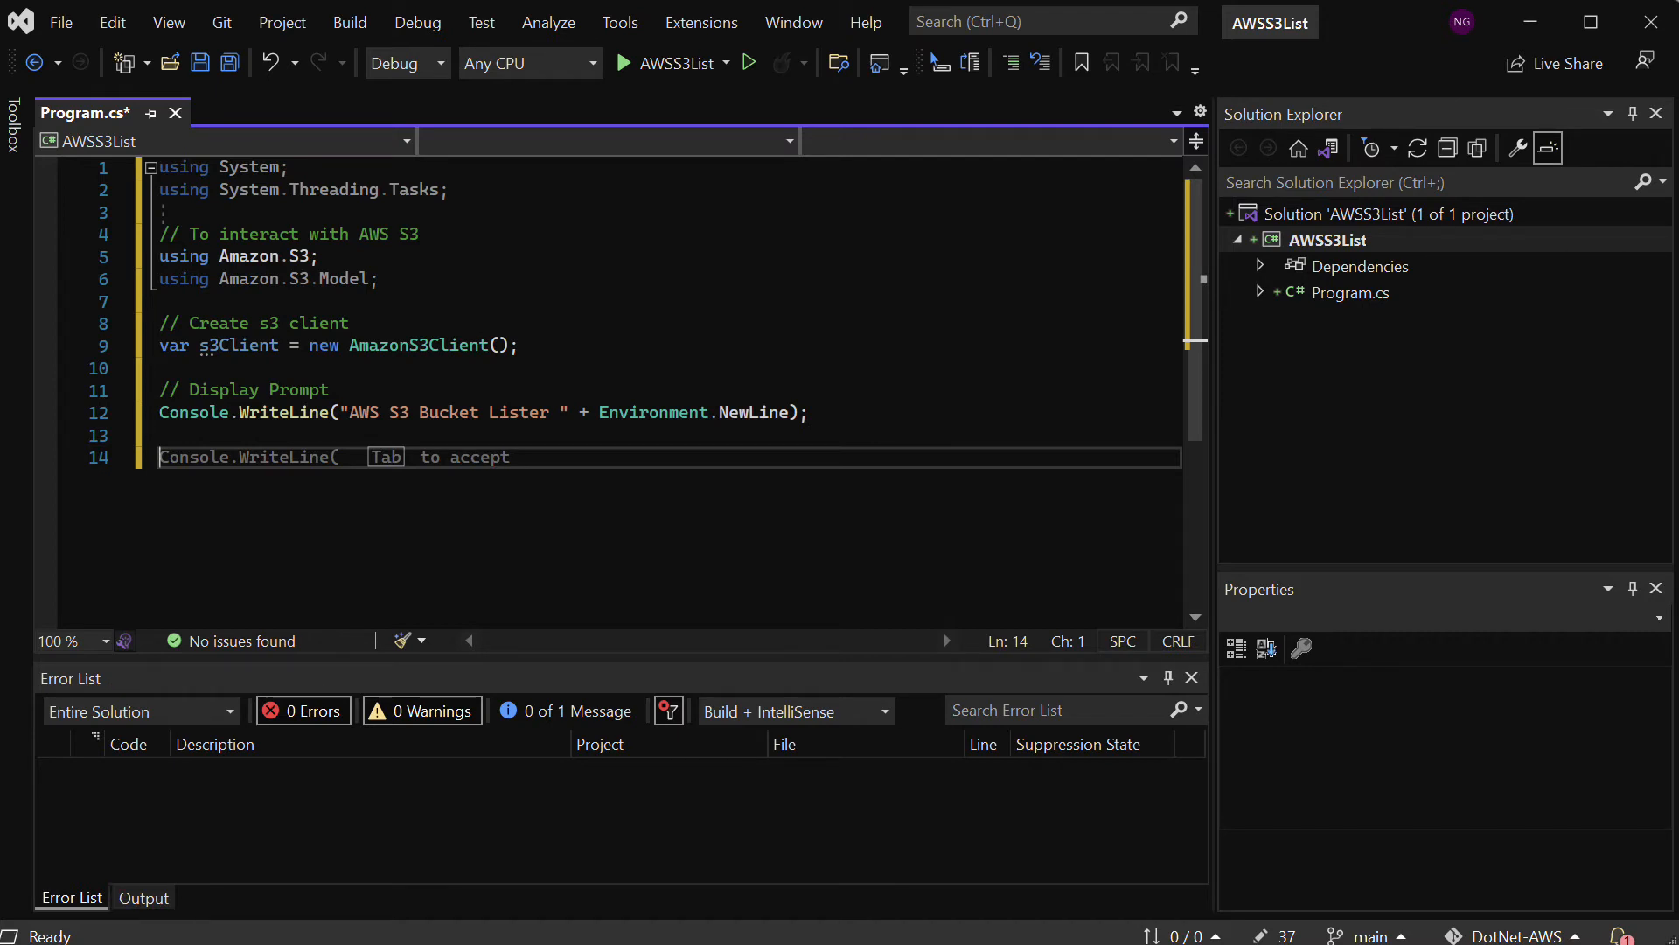
text(static a)
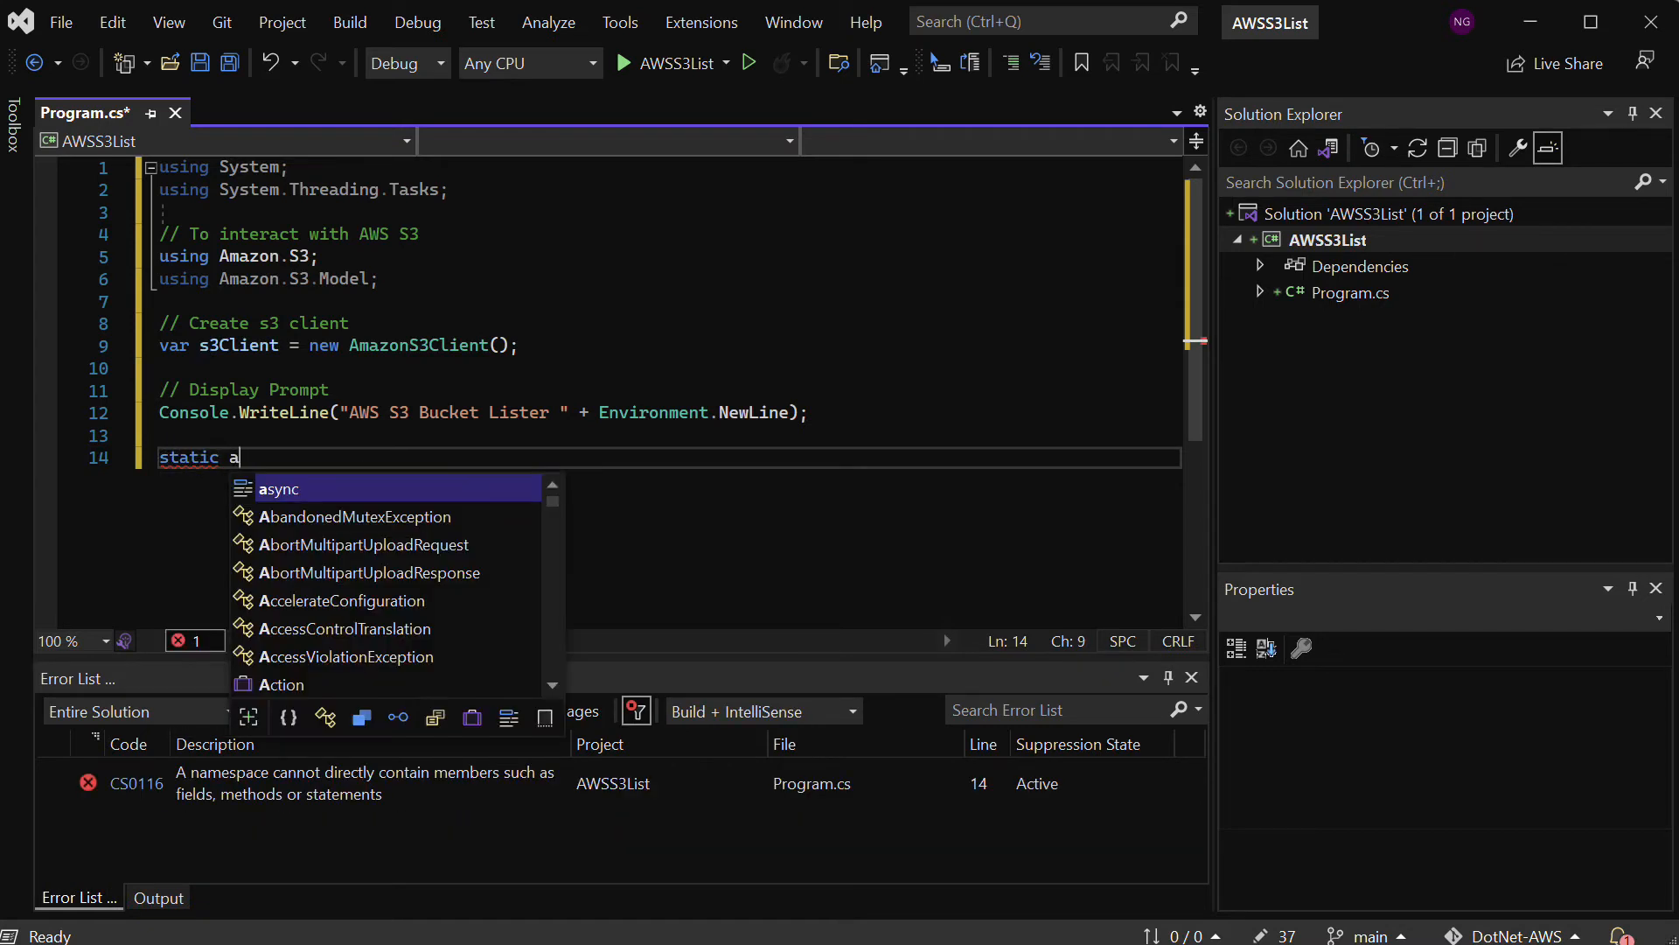
text(sync)
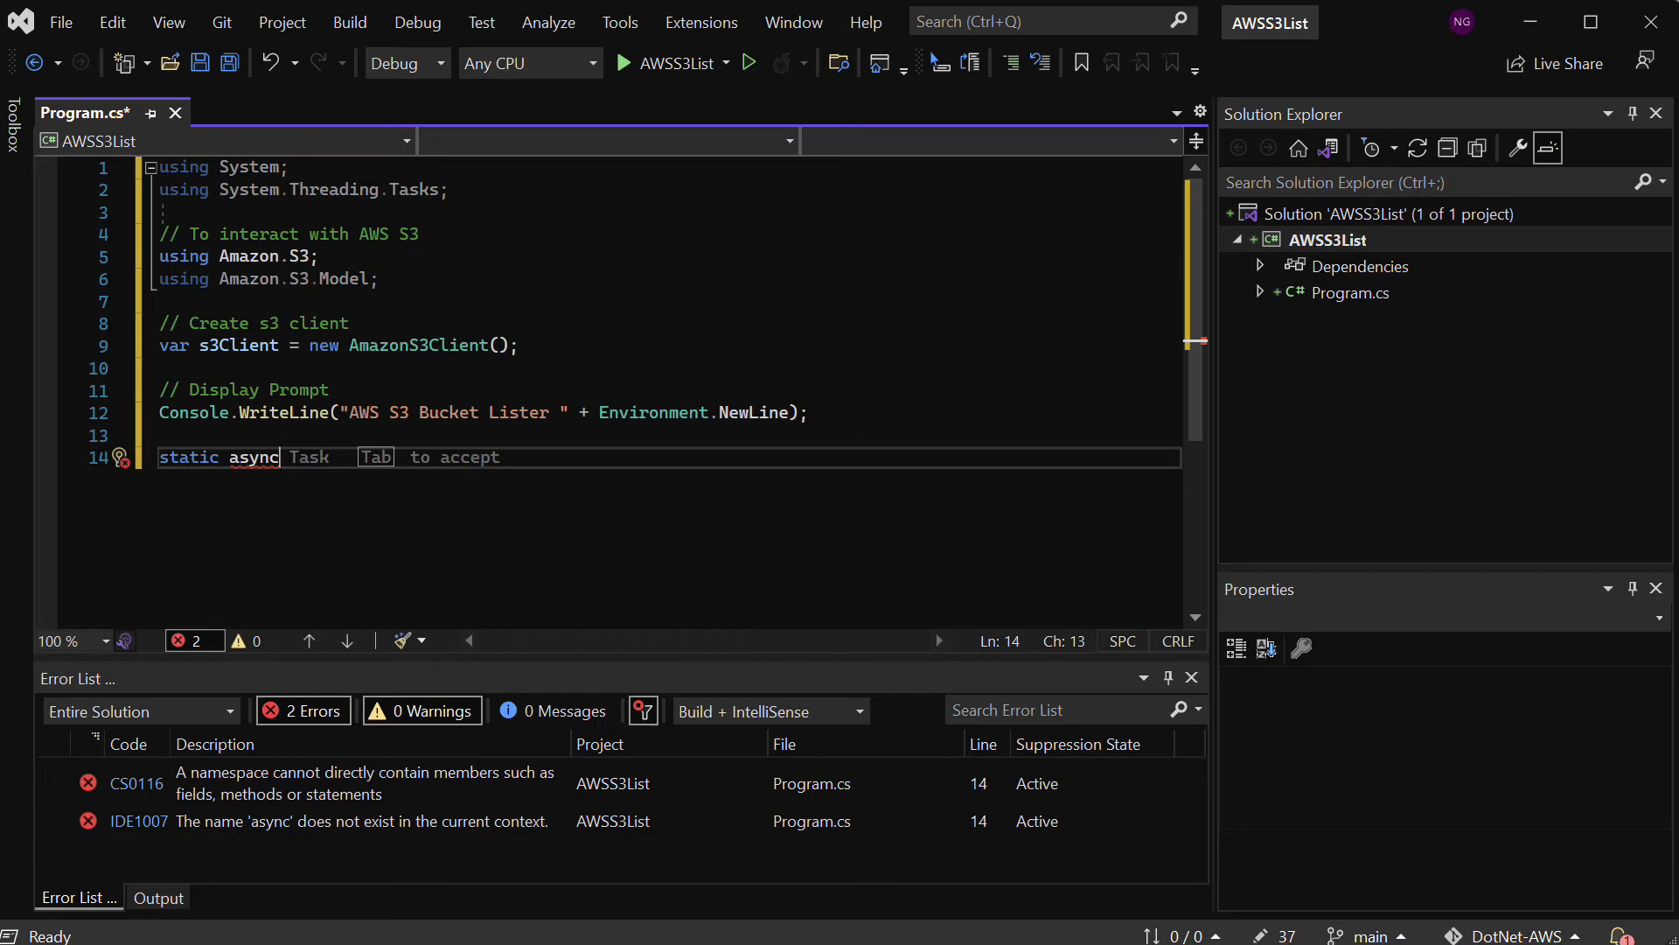
text(<AmazonS3Client> S3Client_)
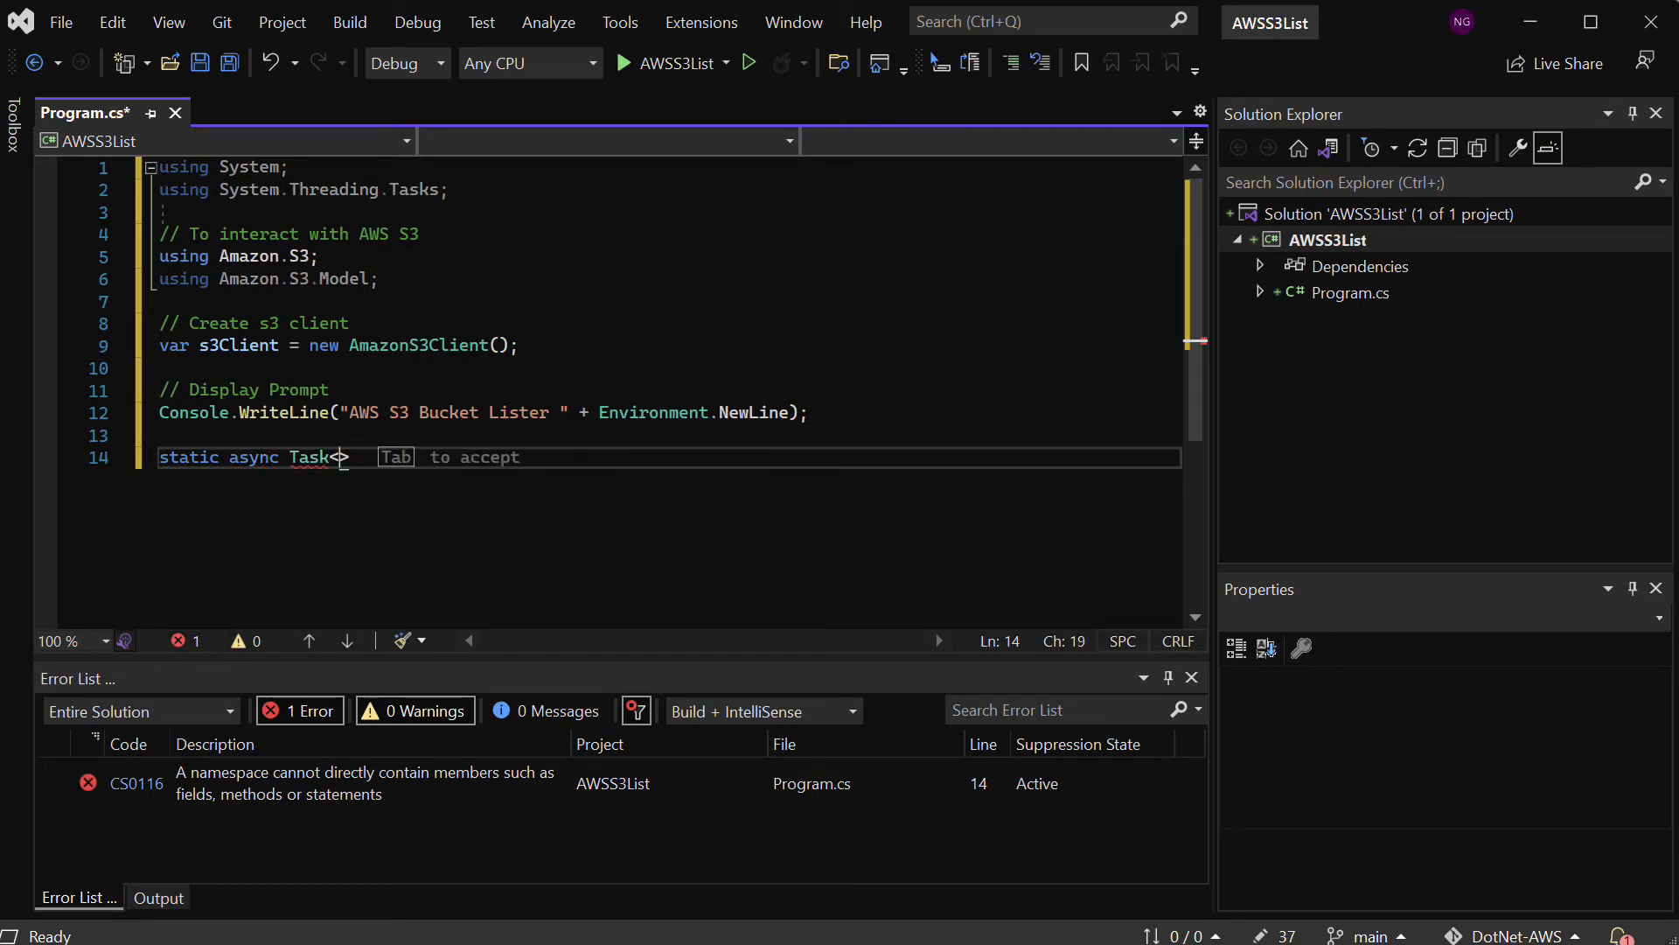
text(List)
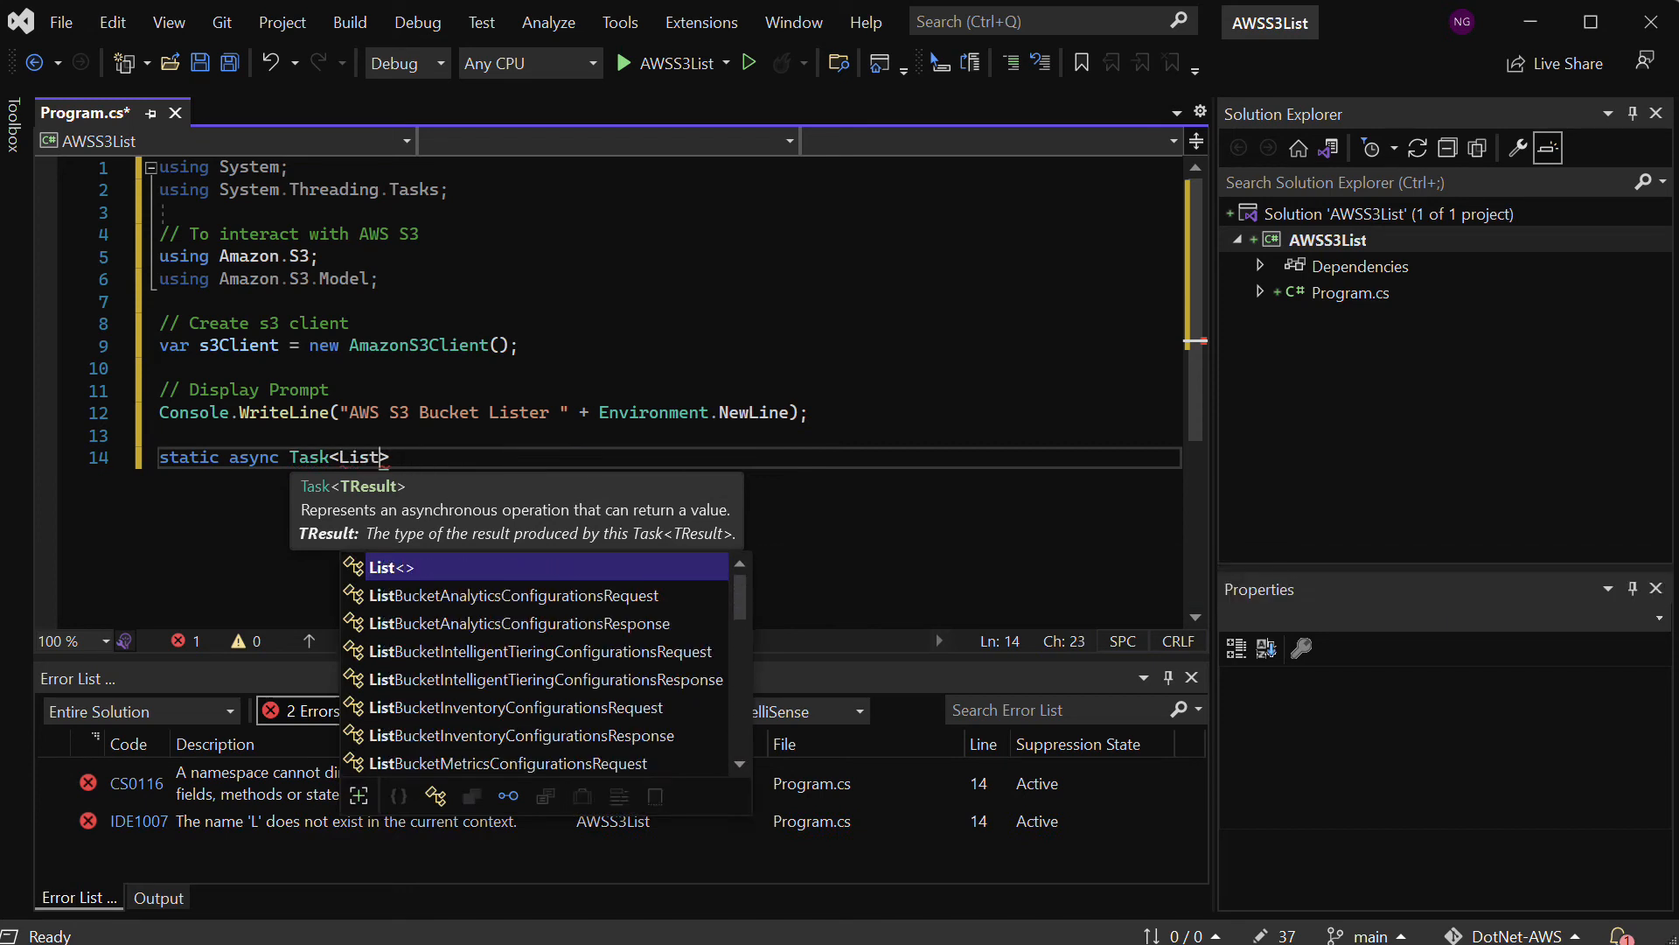
text(Buckets)
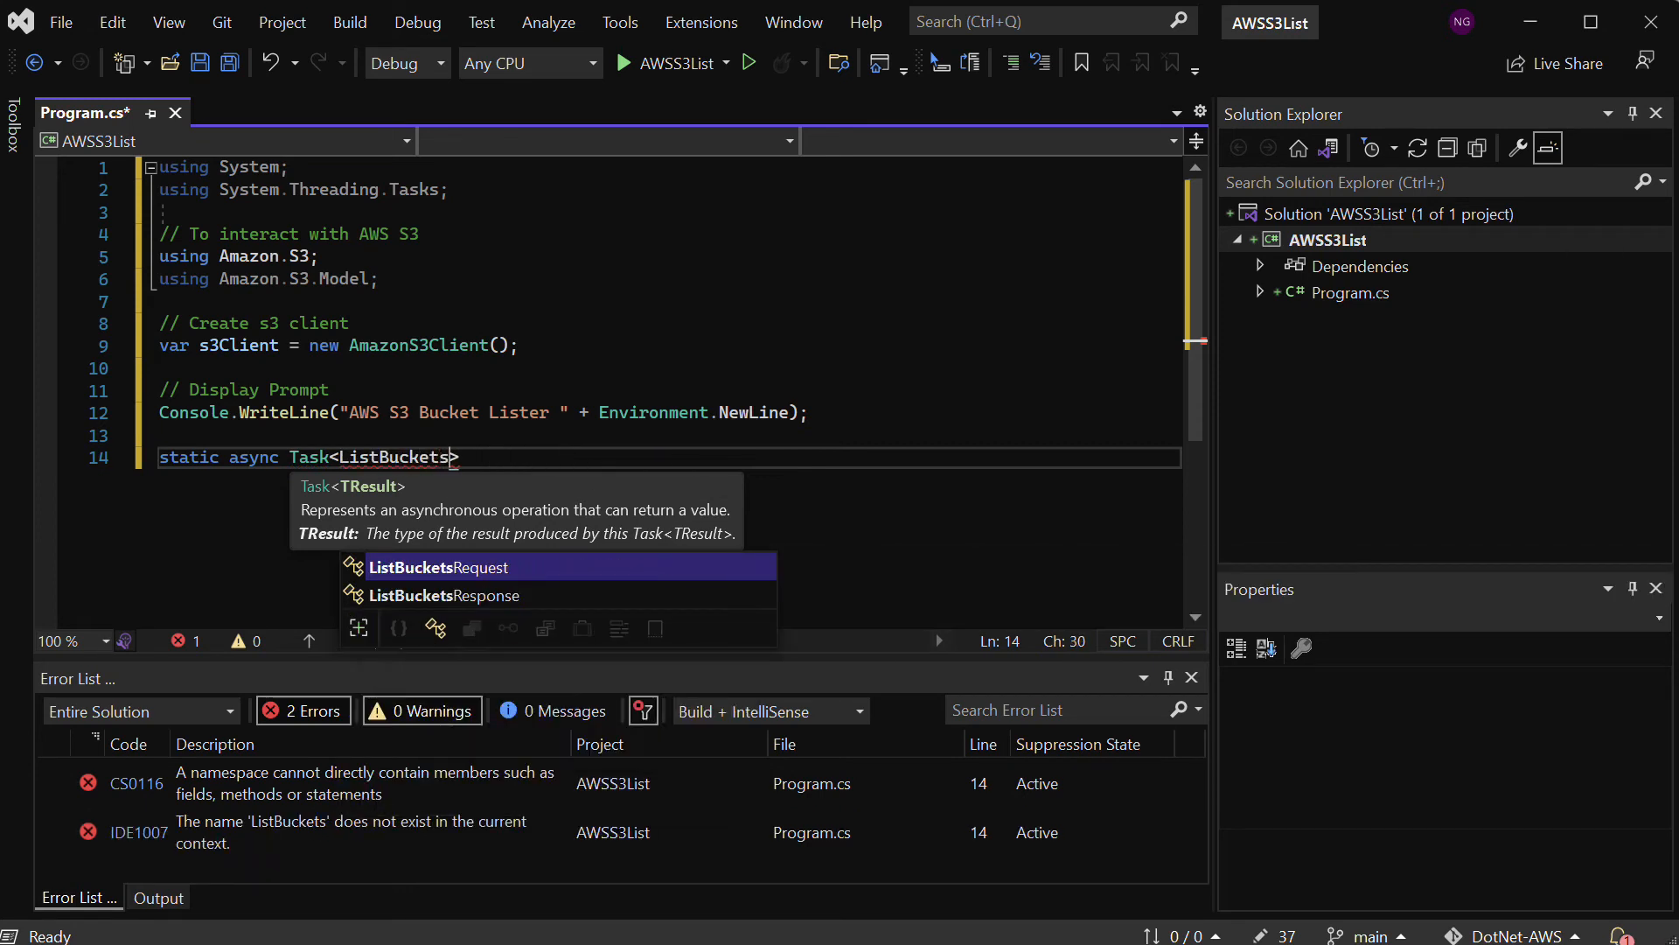
text(Response)
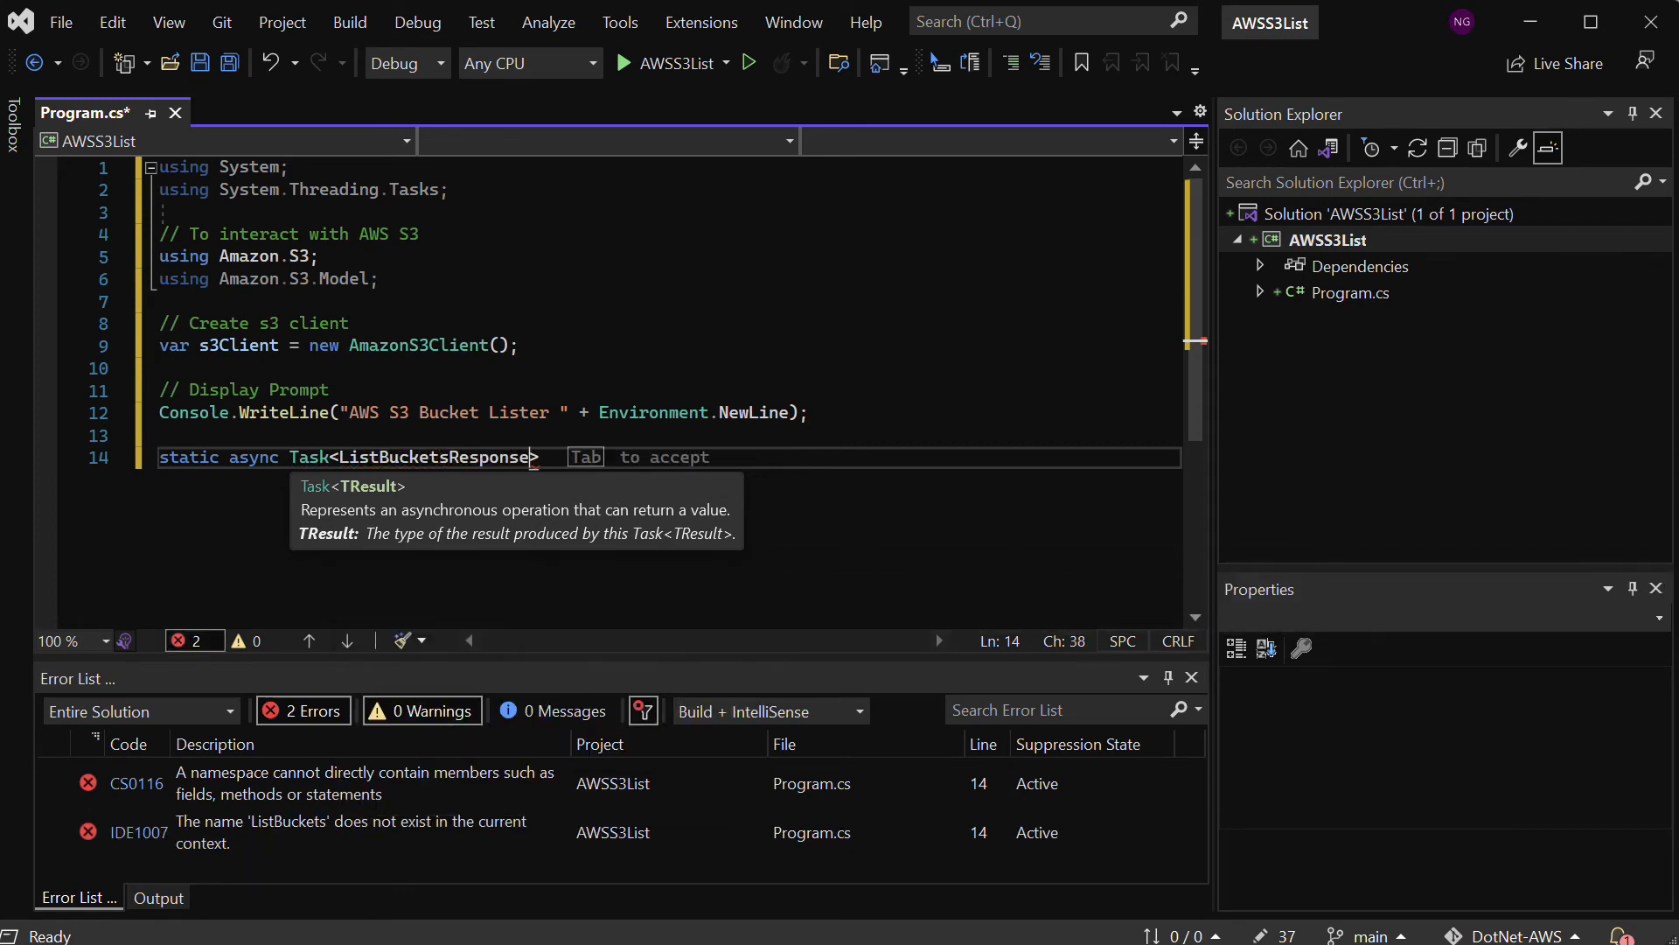
text(ListBucketsAsync())
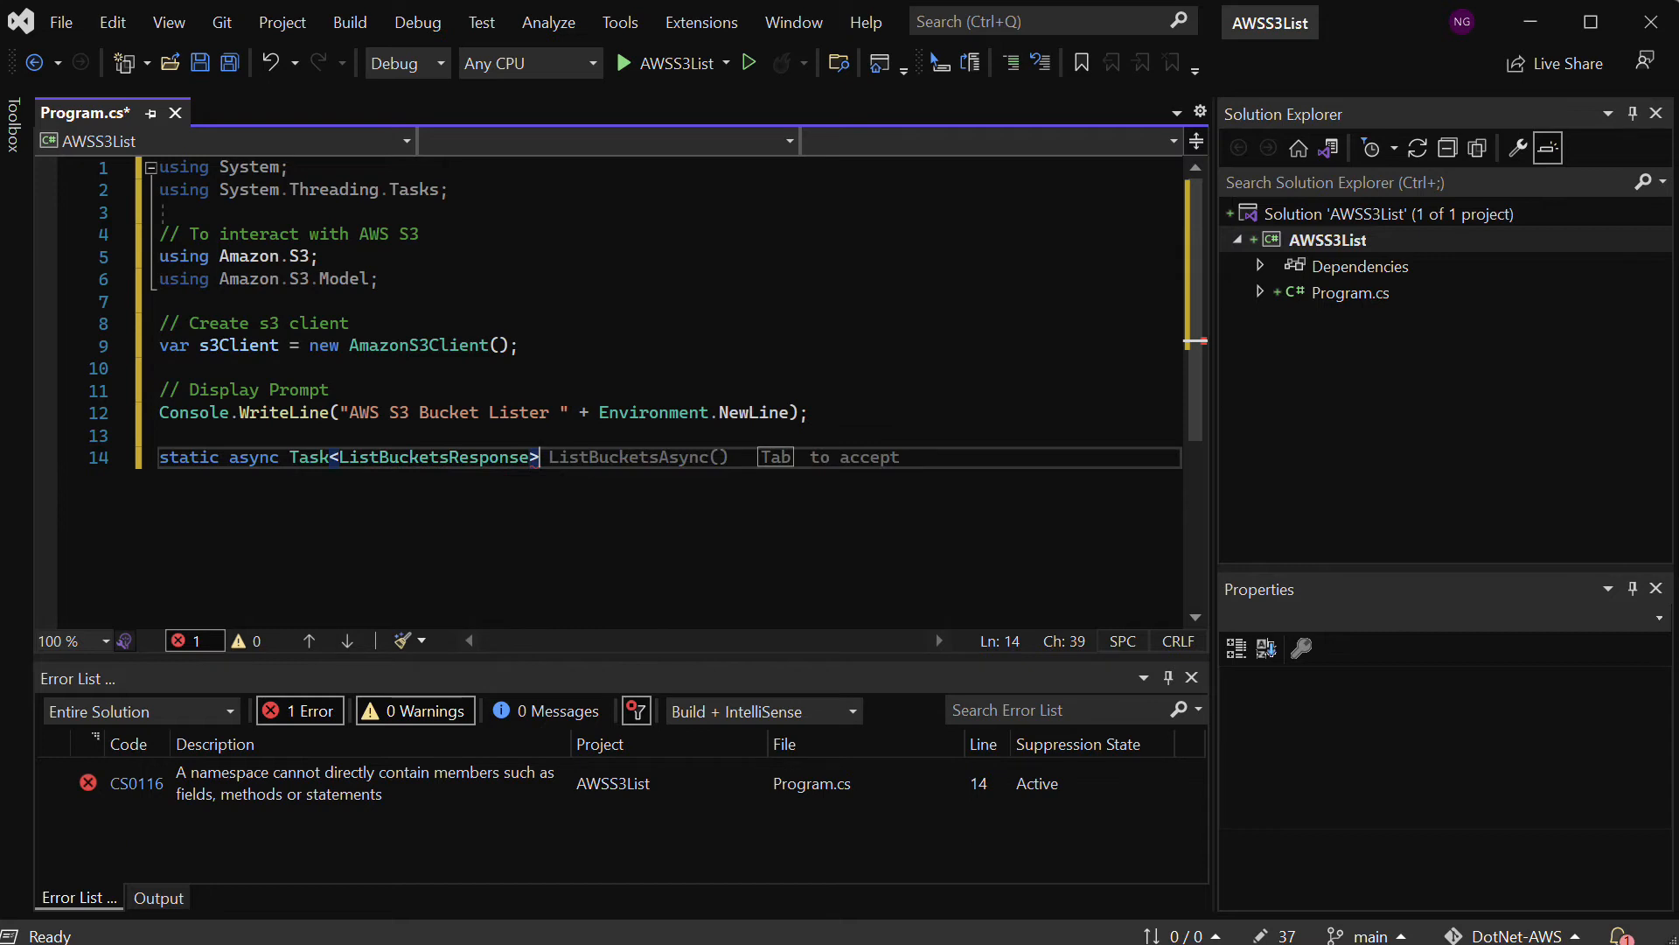
Name the method MyListBucketsAsync with an IAmazonS3 parameter called s3Client
text(M)
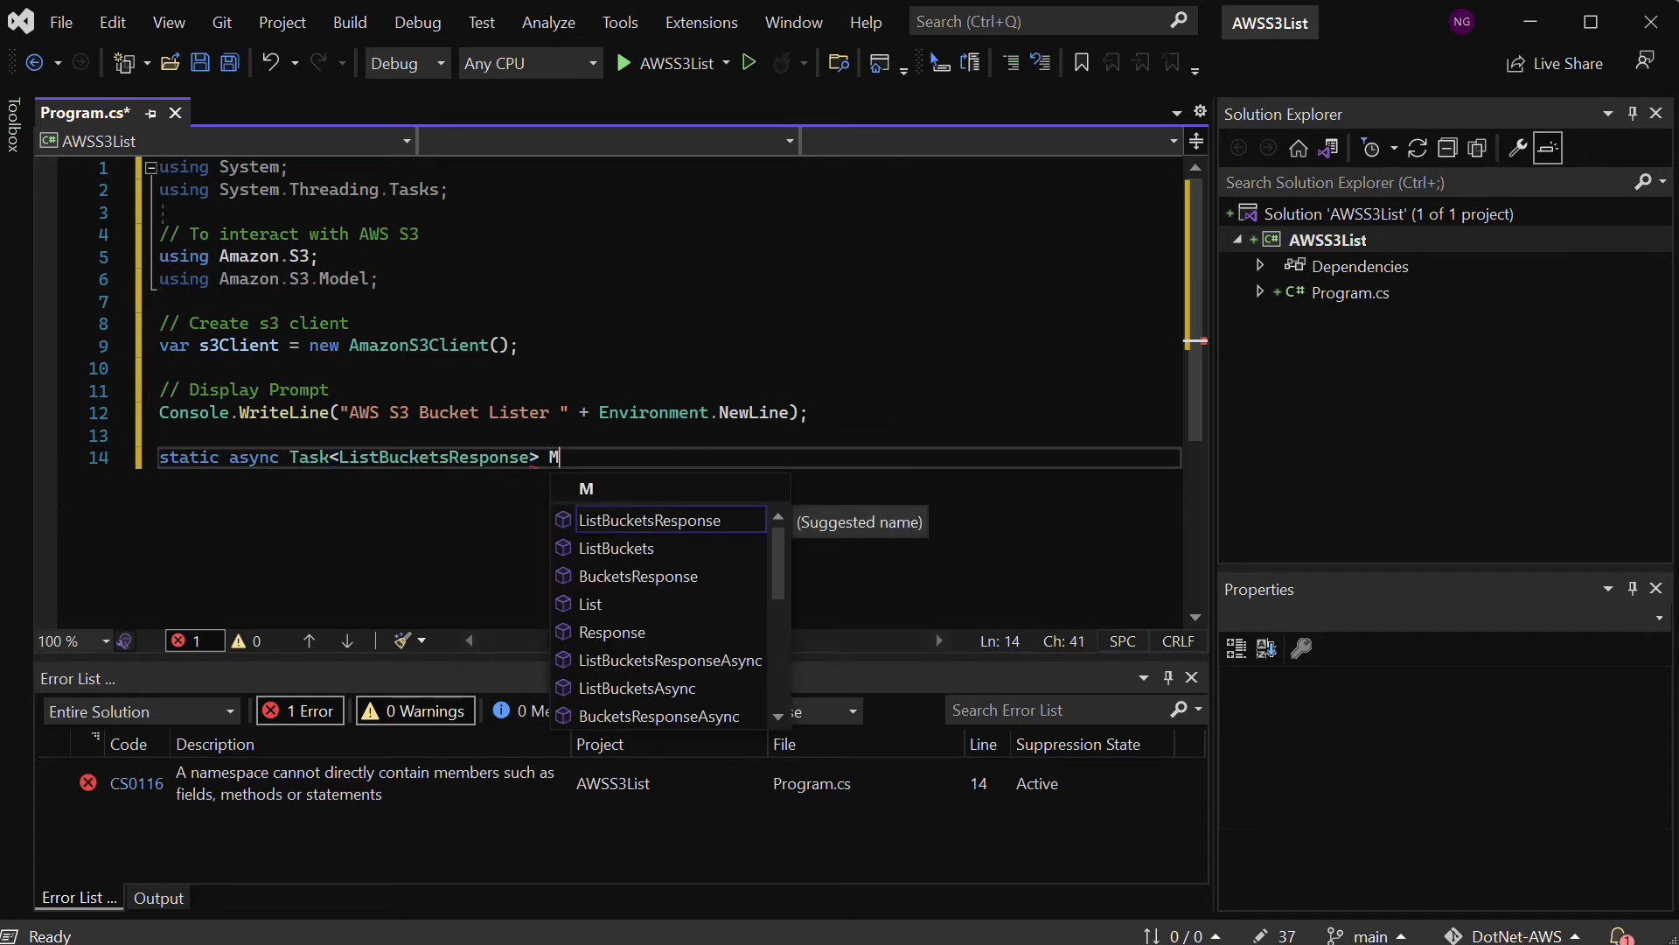
text(yListB)
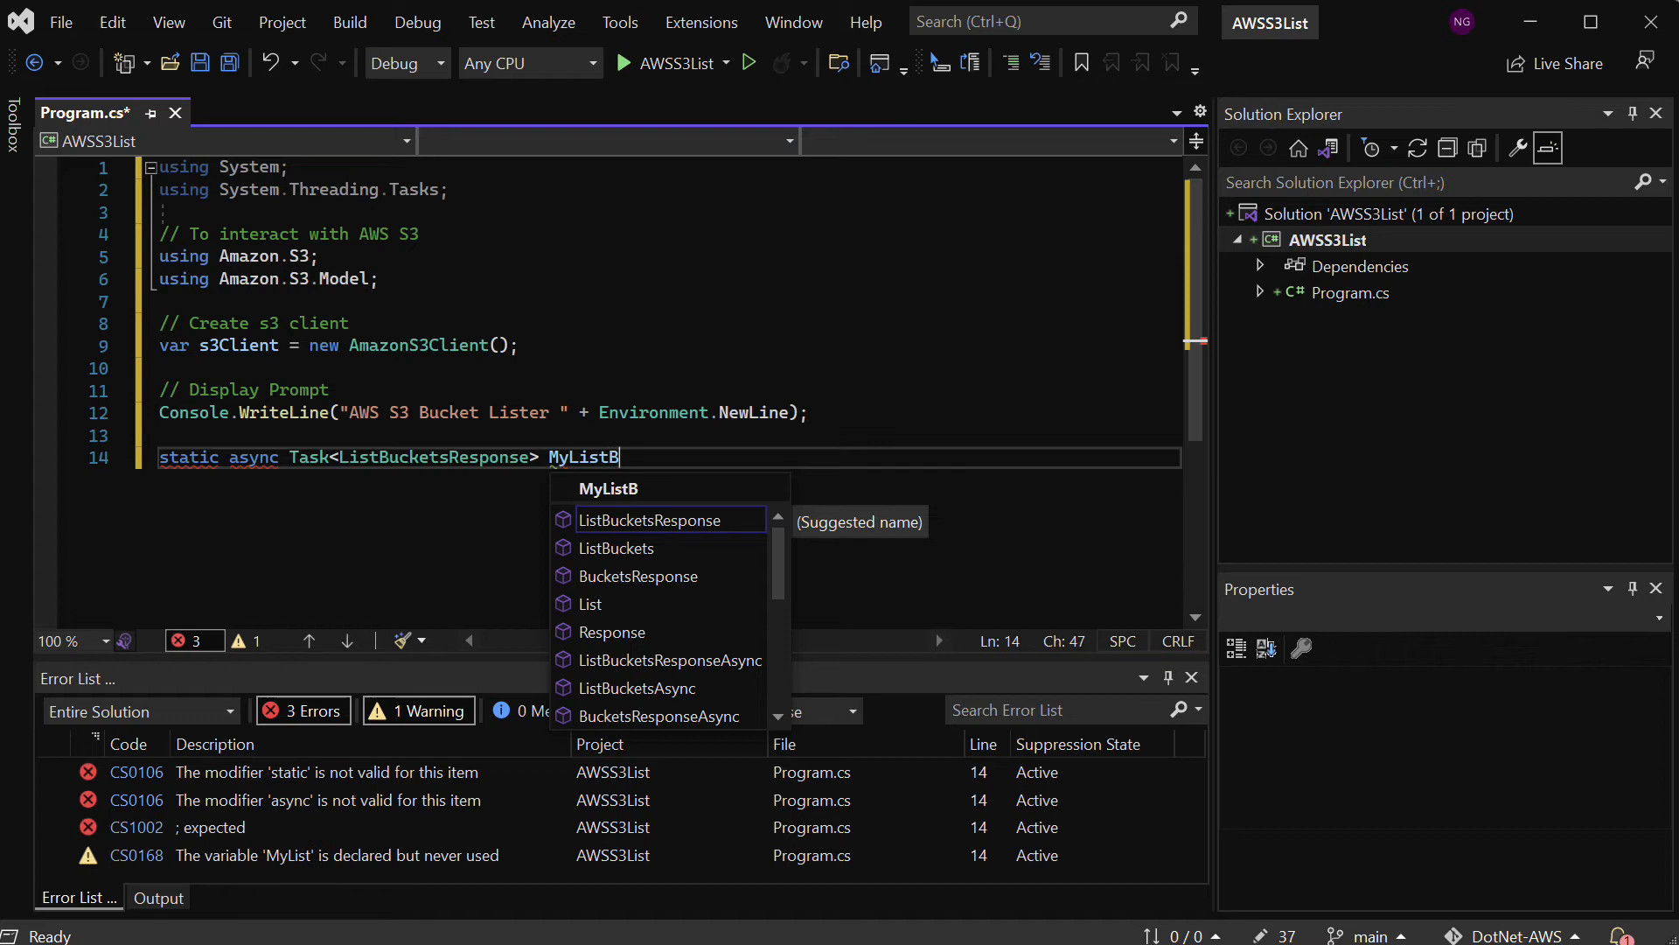
text(ucketsA)
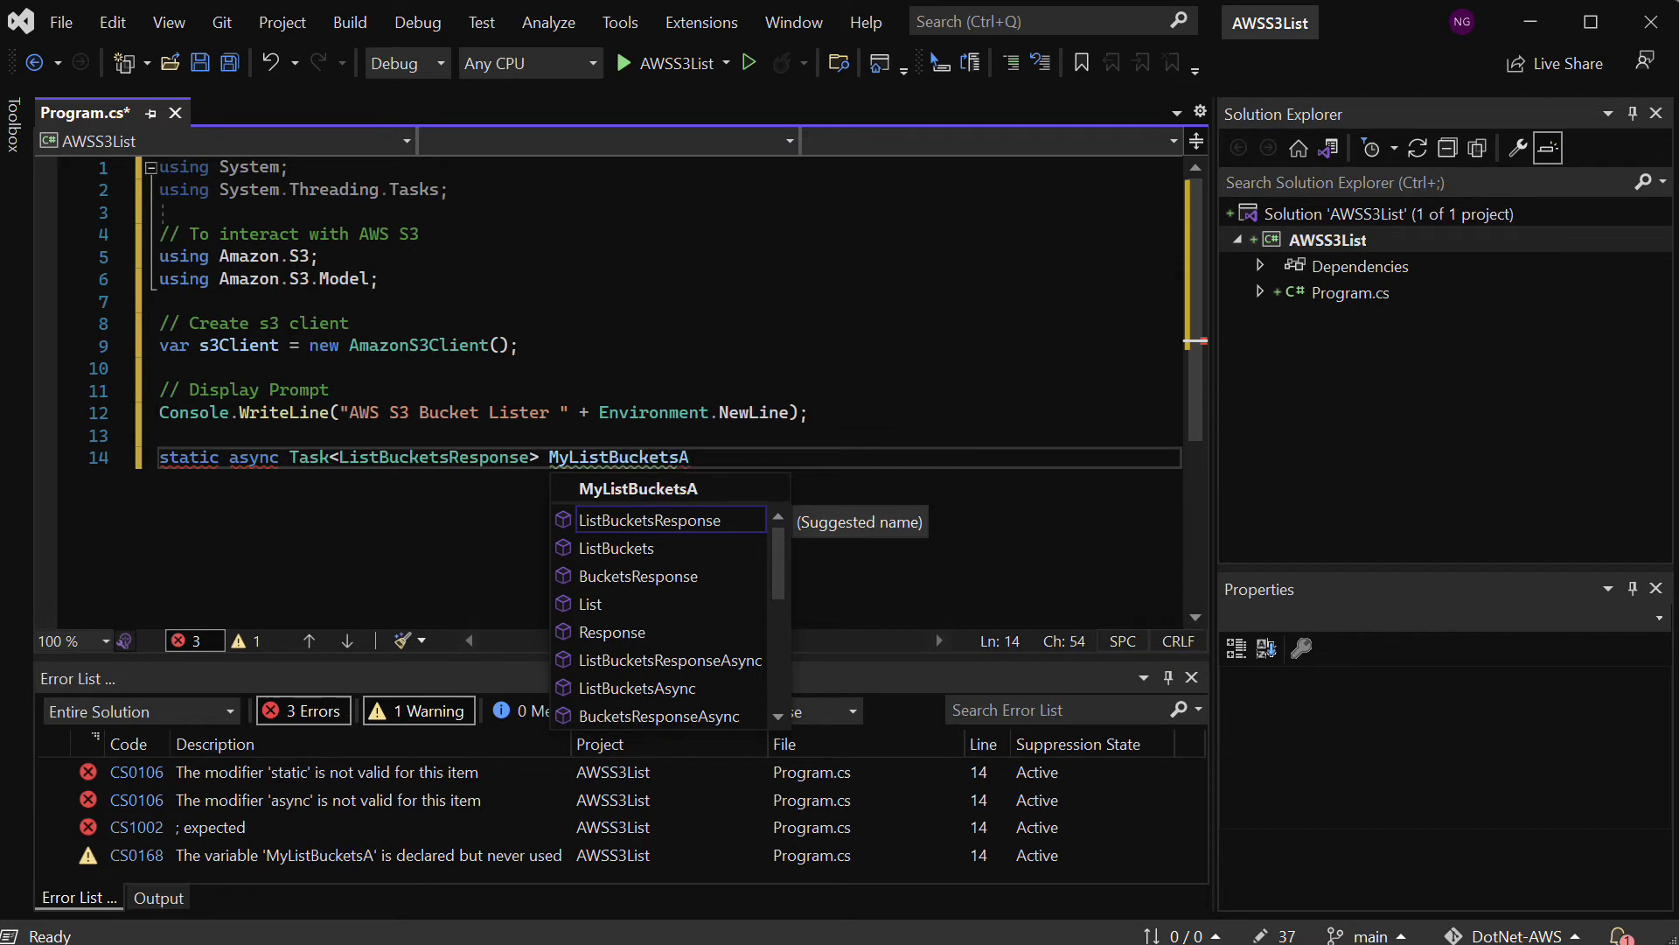
text(sync()
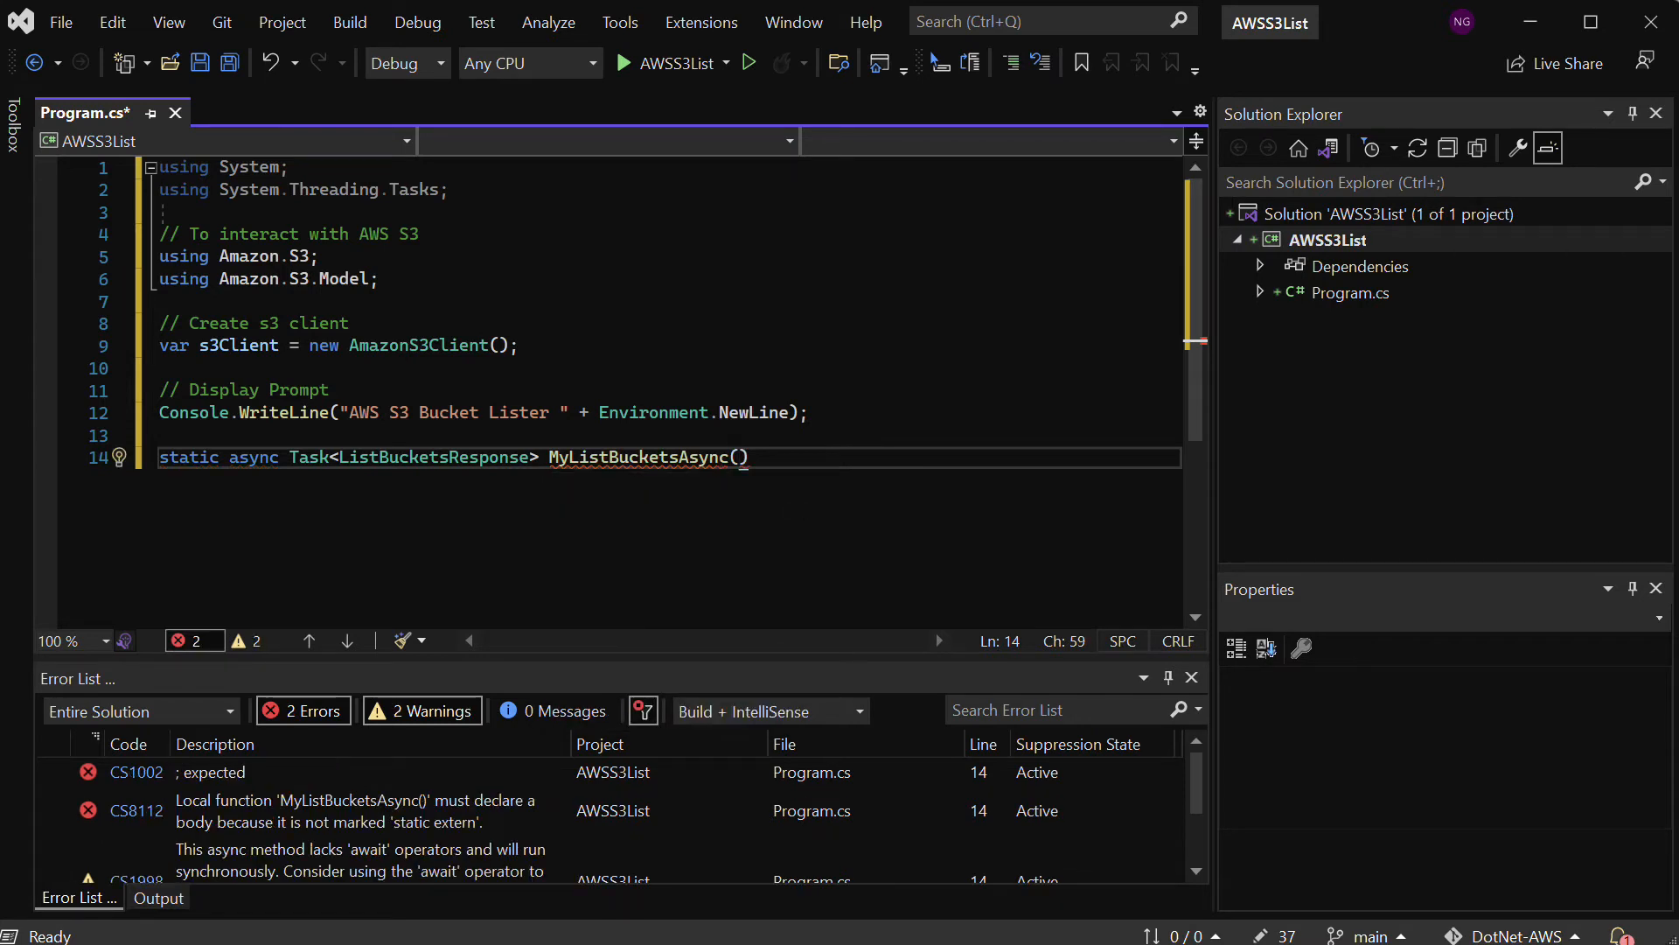
text(IA)
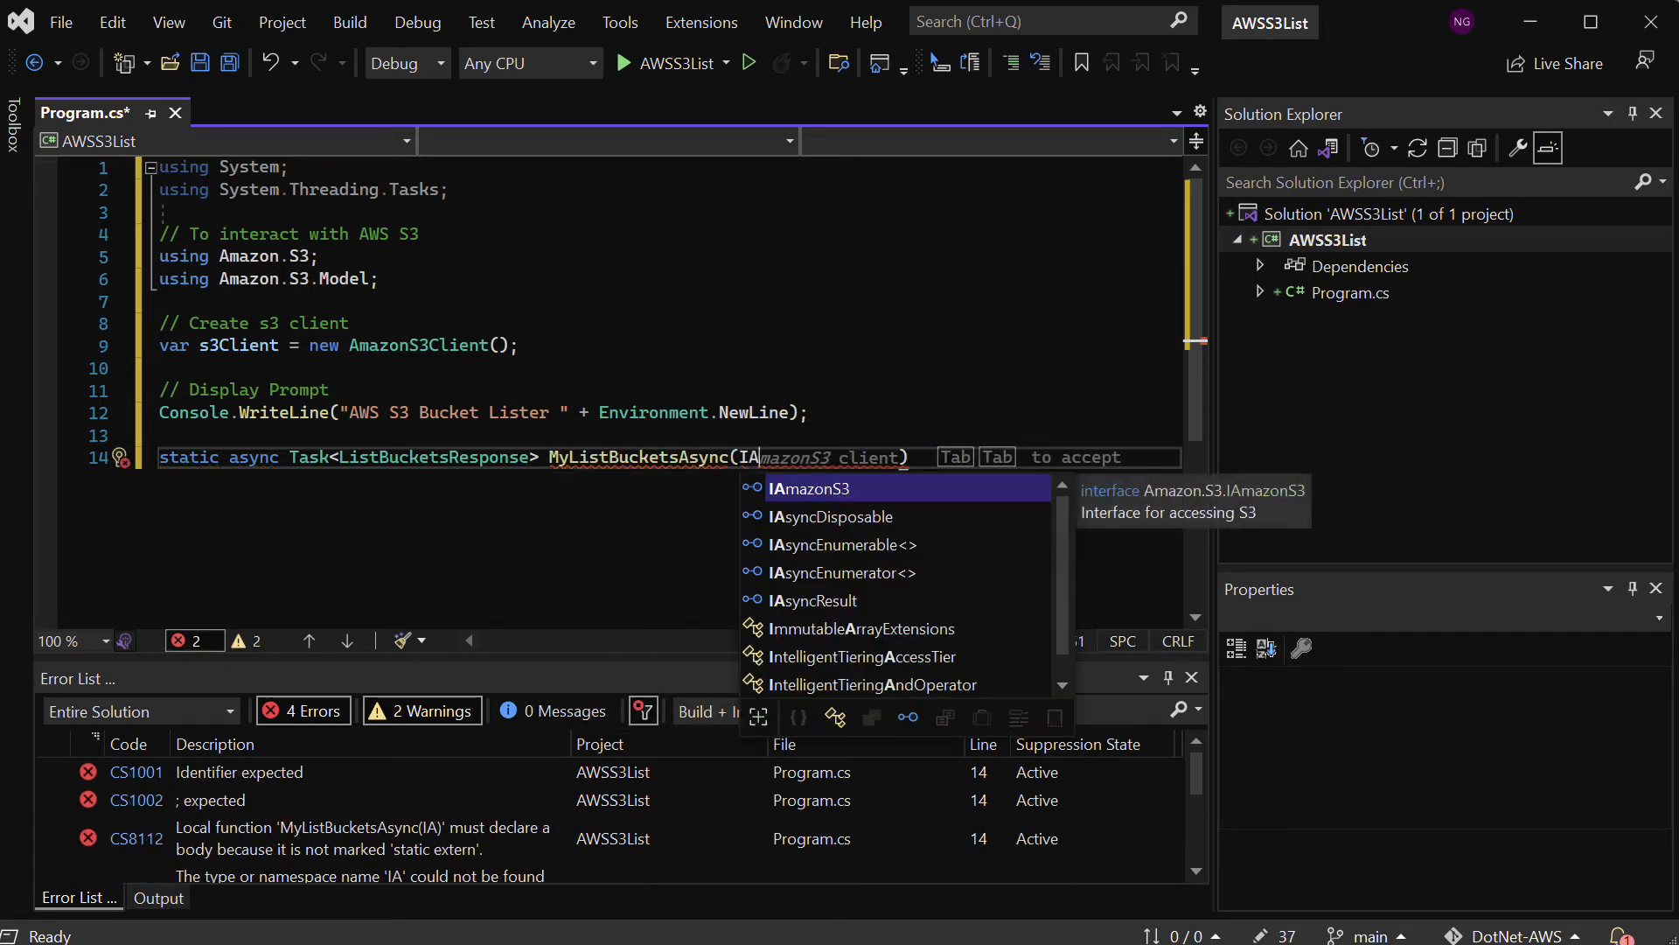
key(Tab)
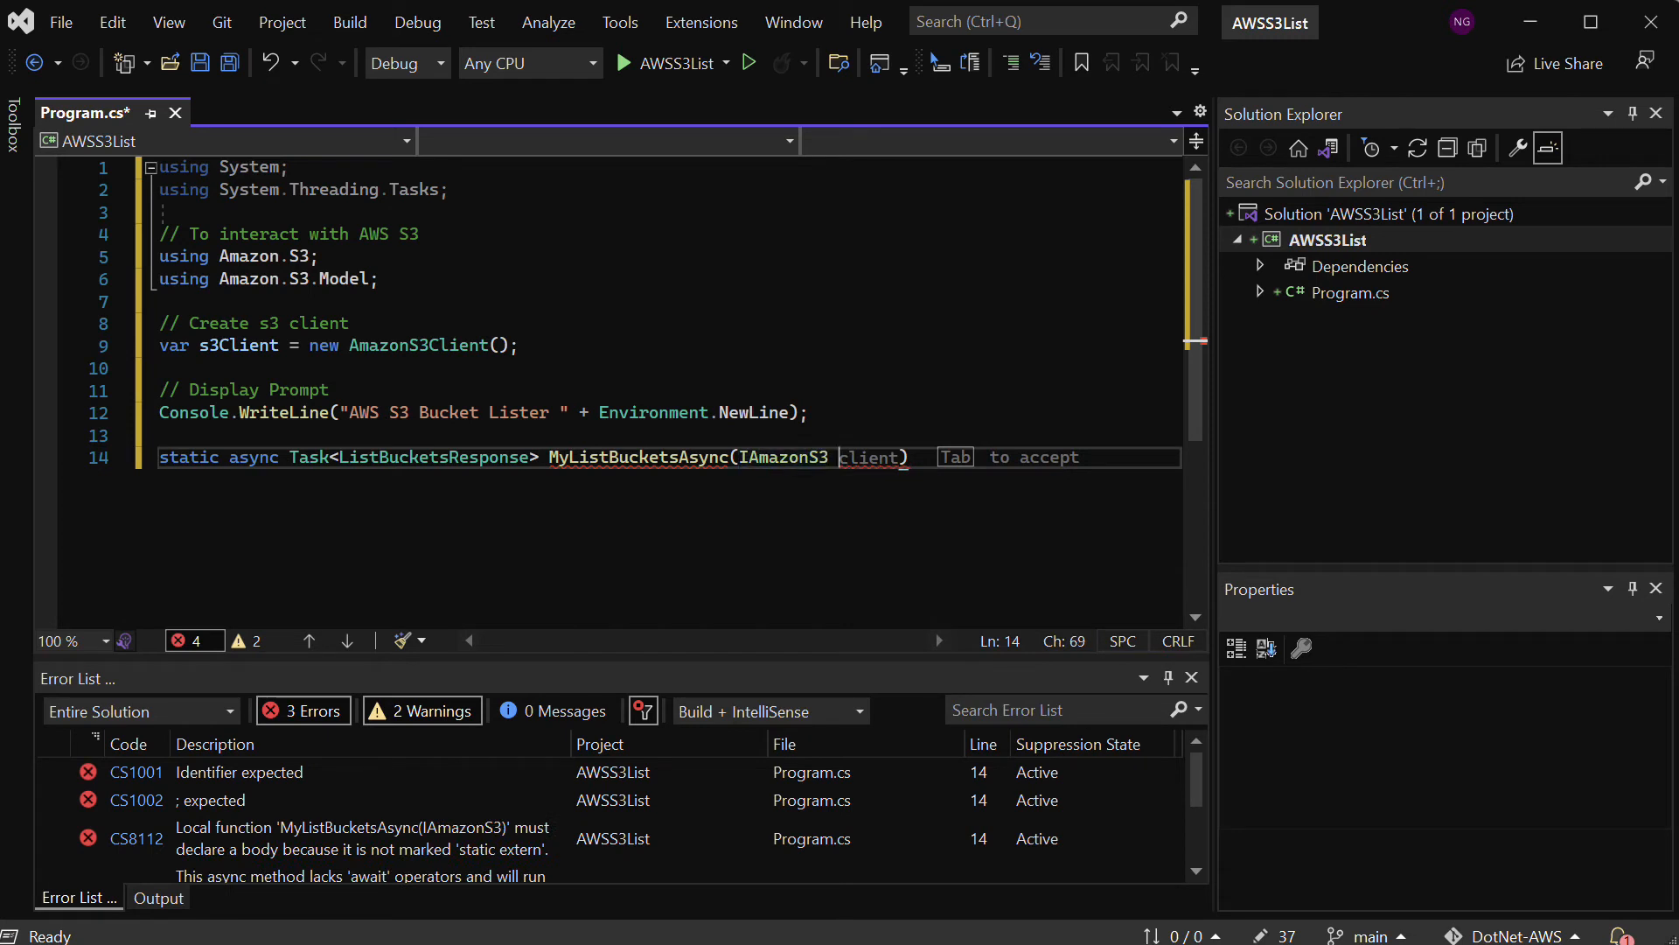
text(s)
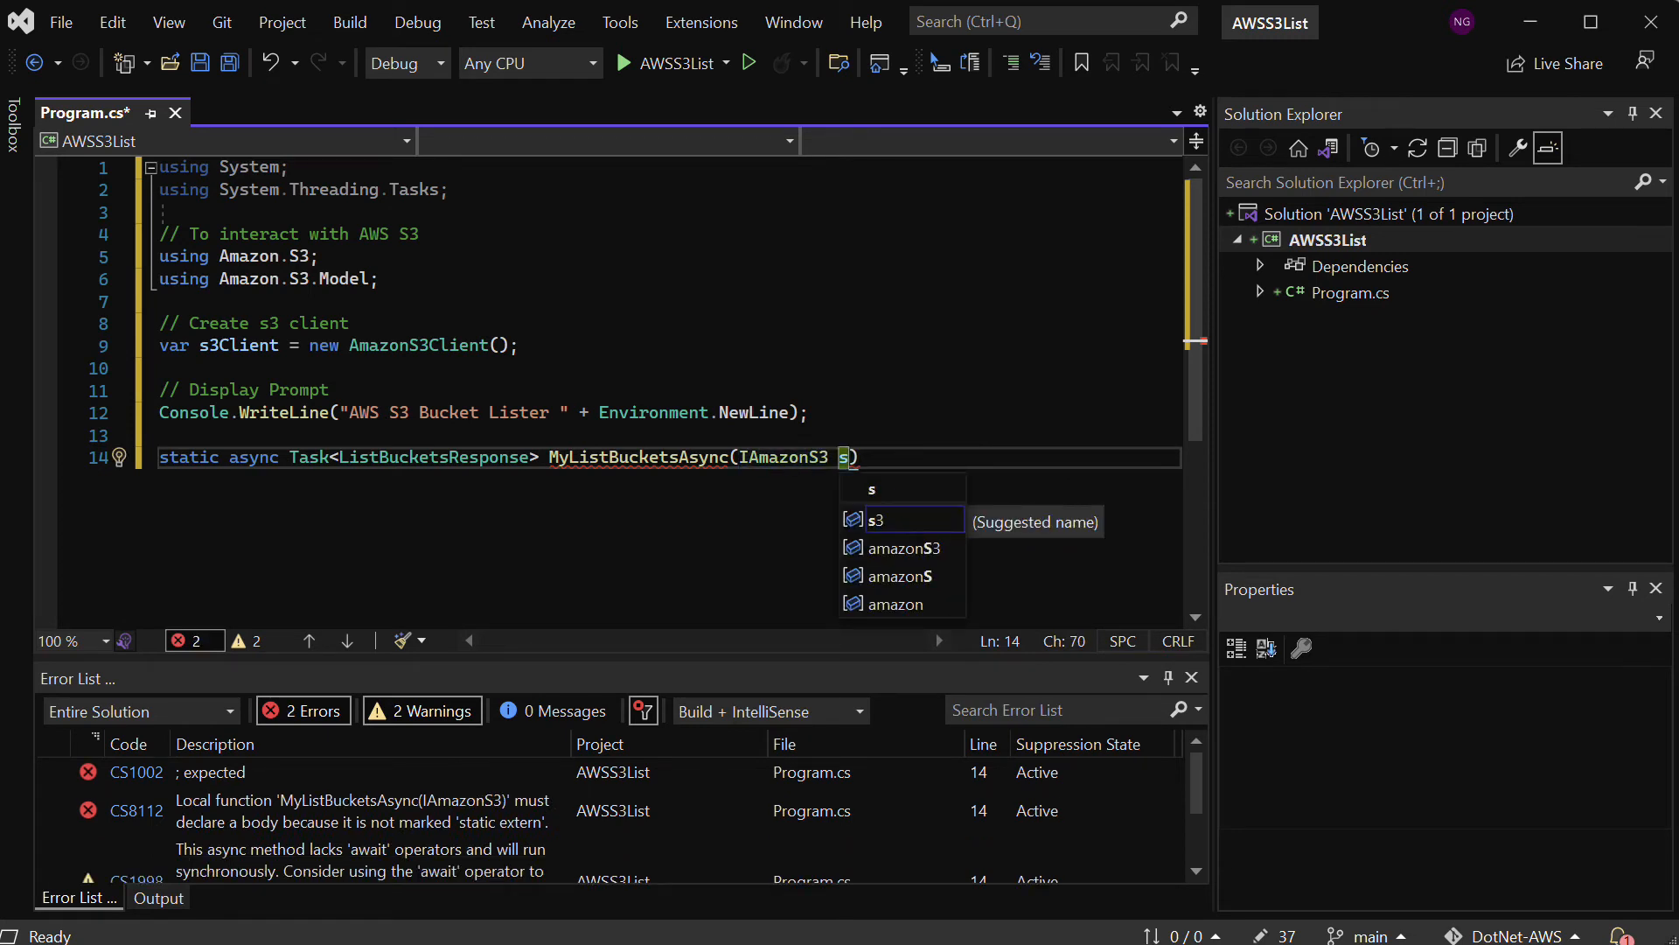
text(3)
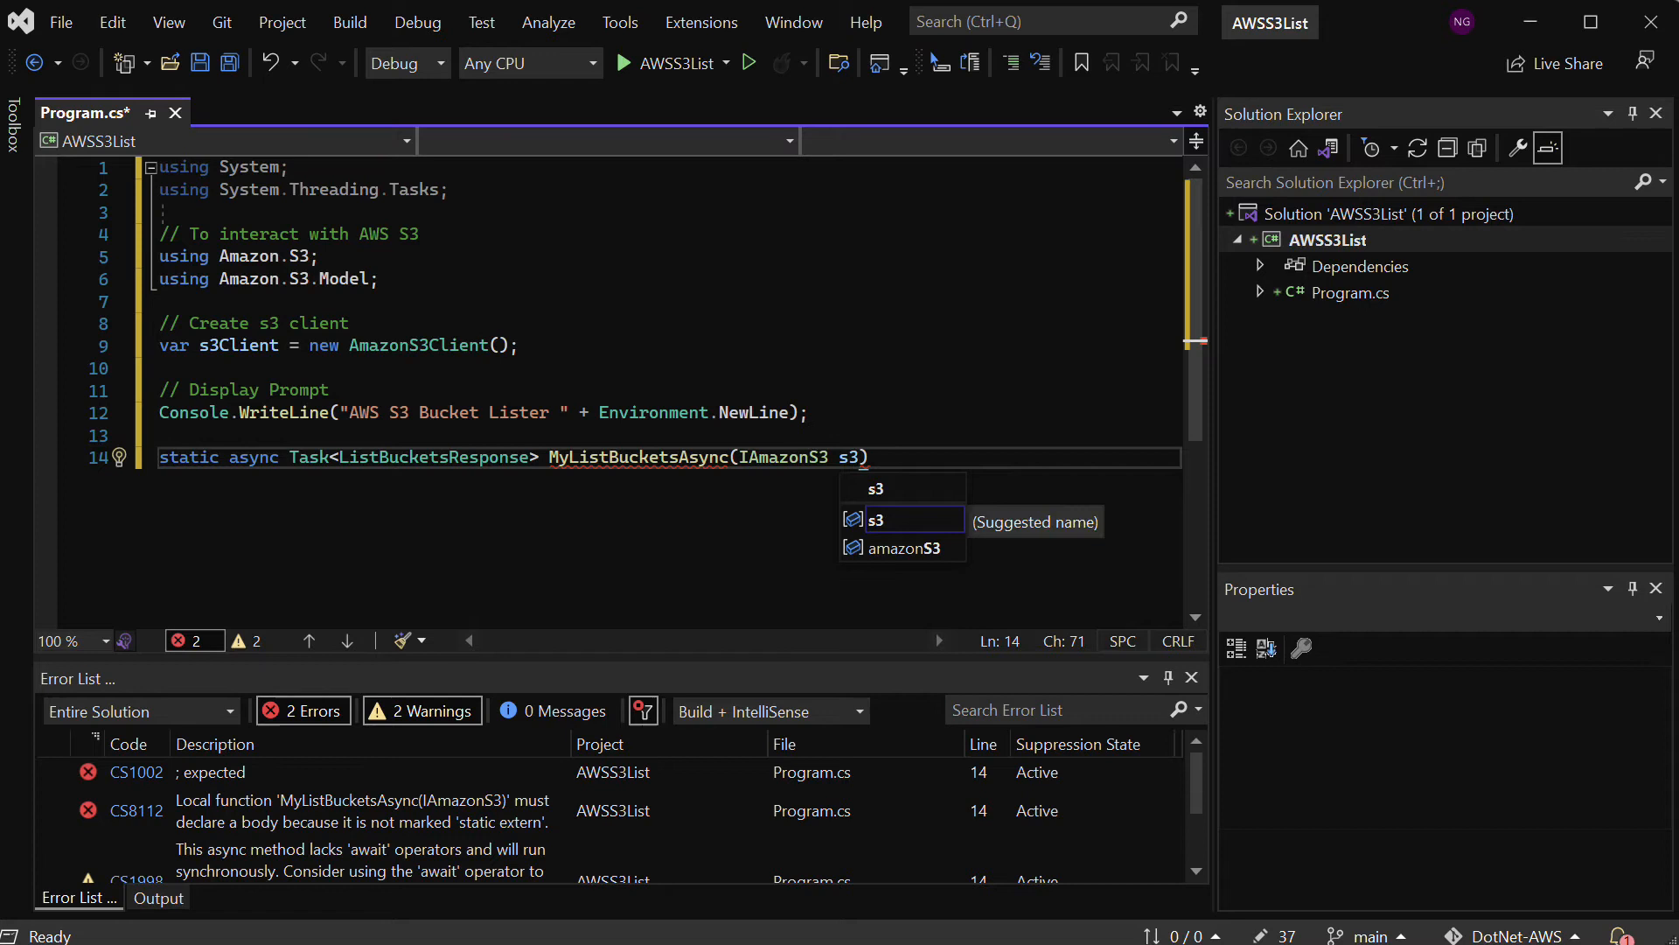
text(Client)
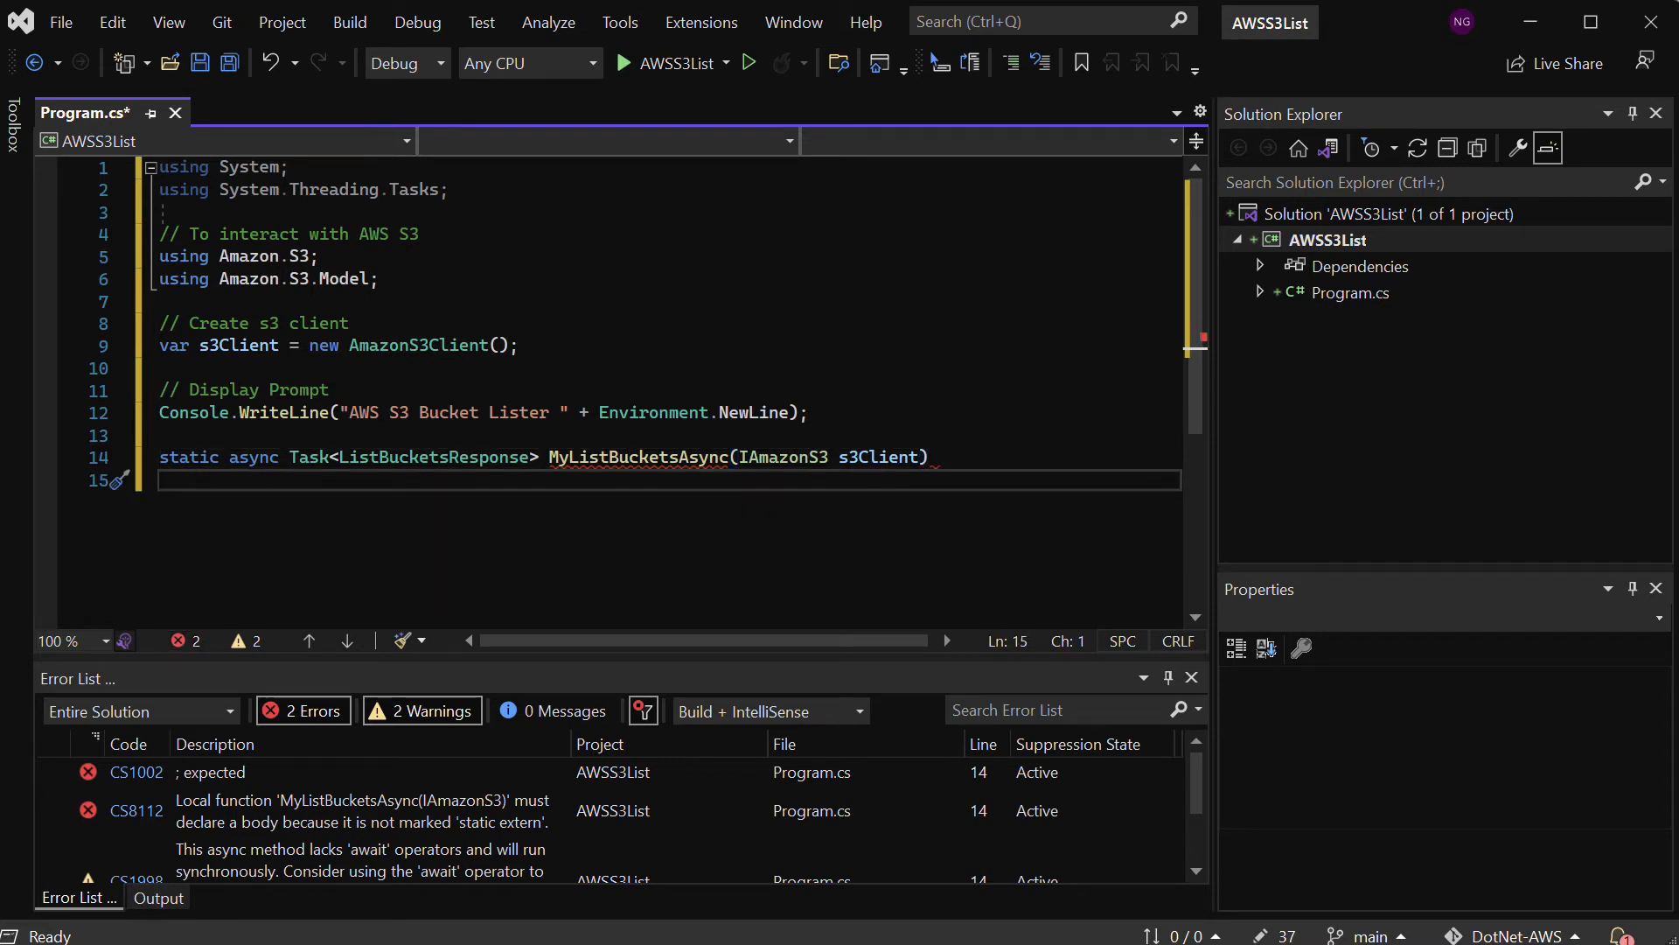
Add braces containing 'return await s3Client.ListBucketsAsync();' via IntelliCode Tab completion
text({)
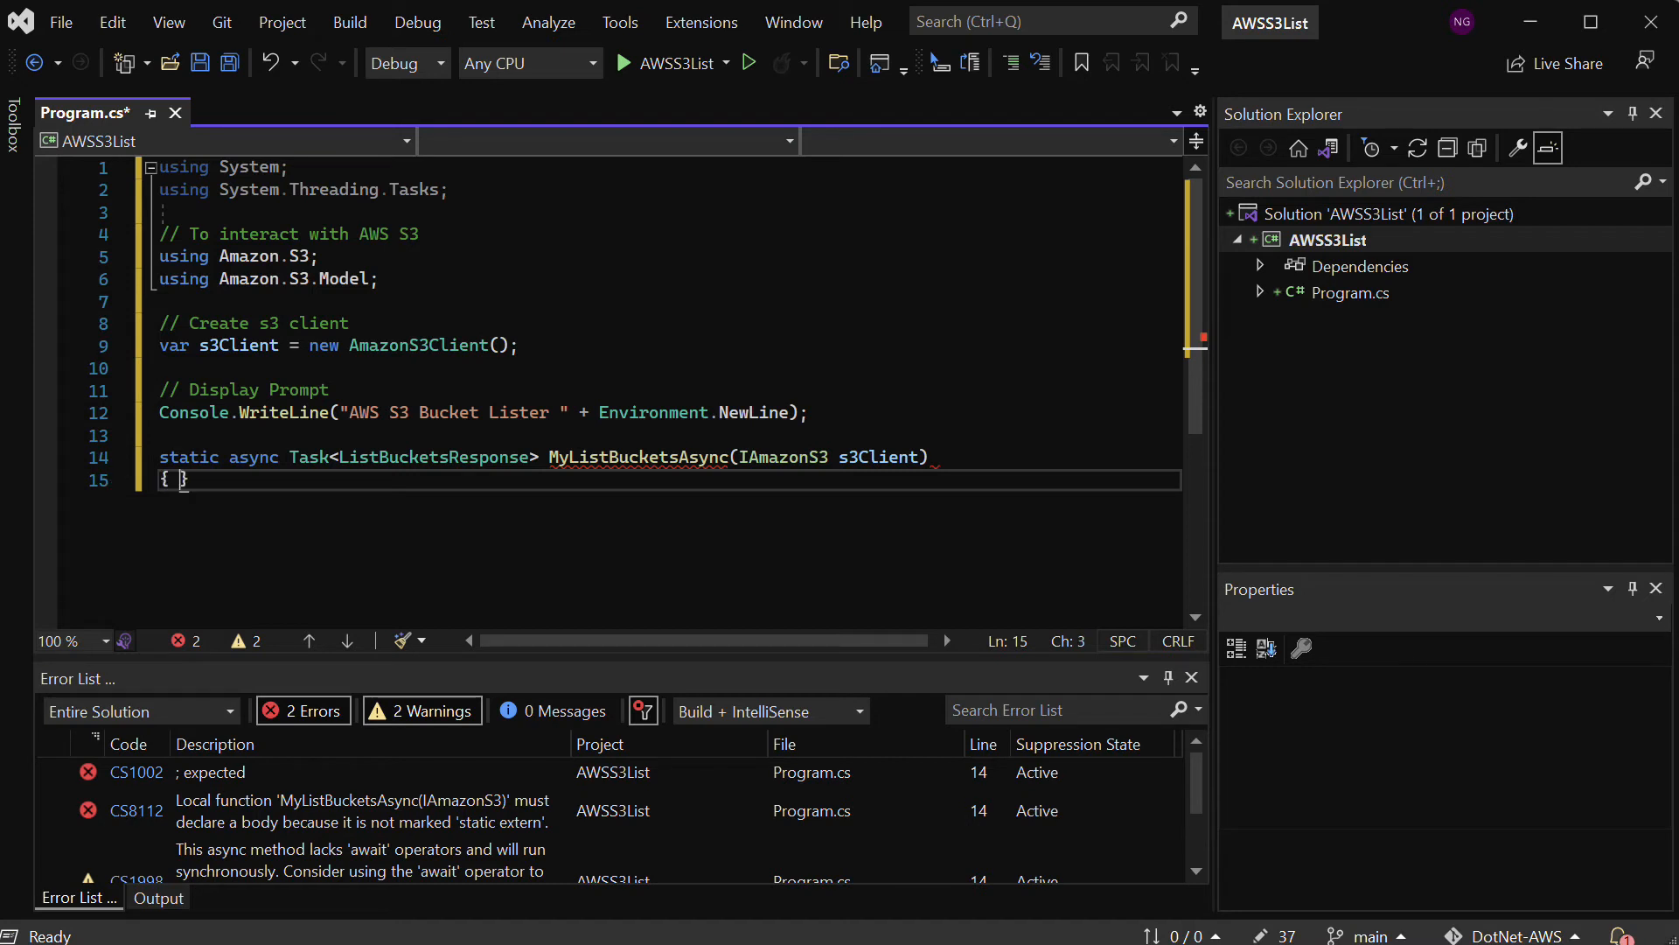
key(enter)
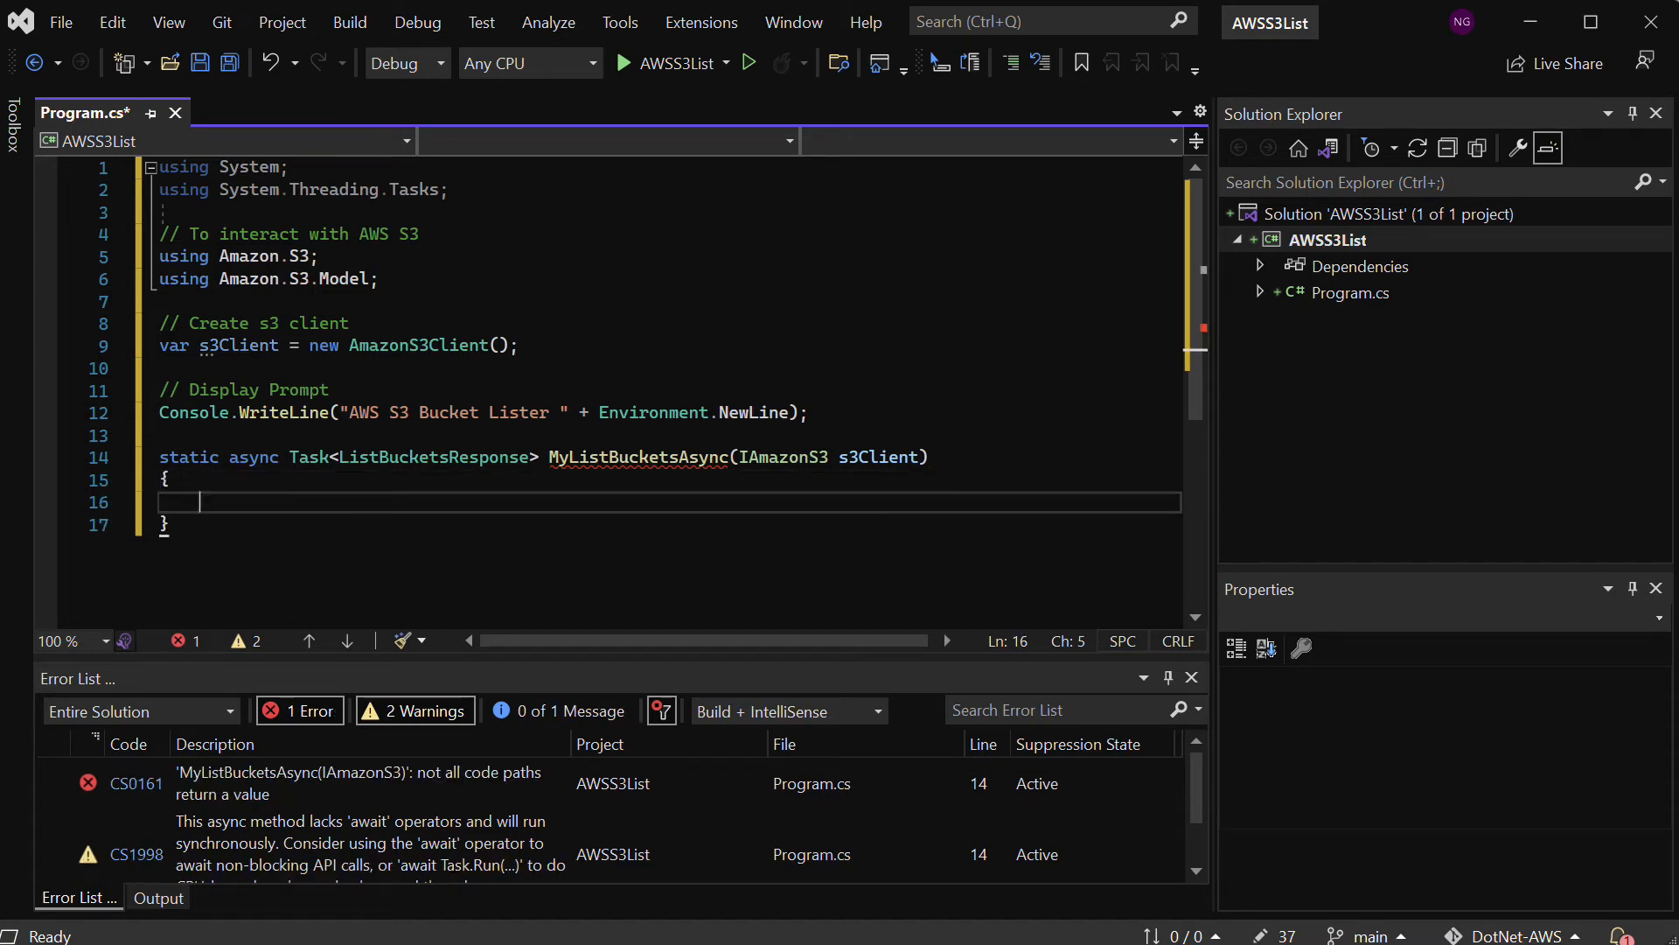
text(return await)
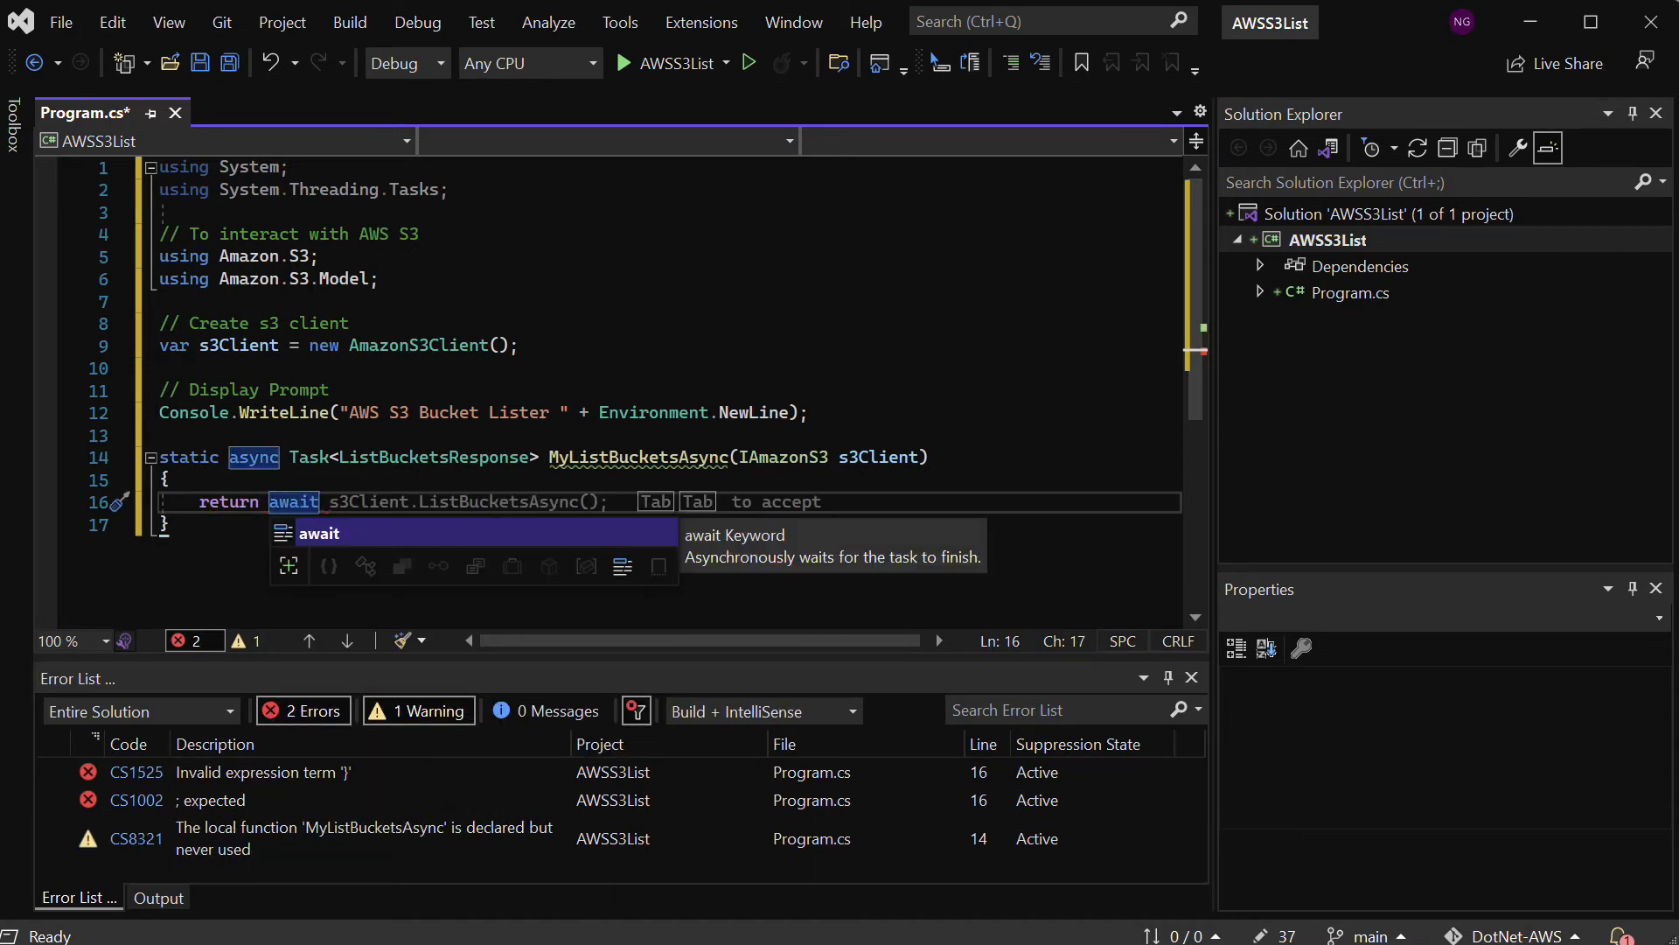
key(Tab)
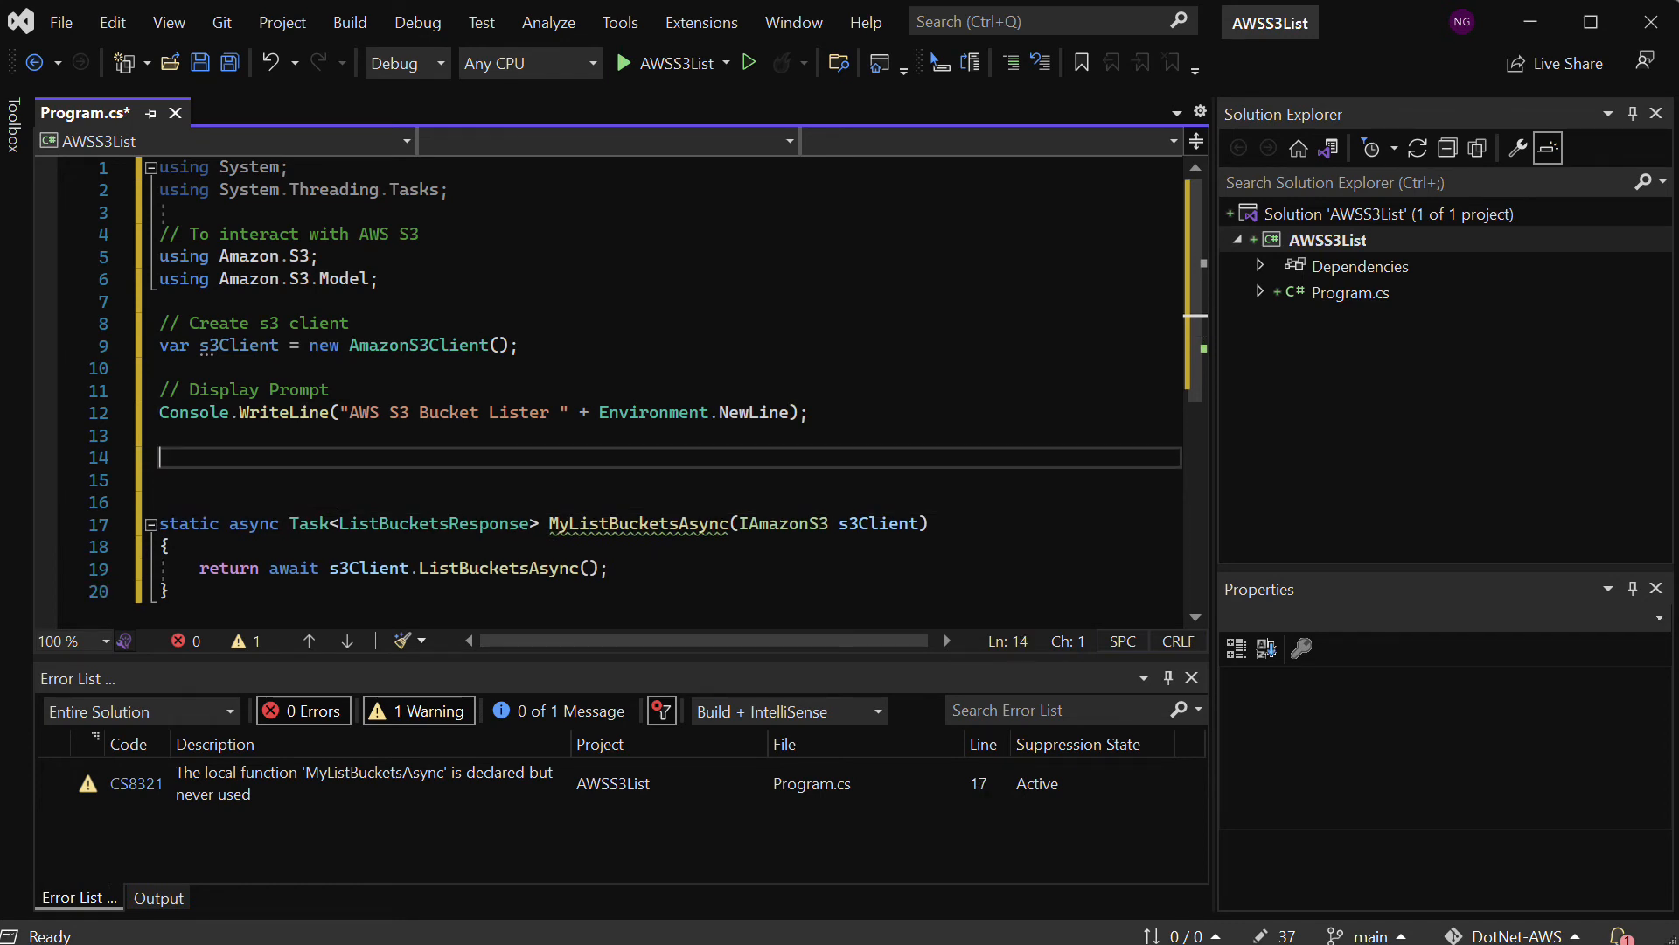
Add the comment '// Process API Calls Async List AWS Buckets'
text(//)
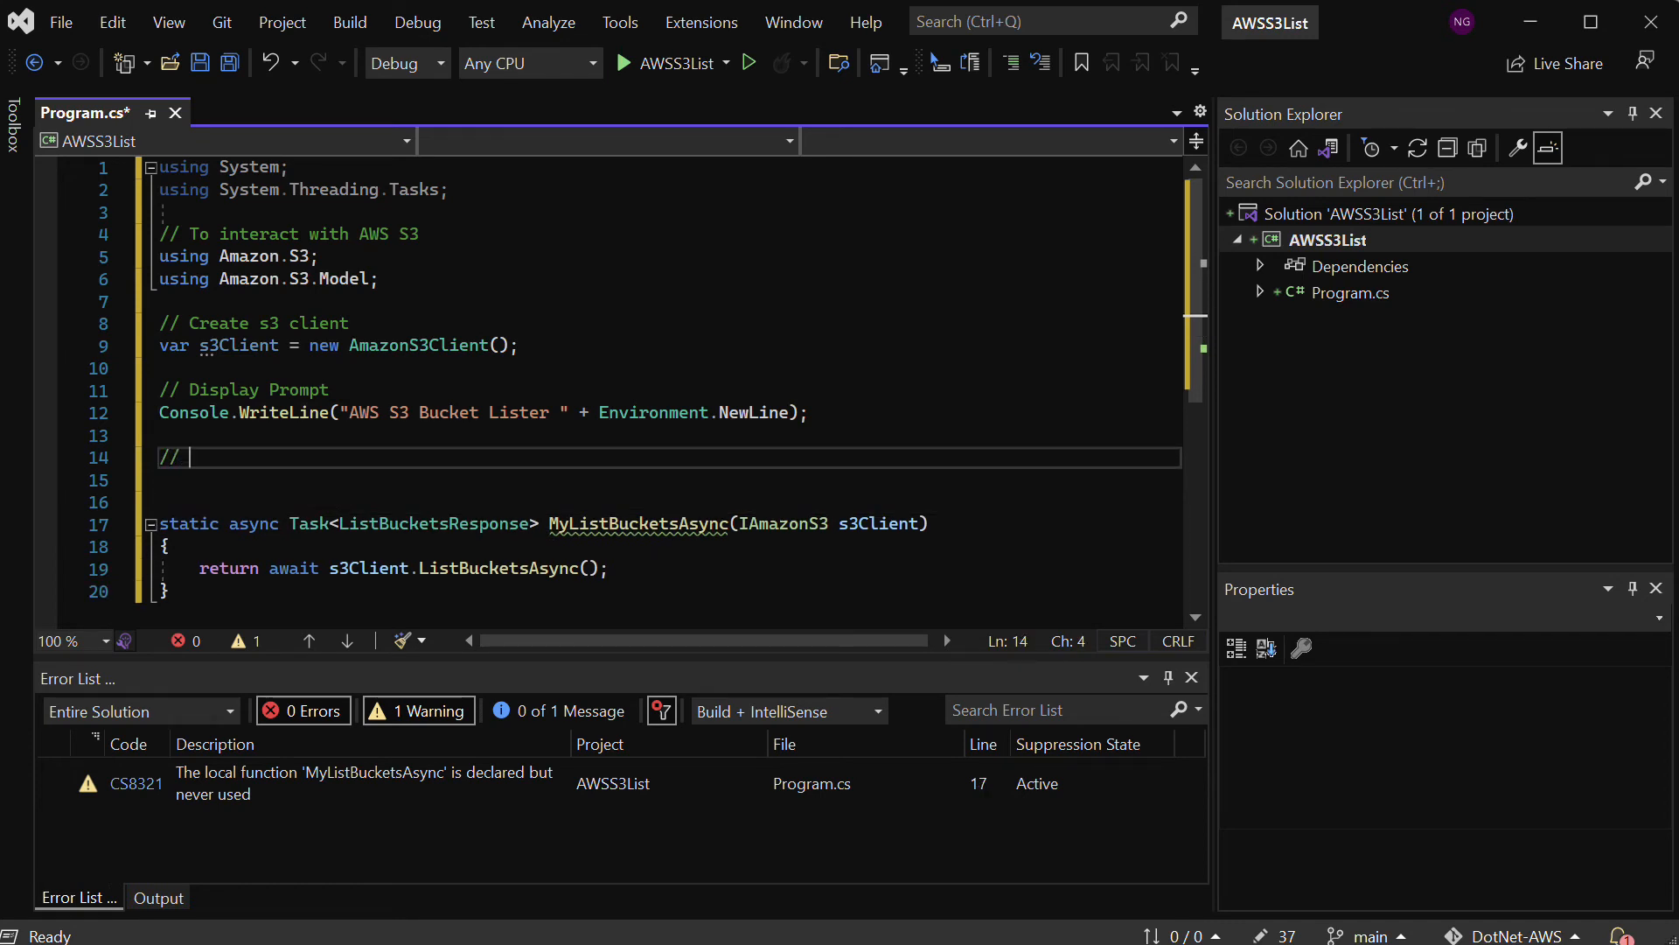
text(Process API Calls)
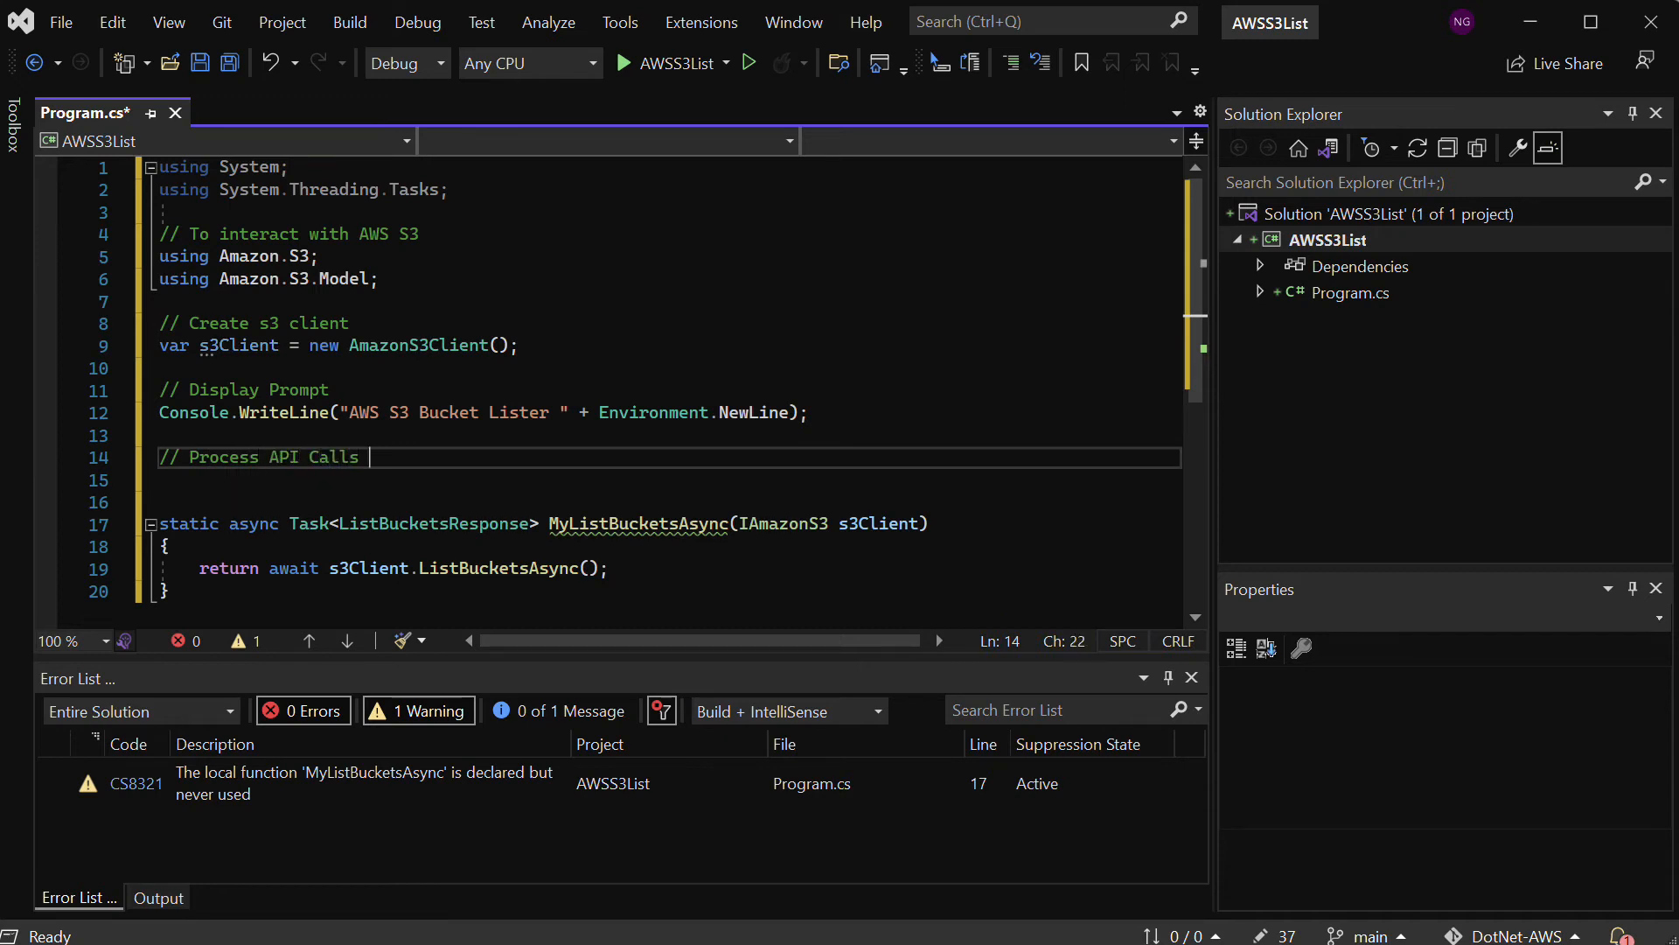
text(Async List AWS Buckets)
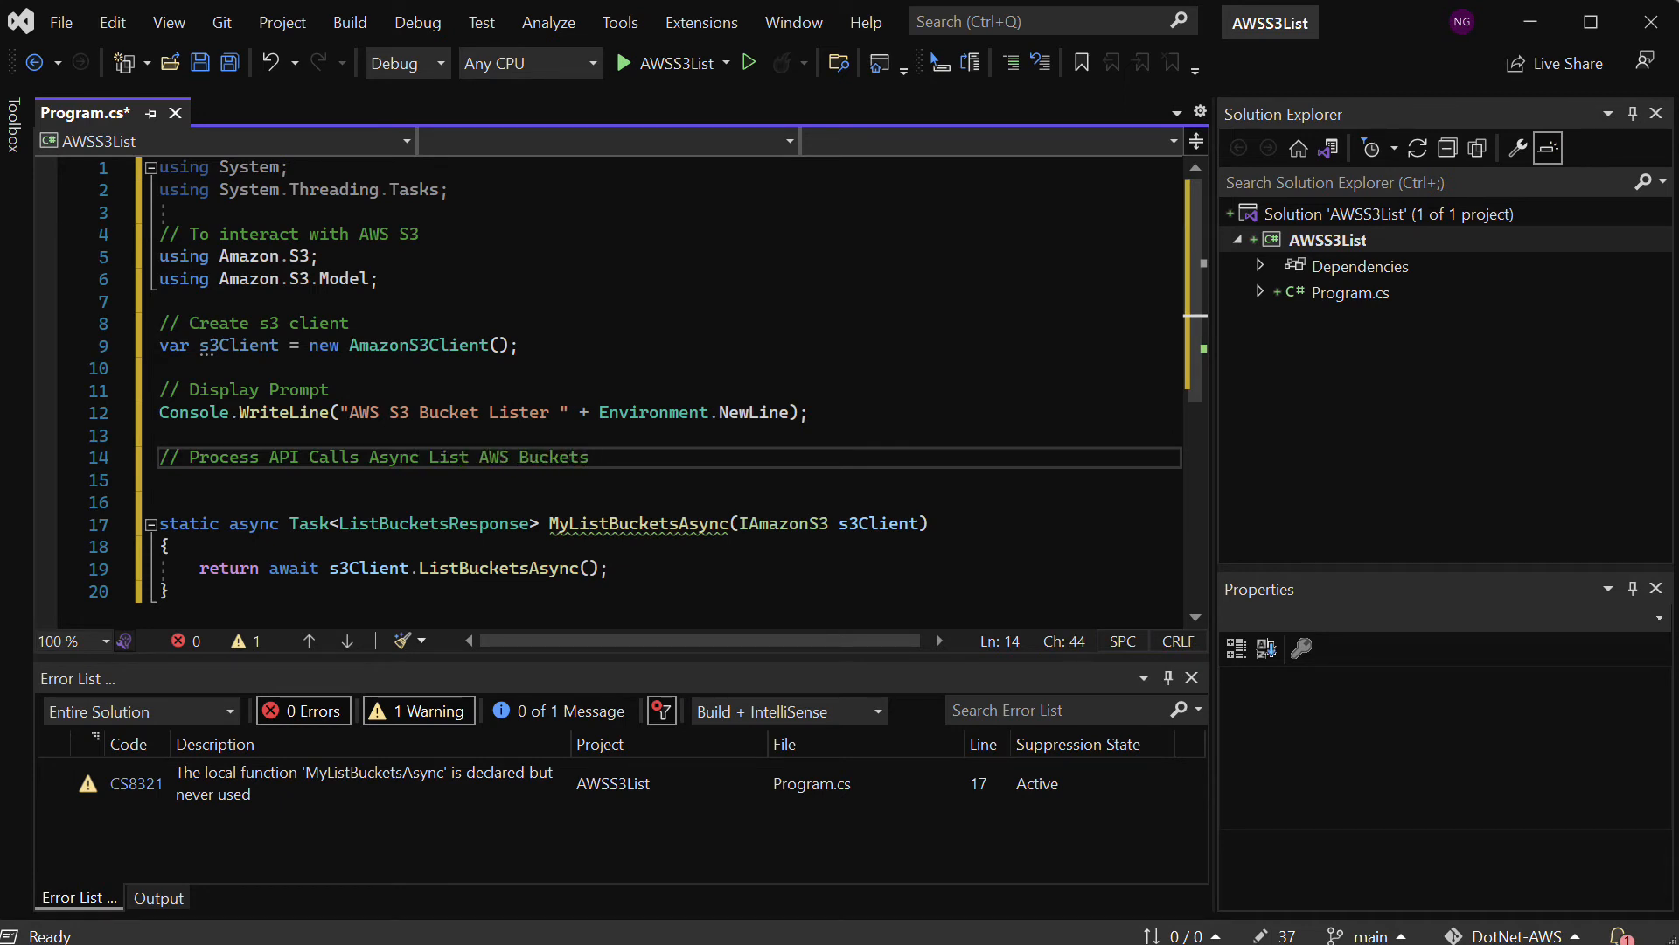
Write 'var listResponse = await MyListBucketsAsync(s3Client);' using IntelliSense completion
text(var)
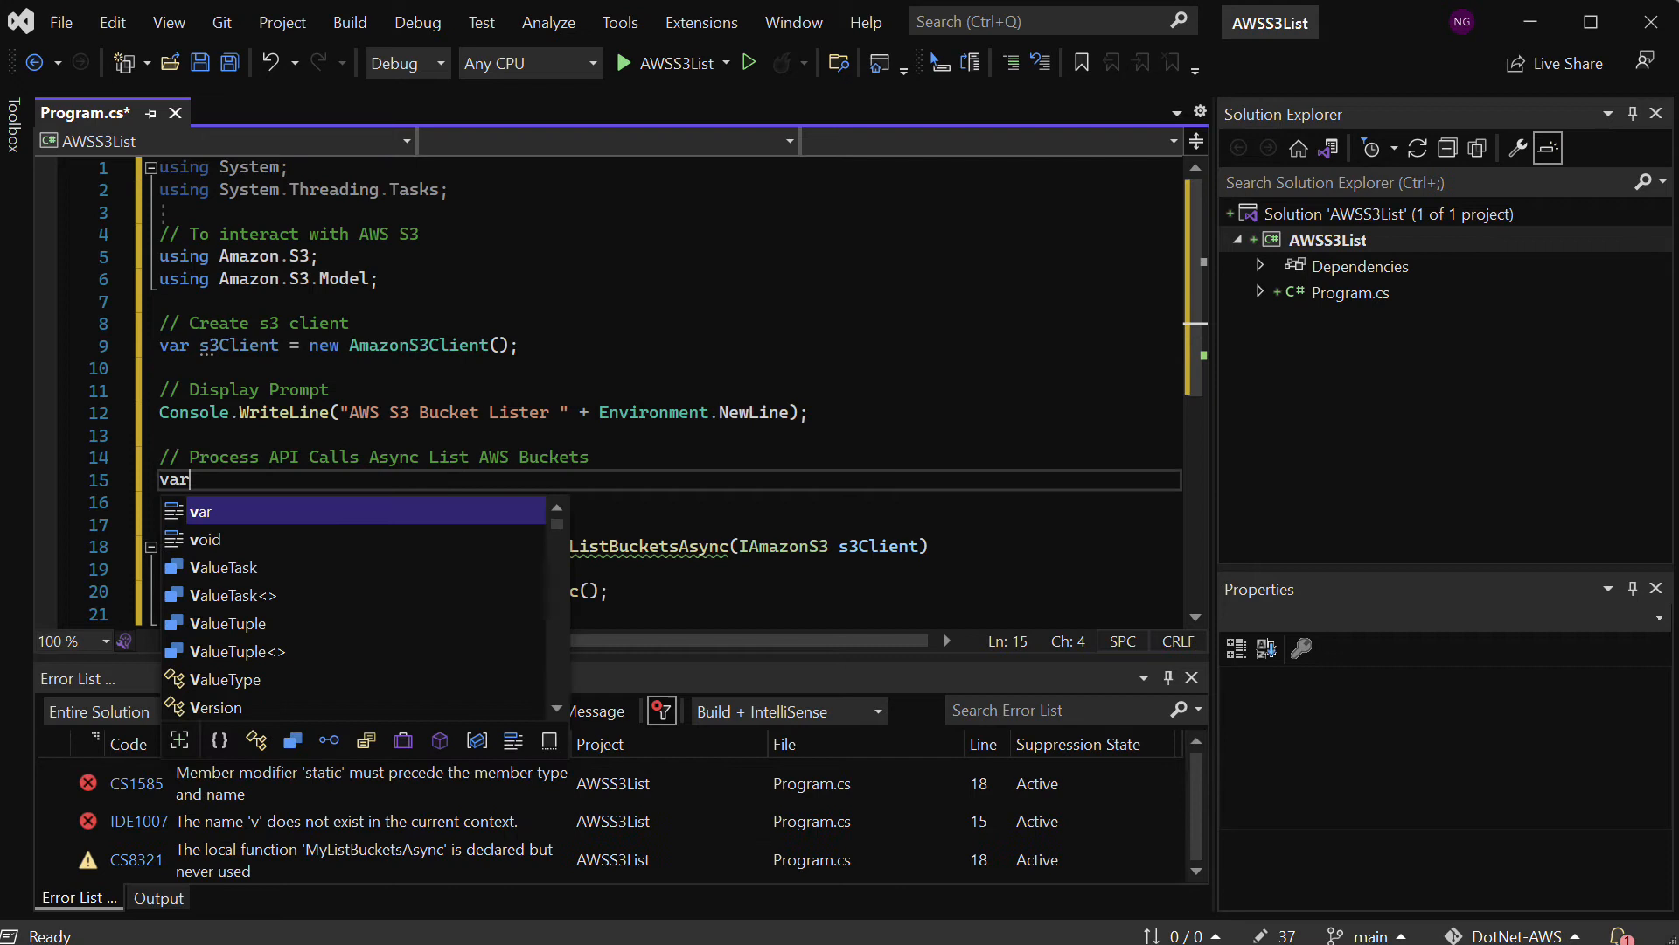
text(list)
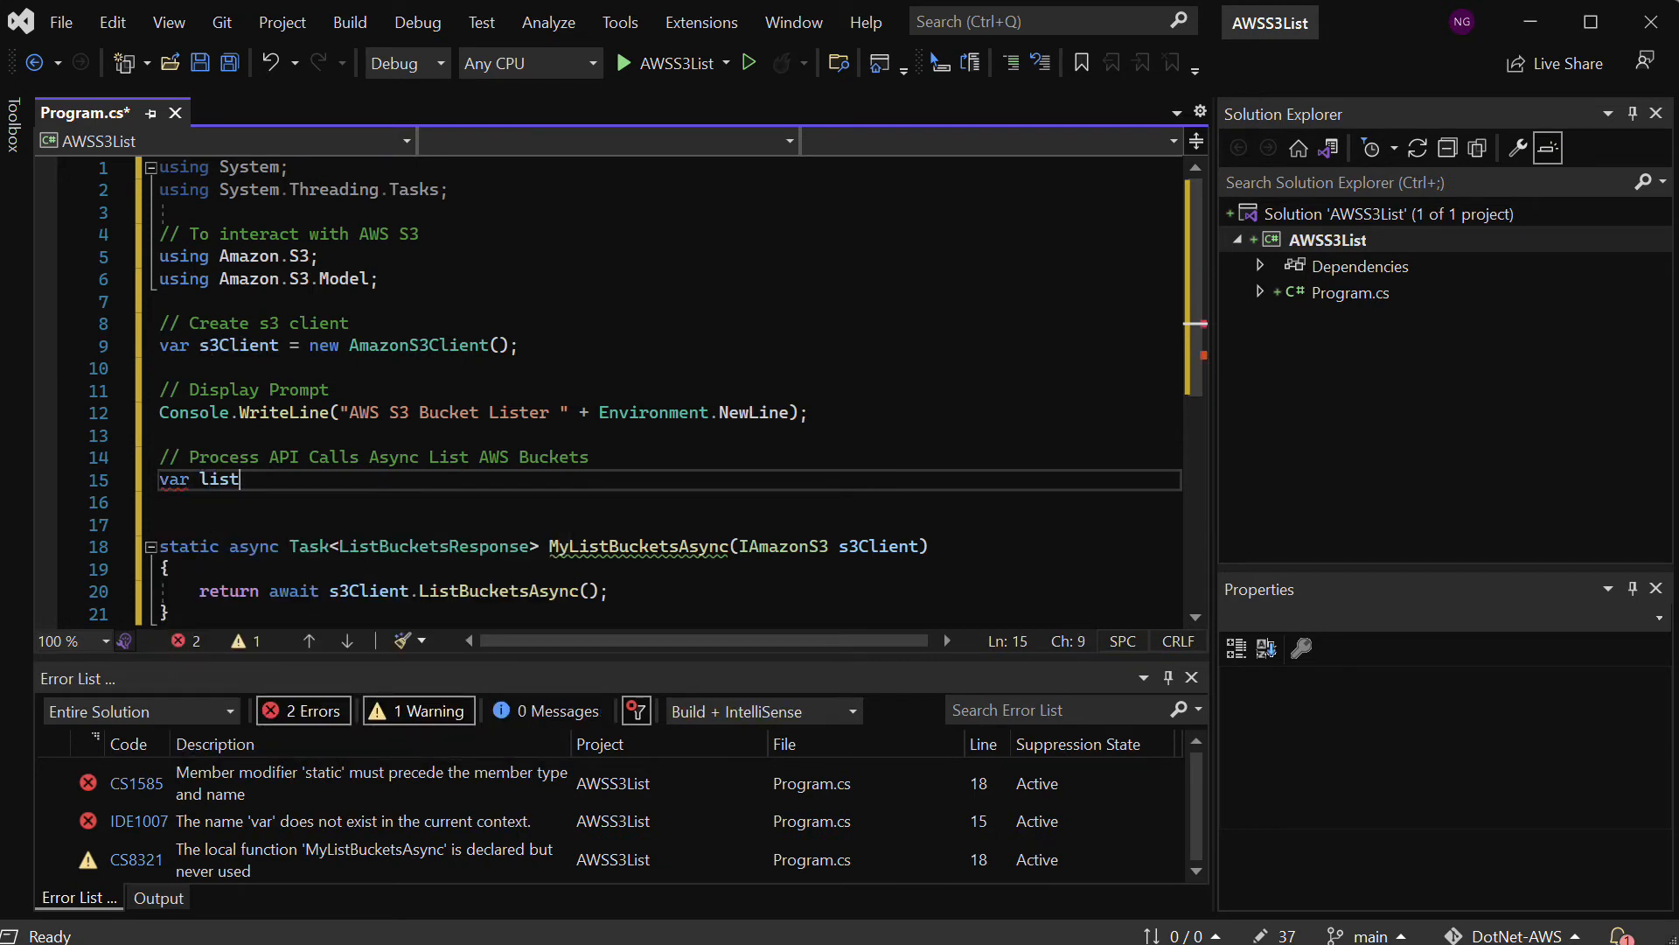
text(Respo)
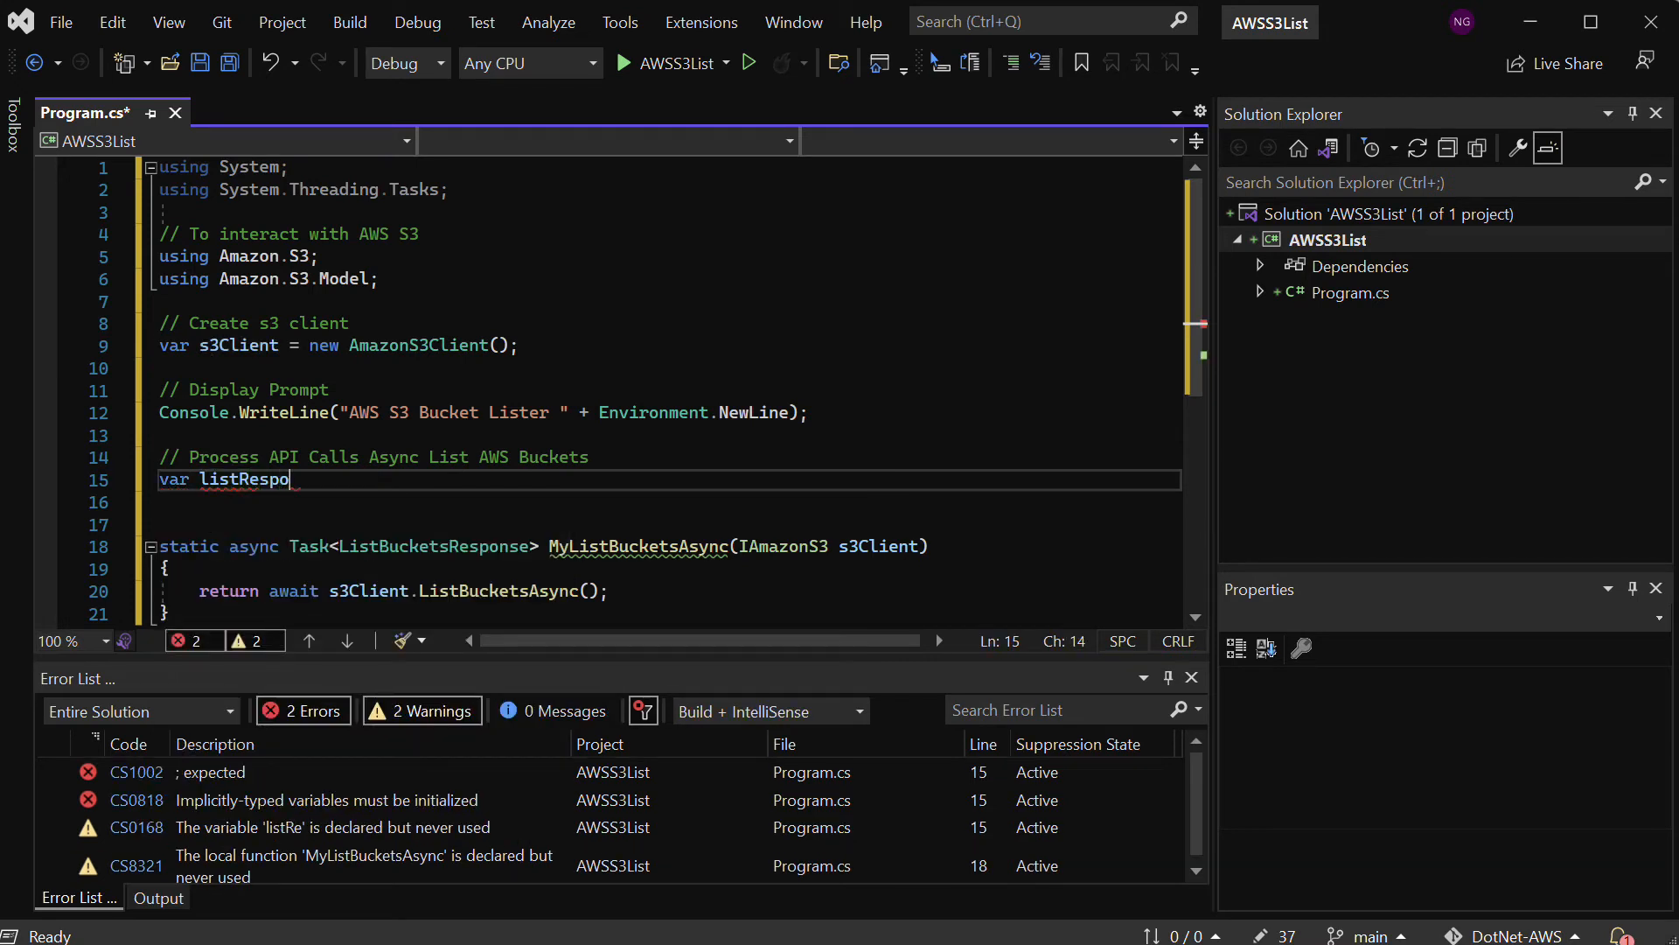
text(nse = await My)
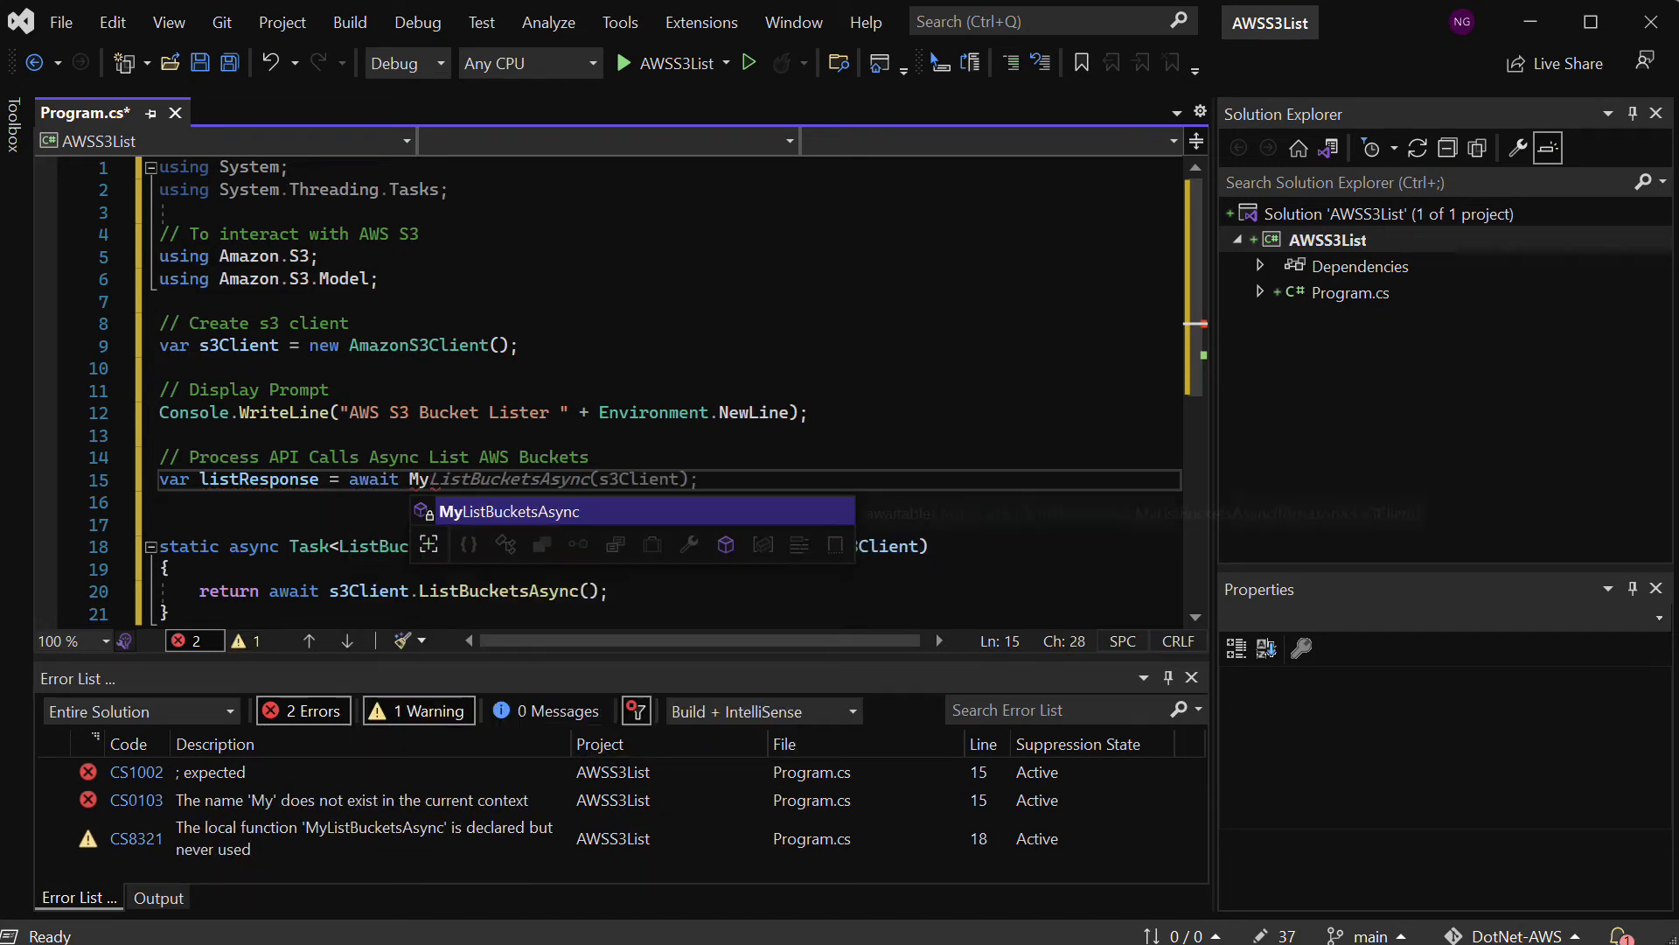
key(Tab)
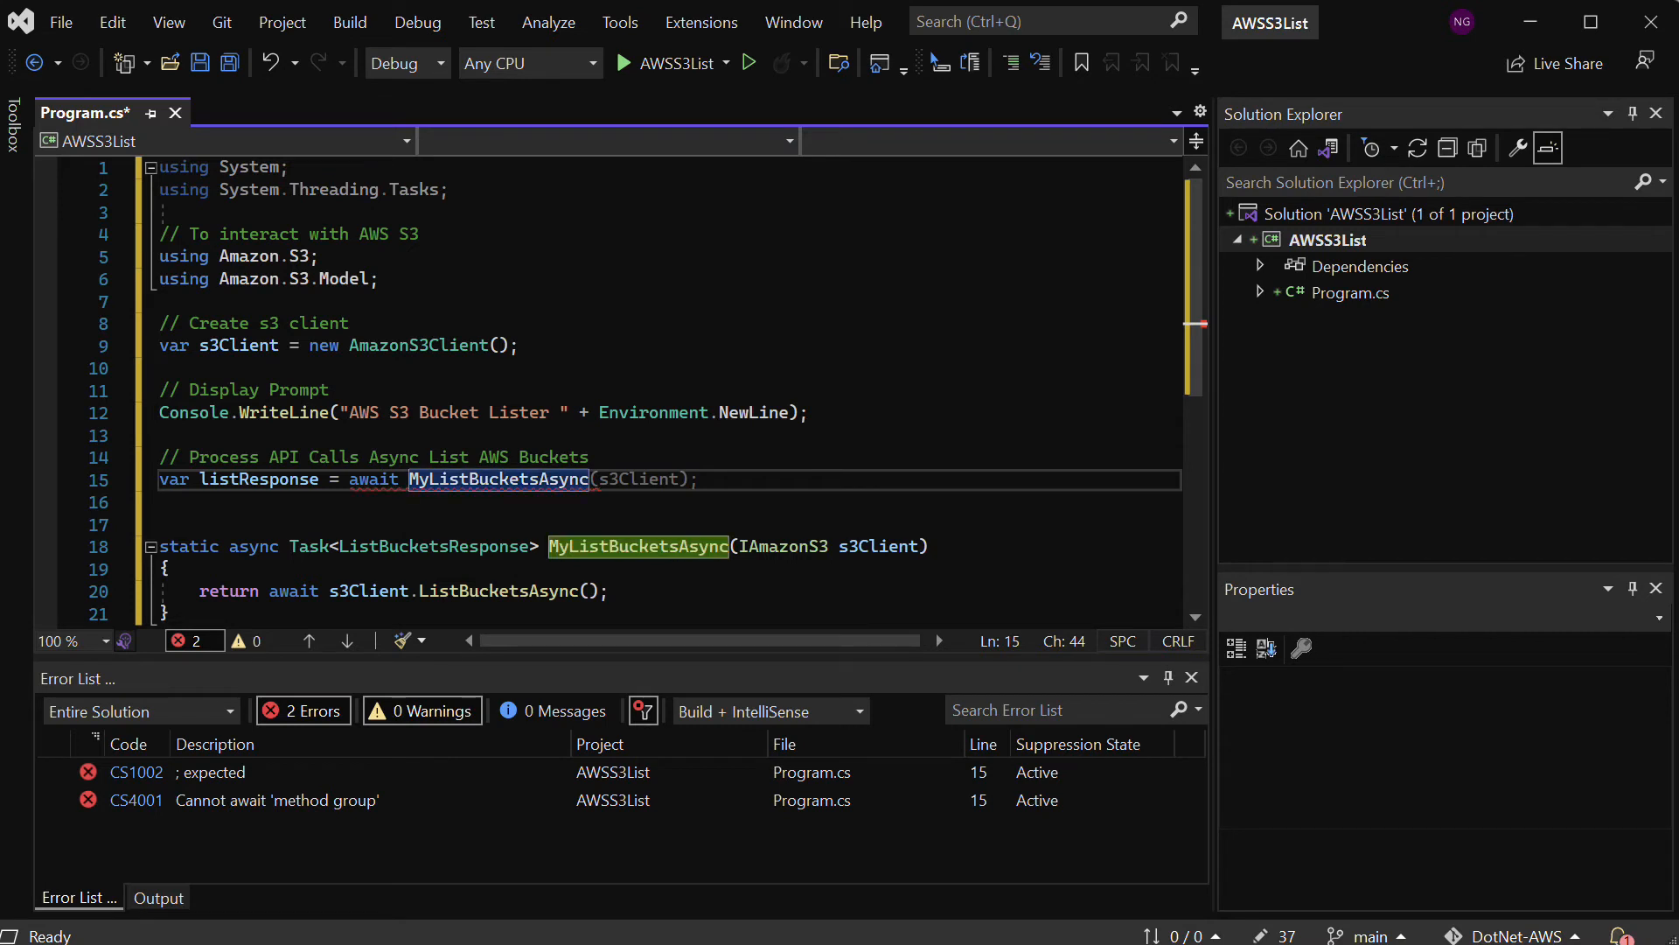
text(;)
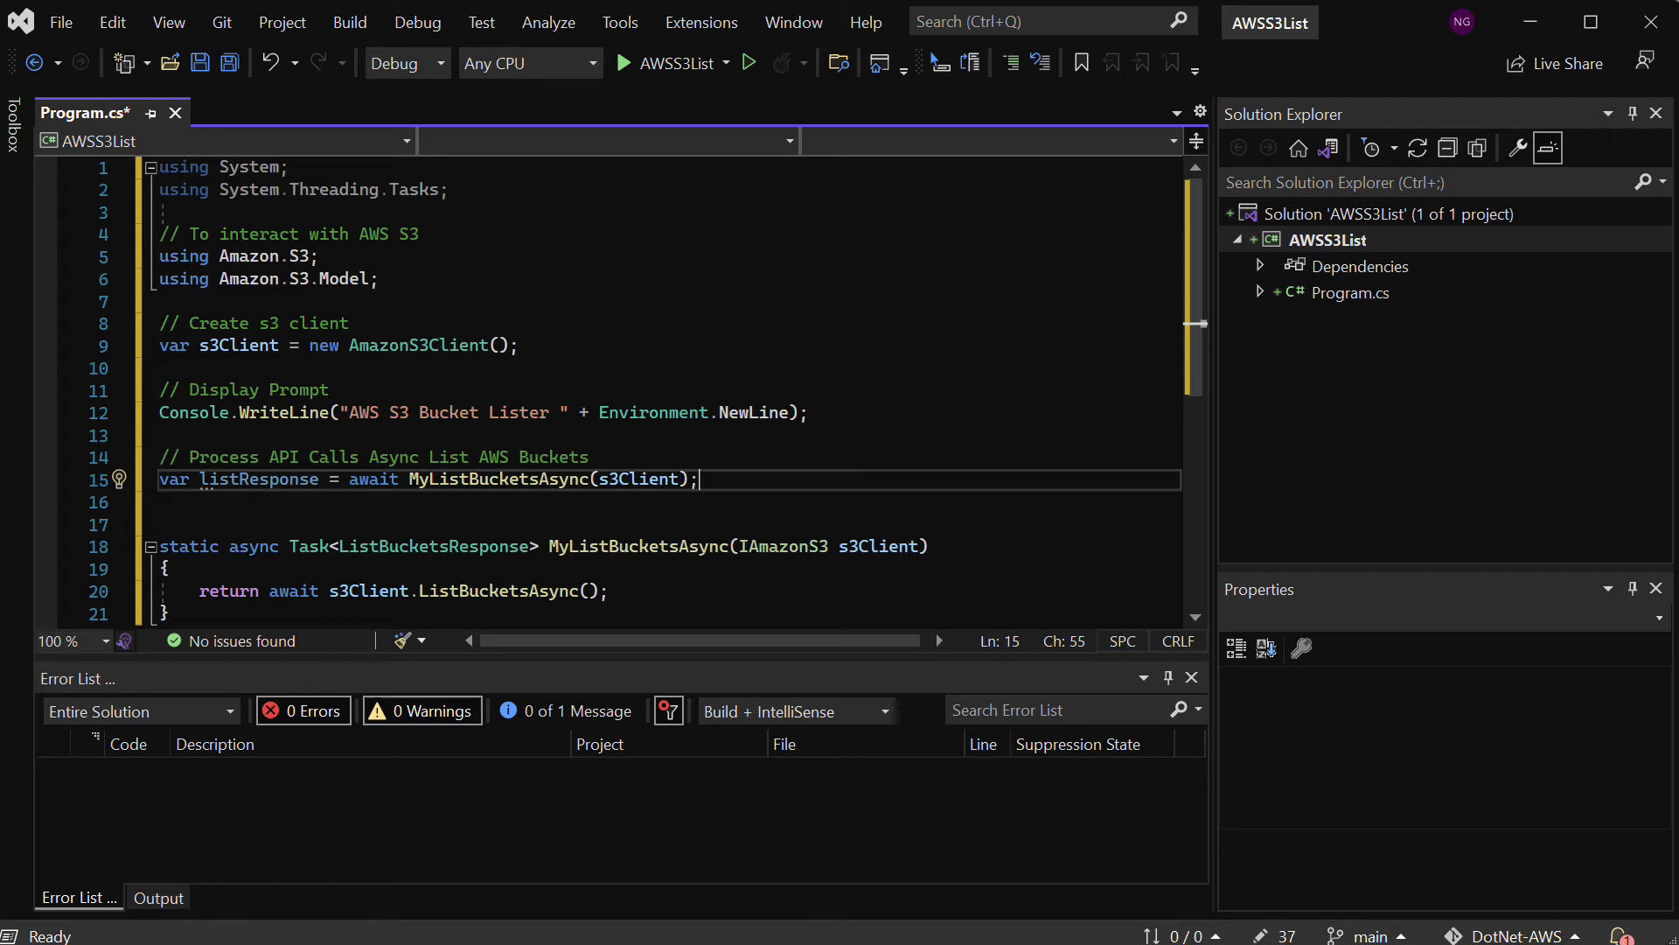
Start a Console.WriteLine call on line 16, correcting a stray CancellationToken insertion
text(Console.WriteLine()
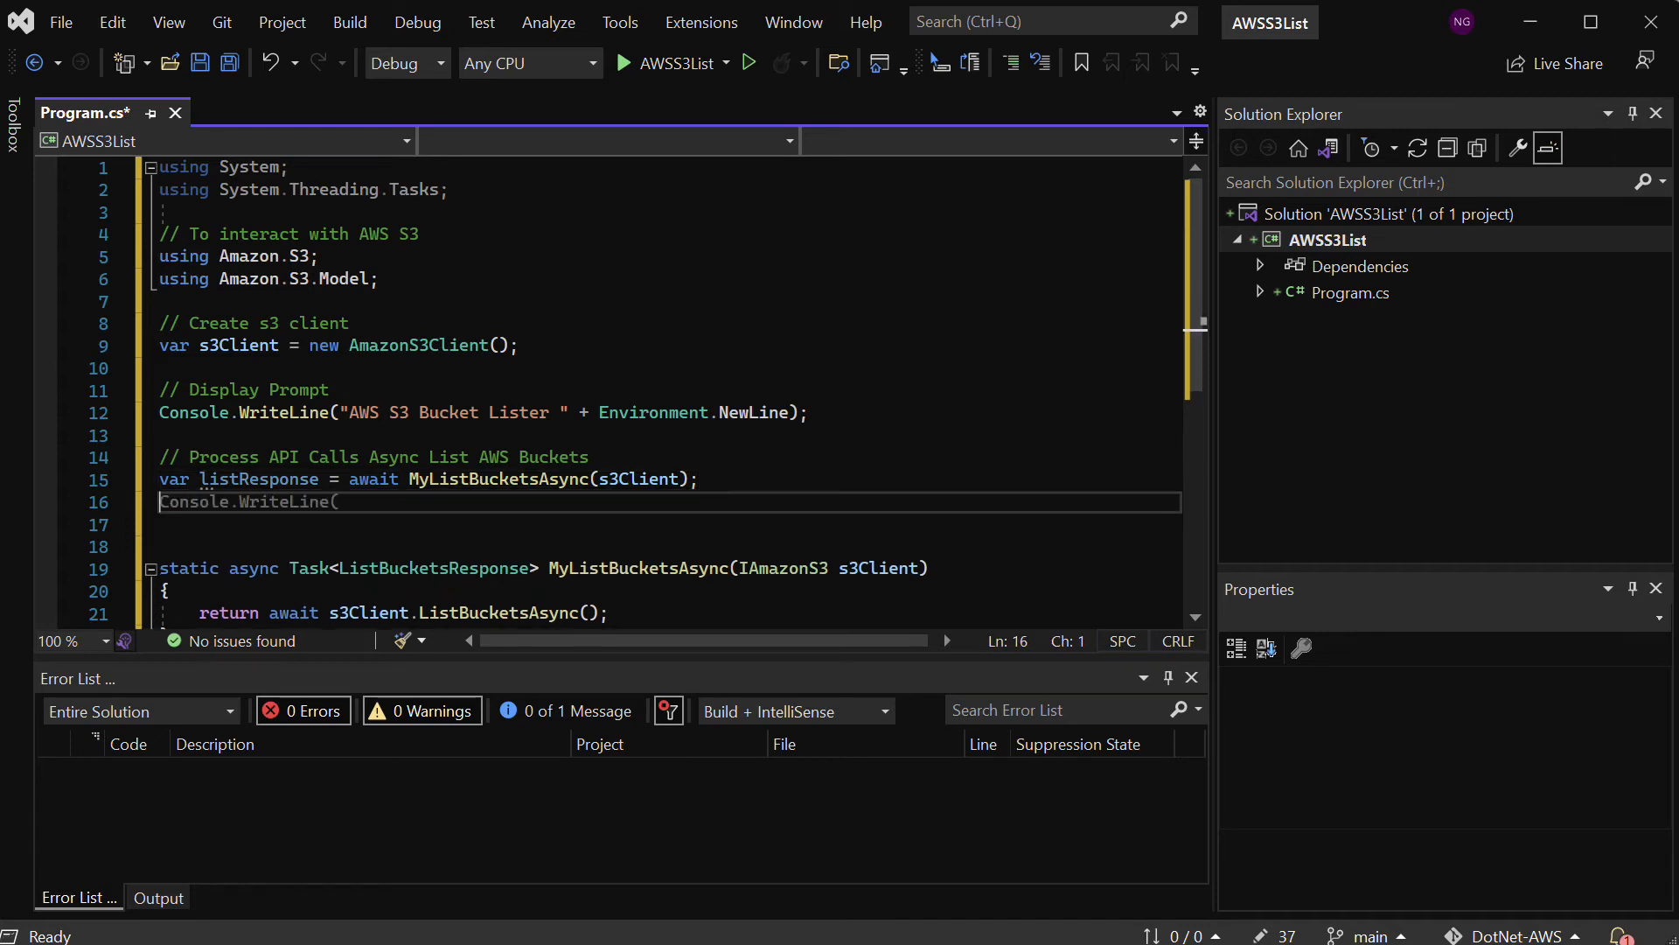
text(CancellationToken cancellationToken = new CancellationToken();)
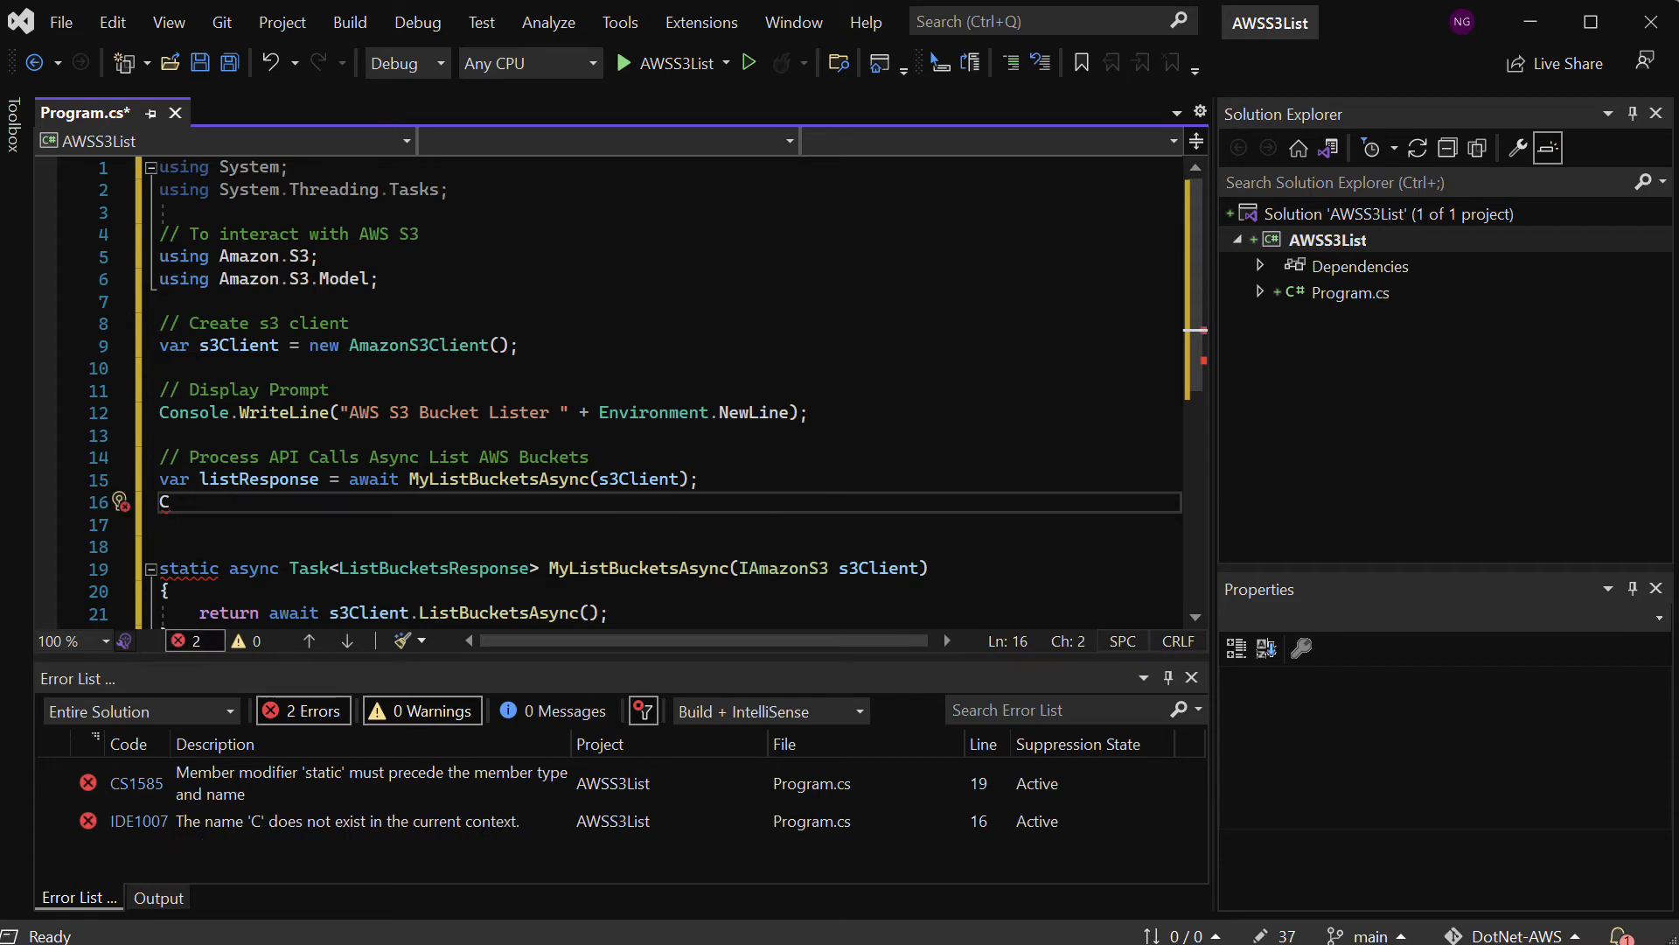
text(onsole.)
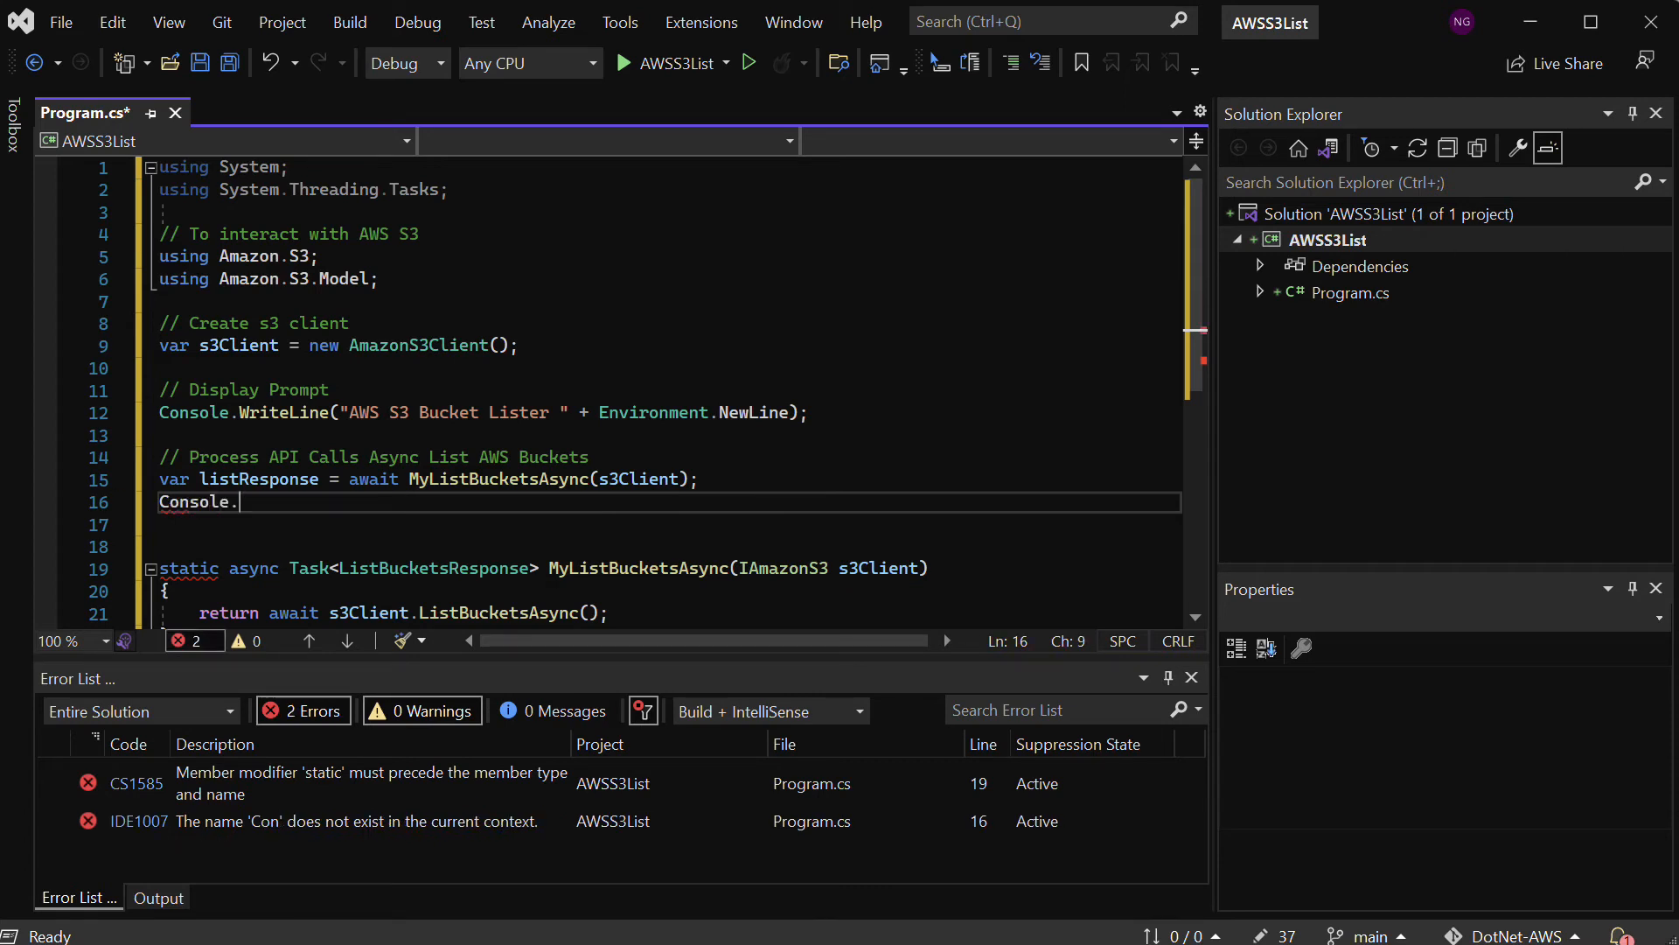
text(WriteLine)
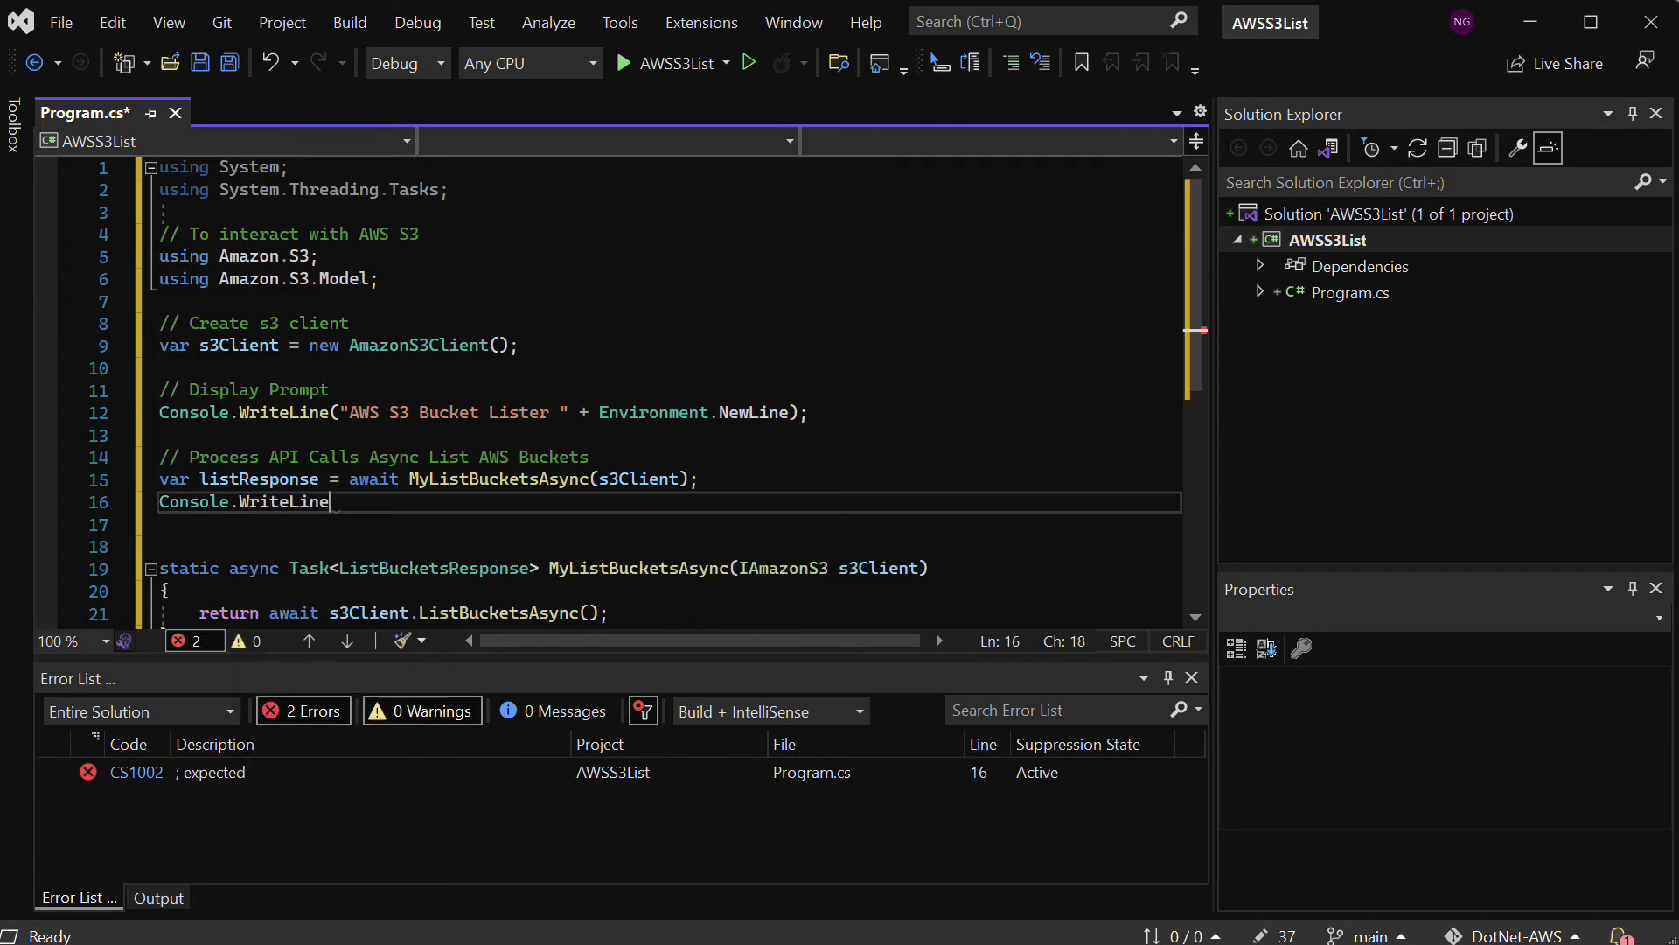
double_click(283, 501)
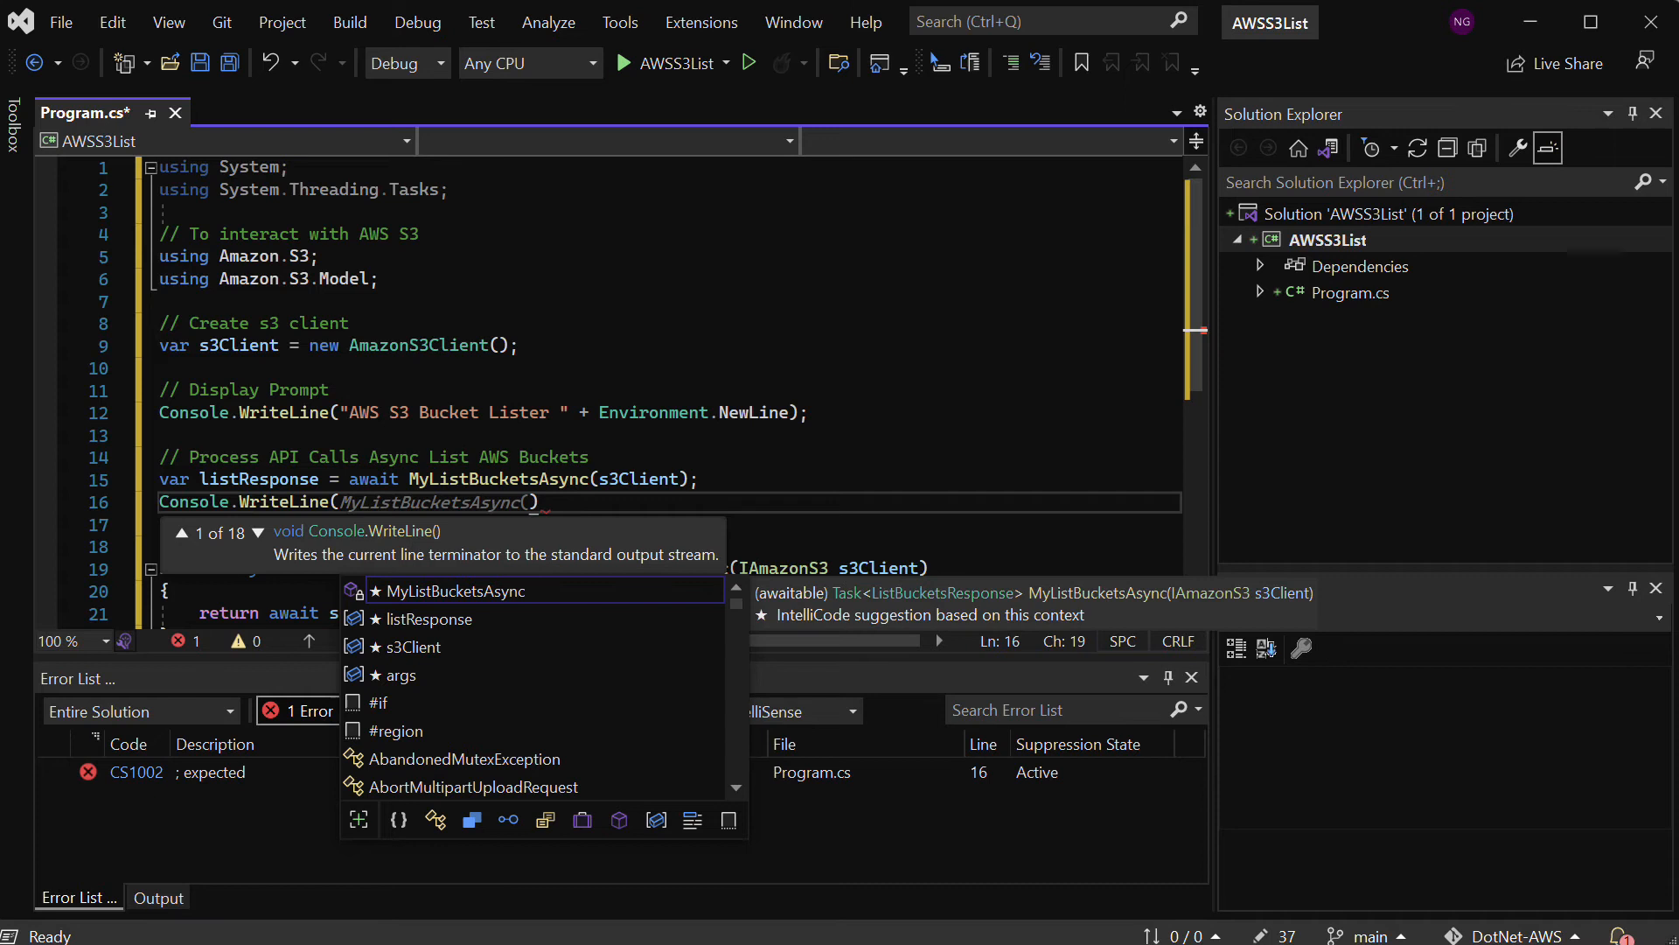
Pass the interpolated string "Number of buckets: {listResponse.Buckets.Count}" to WriteLine
text($)
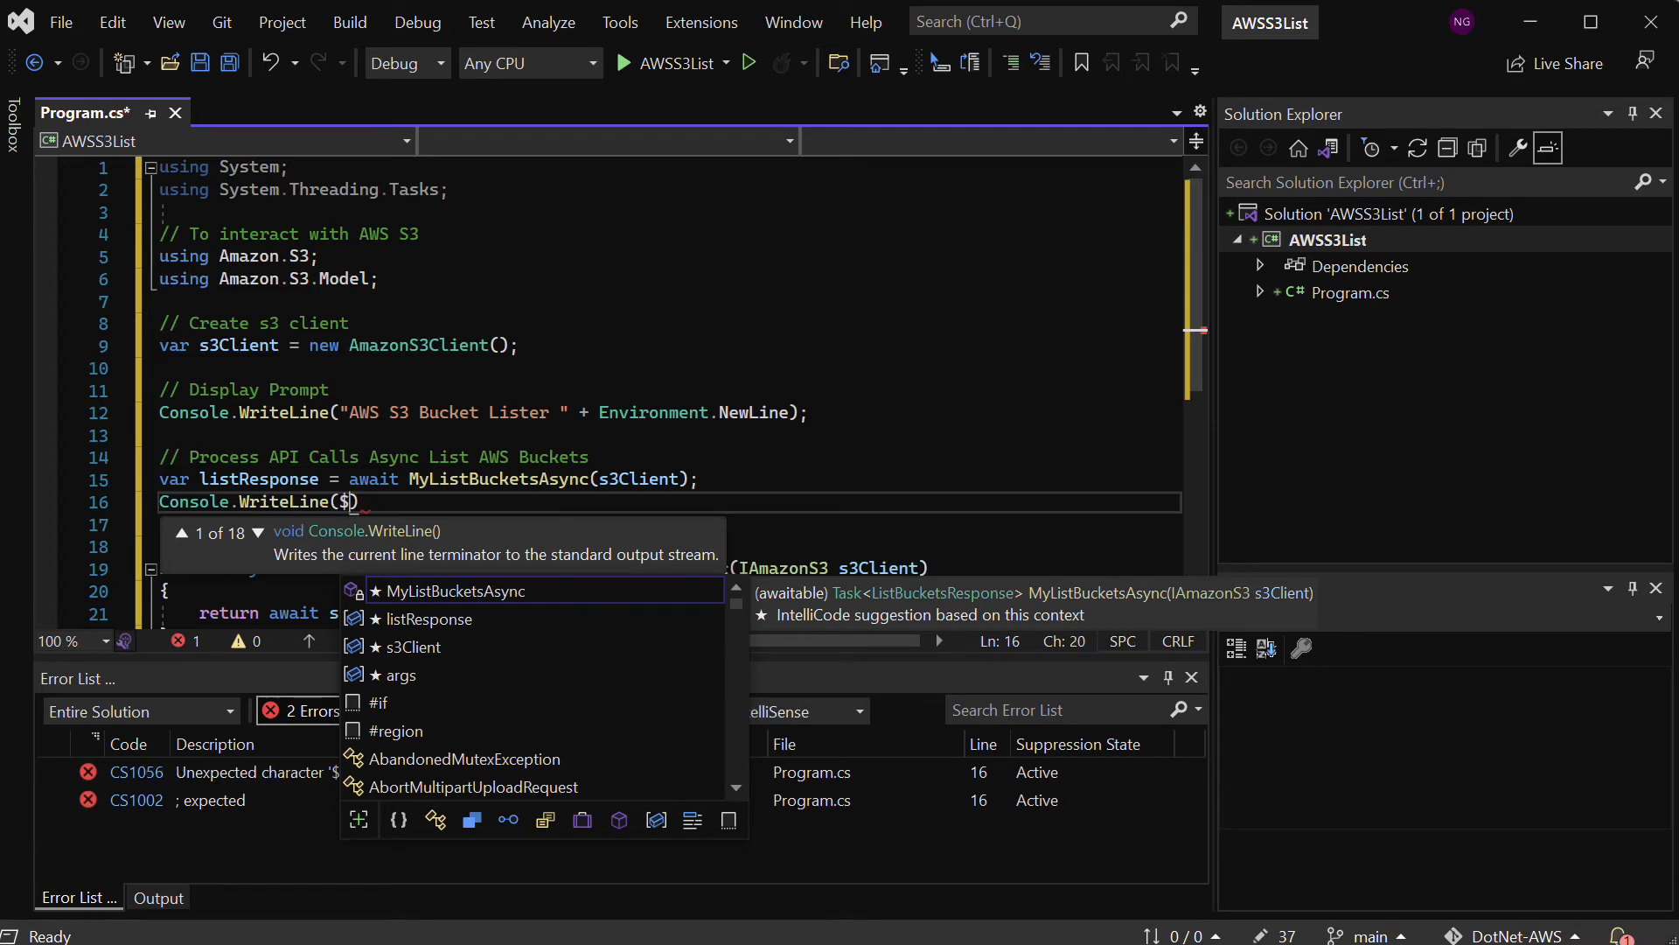
text("Number")
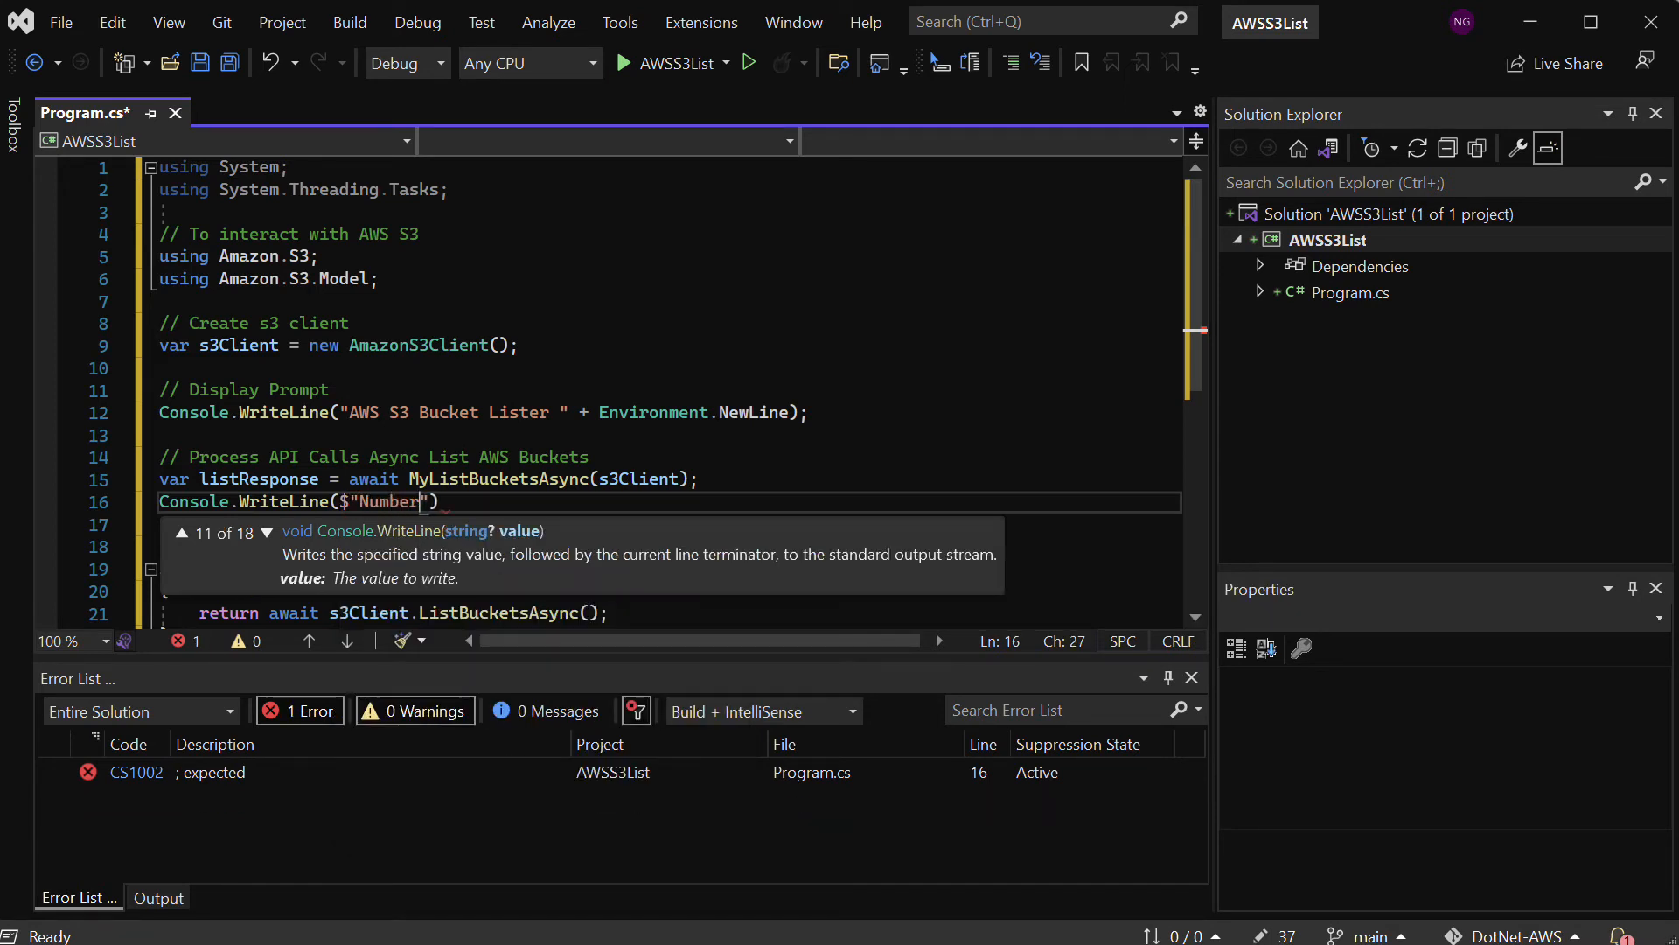
text(of buc)
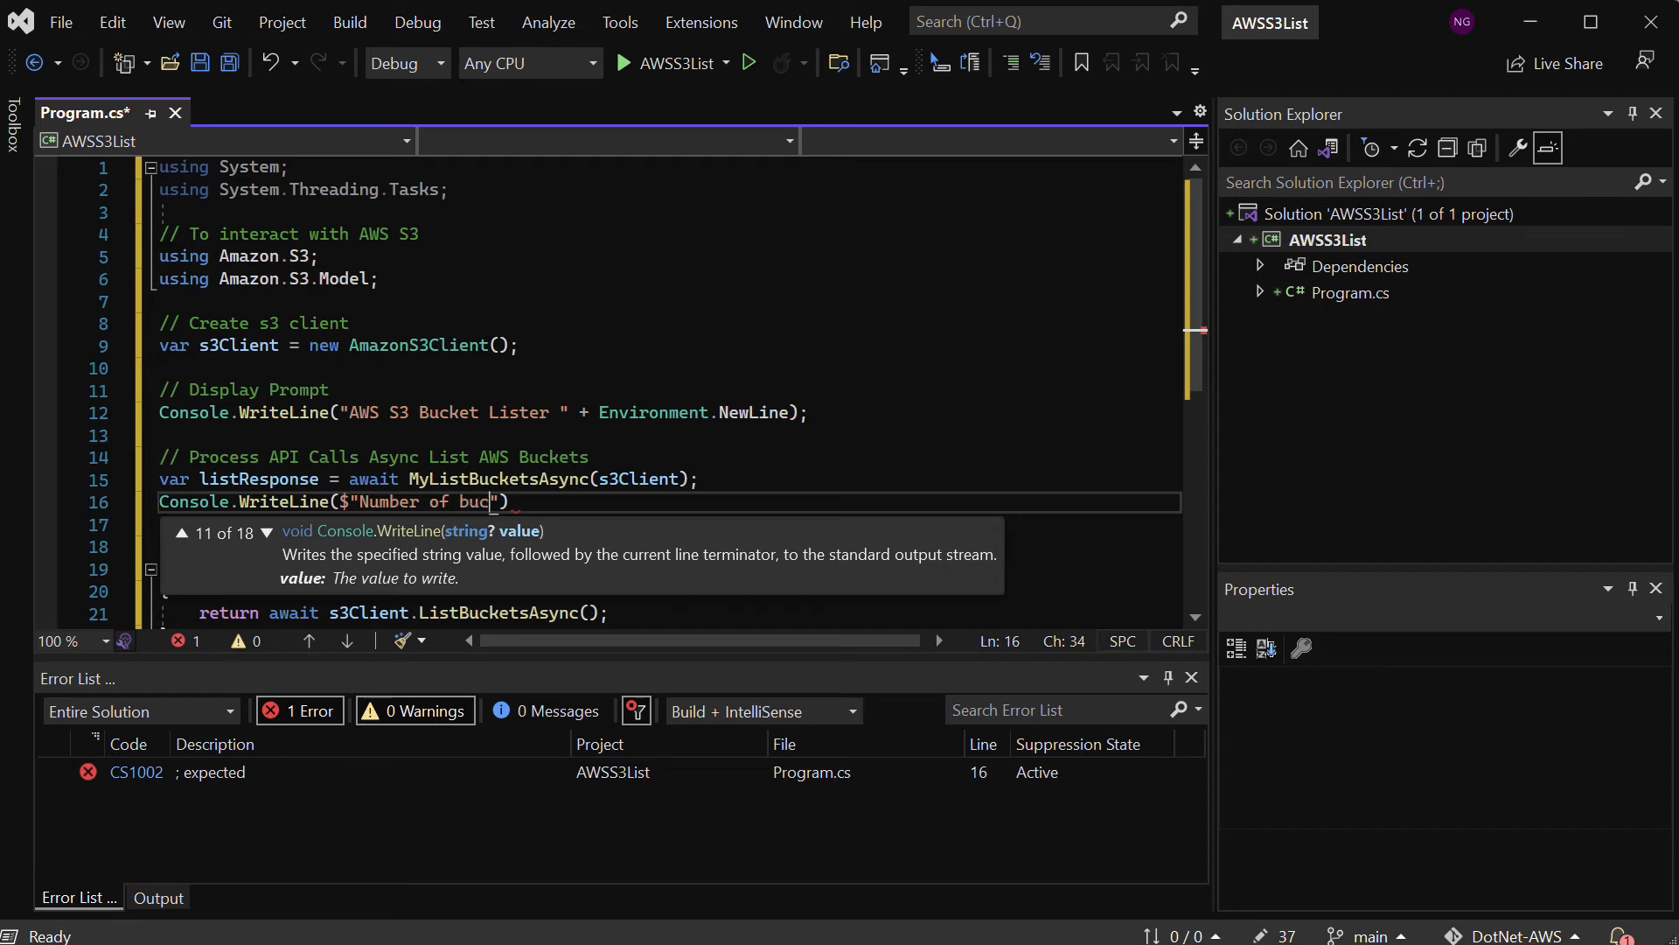
text(kets)
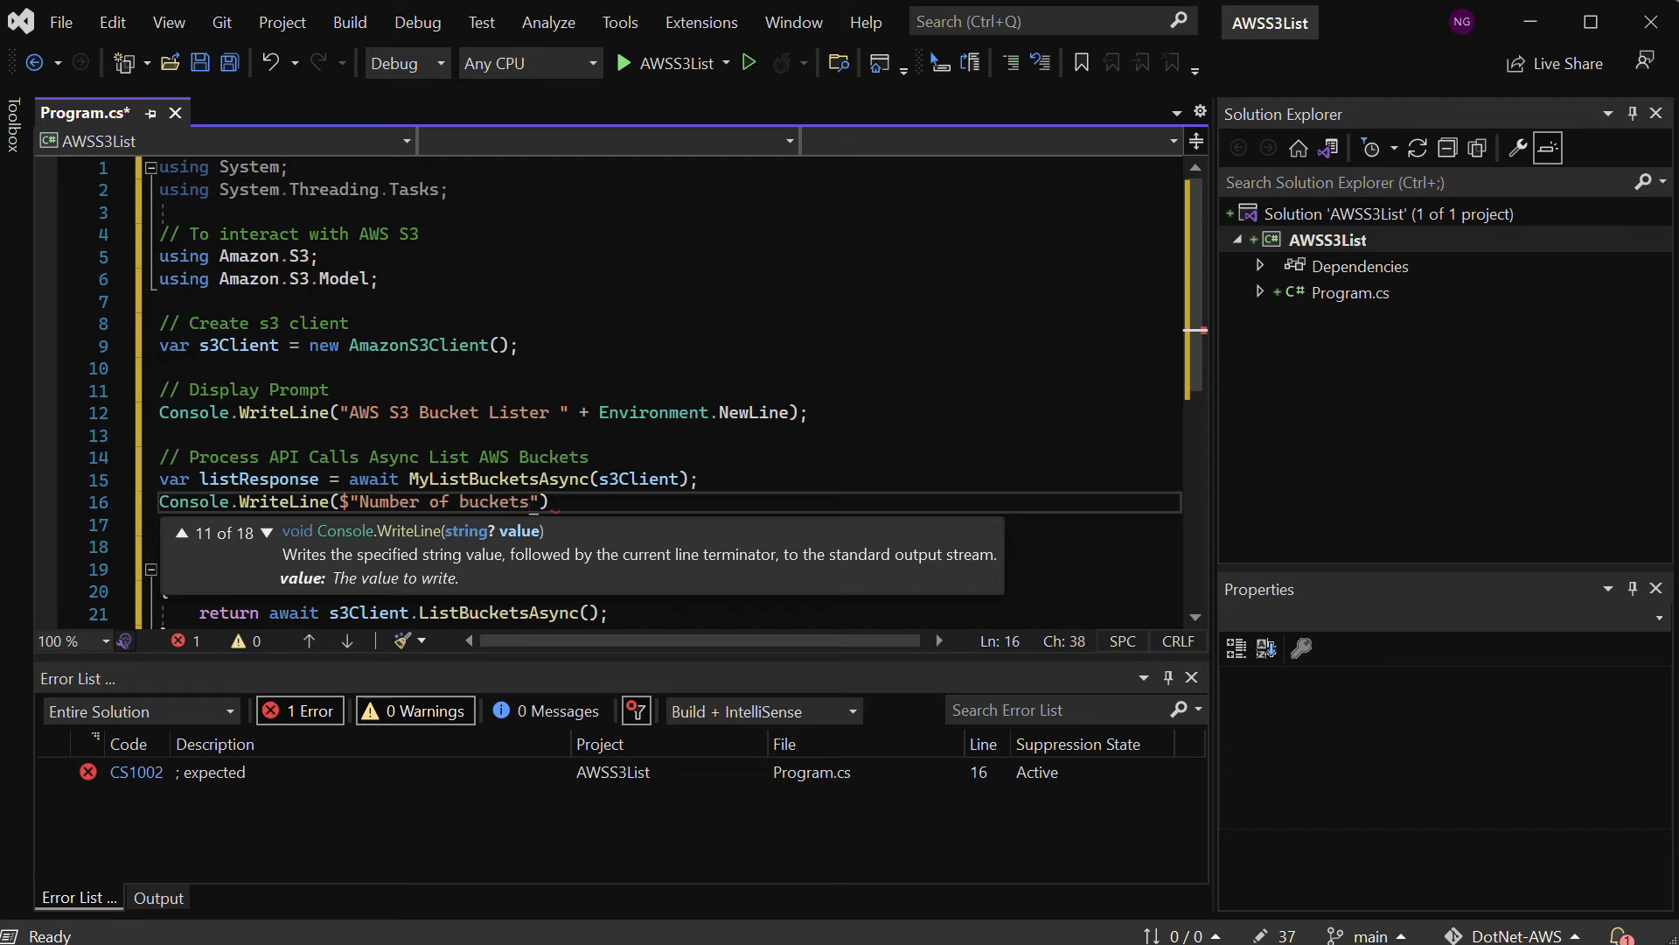
text(:)
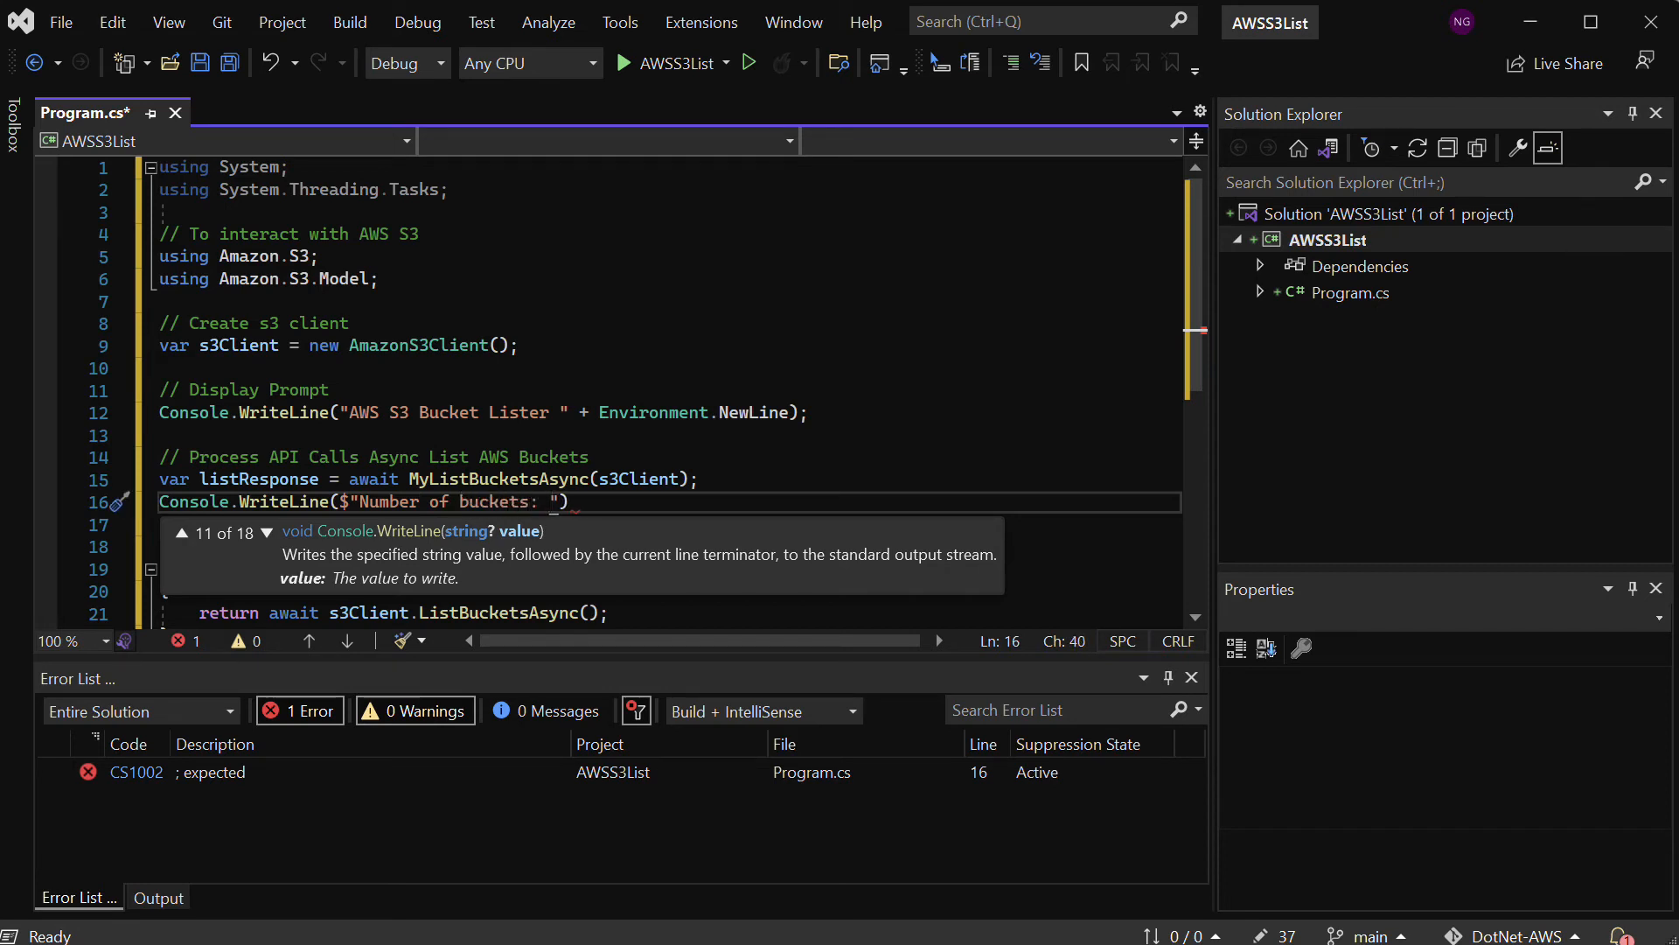
text({})
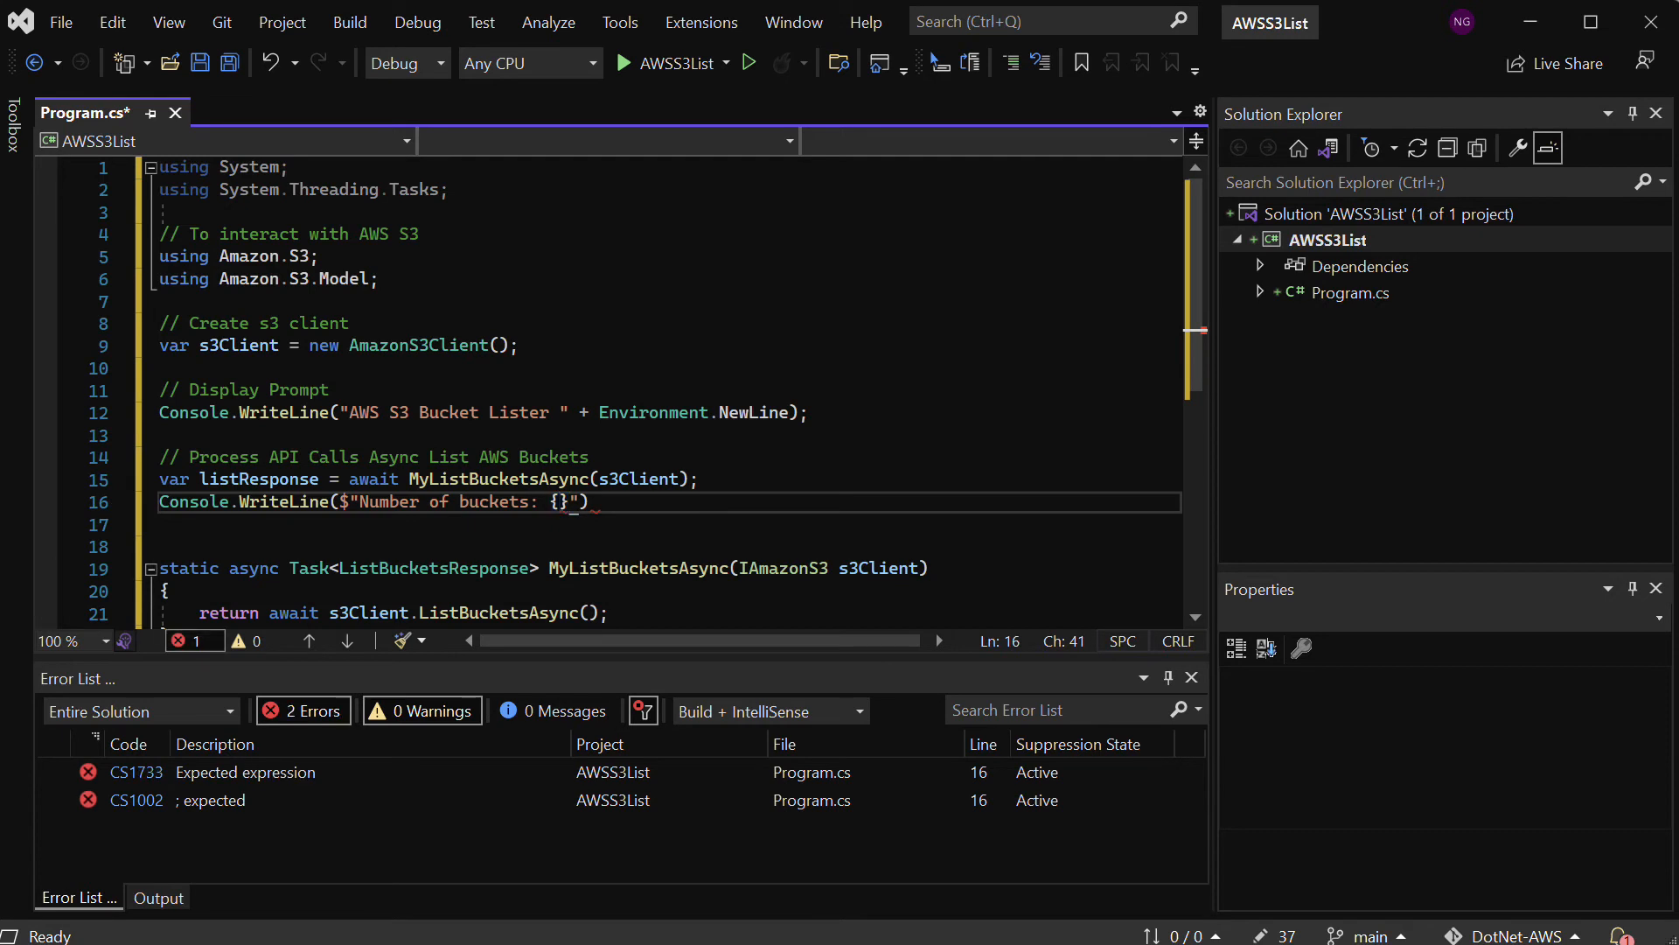
text(lis)
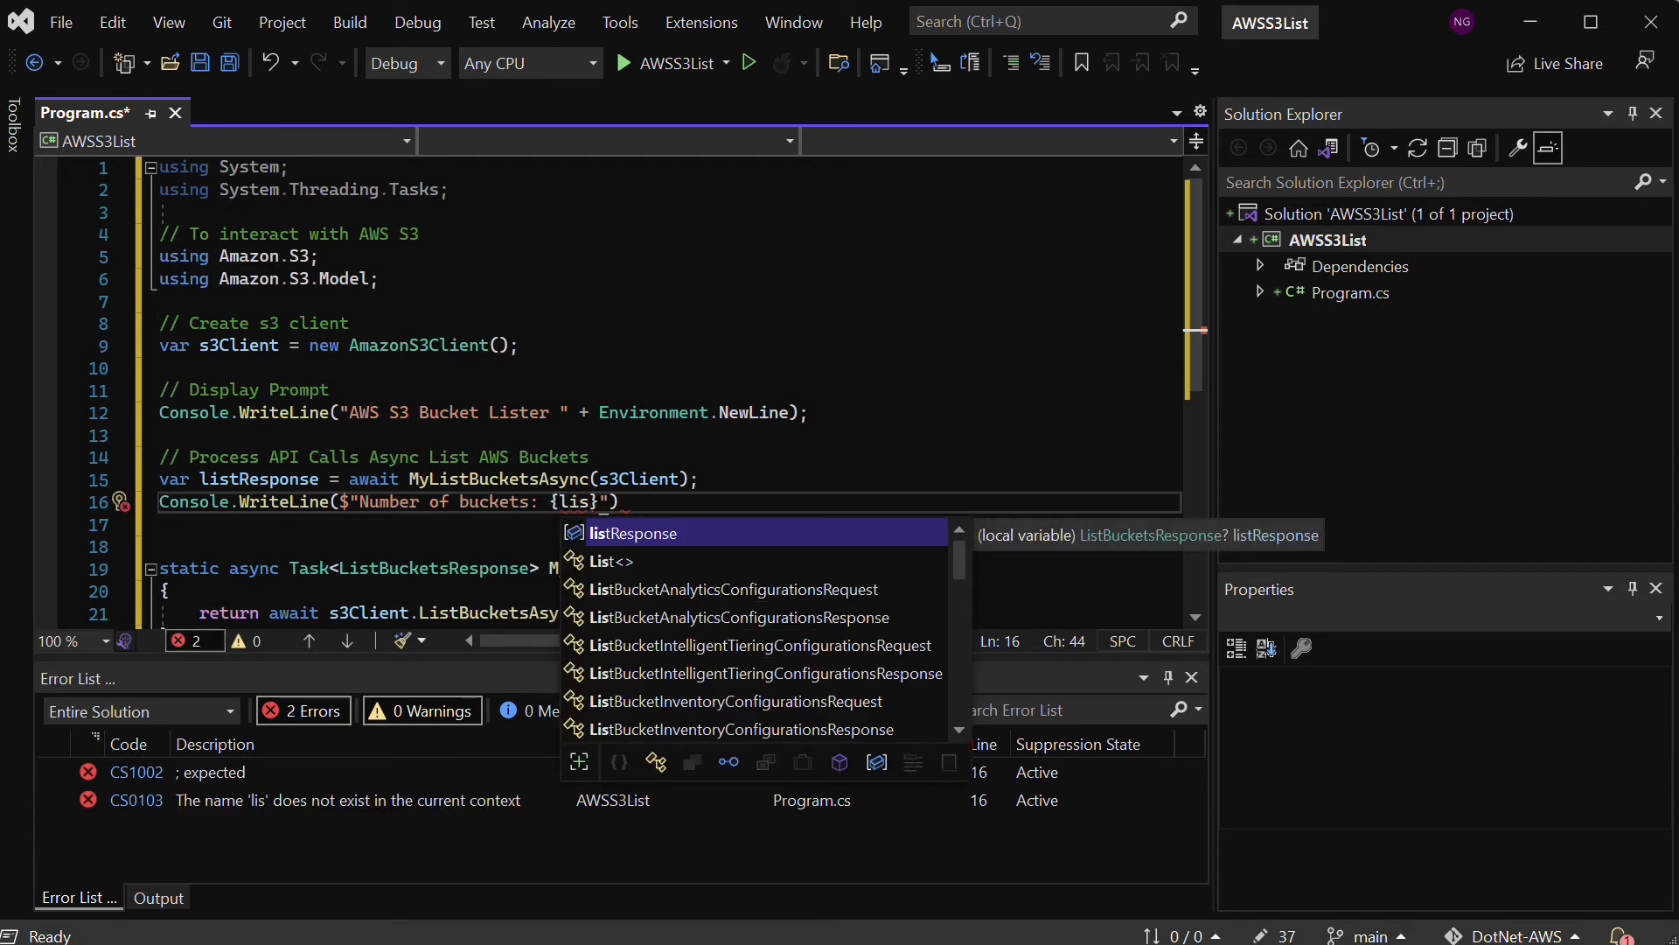
key(Tab)
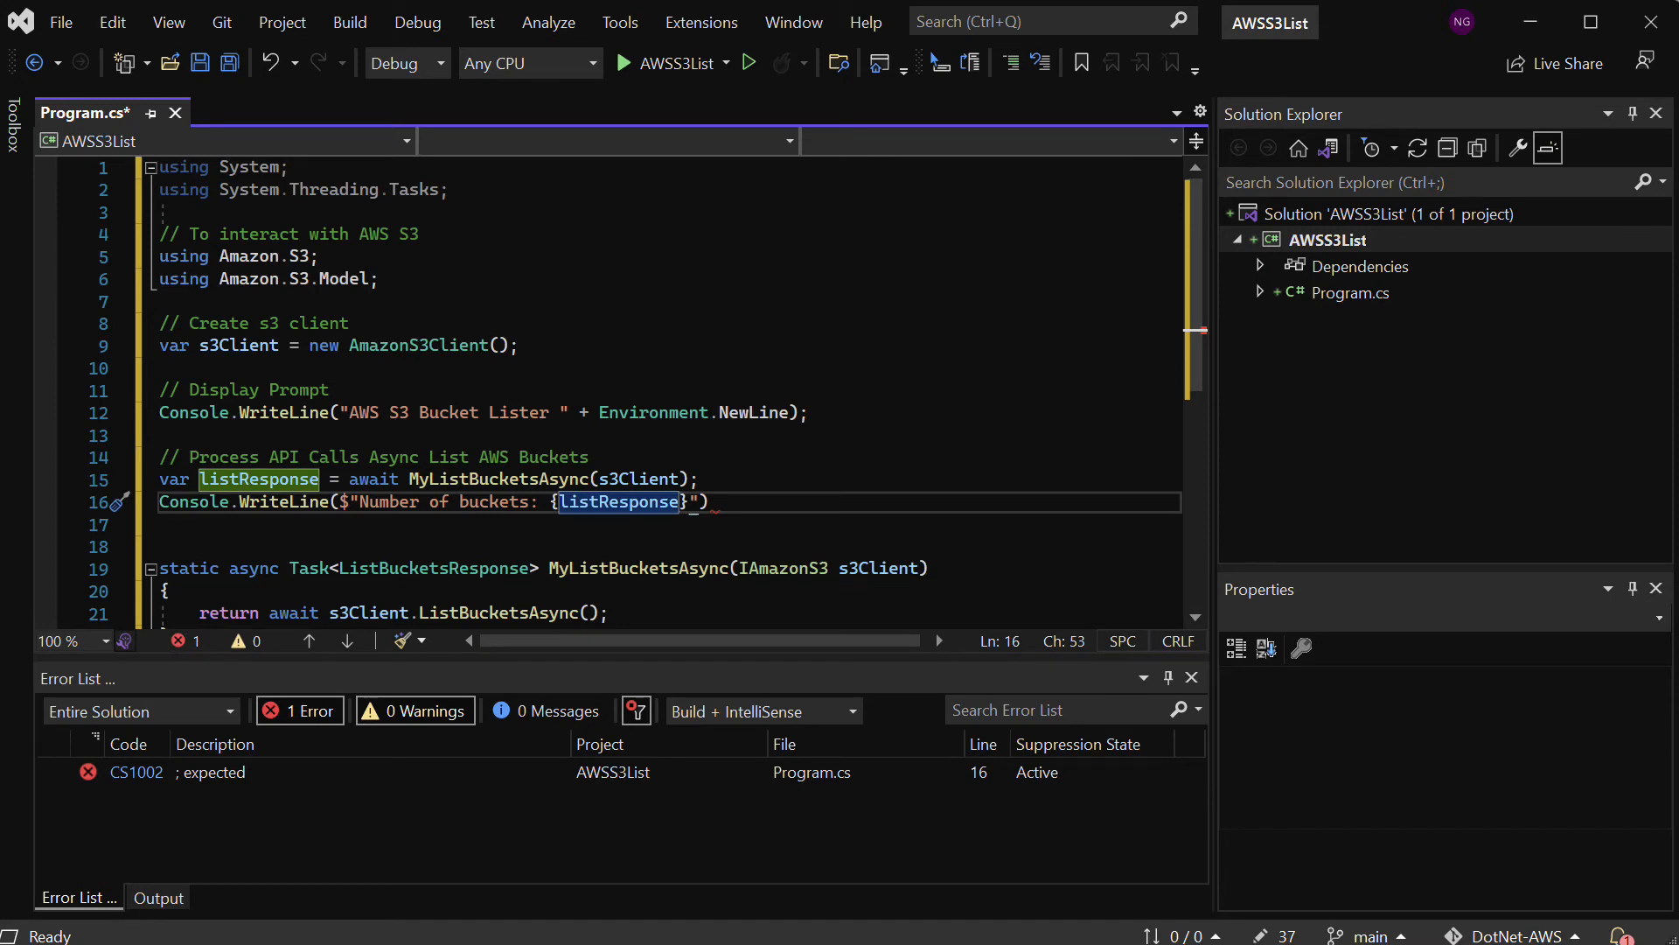
text(.B)
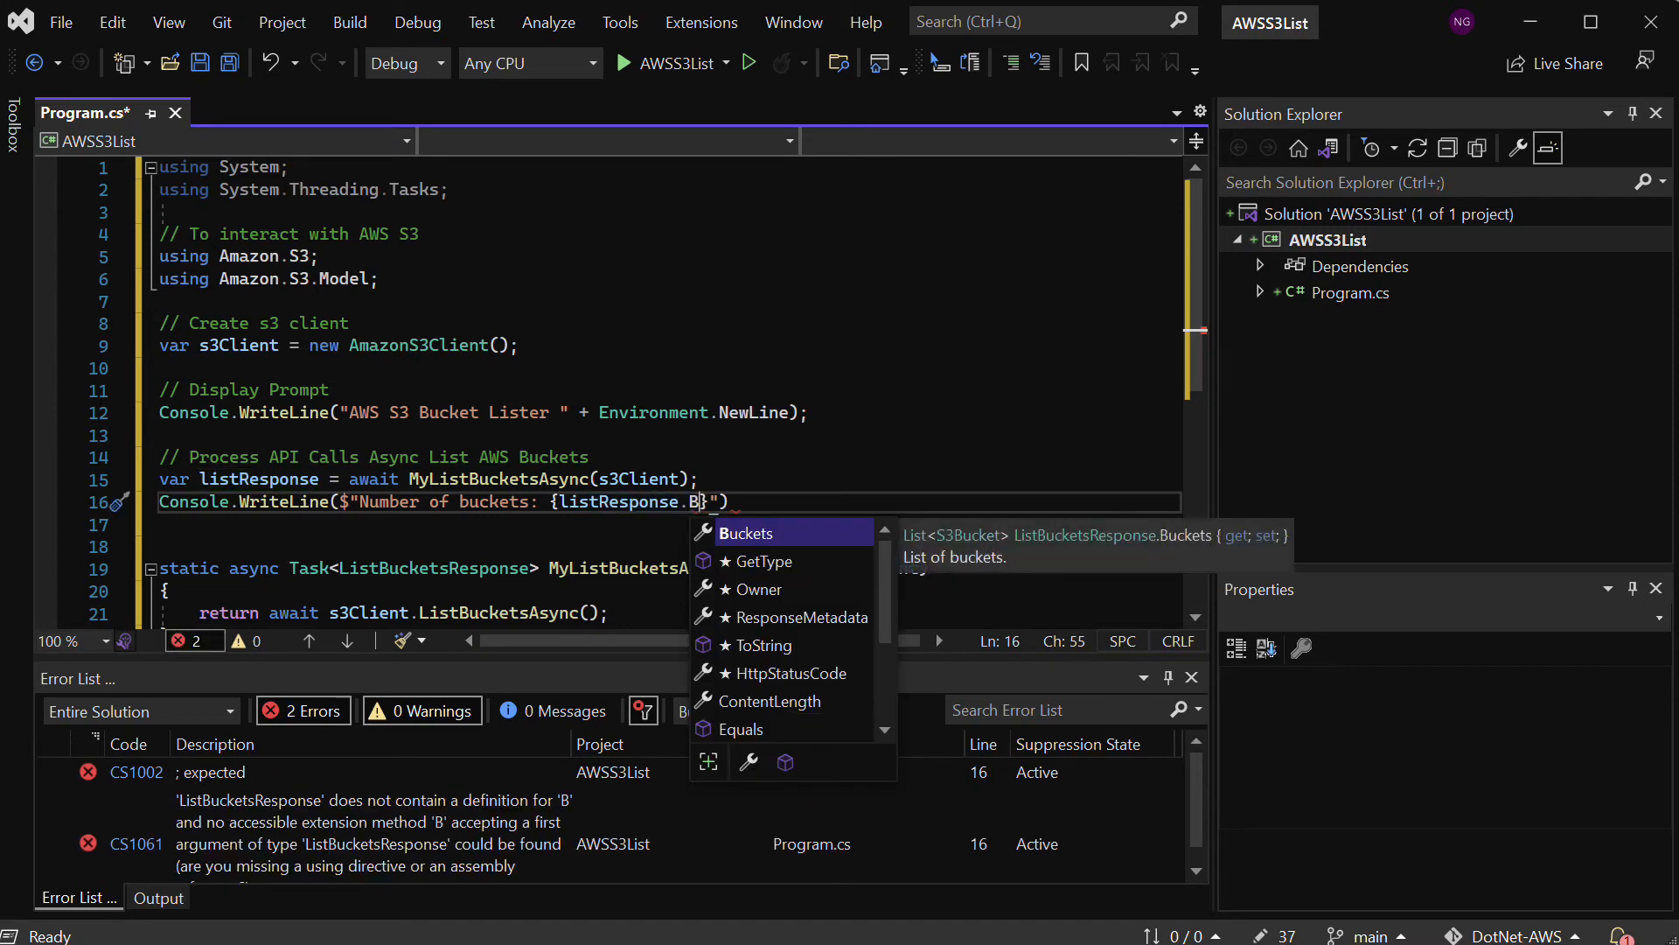
text(Buckets.Count)
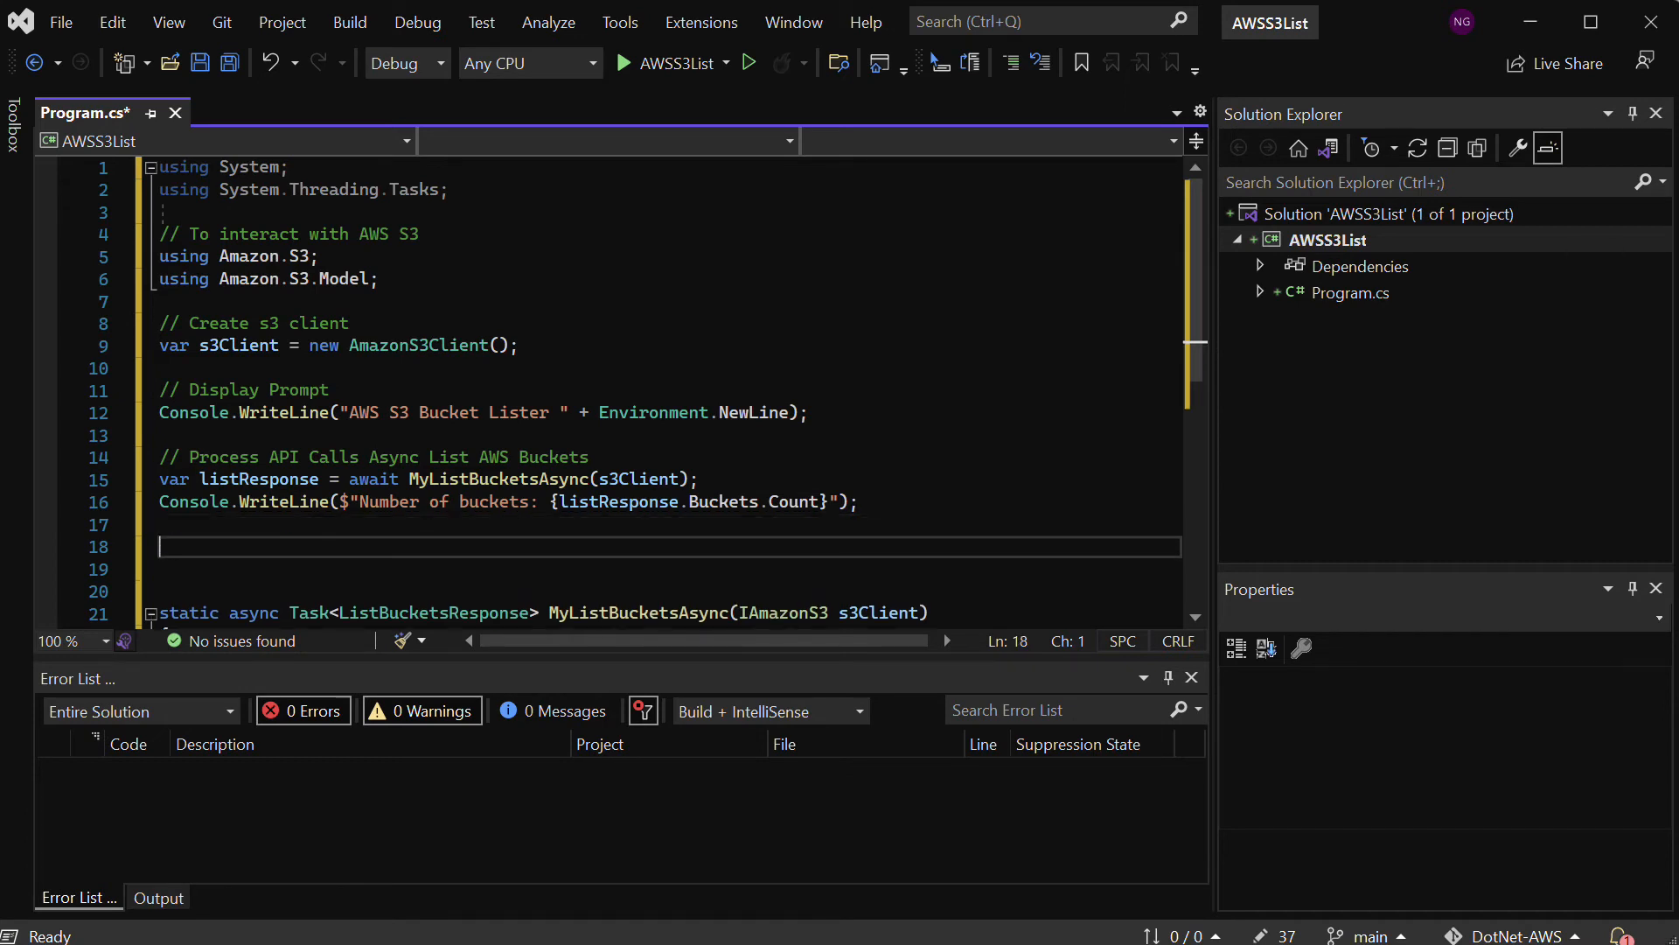
Add '// Loop through the AWS buckets' and foreach (S3Bucket b in listResponse.Buckets) with braces
text(// Loo)
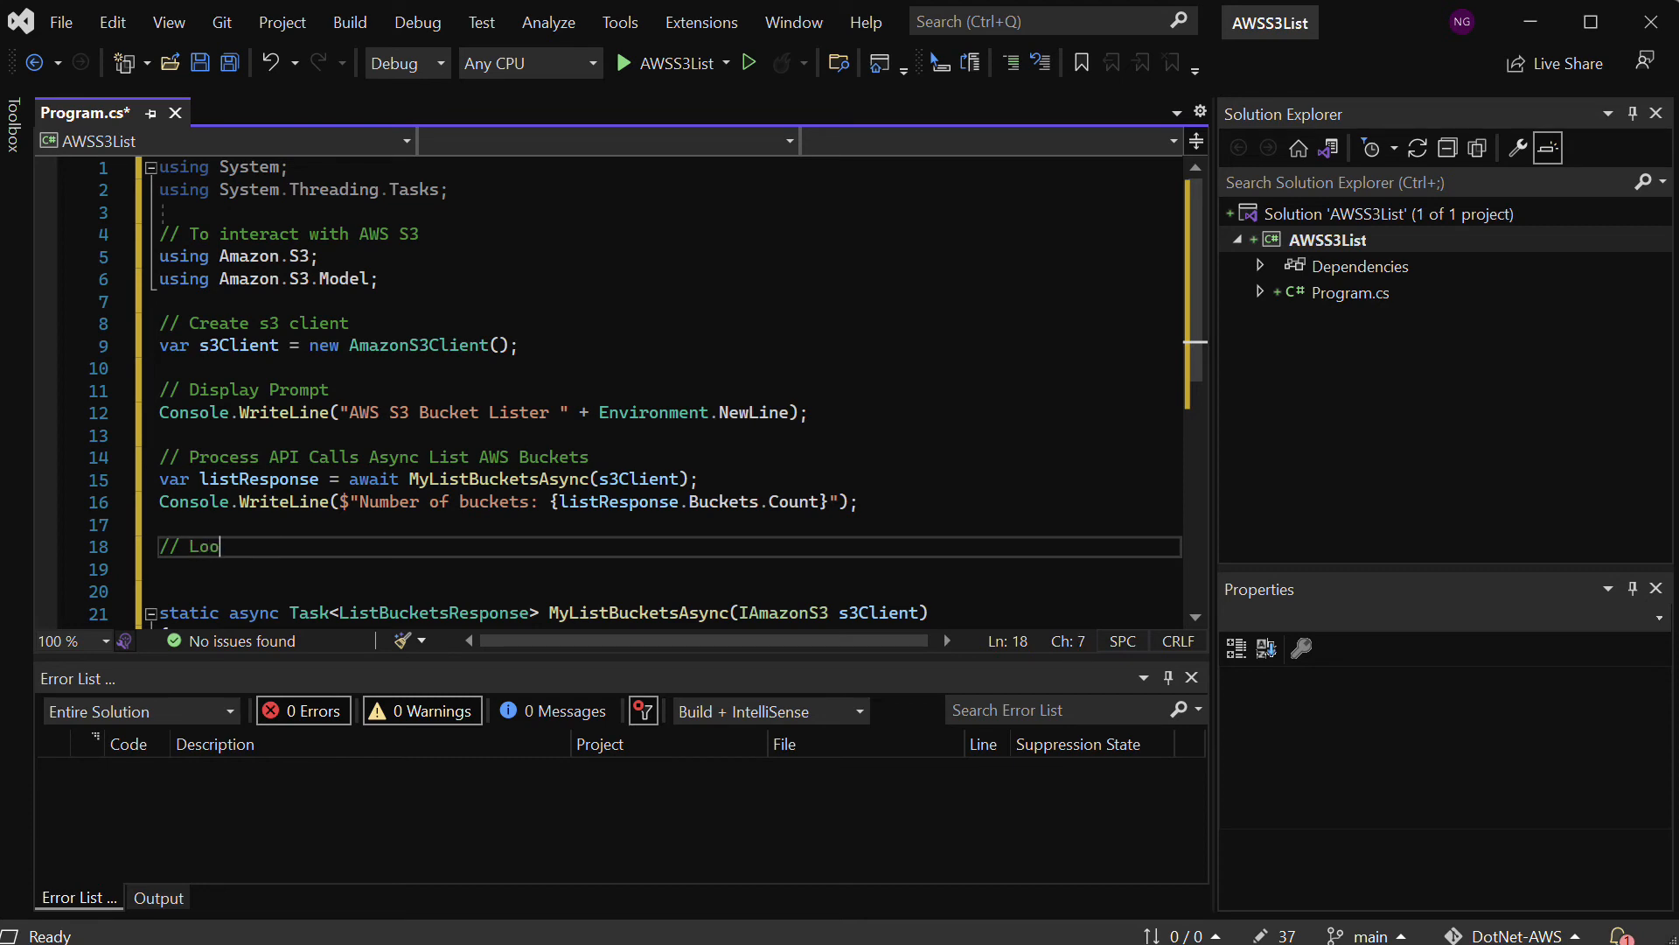
text(p through the AWS)
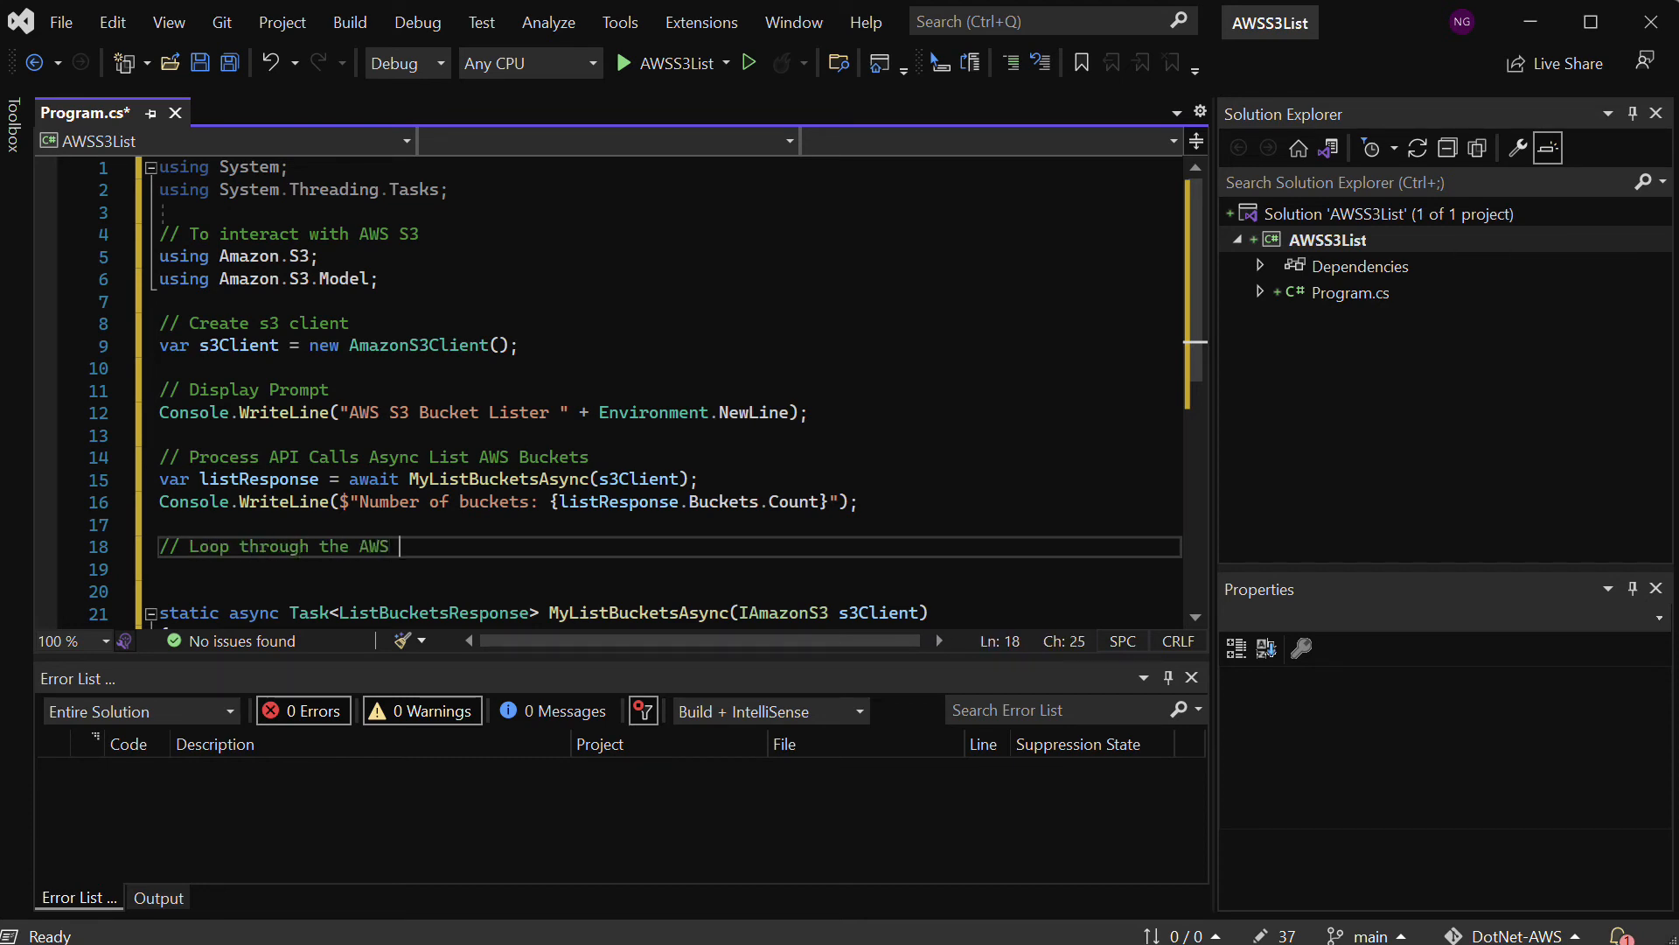
text(buckets)
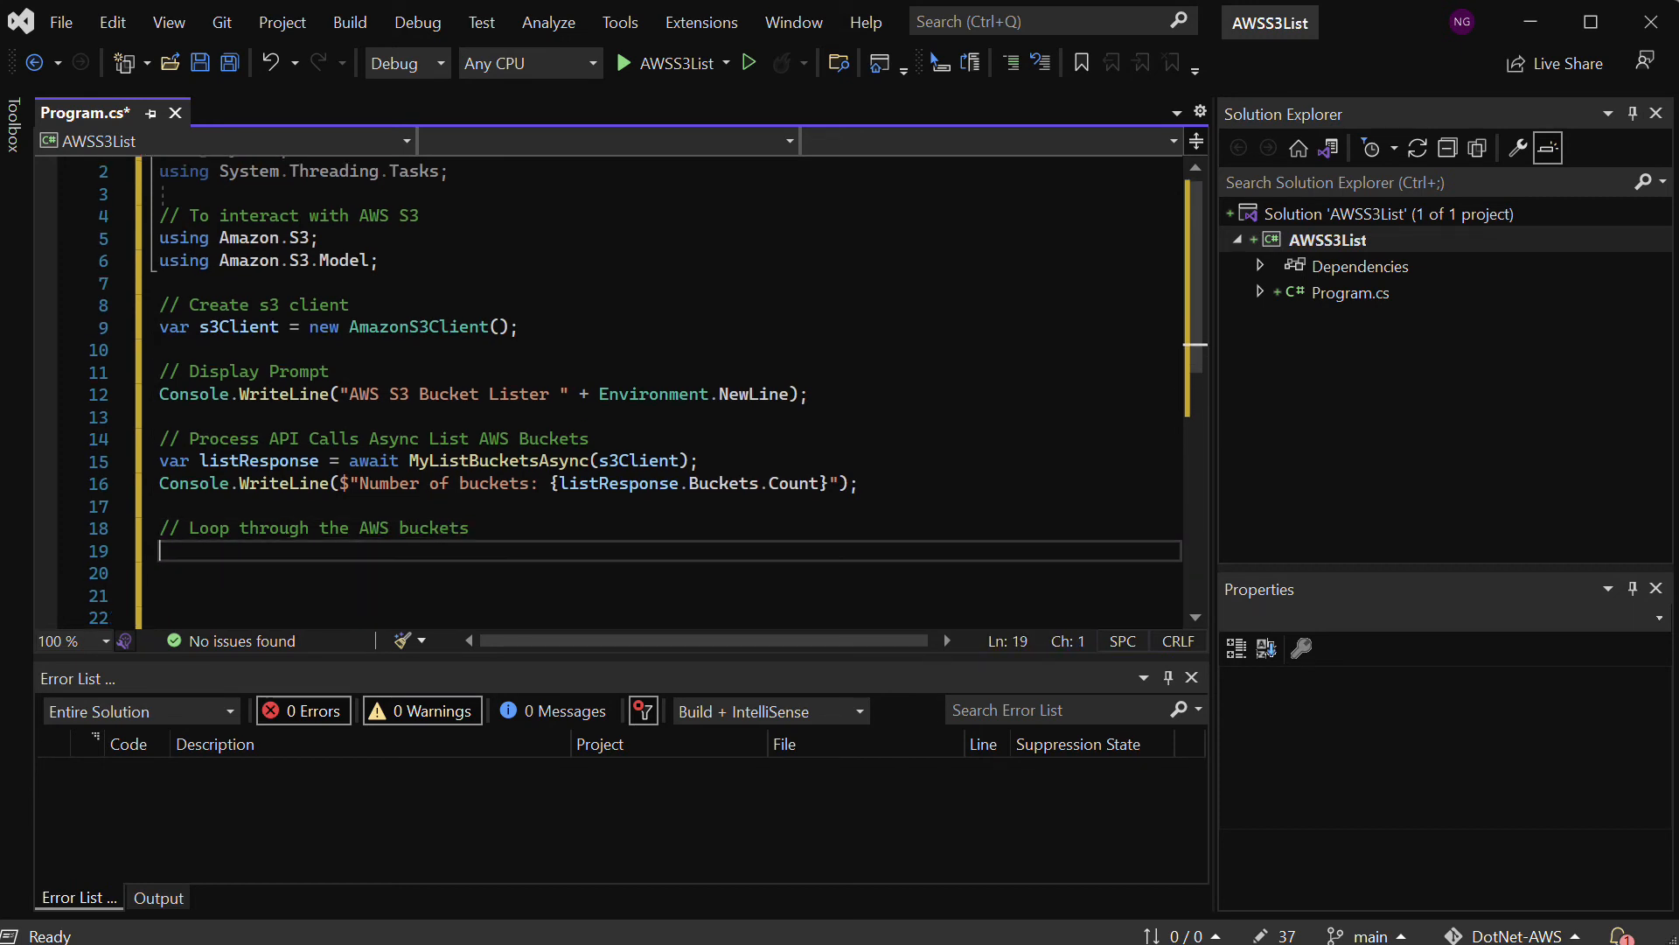
text(foreach ()
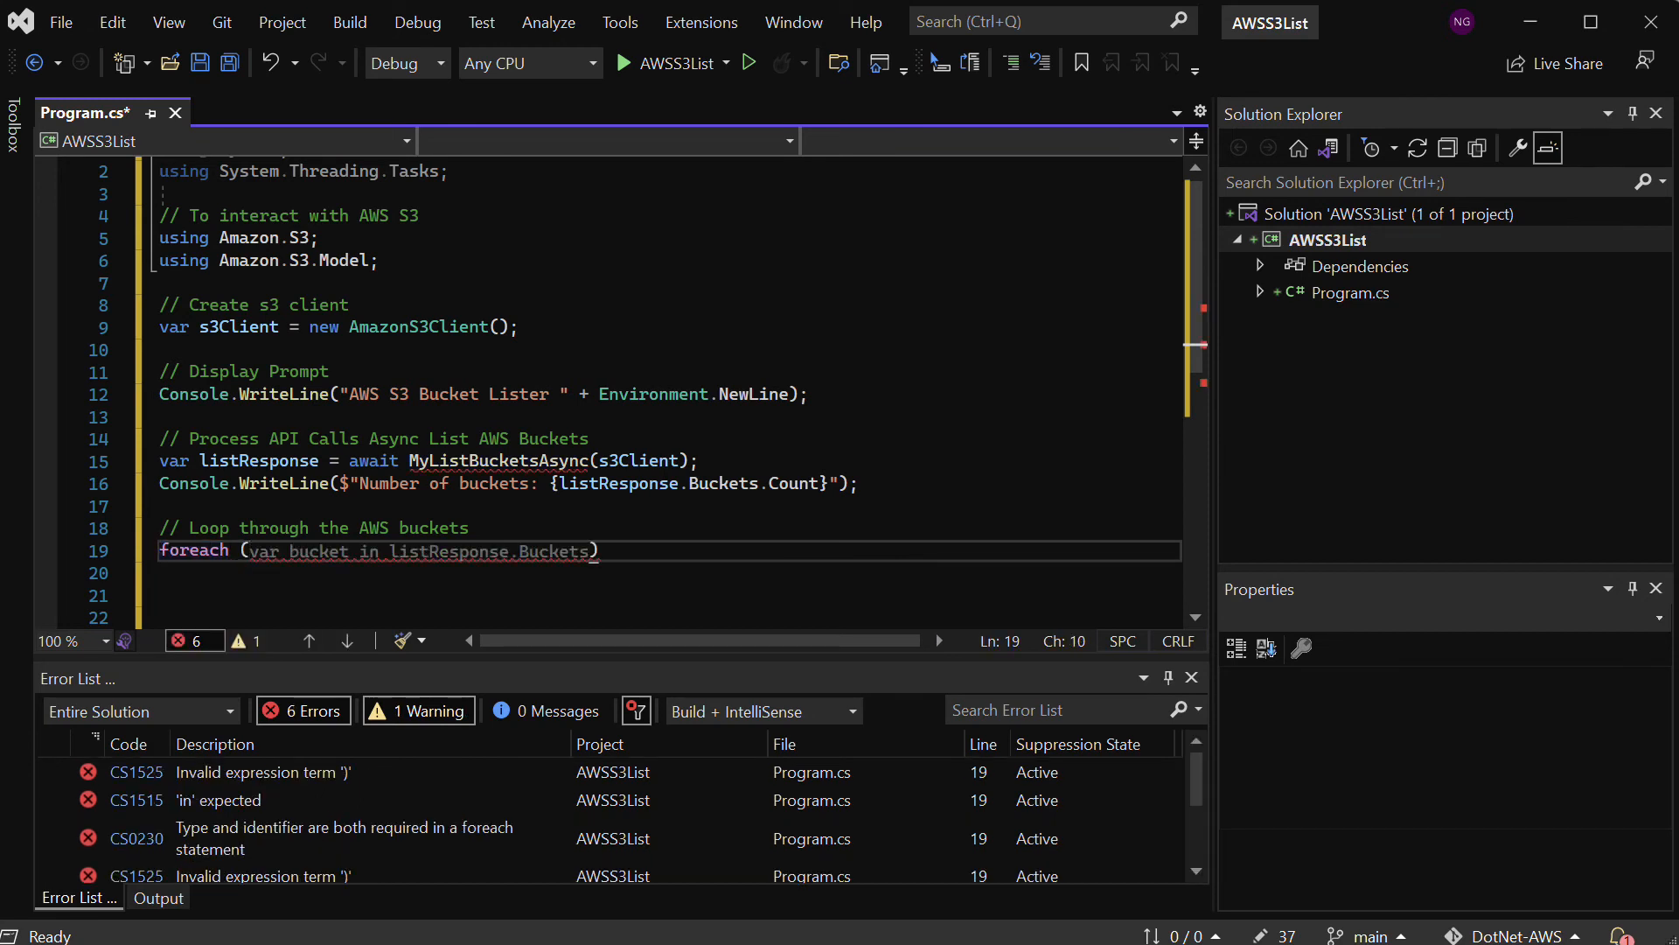
text(S3)
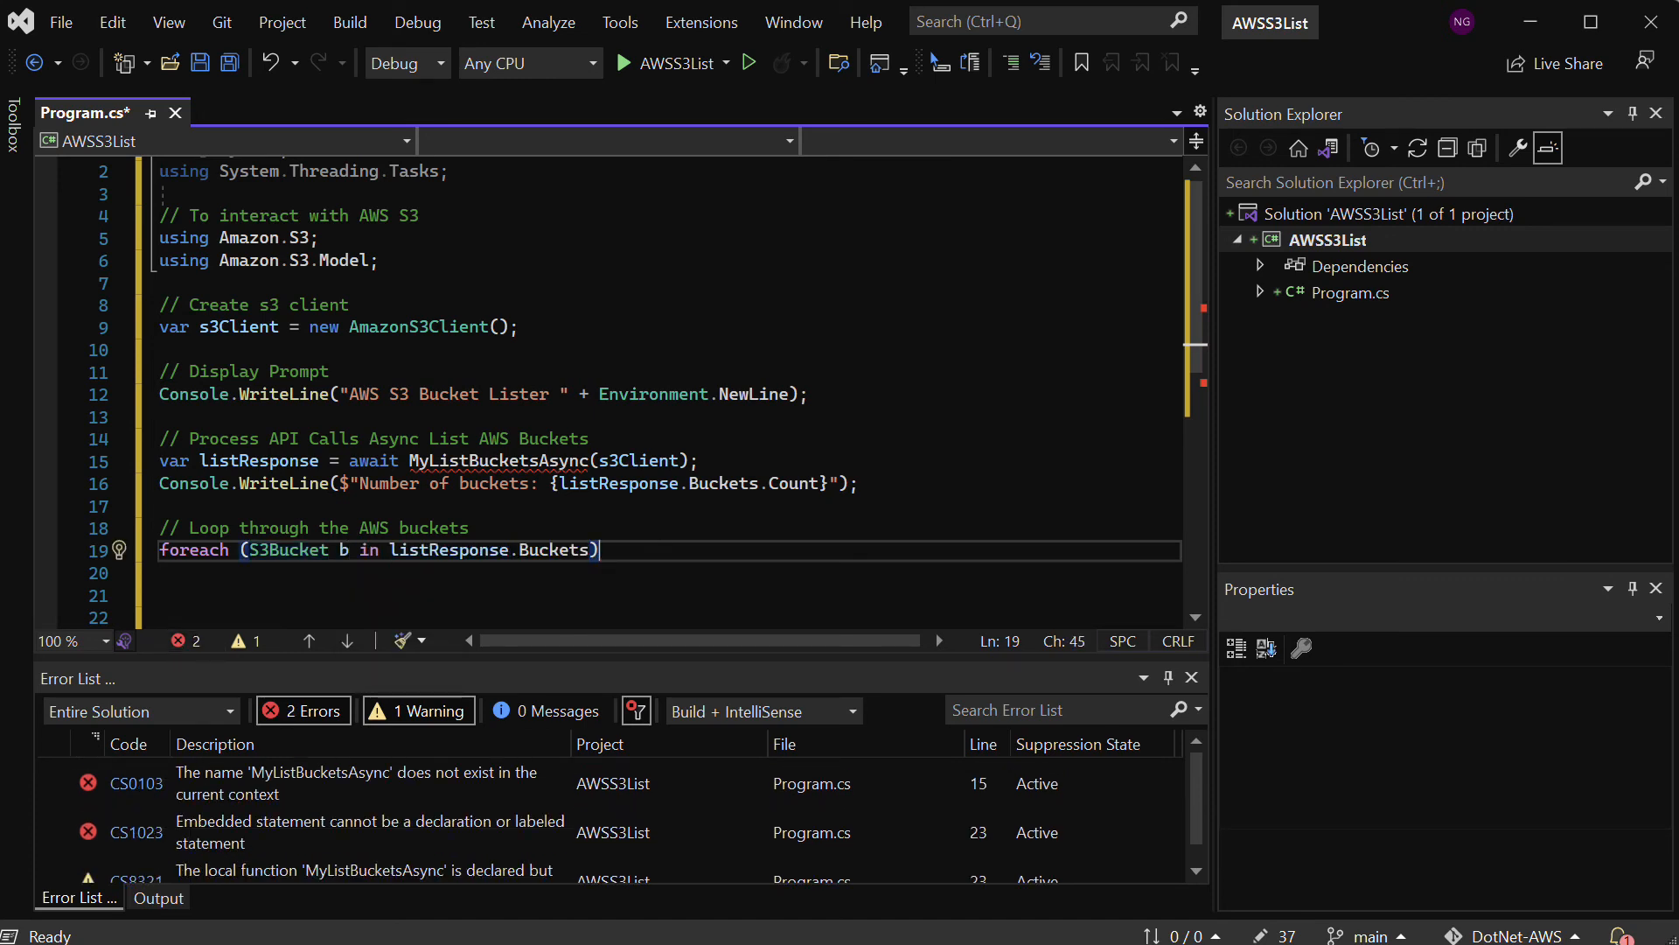
key(enter)
text({)
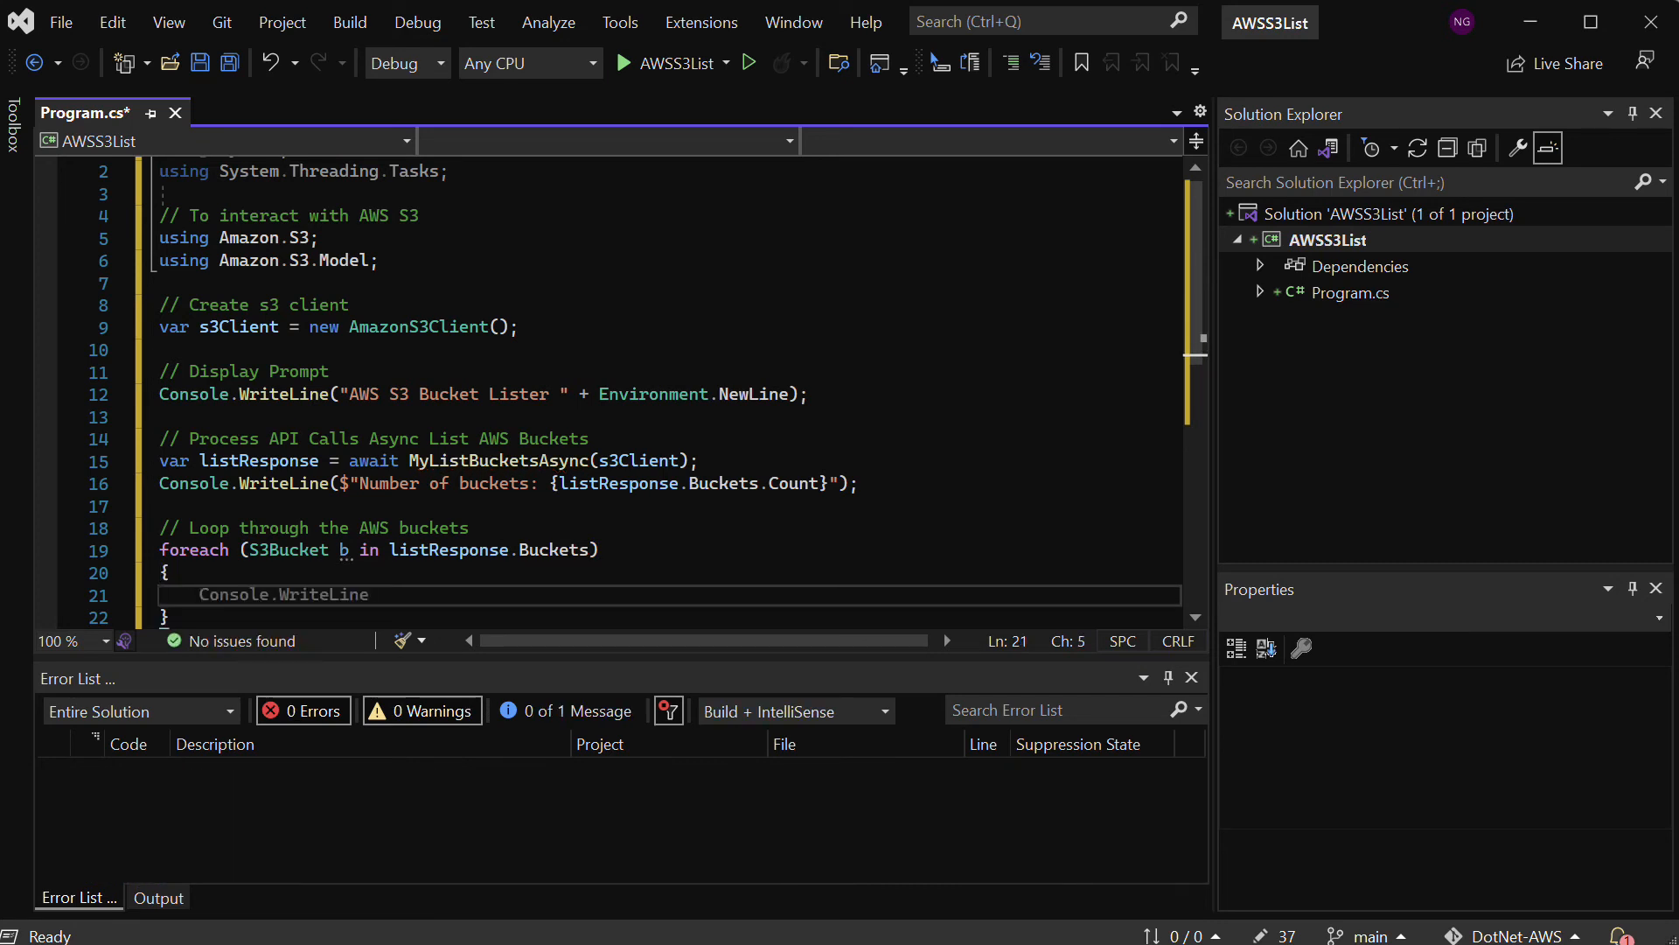
Inside the loop, write Console.WriteLine($"BucketName: {b.BucketName}");
text(()
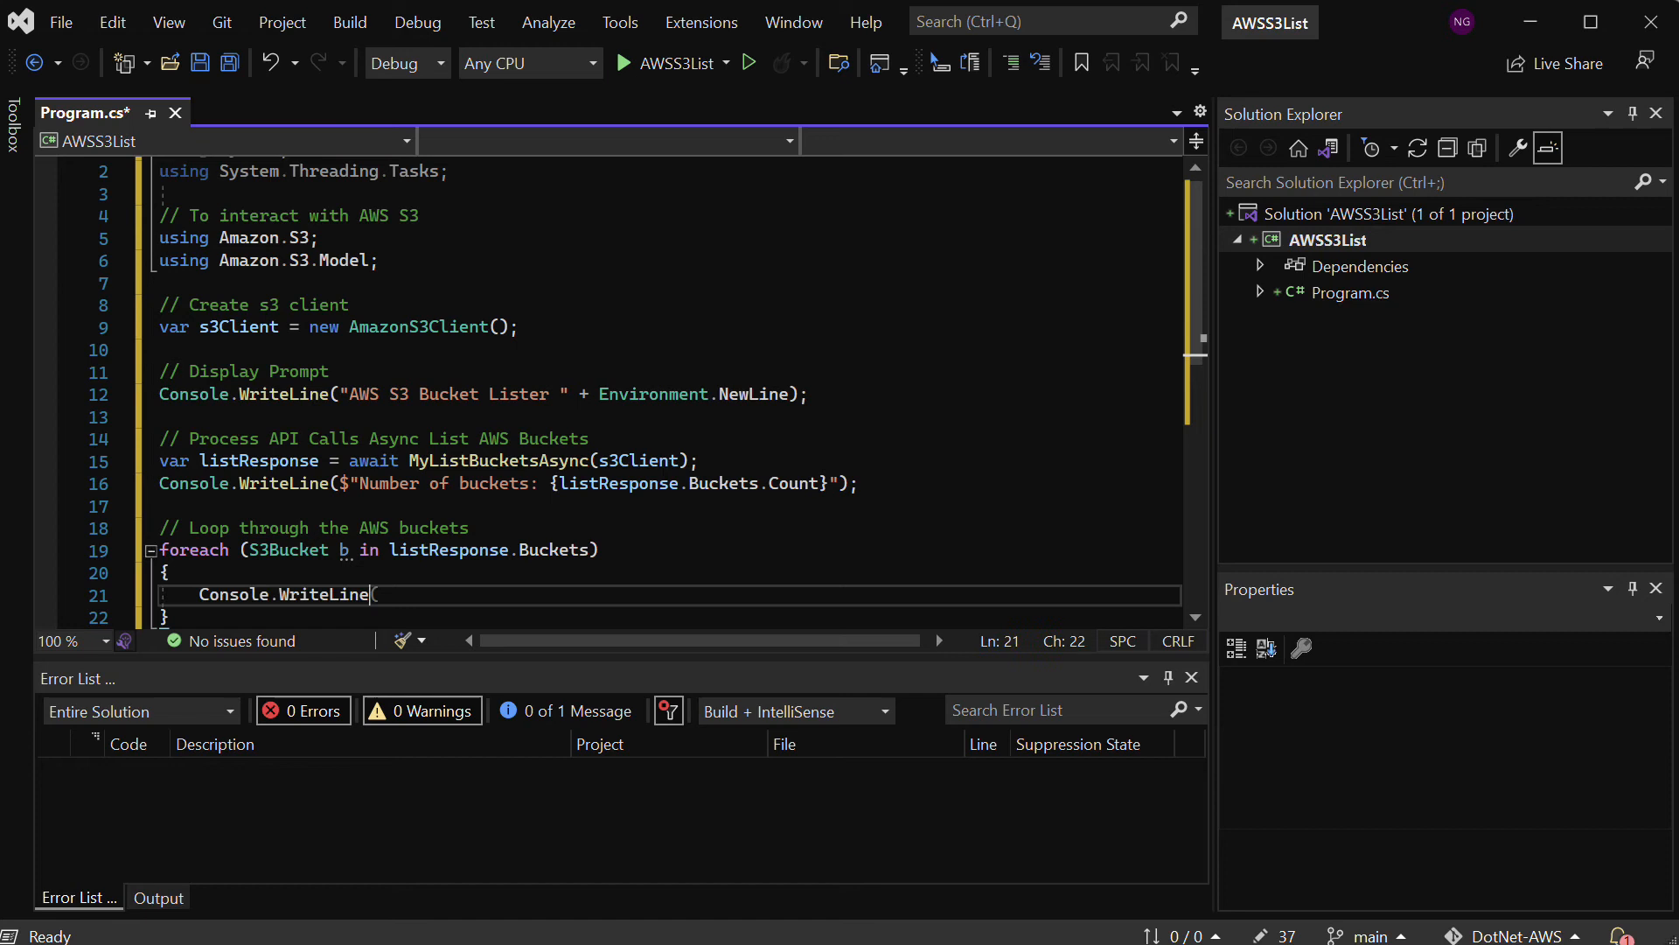
text(())
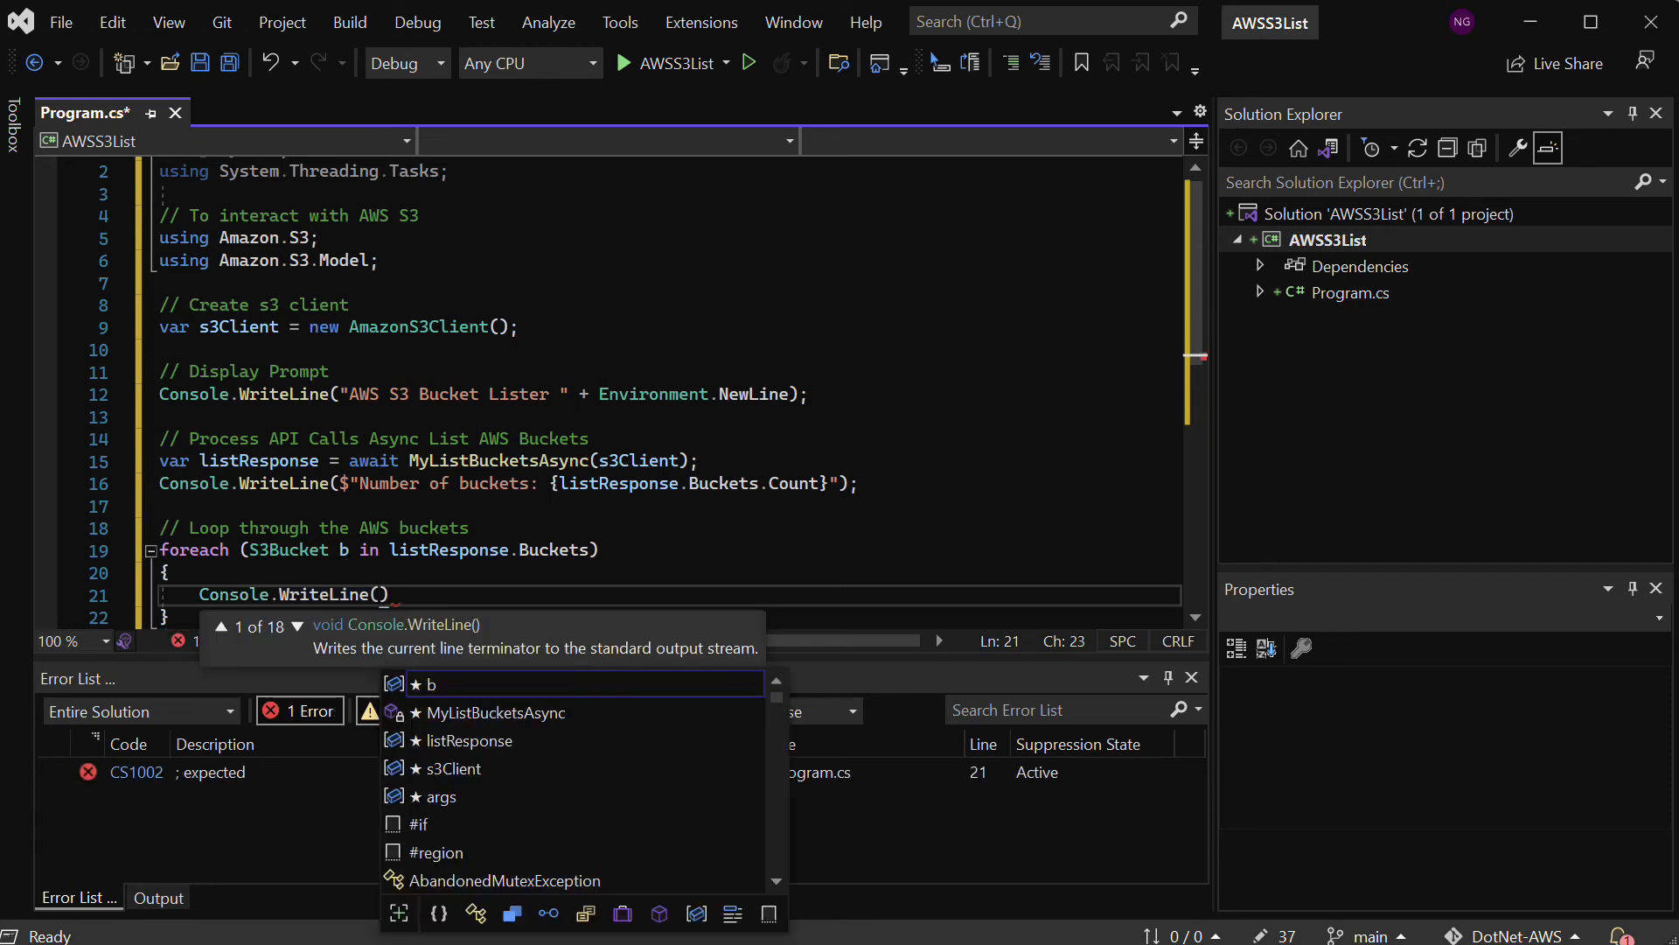
text(b.ToString()
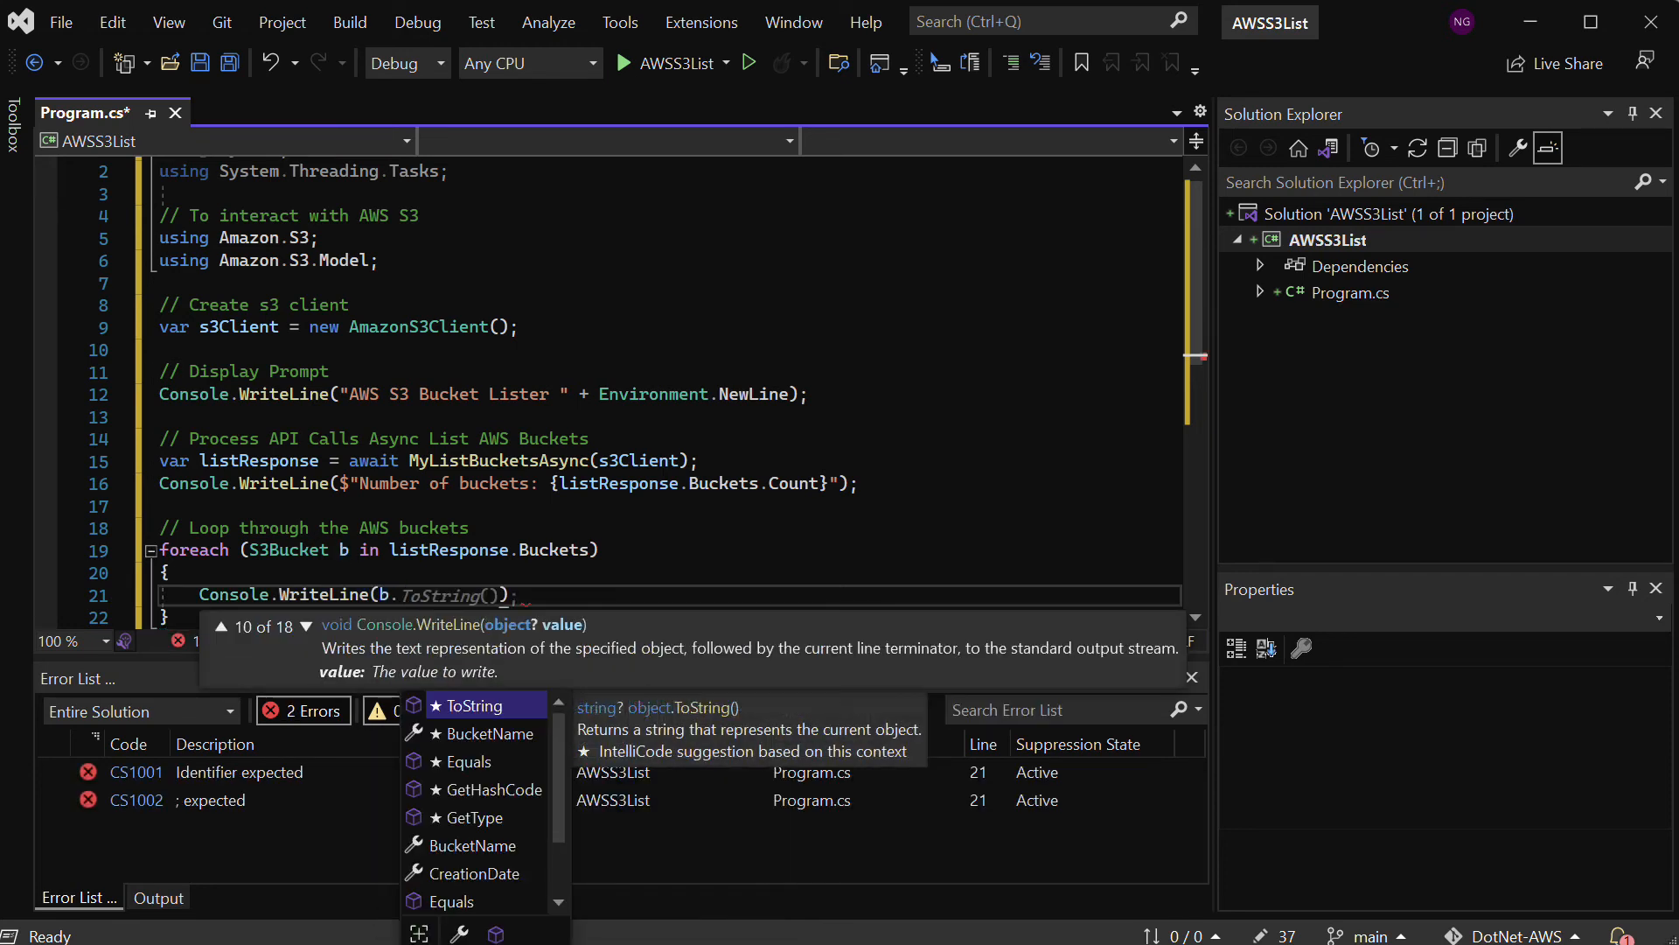
text(BucketName)
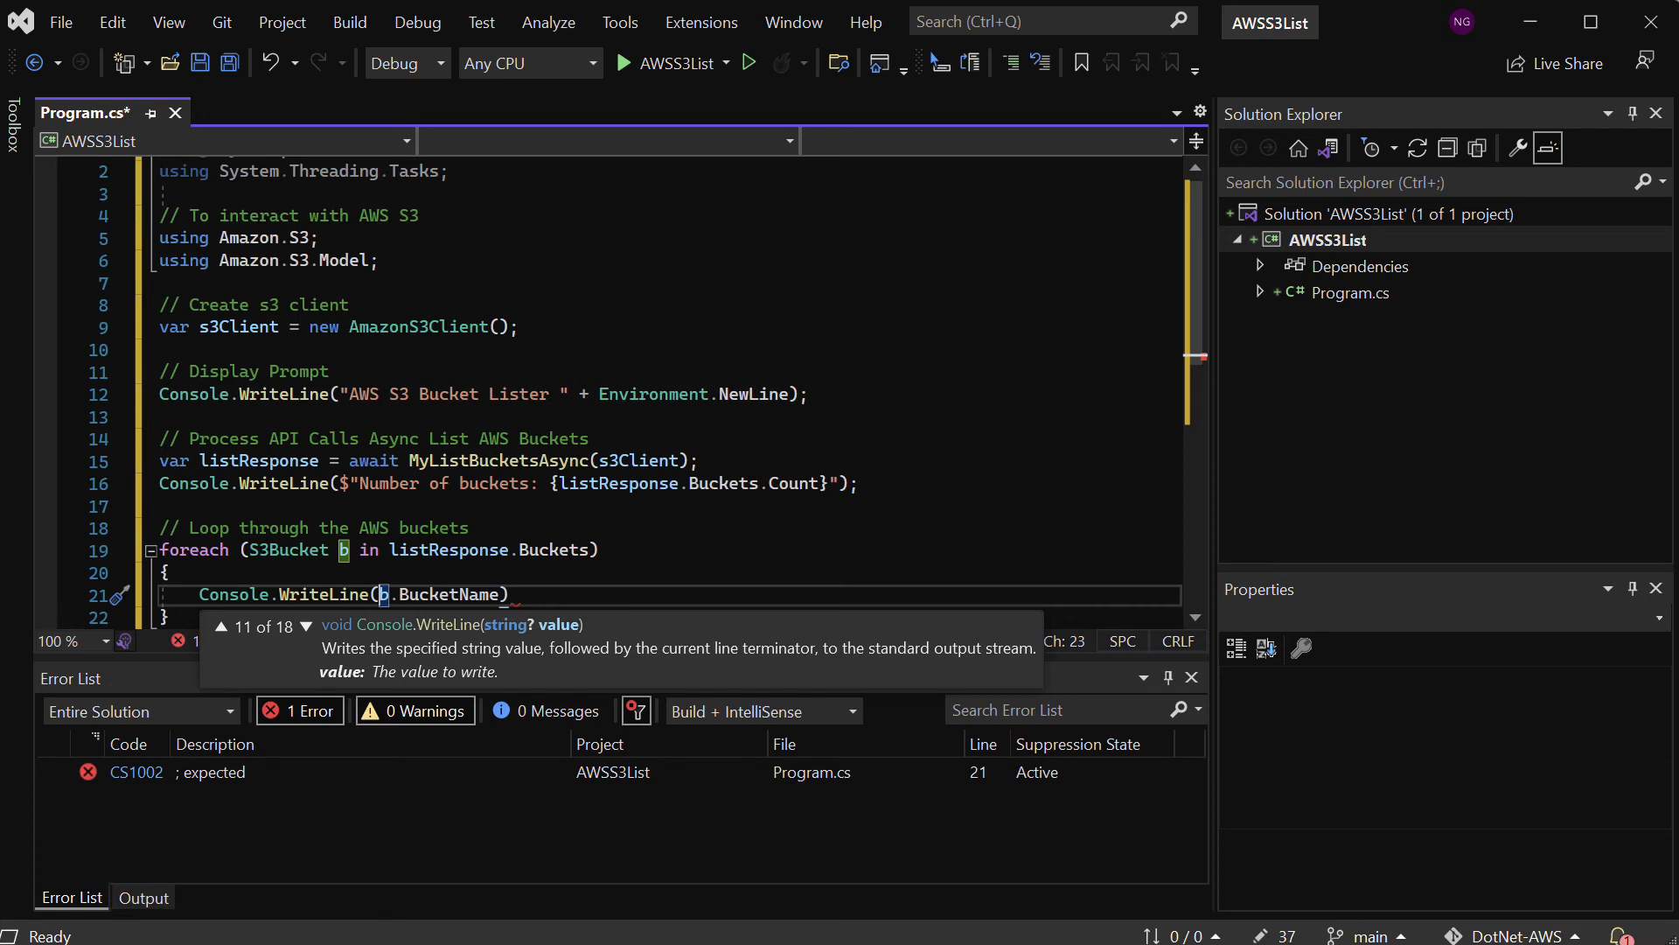
text($)
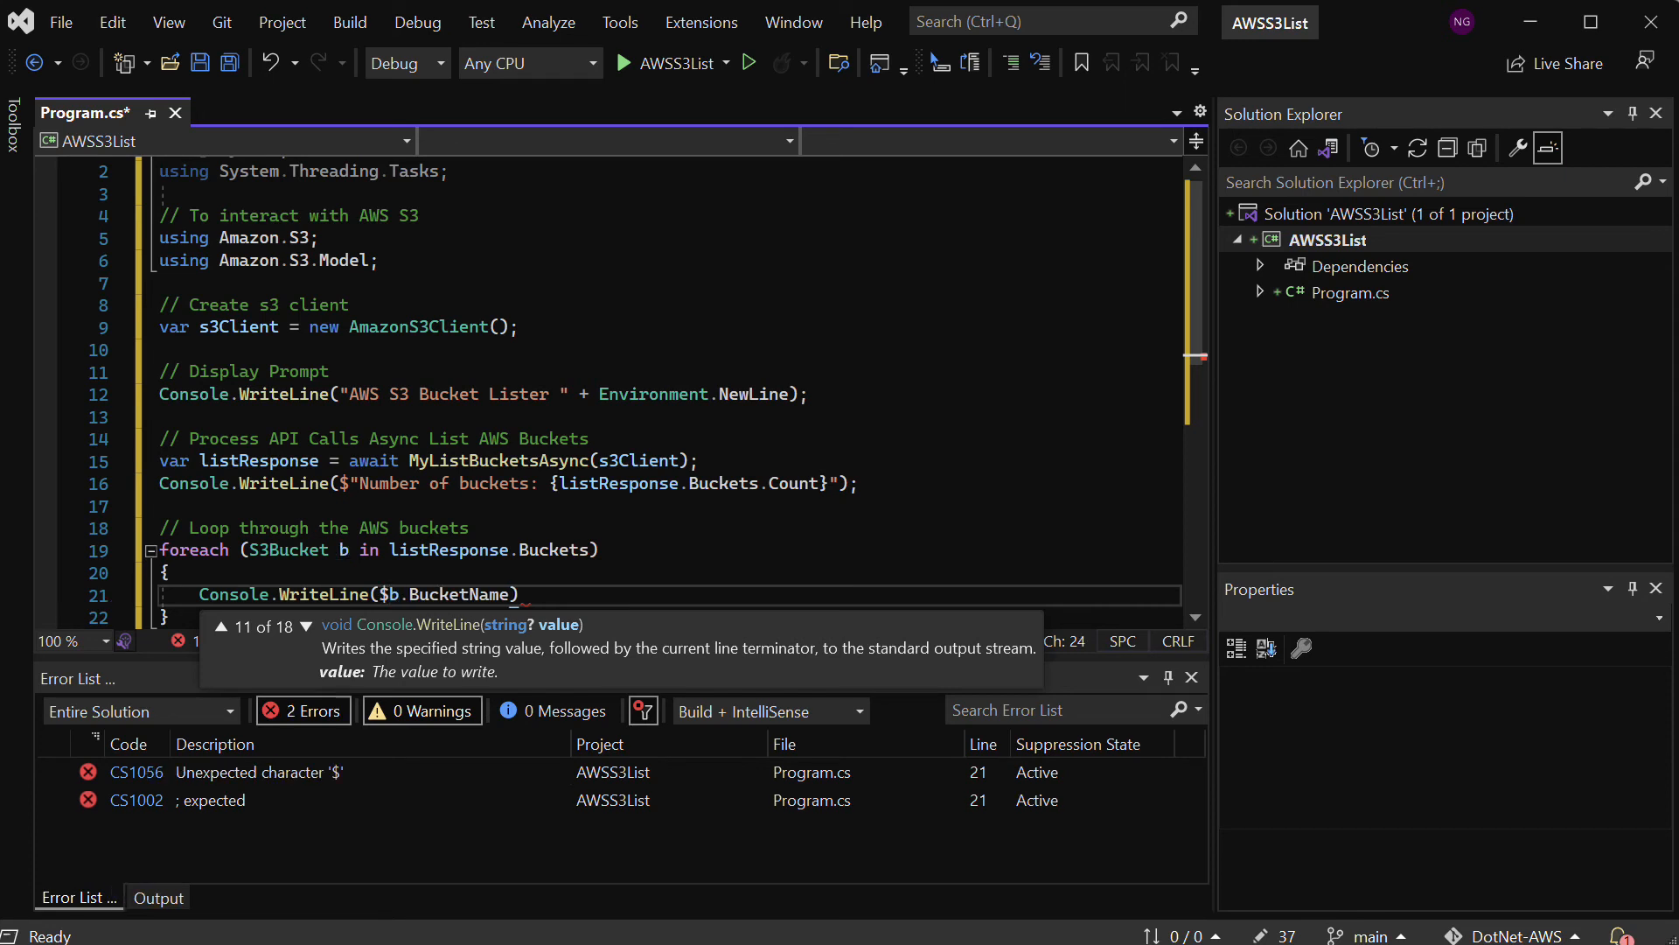
text(")
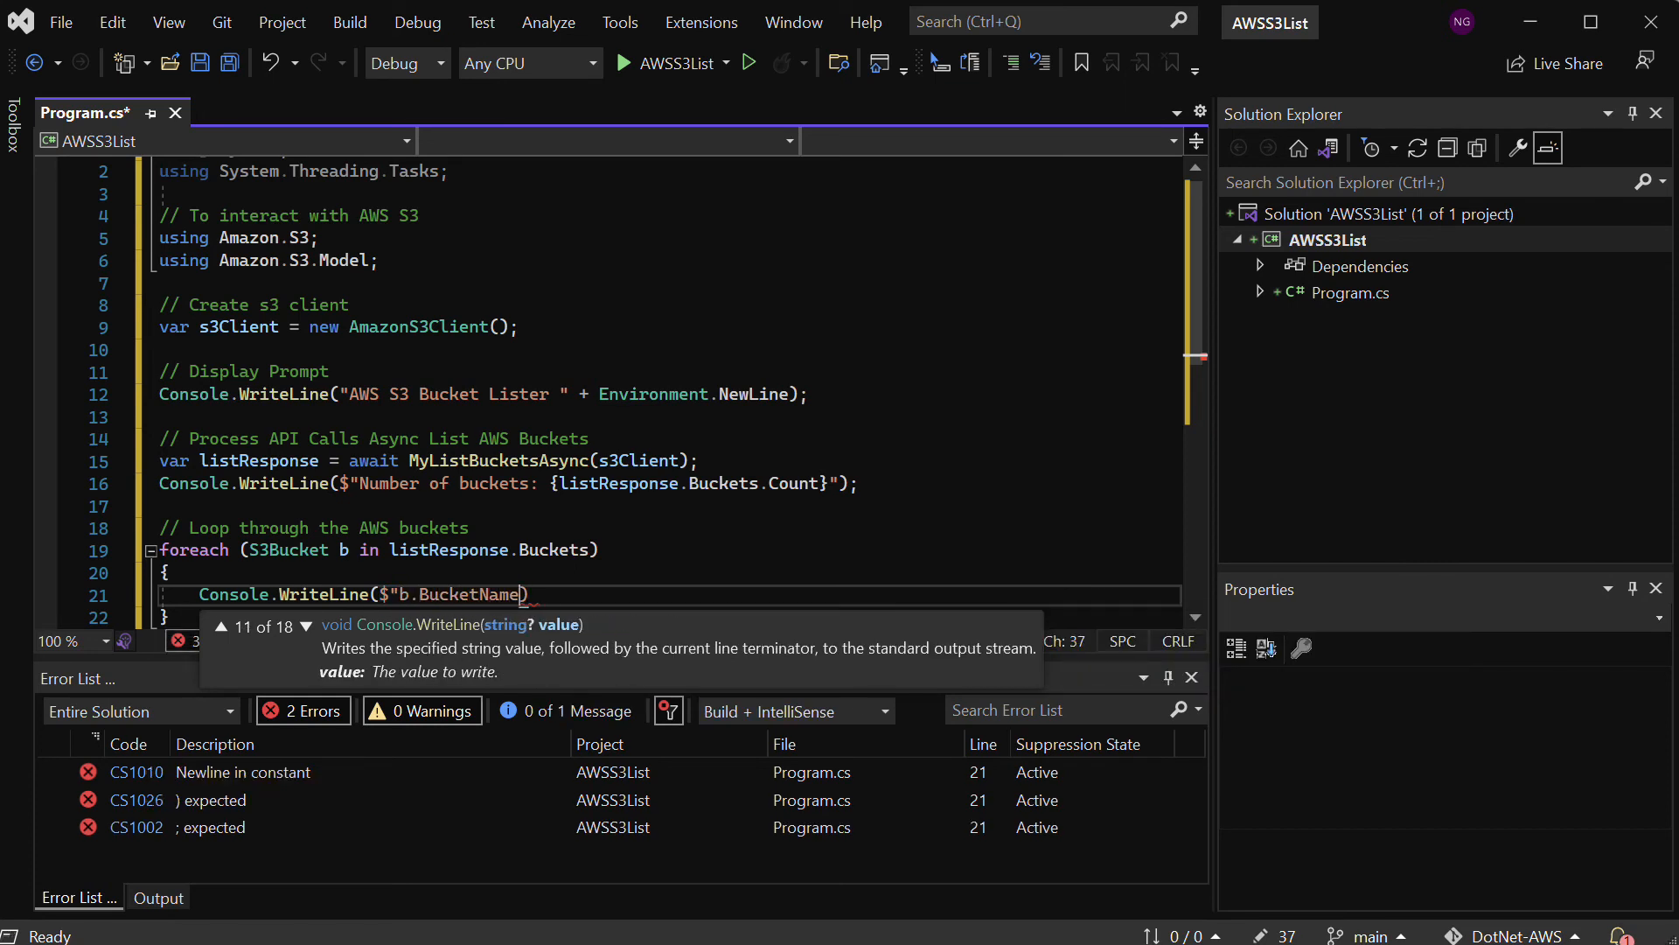
text(")
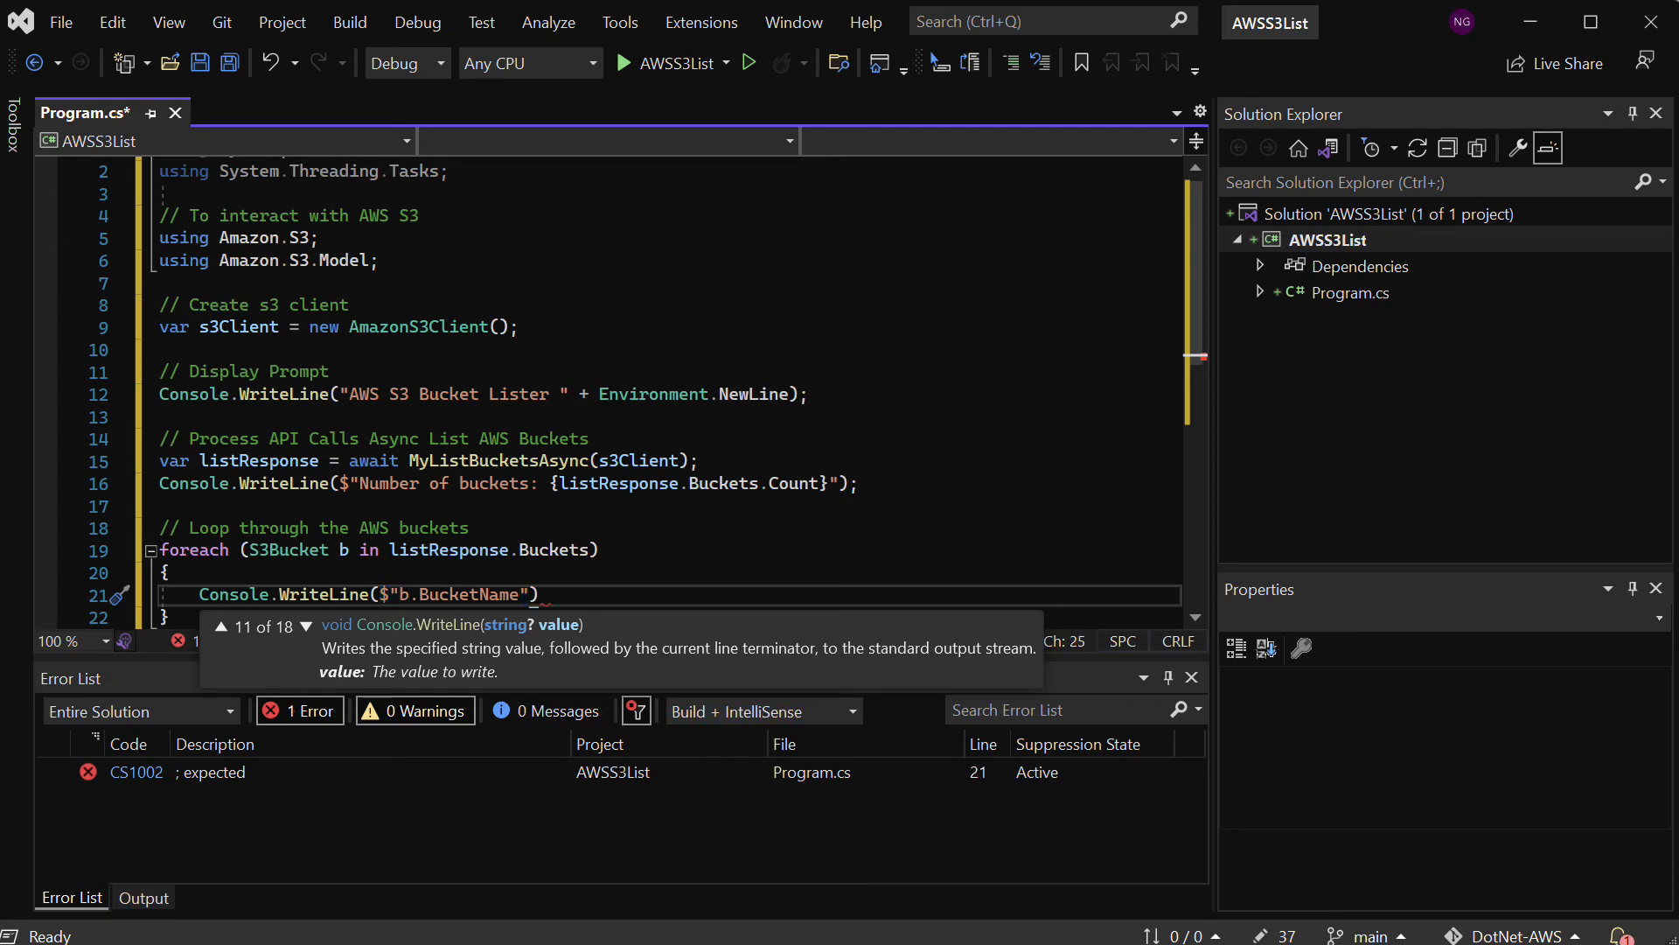
text(BucketName:)
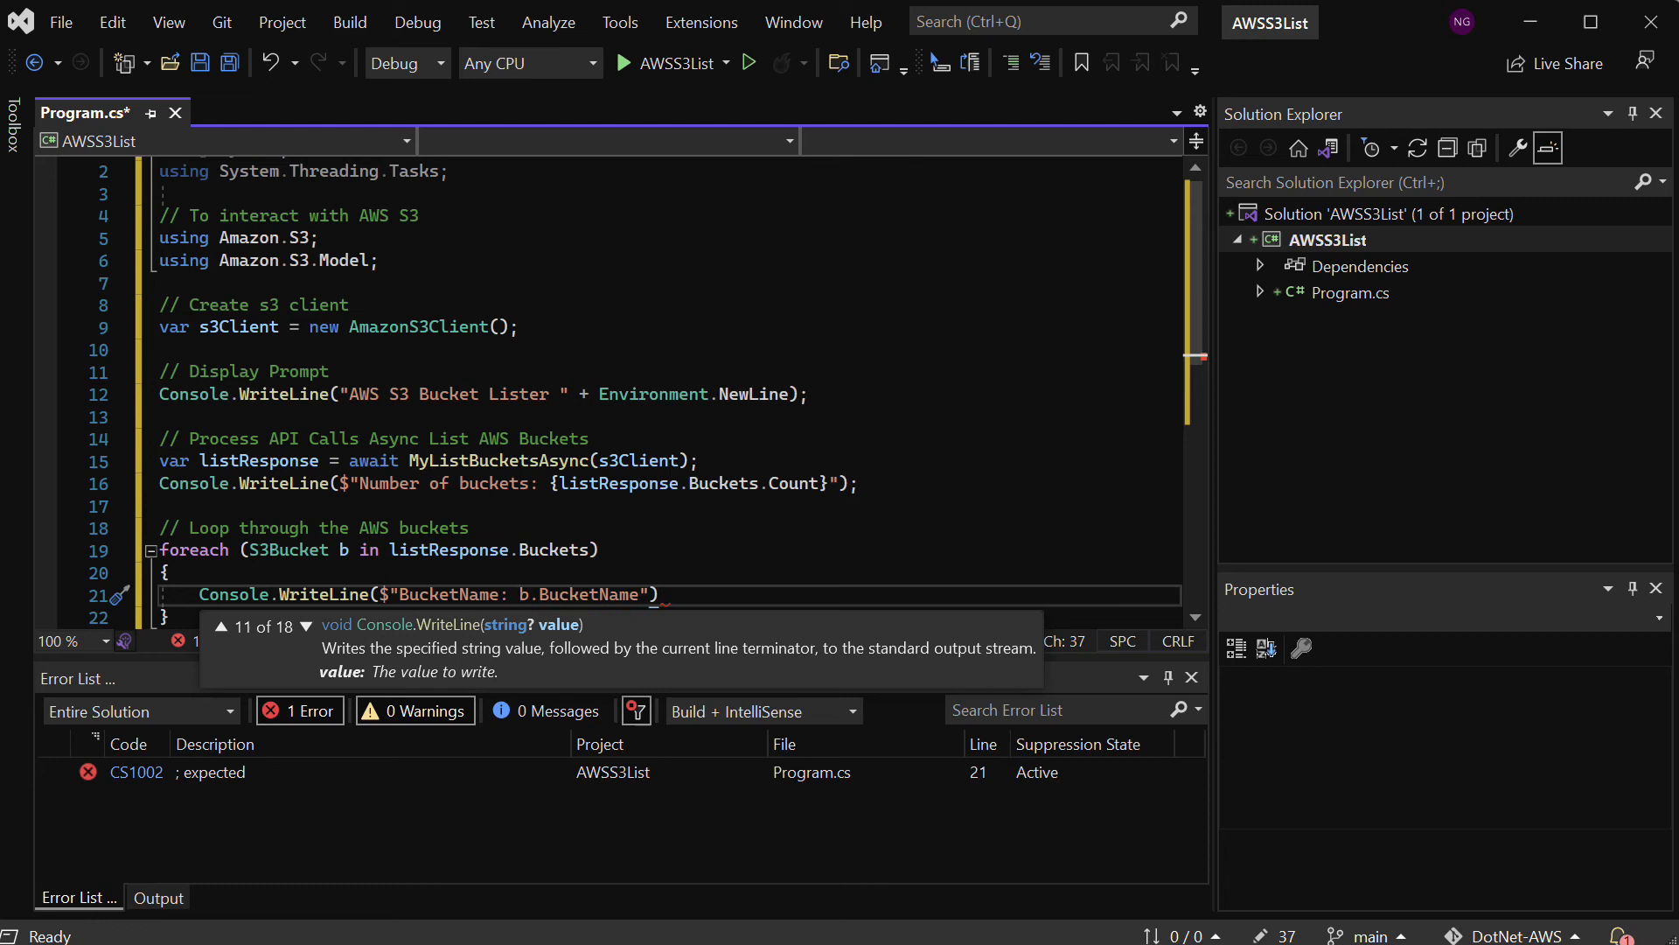
text({)
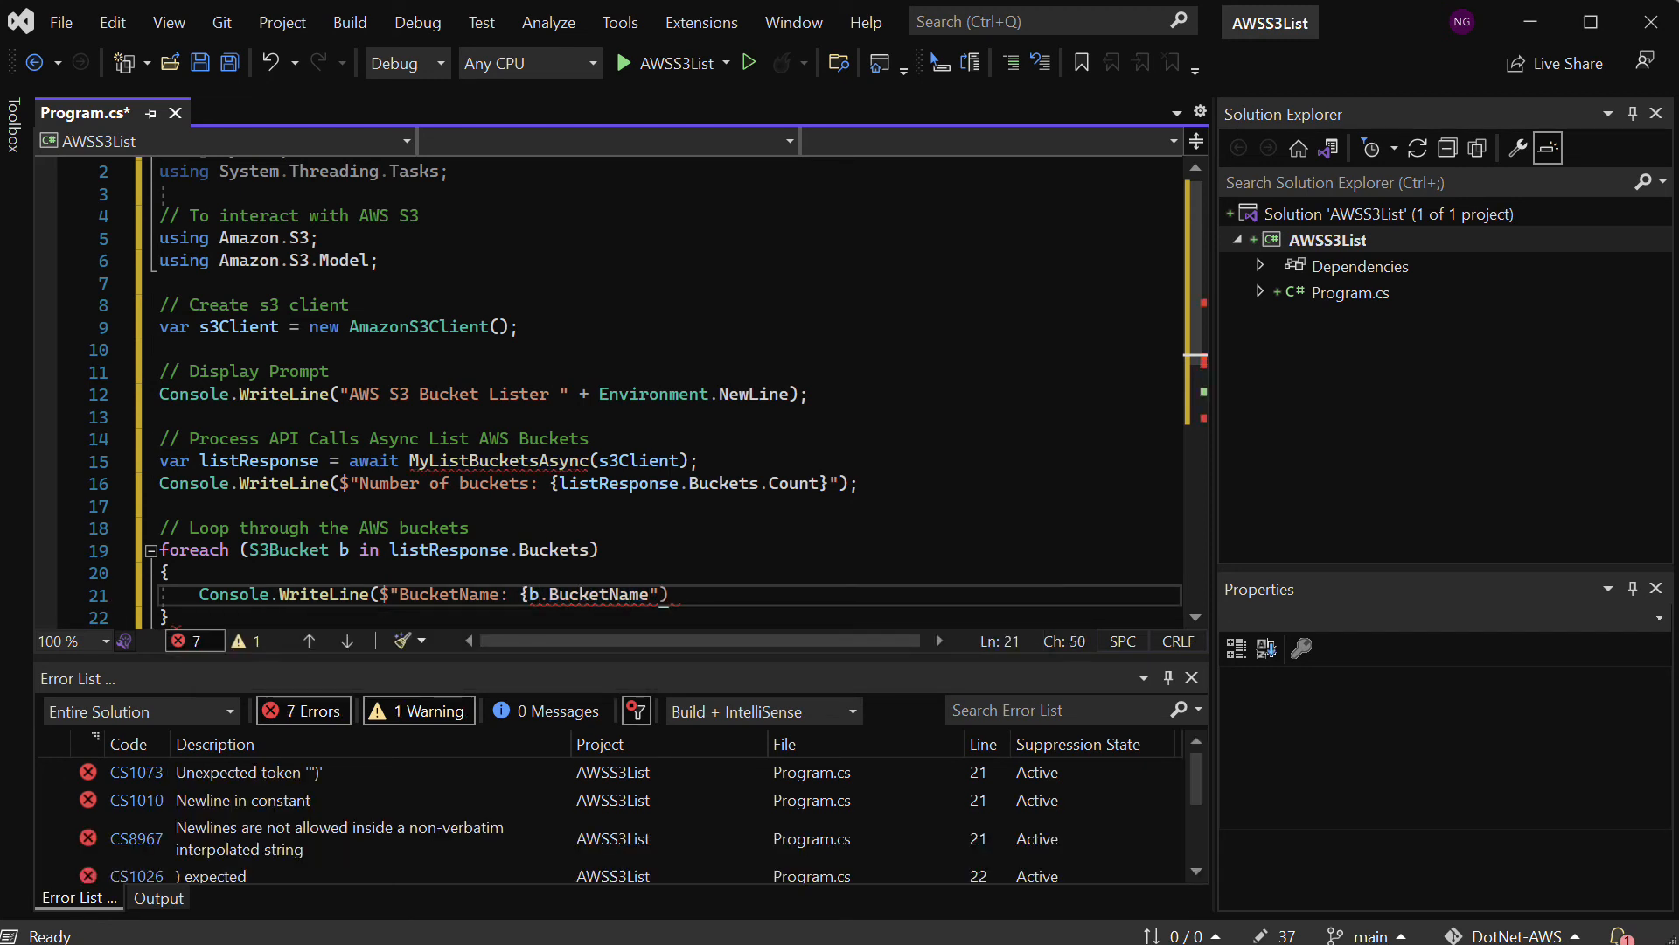
text(")
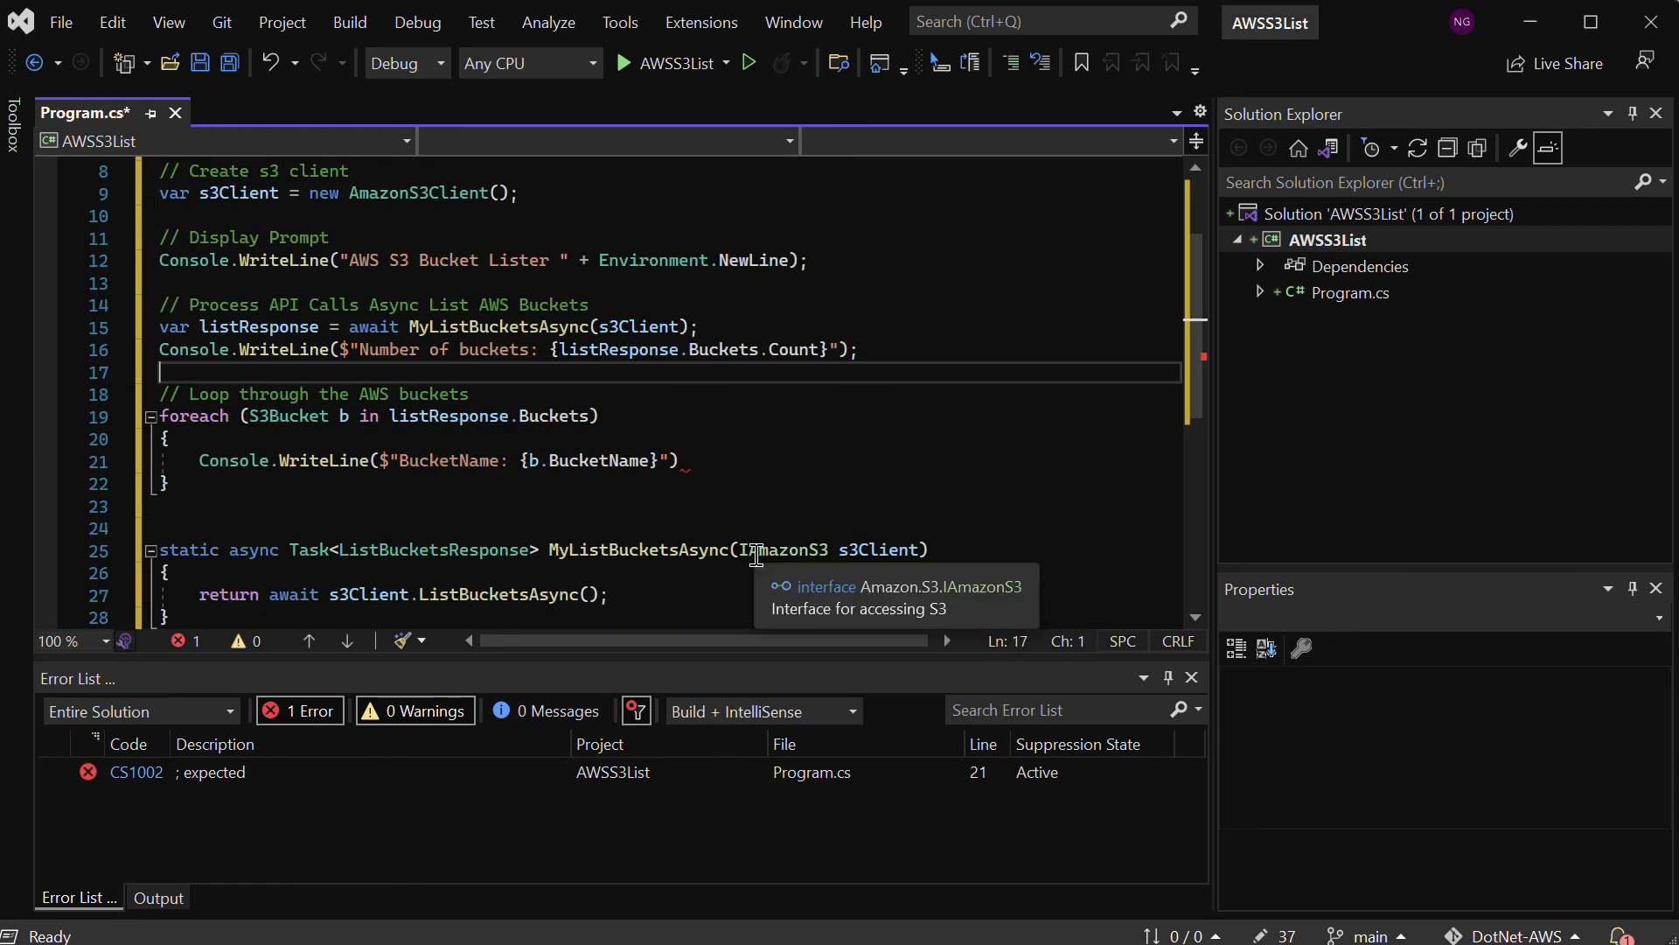
mouse_move(749, 523)
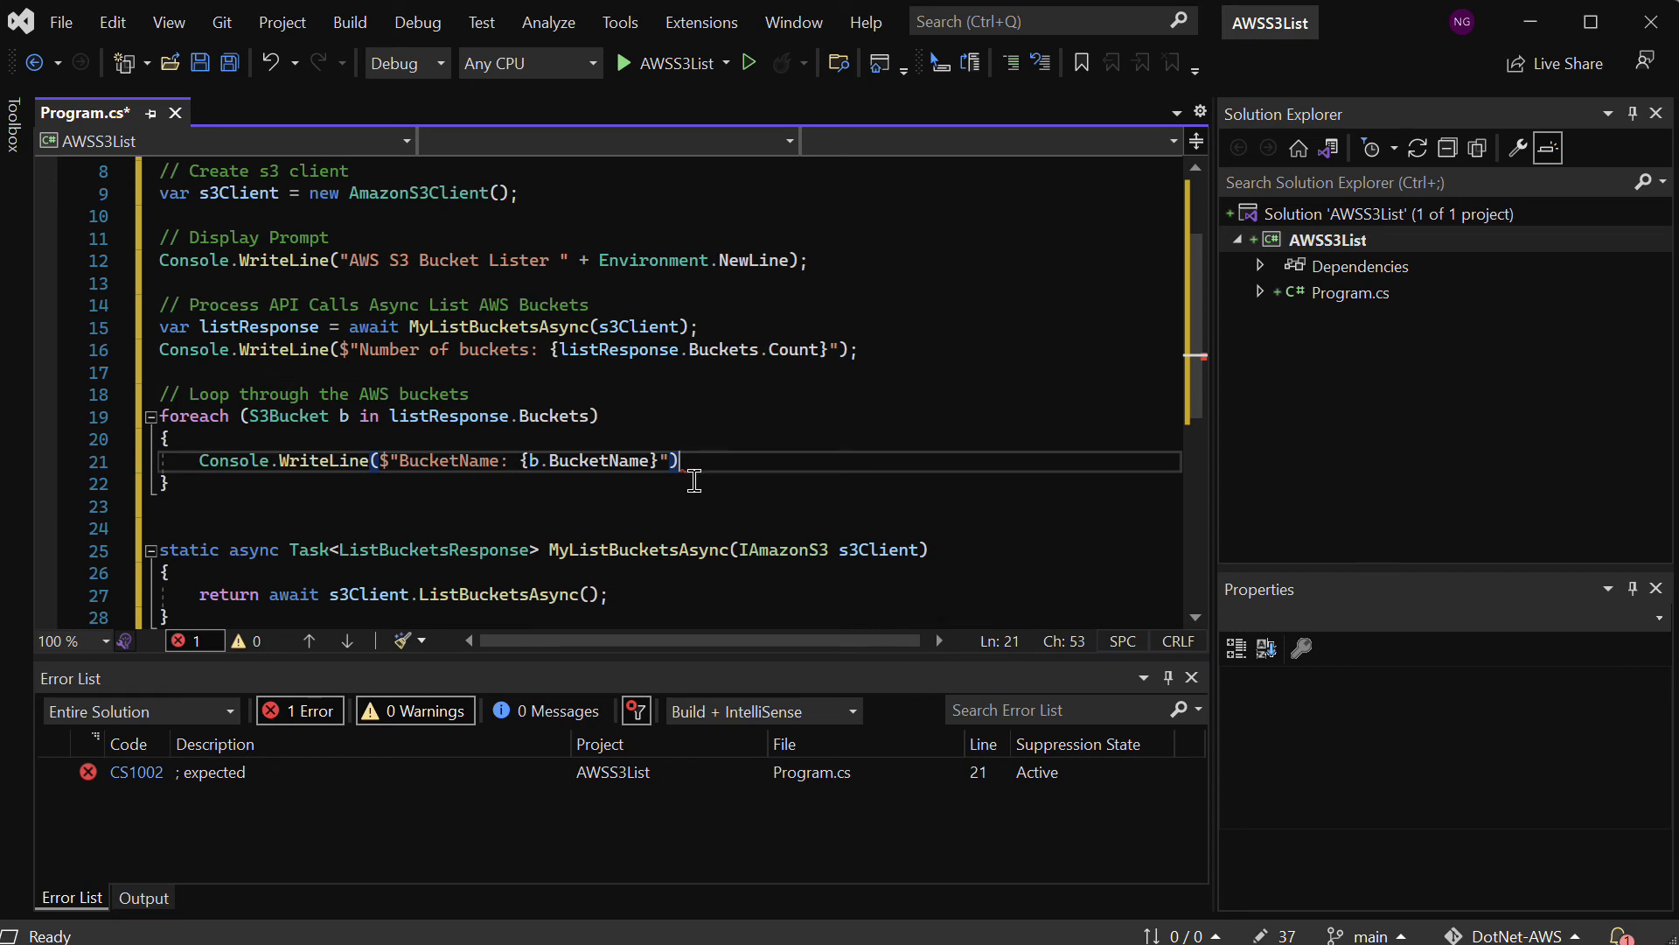
text(;)
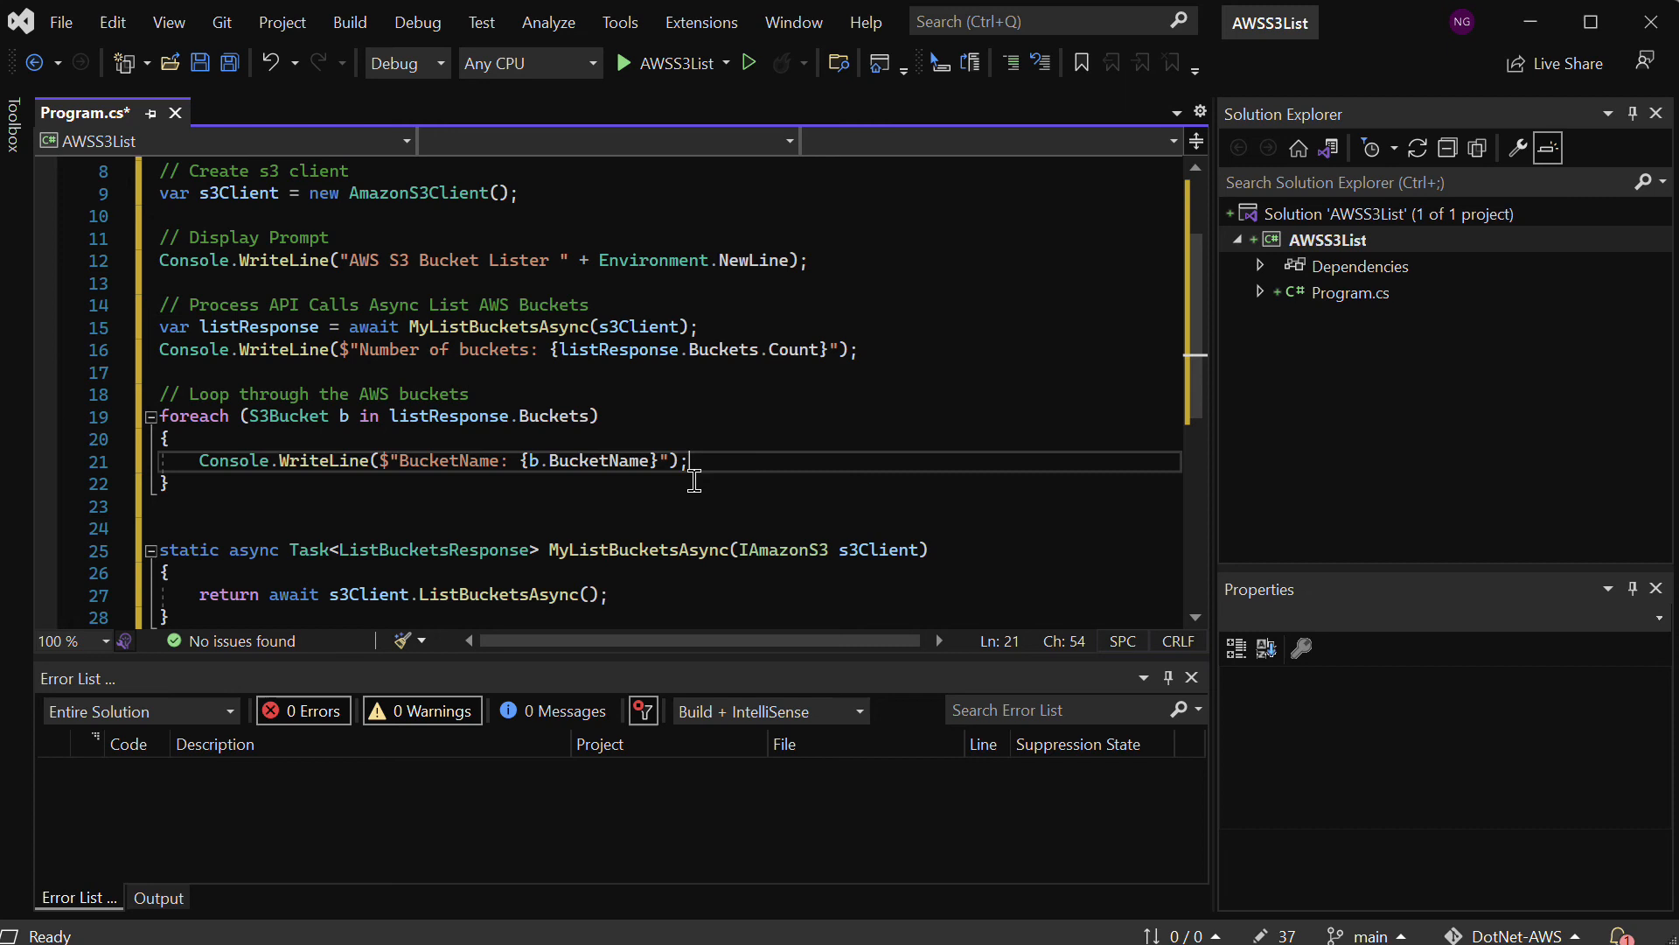
mouse_move(714, 186)
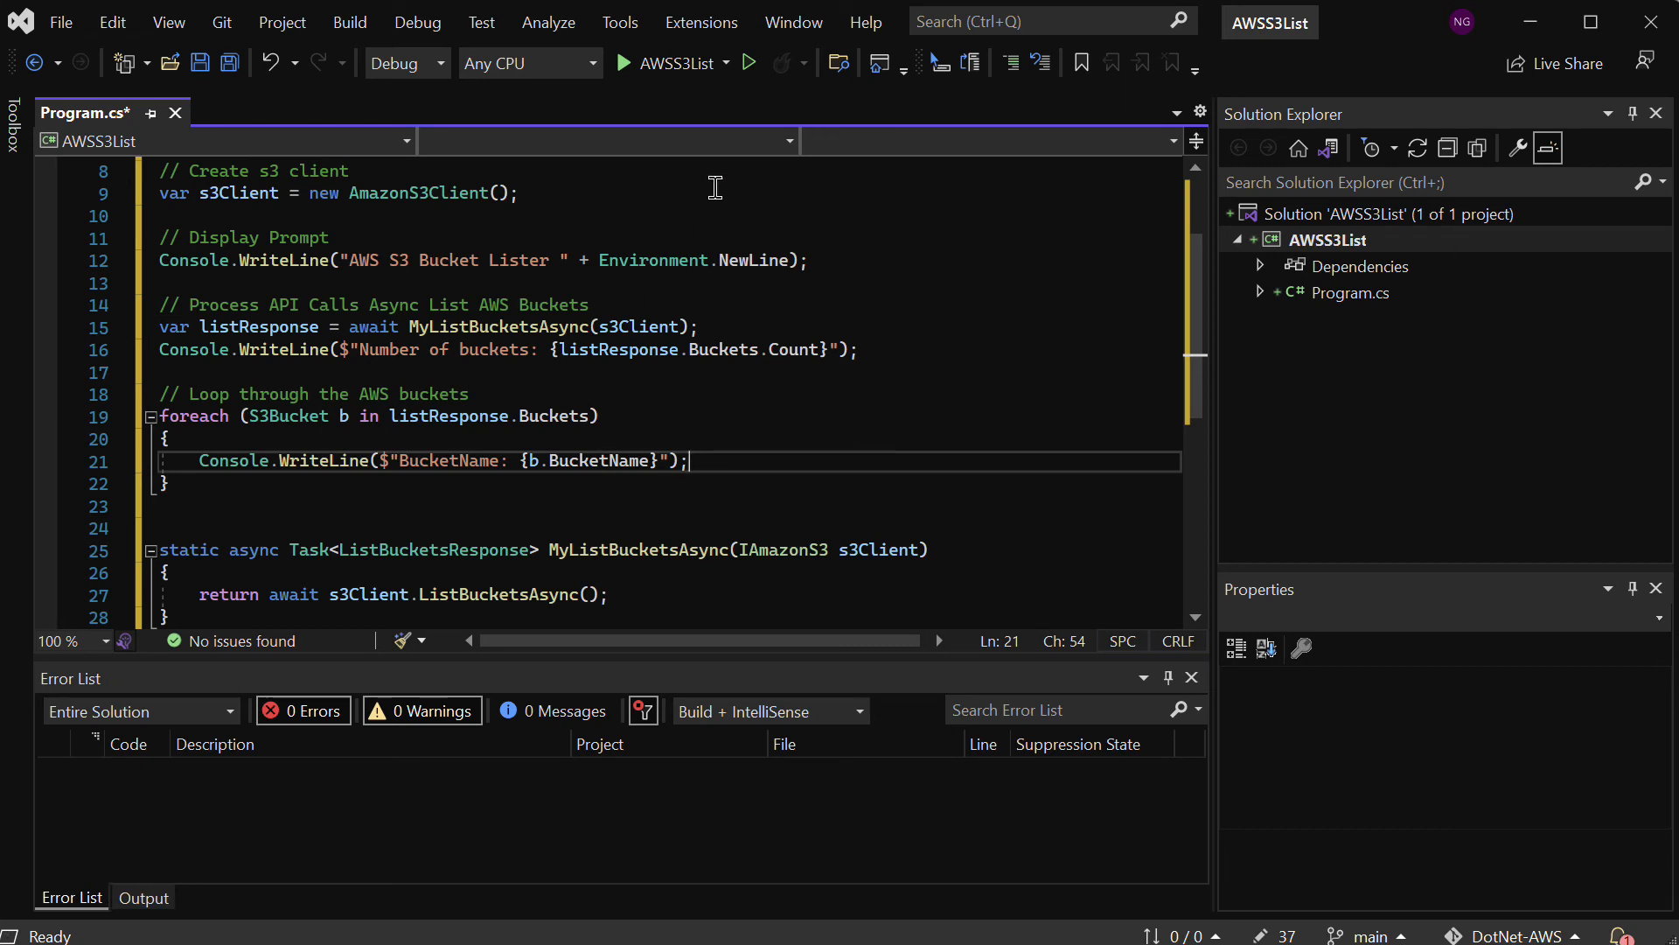
mouse_move(747, 62)
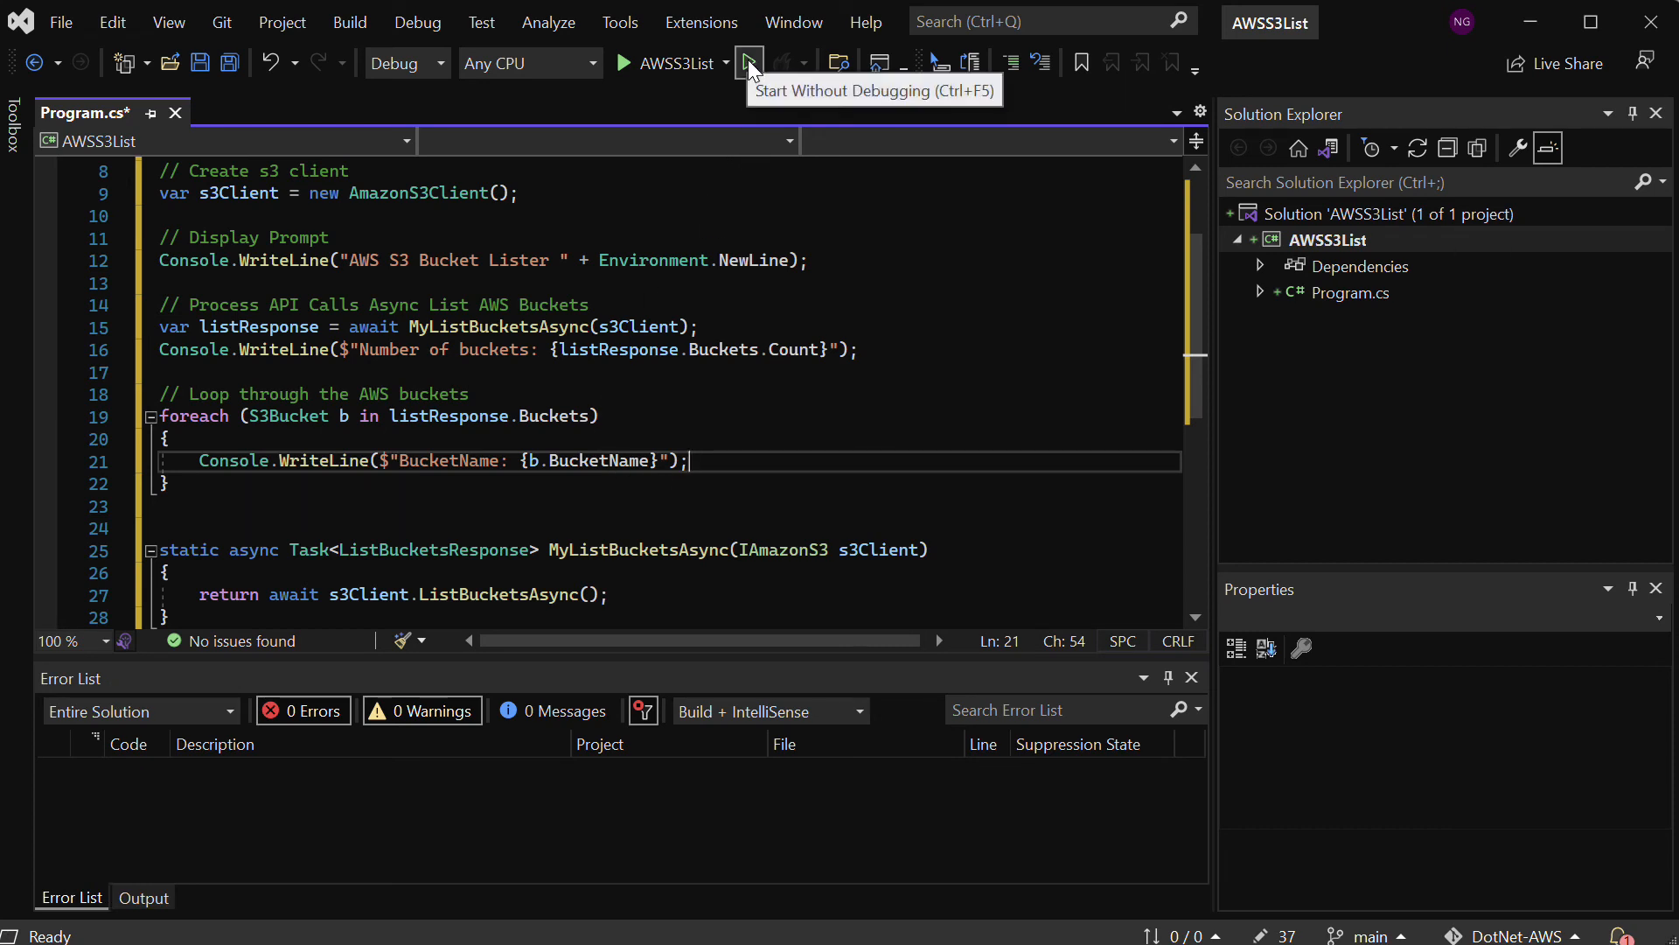
Run without debugging and scroll the console output showing 74 bucket names
click(748, 63)
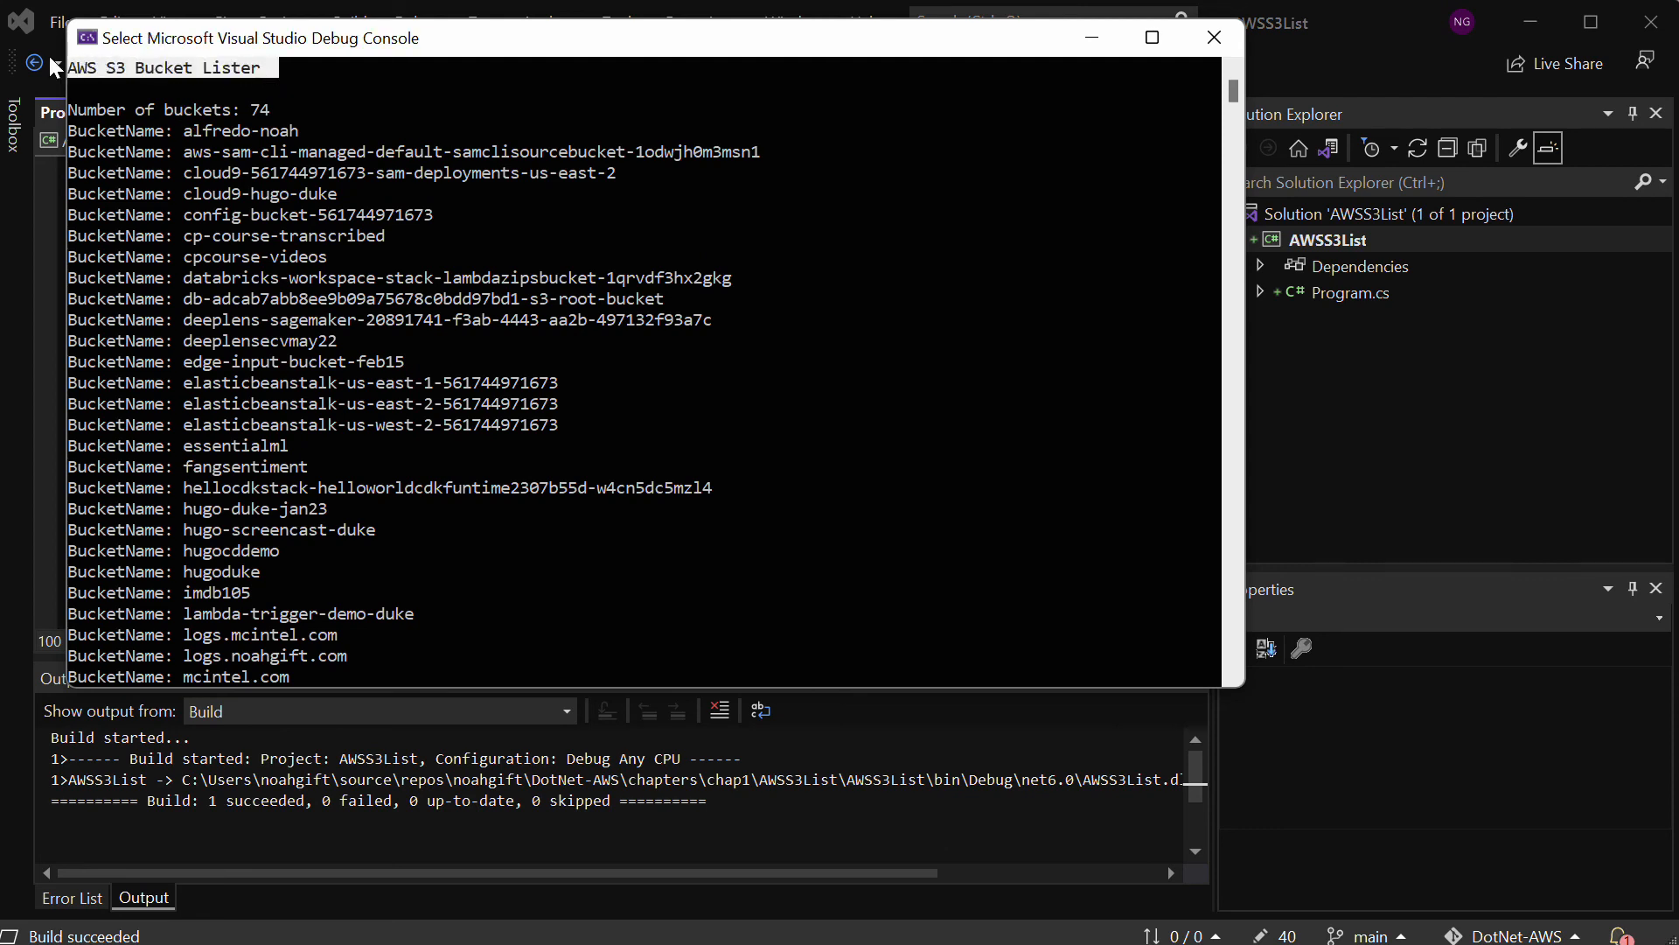
mouse_move(398, 97)
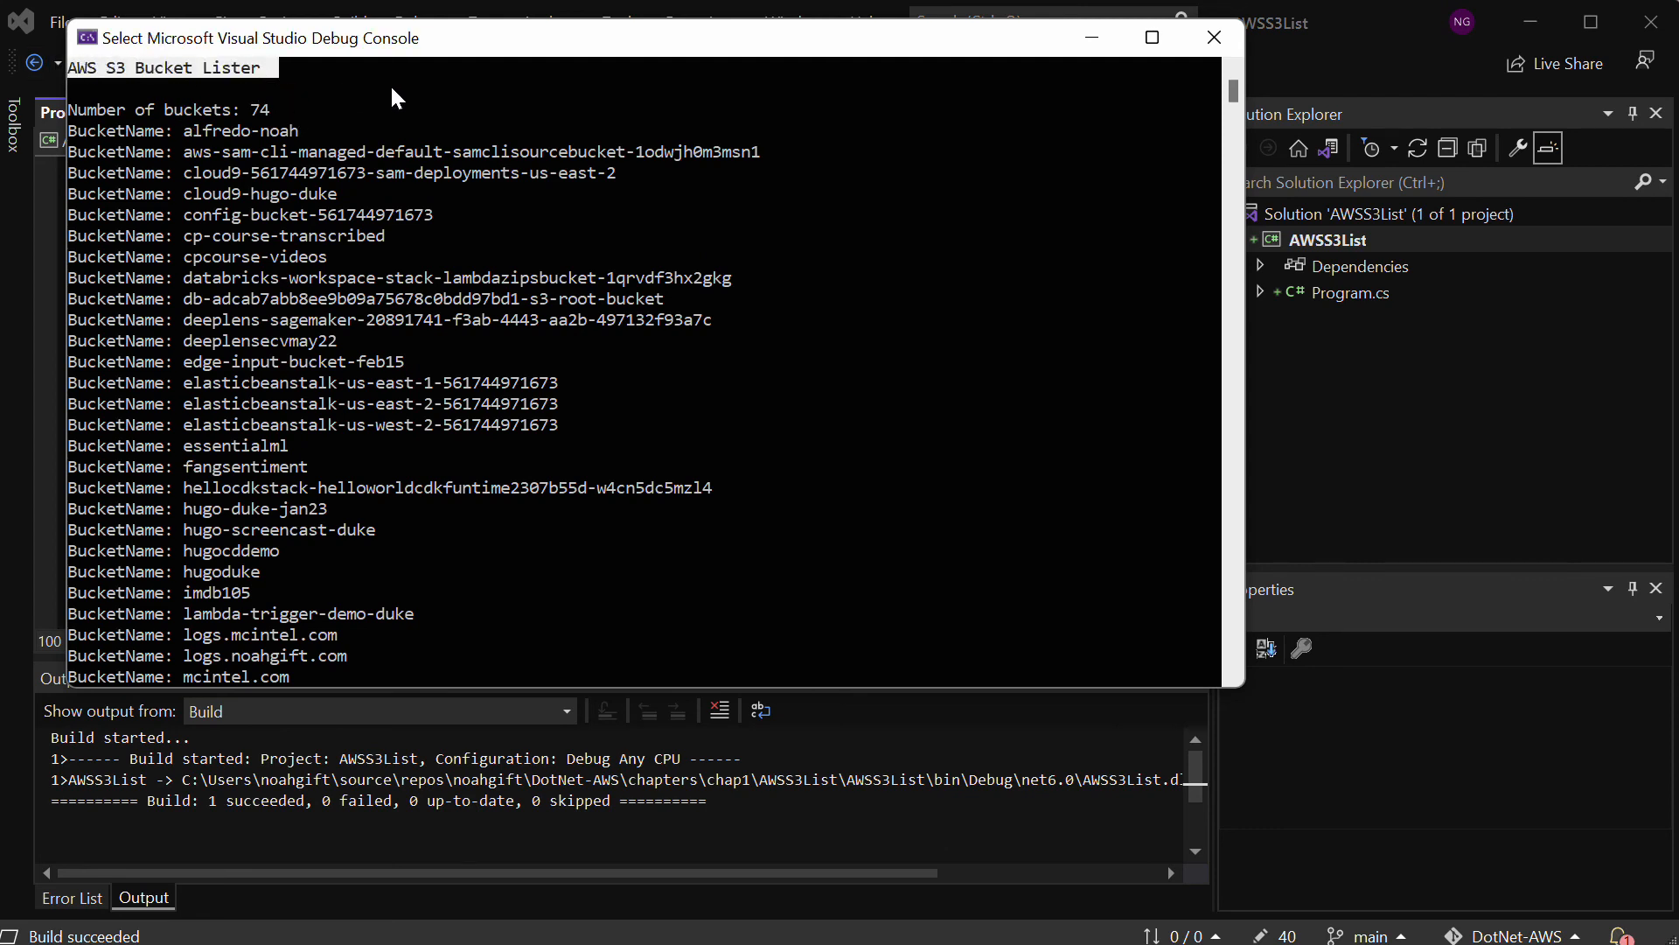
mouse_move(281, 118)
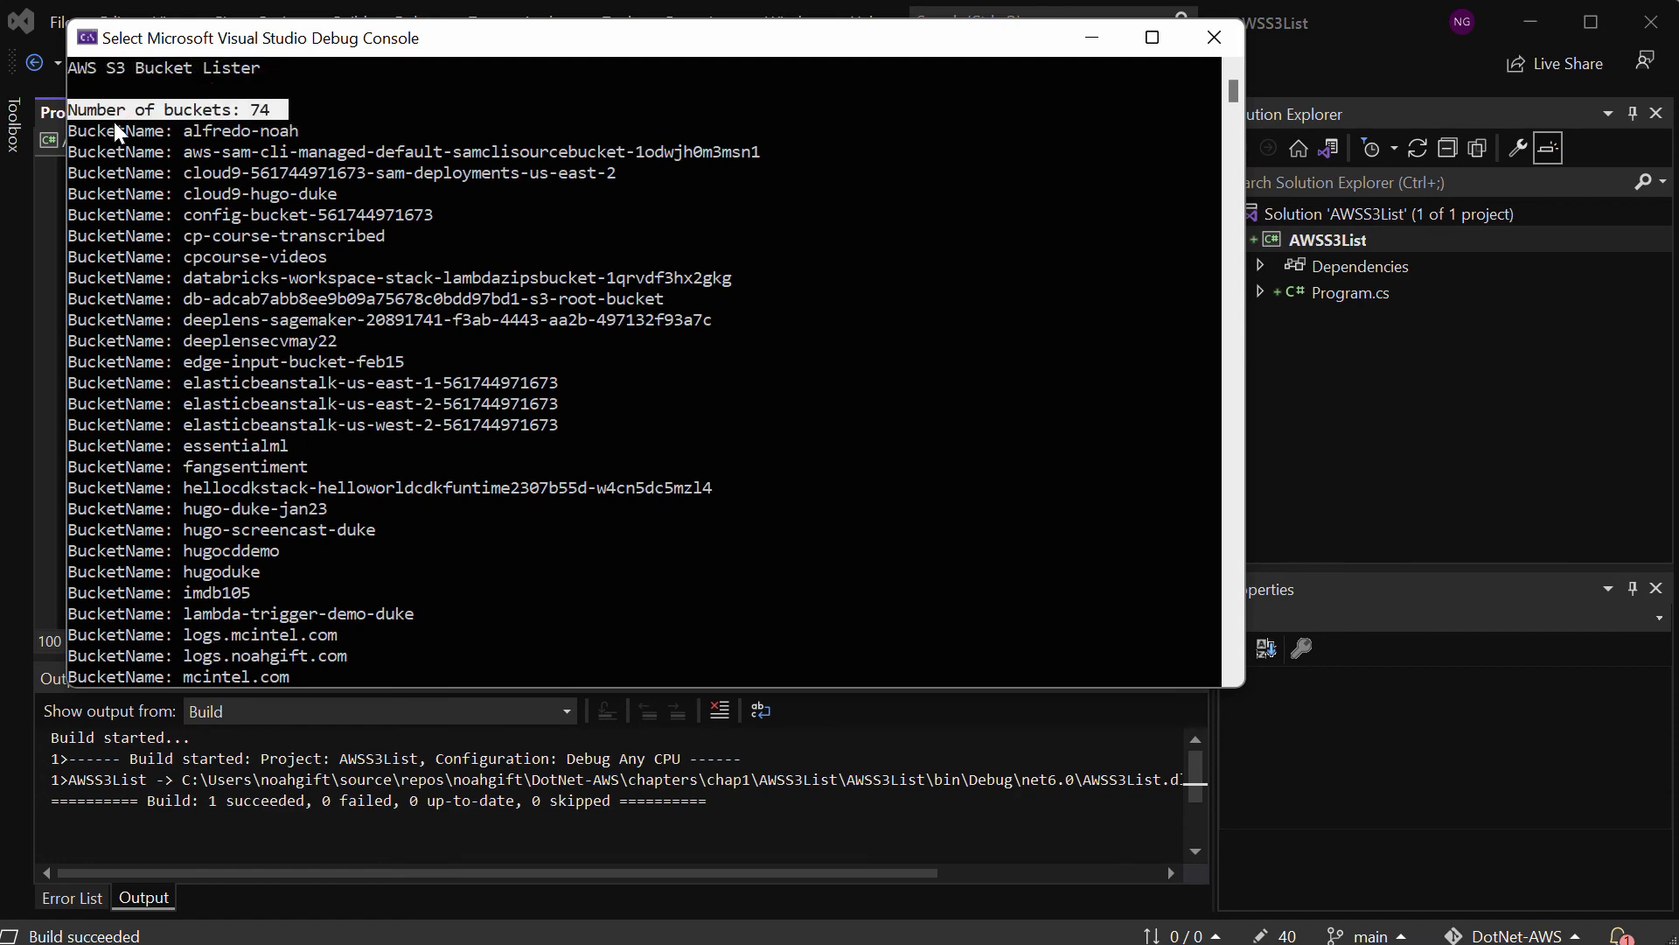
mouse_move(292, 382)
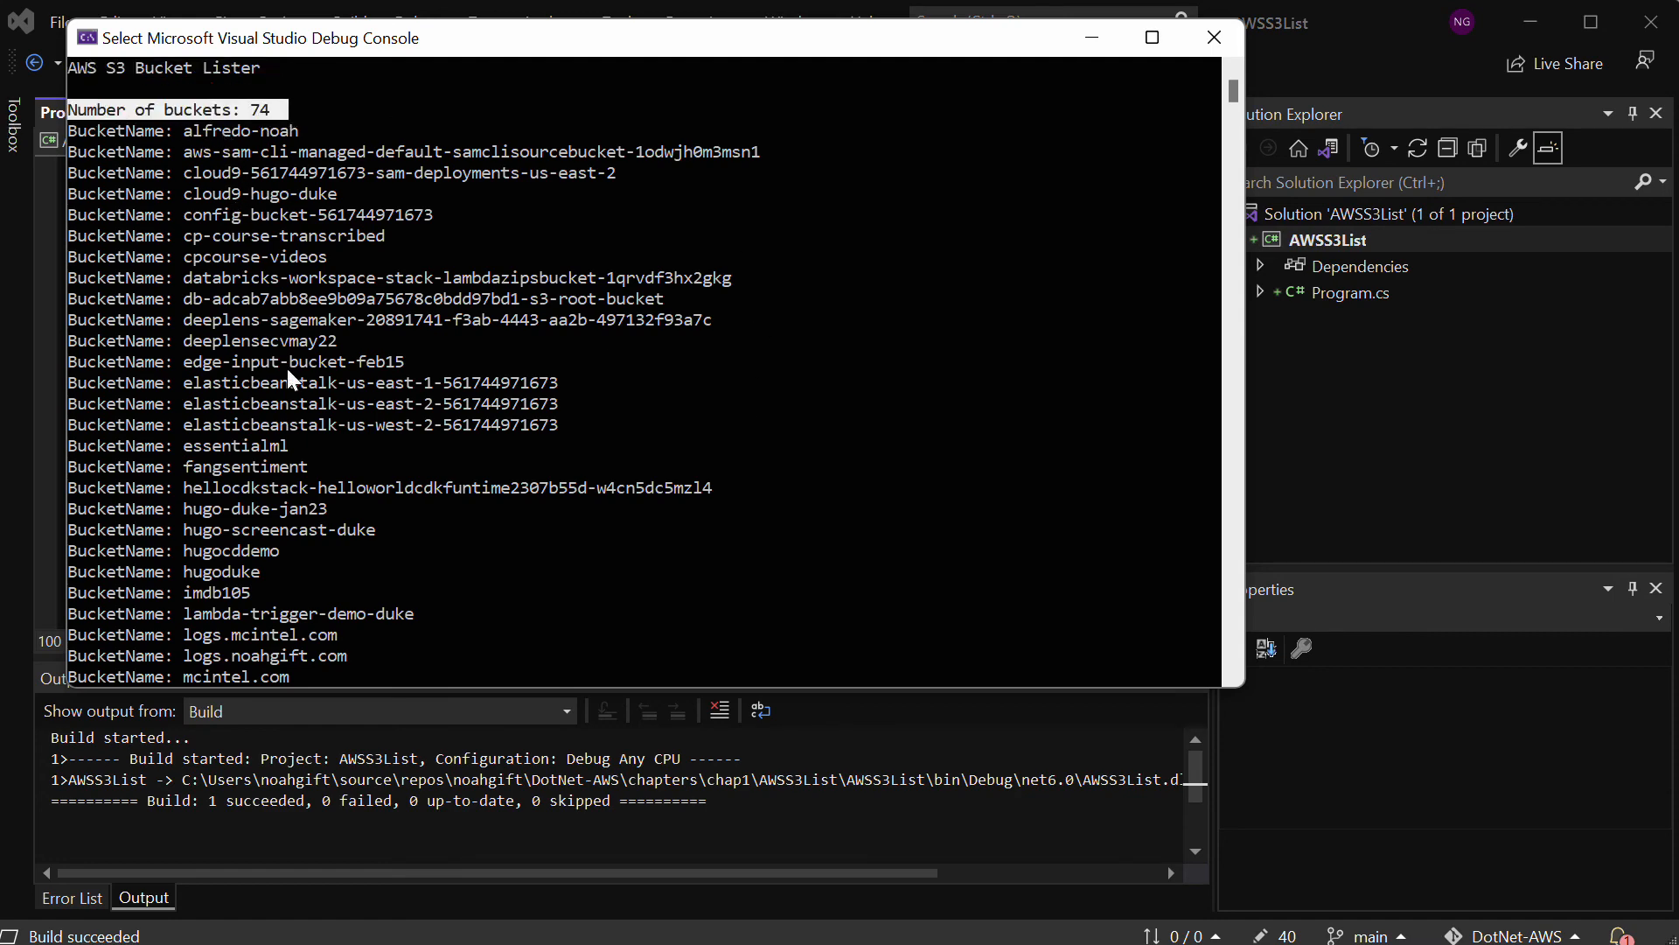
scroll(down, 3)
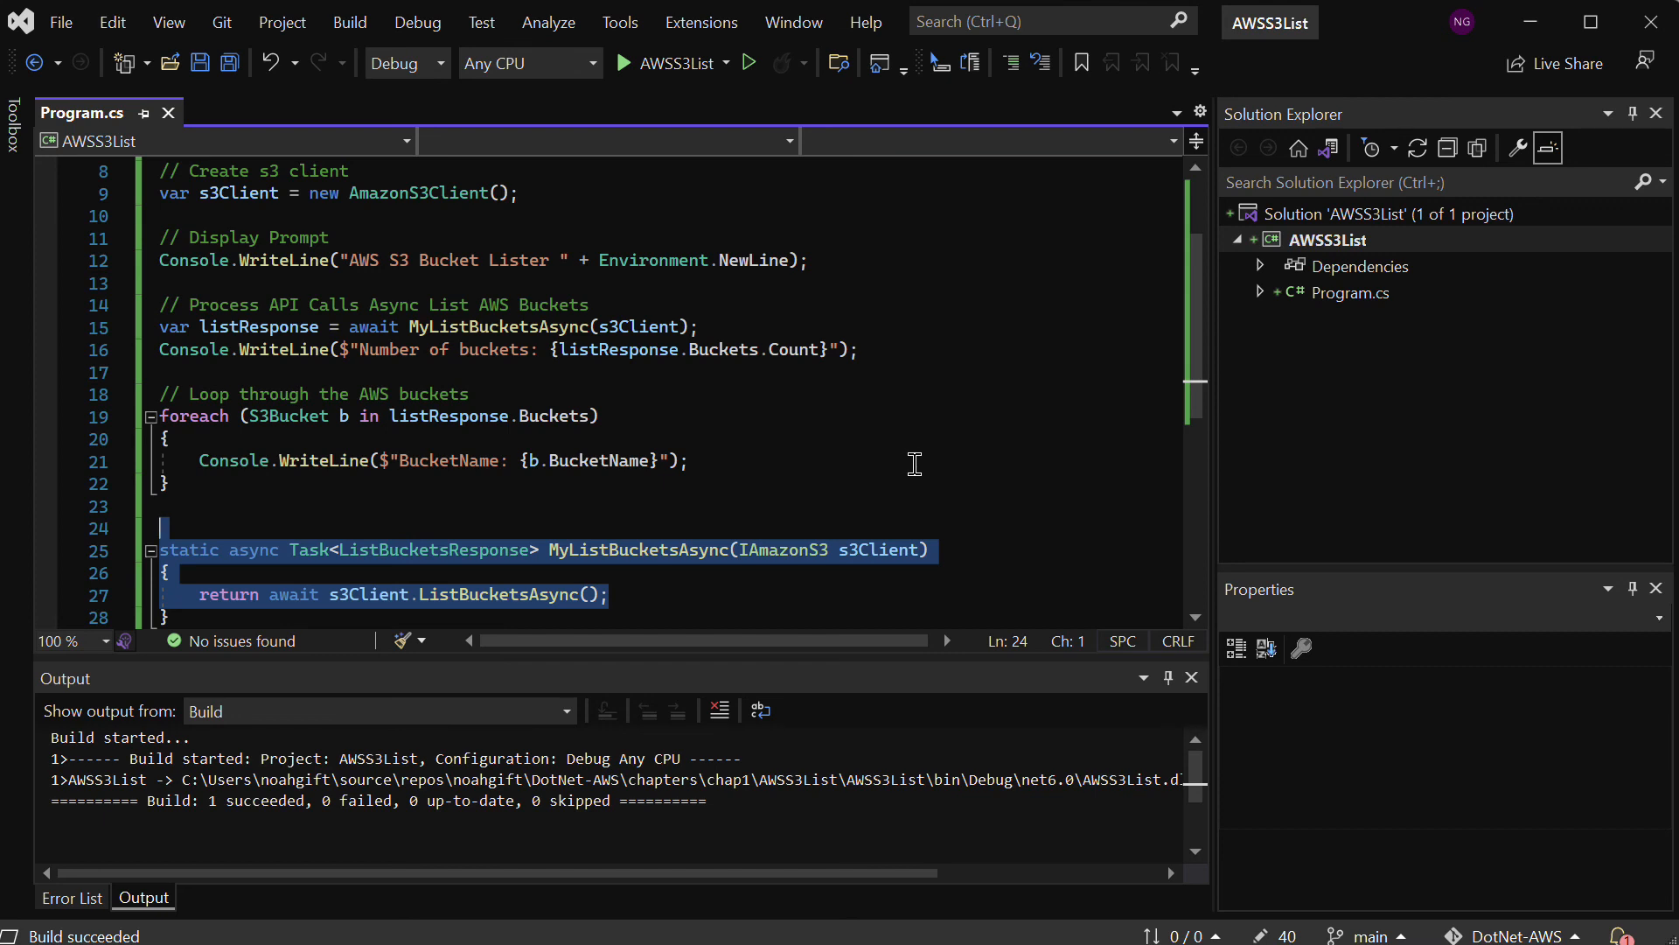
mouse_move(924, 443)
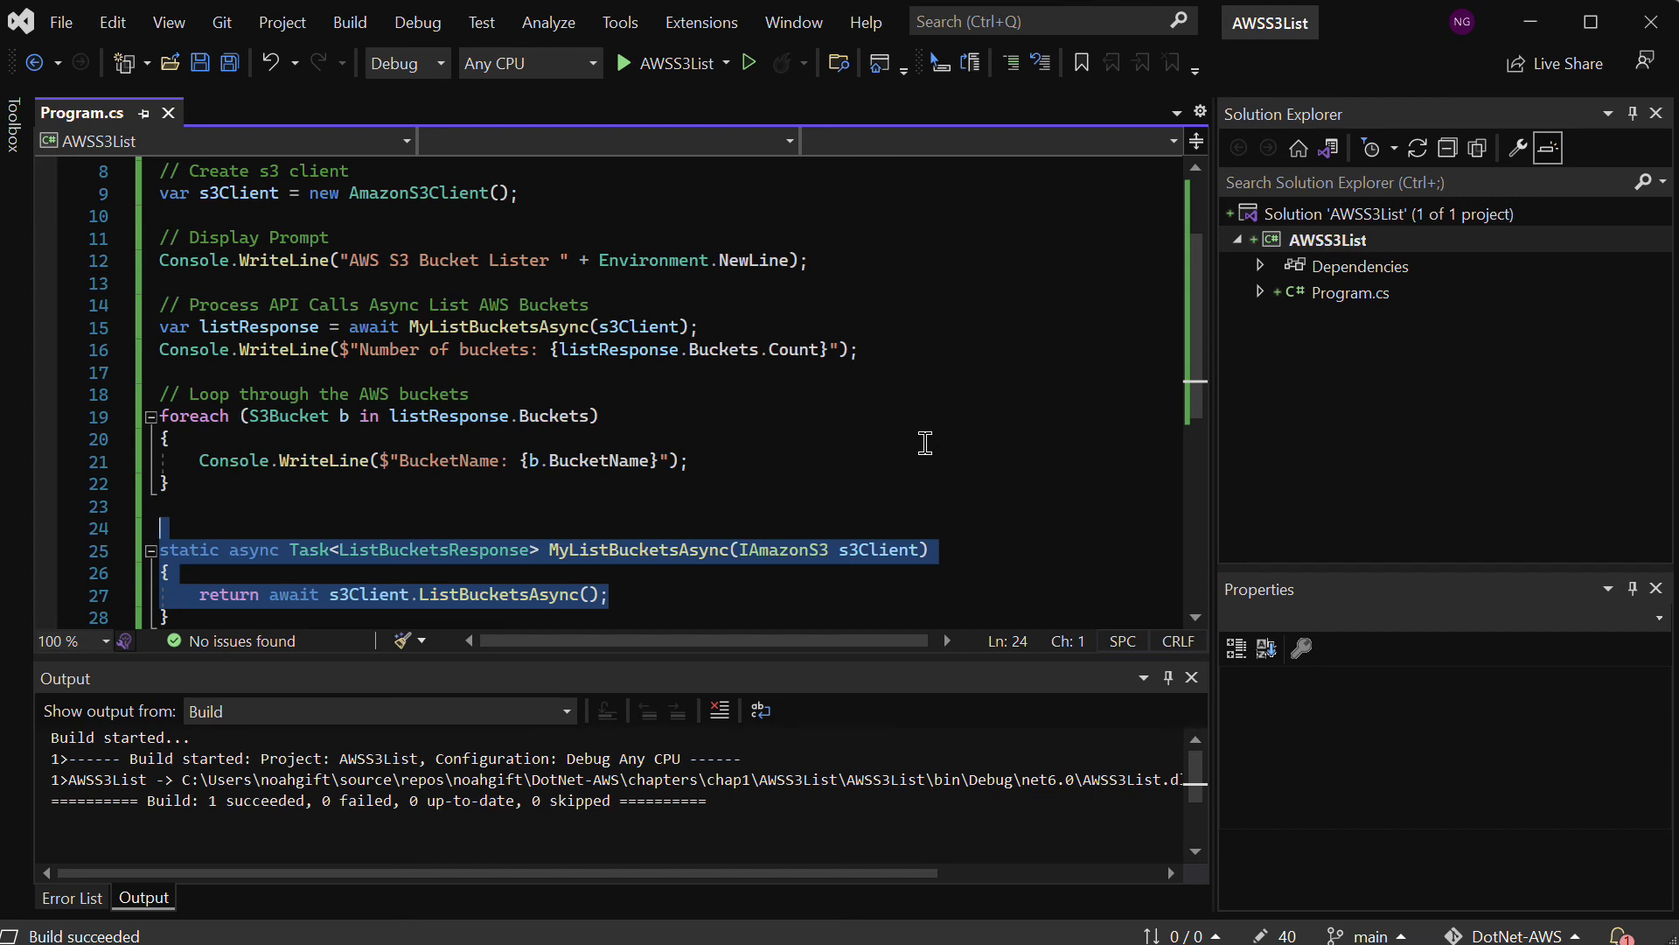
mouse_move(905, 402)
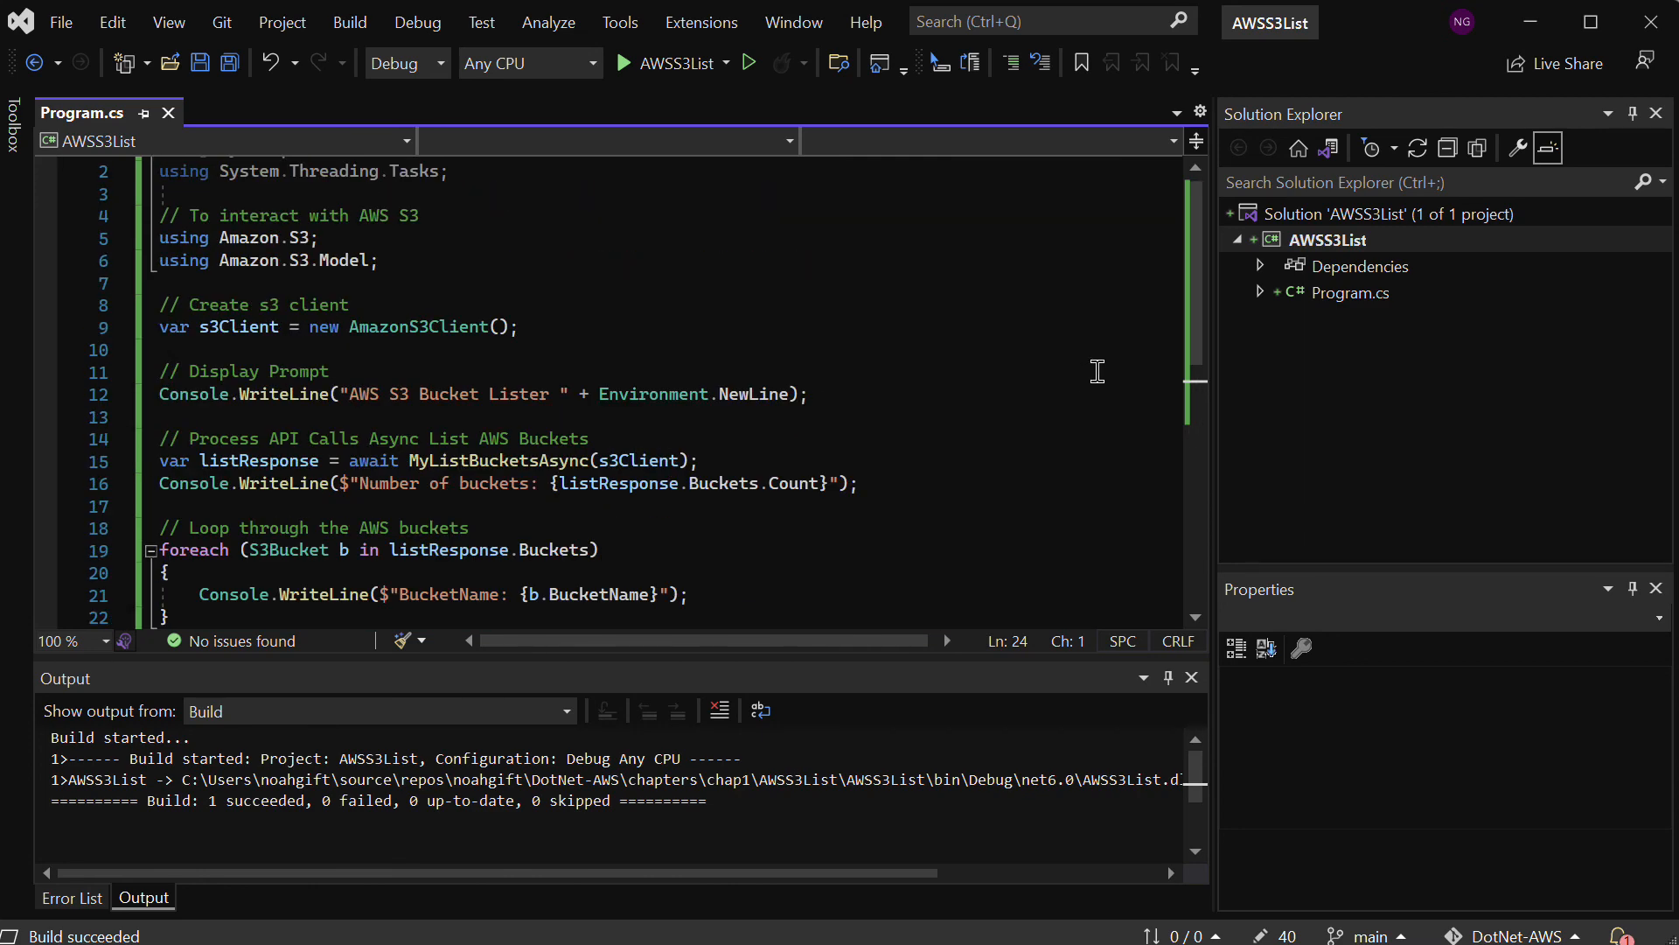
mouse_move(1102, 387)
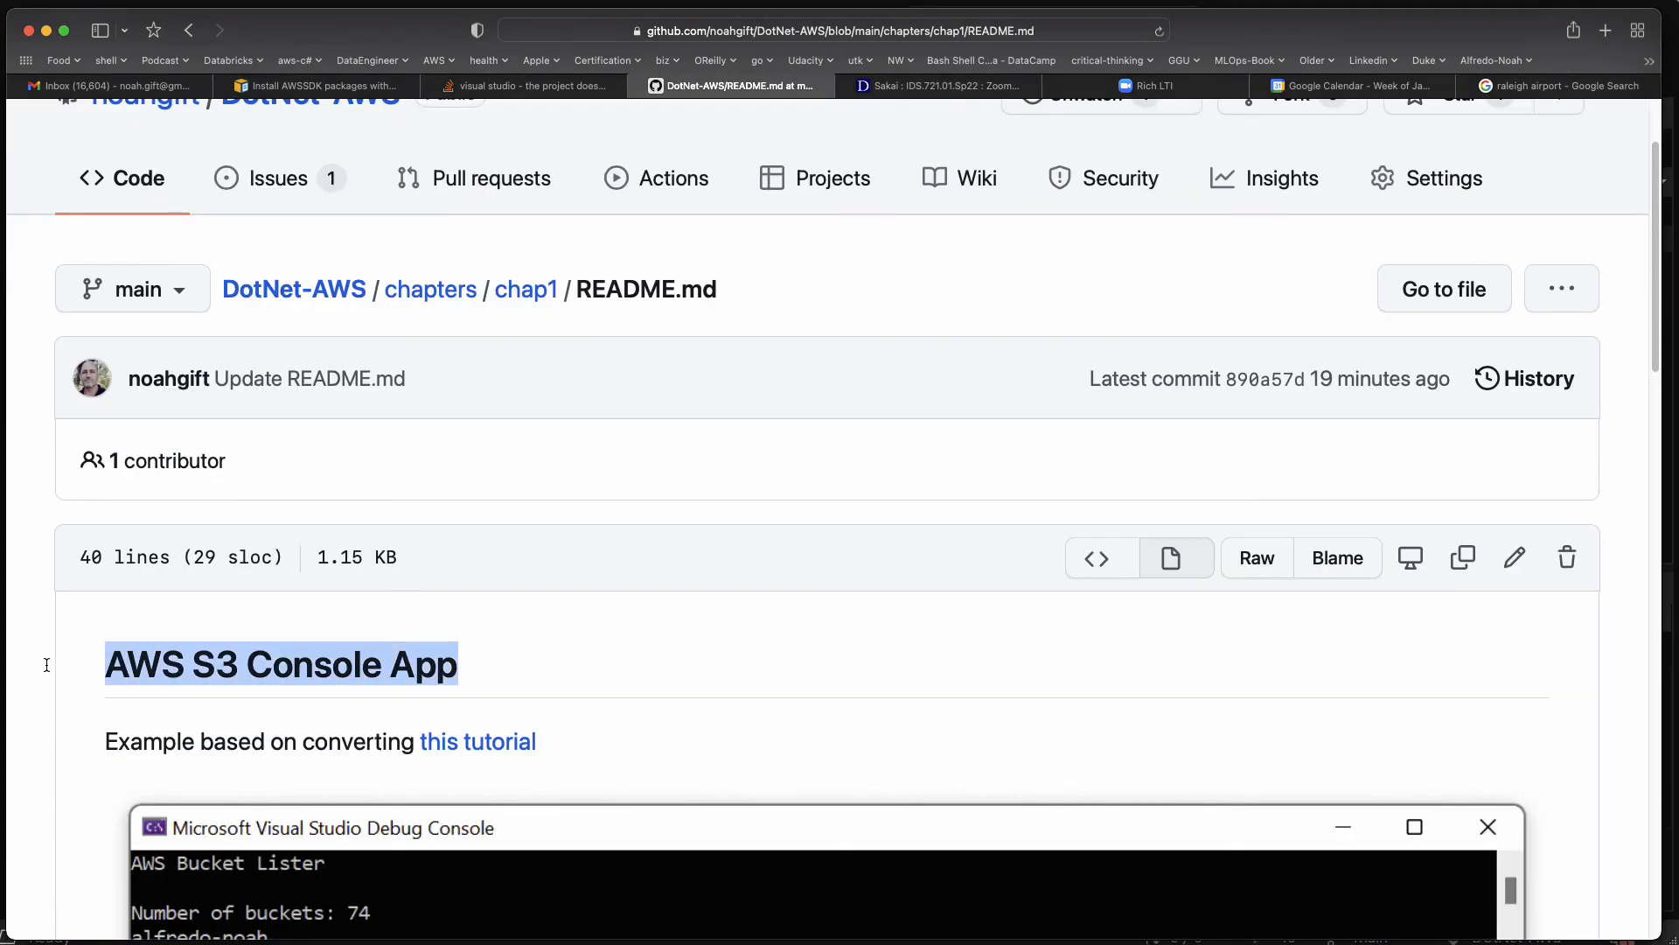
mouse_move(1213, 629)
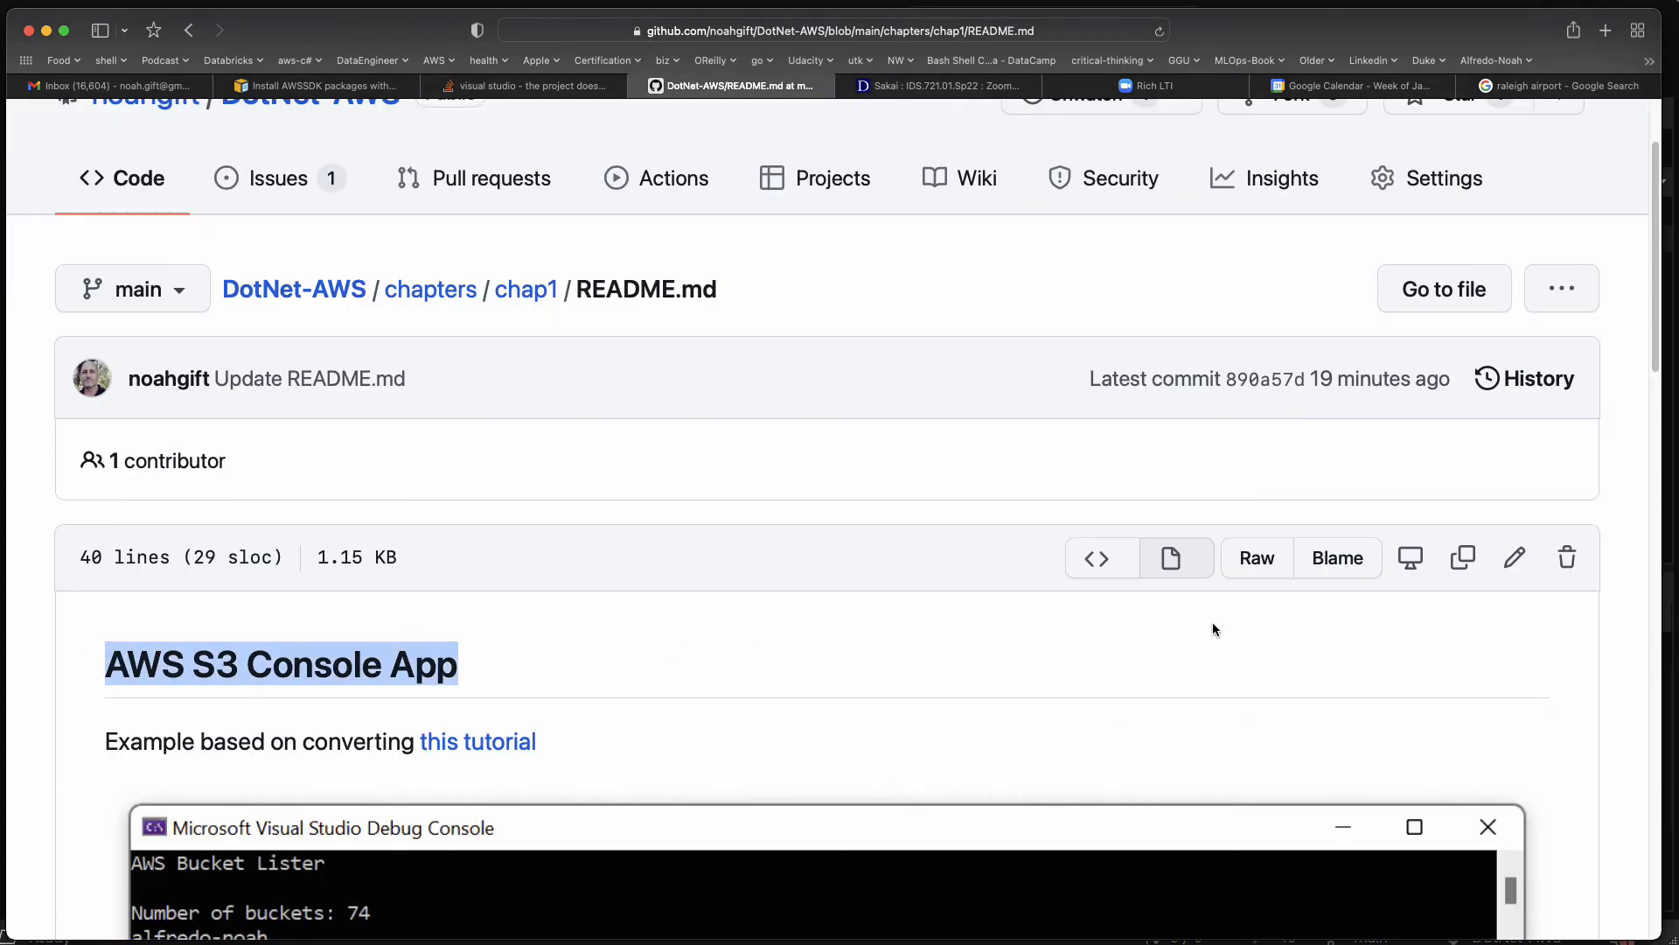